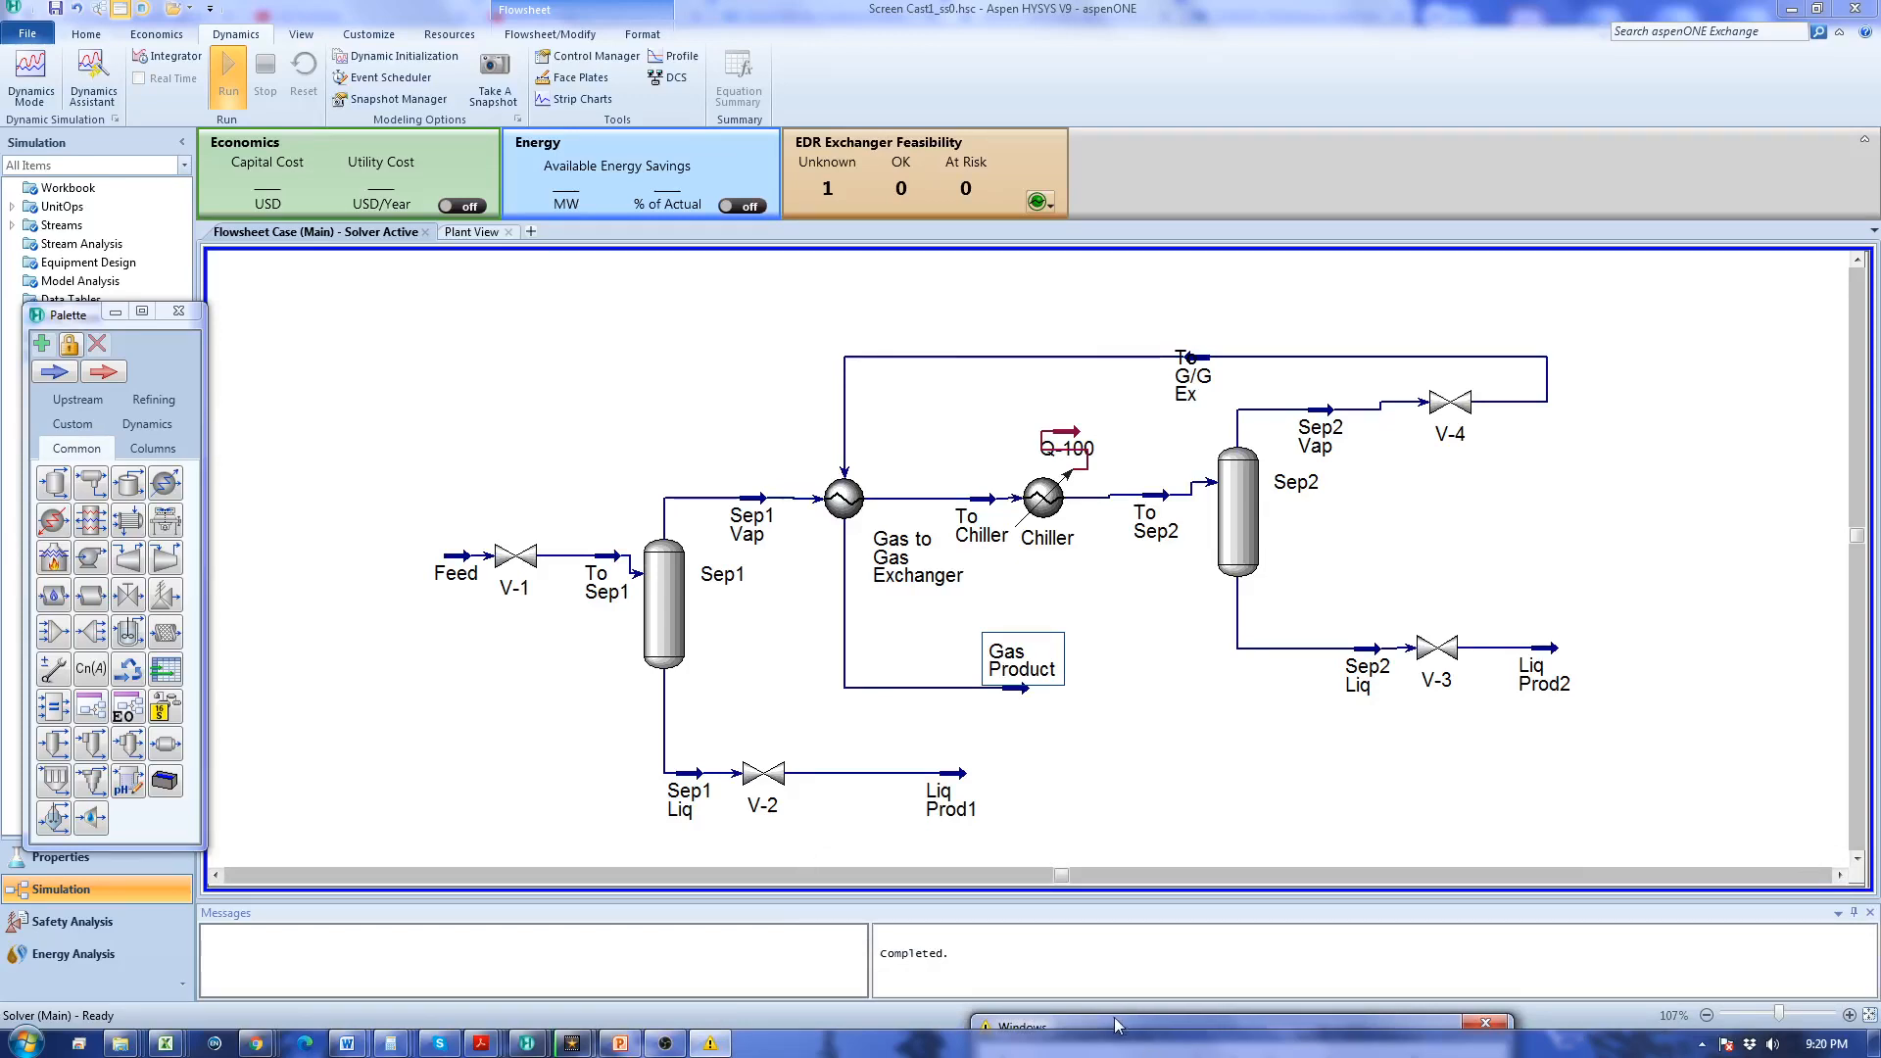
pyautogui.moveTo(1109, 1034)
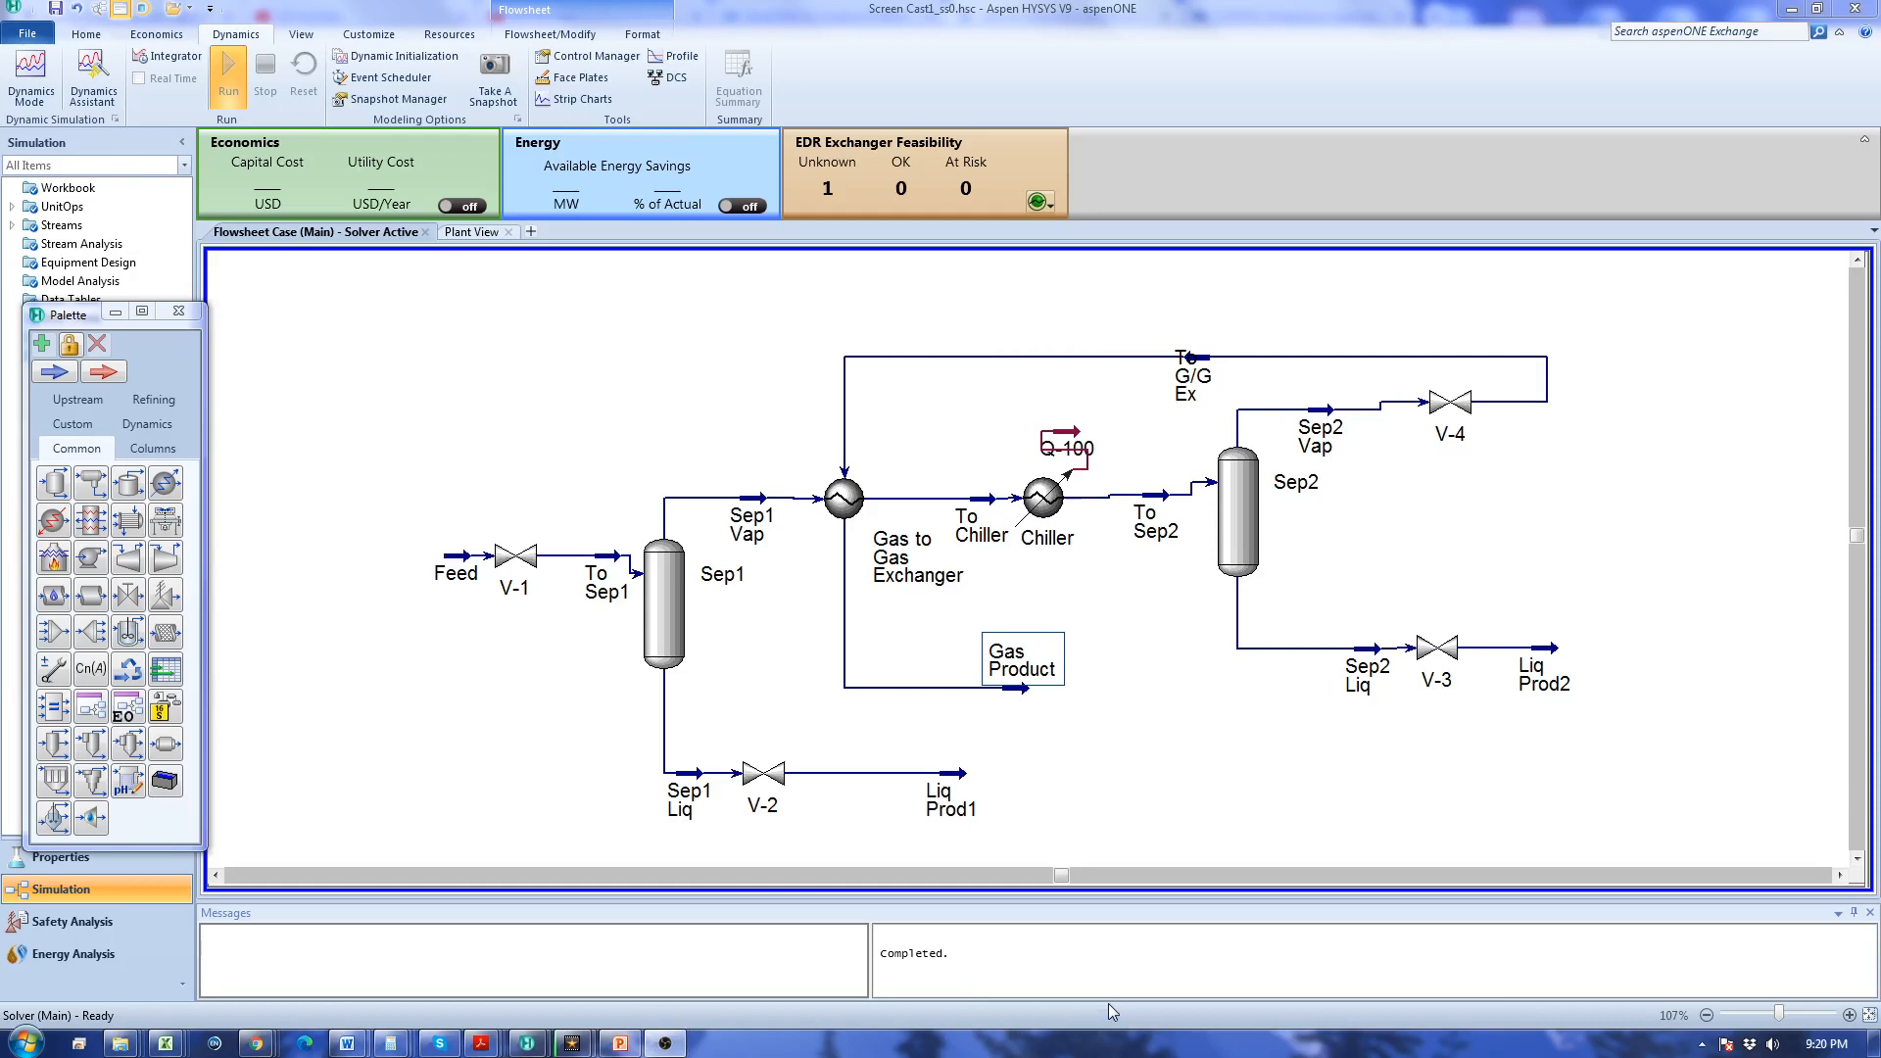
pyautogui.moveTo(650, 688)
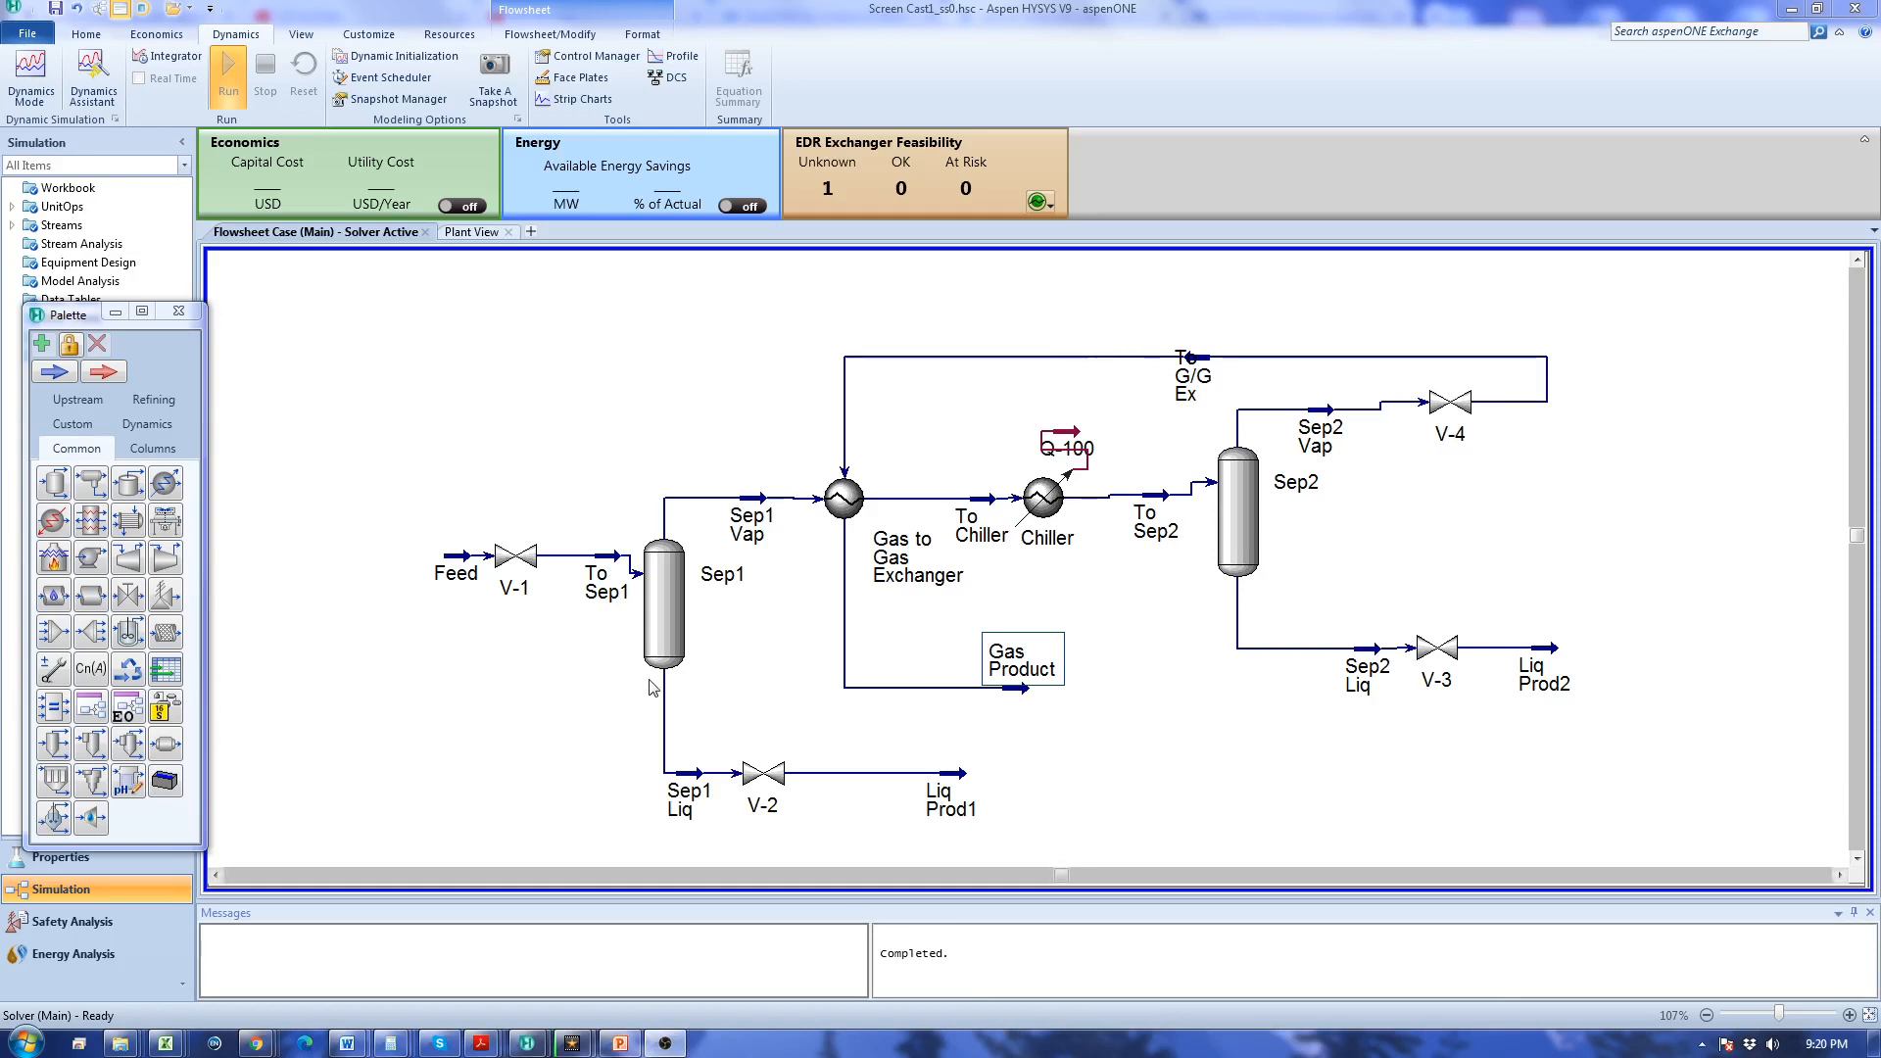
pyautogui.moveTo(1082, 827)
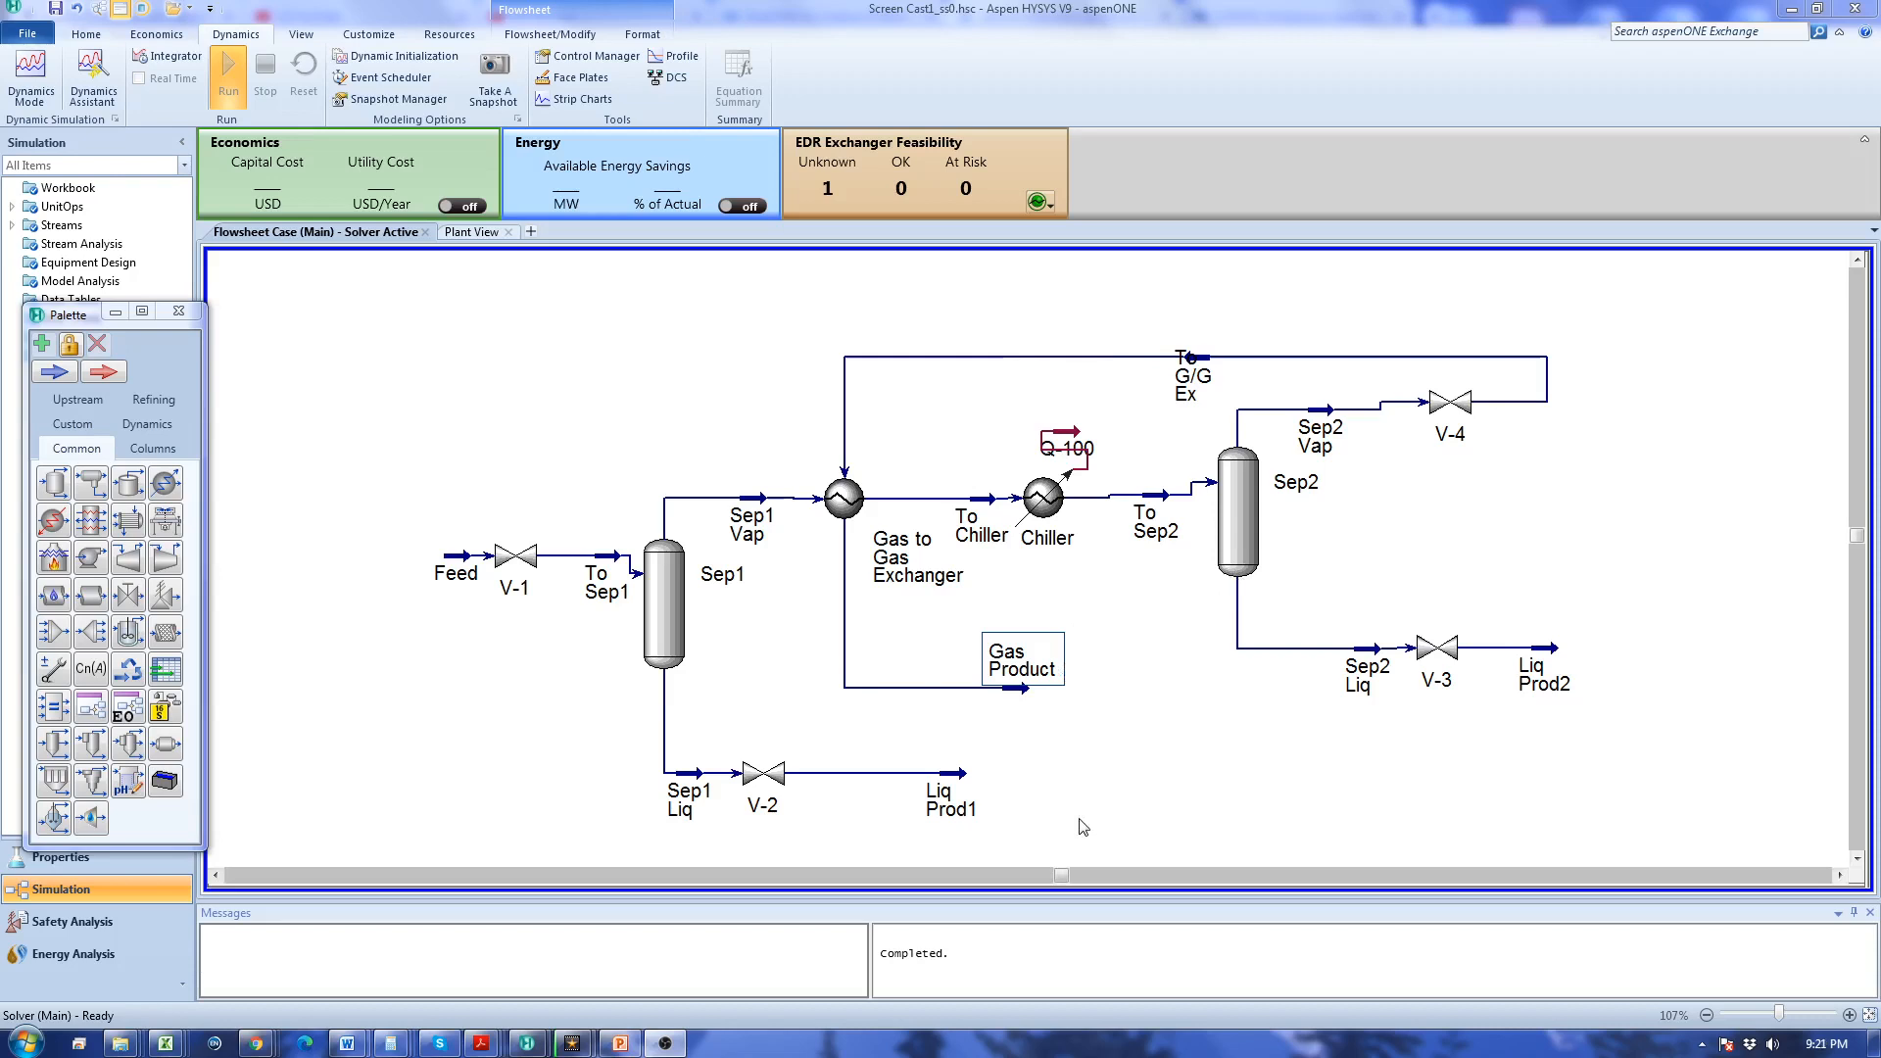
pyautogui.moveTo(500, 706)
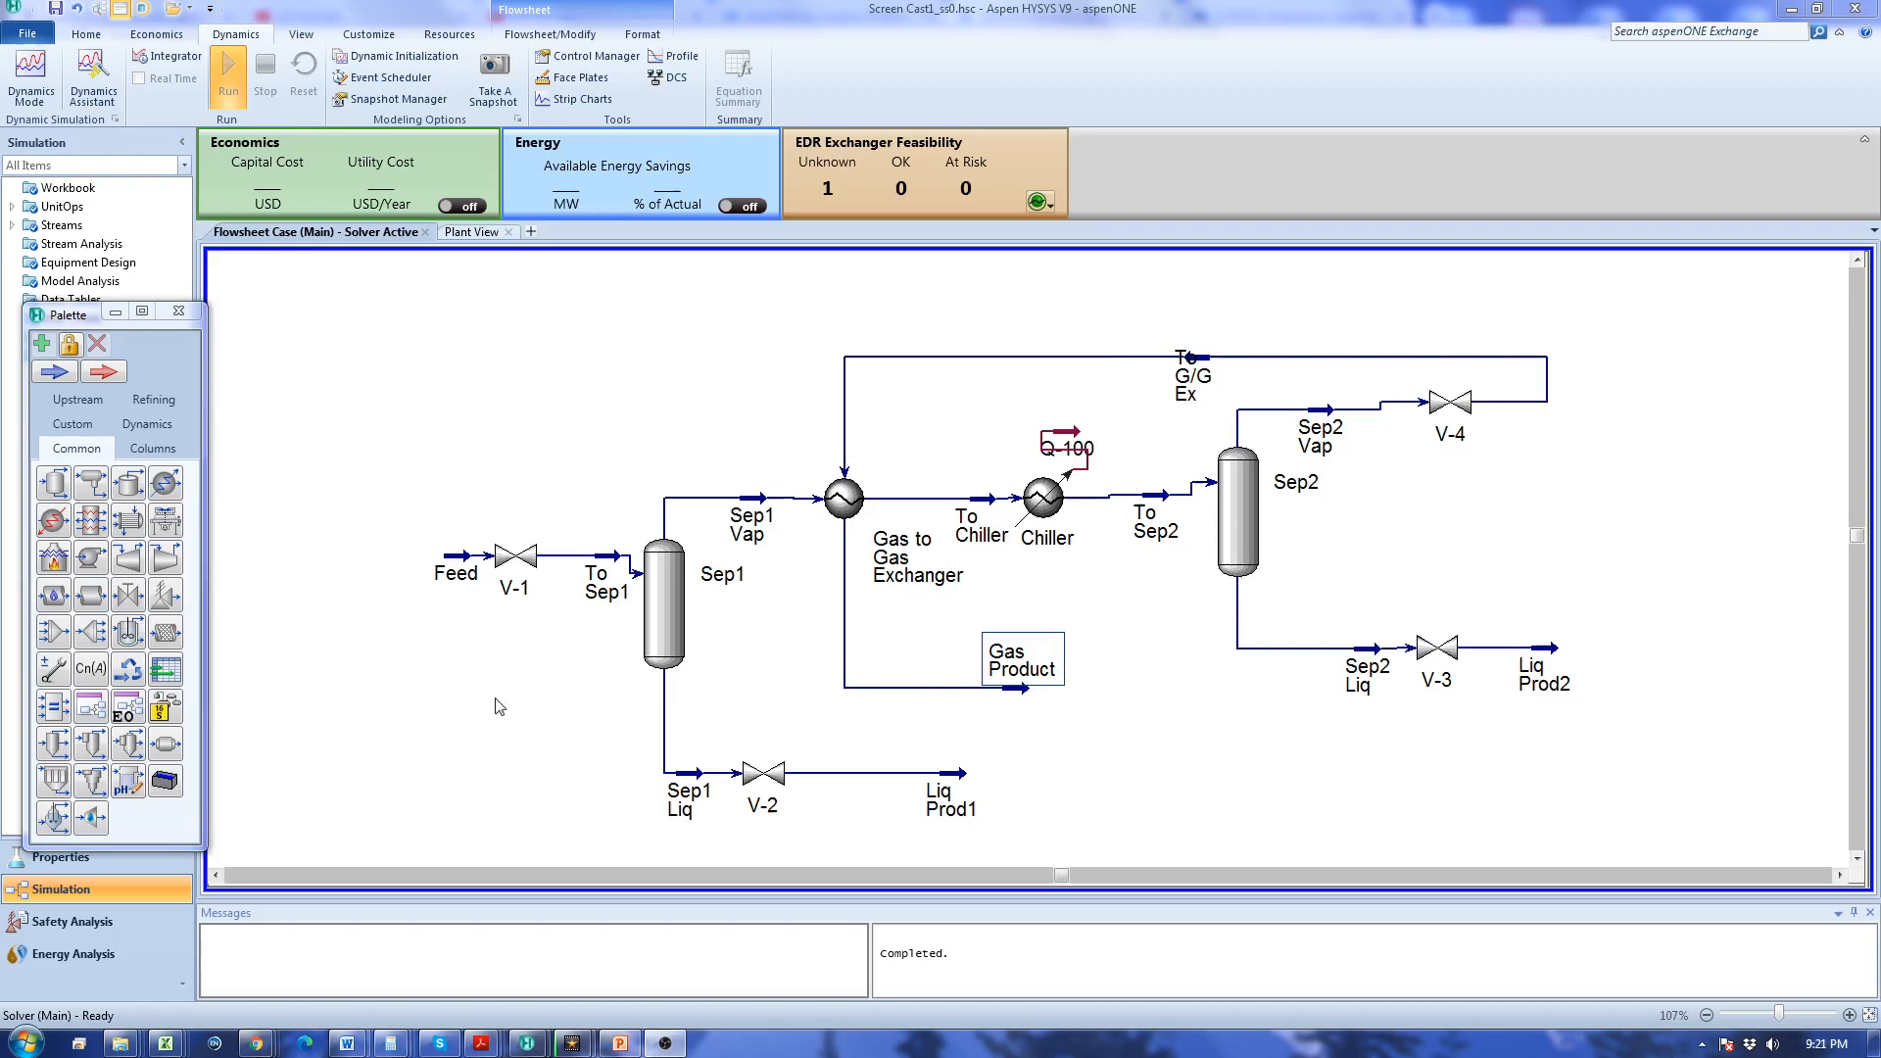
pyautogui.moveTo(330, 383)
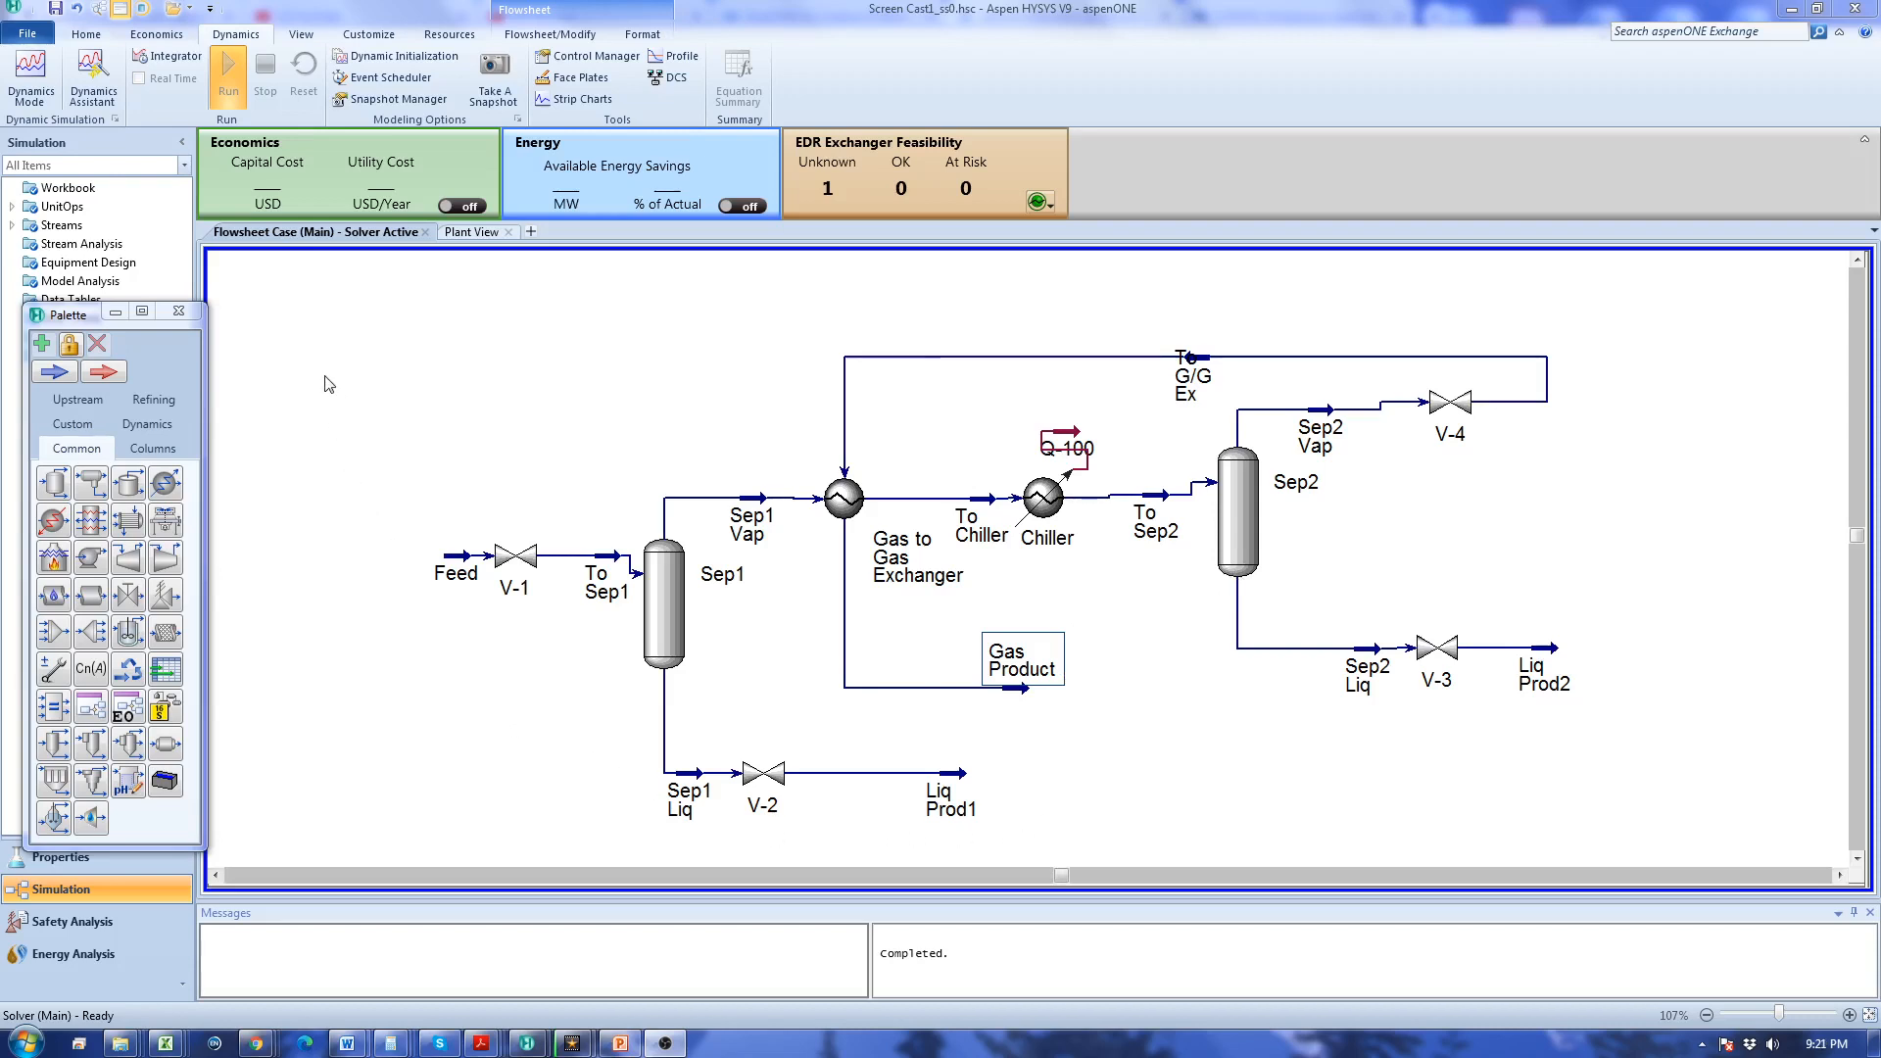
pyautogui.moveTo(397, 576)
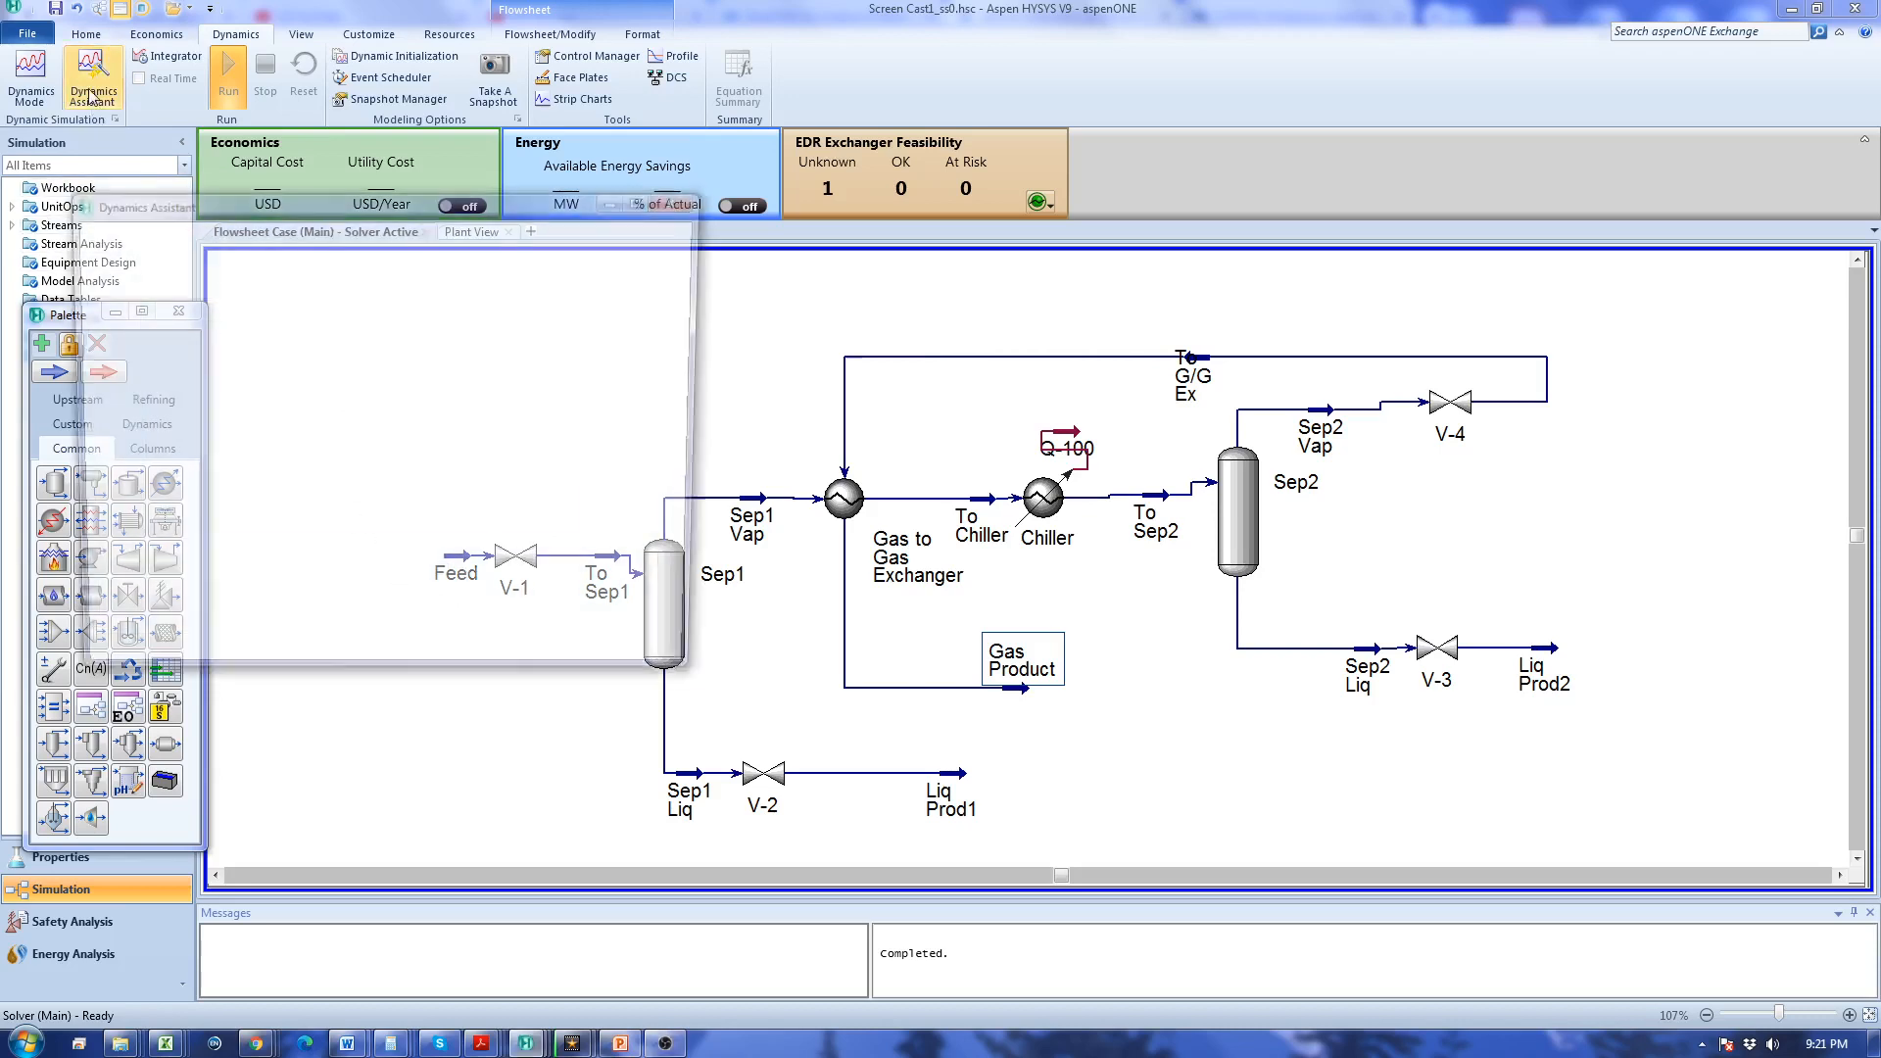
# Run the Dynamics Assistant, which finds no problems, then confirm switching the case to Dynamics mode.
pyautogui.click(92, 79)
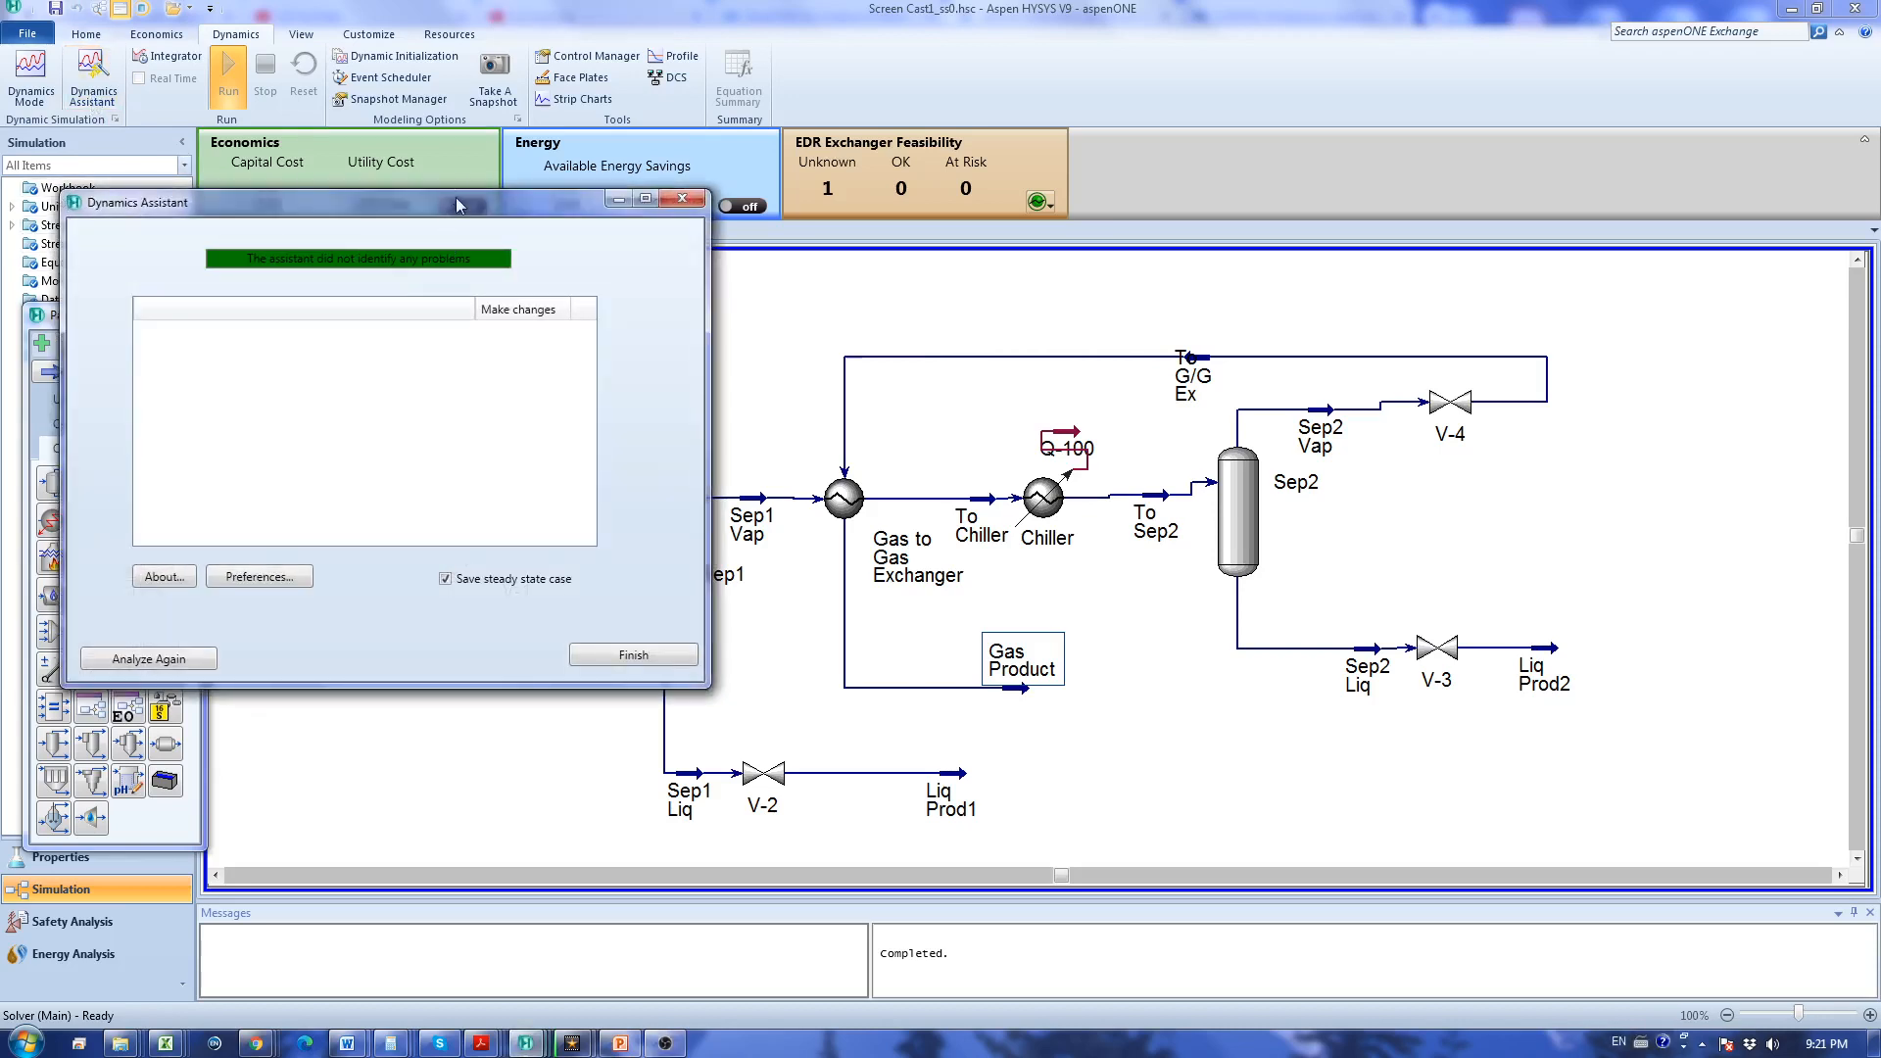
pyautogui.moveTo(456, 202); pyautogui.dragTo(612, 240)
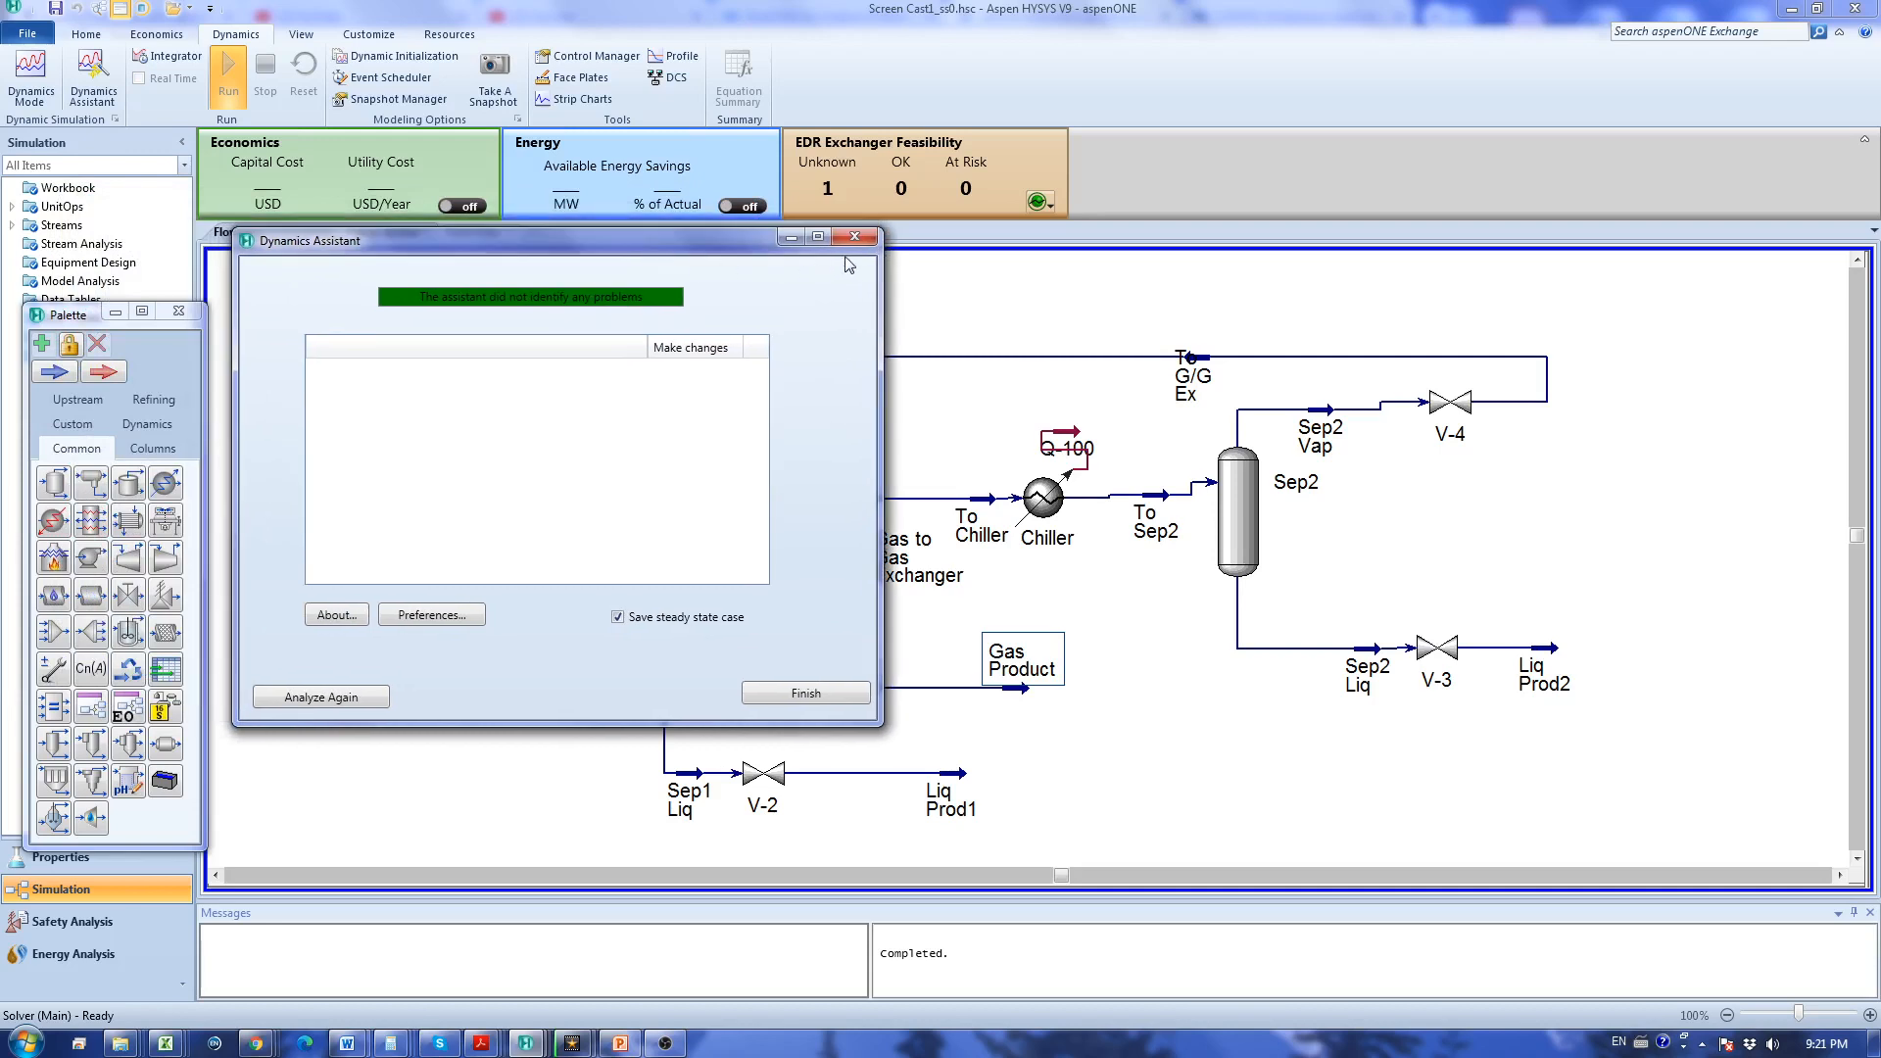
pyautogui.moveTo(856, 275)
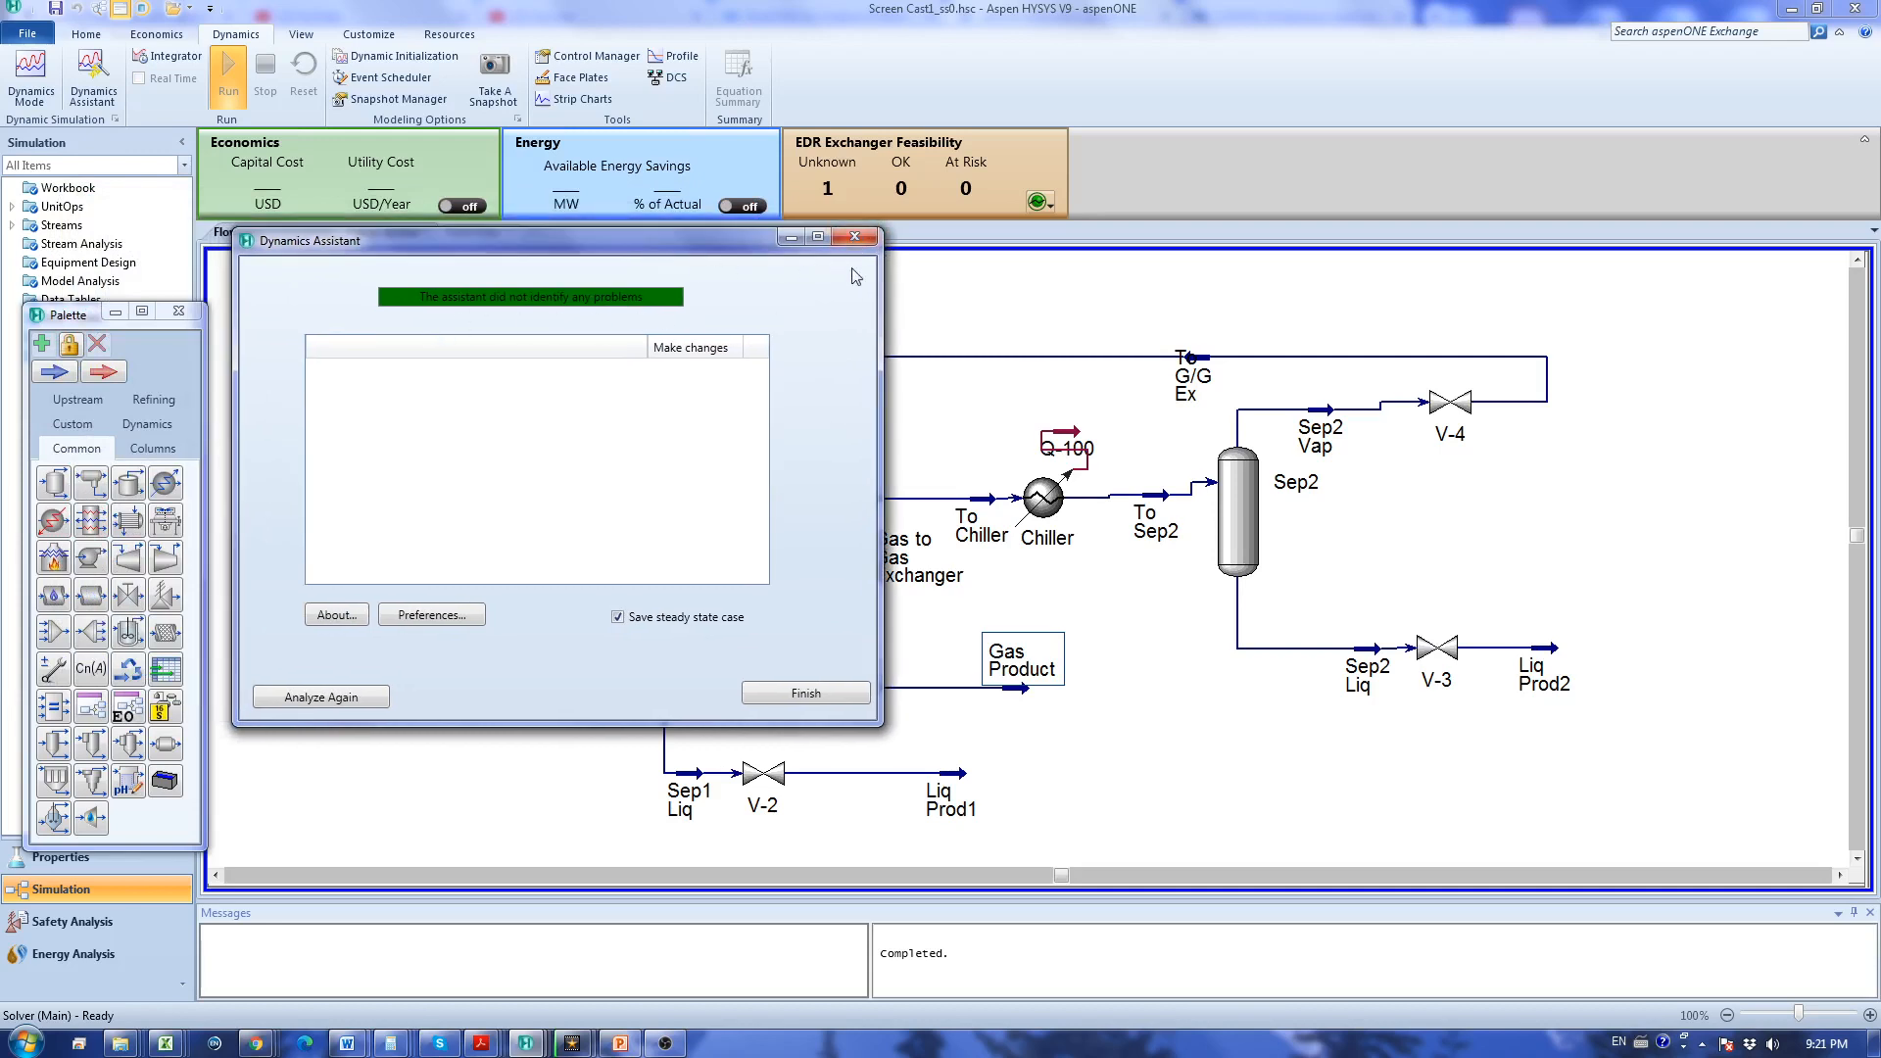
pyautogui.click(805, 693)
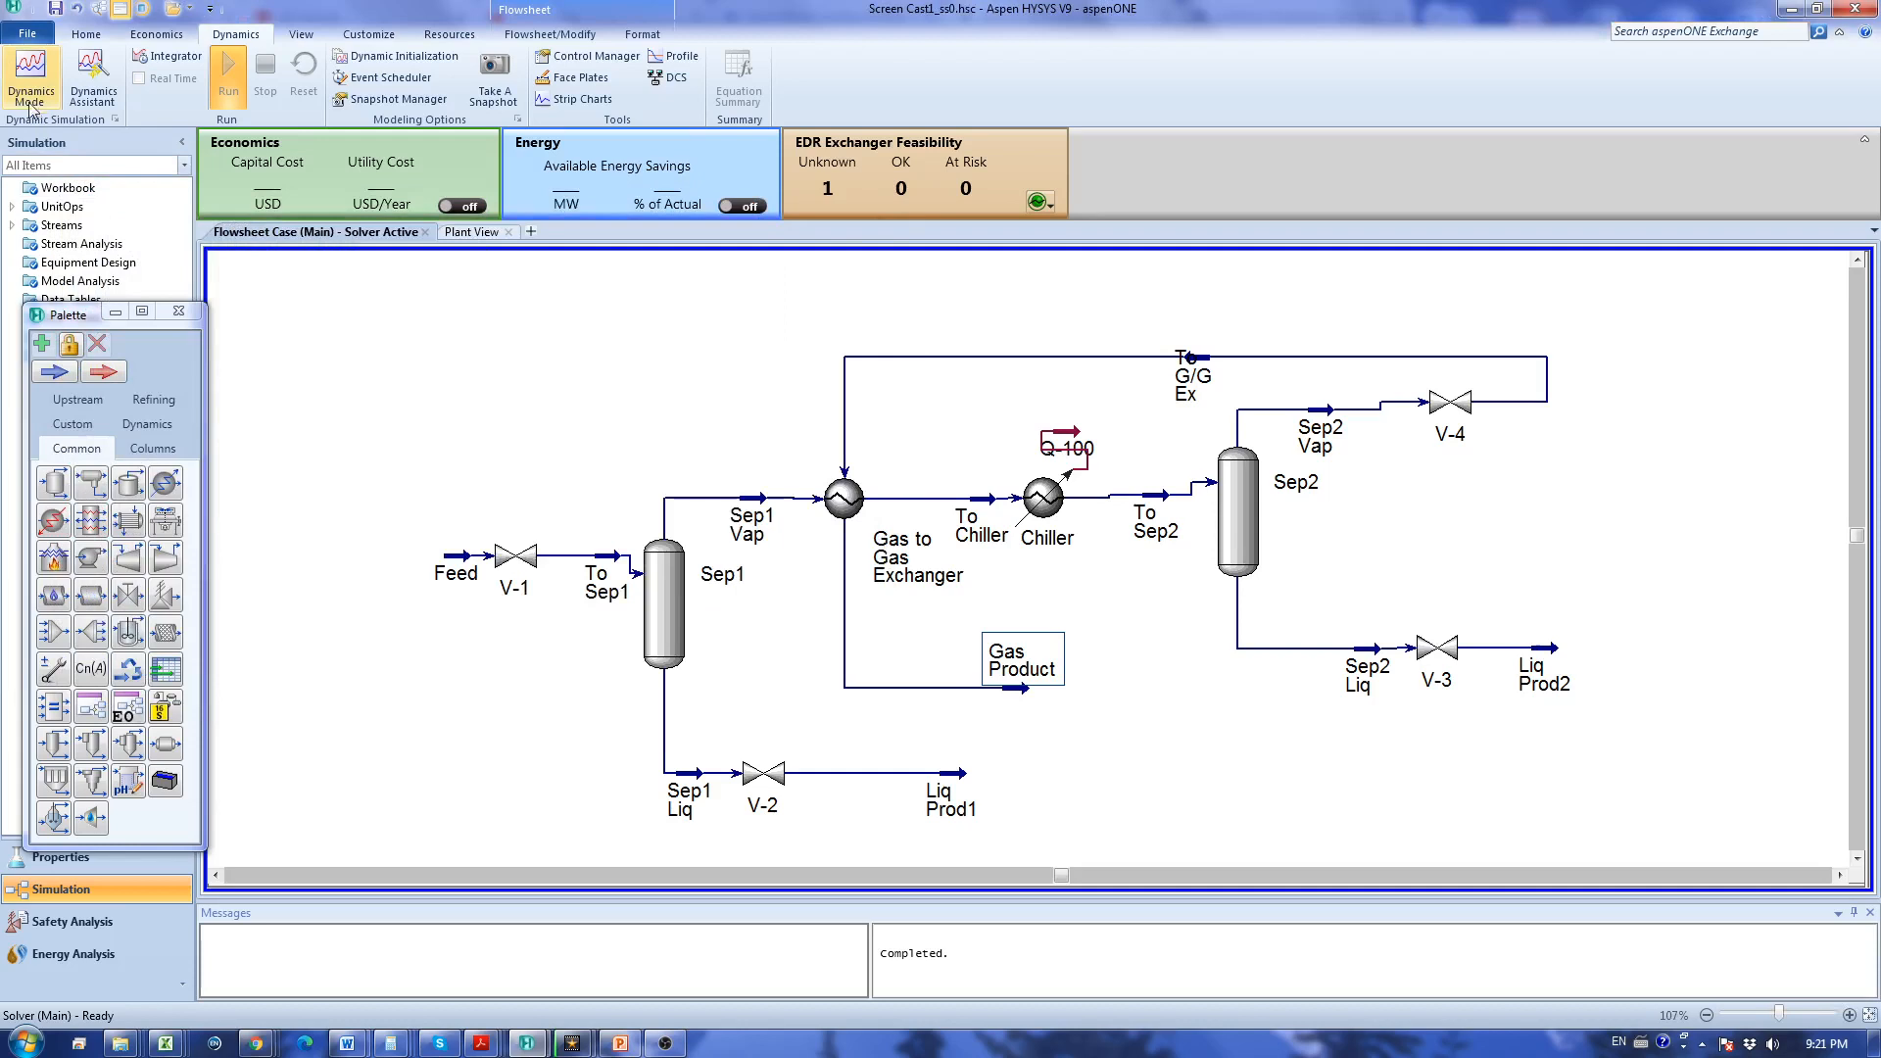
pyautogui.click(40, 63)
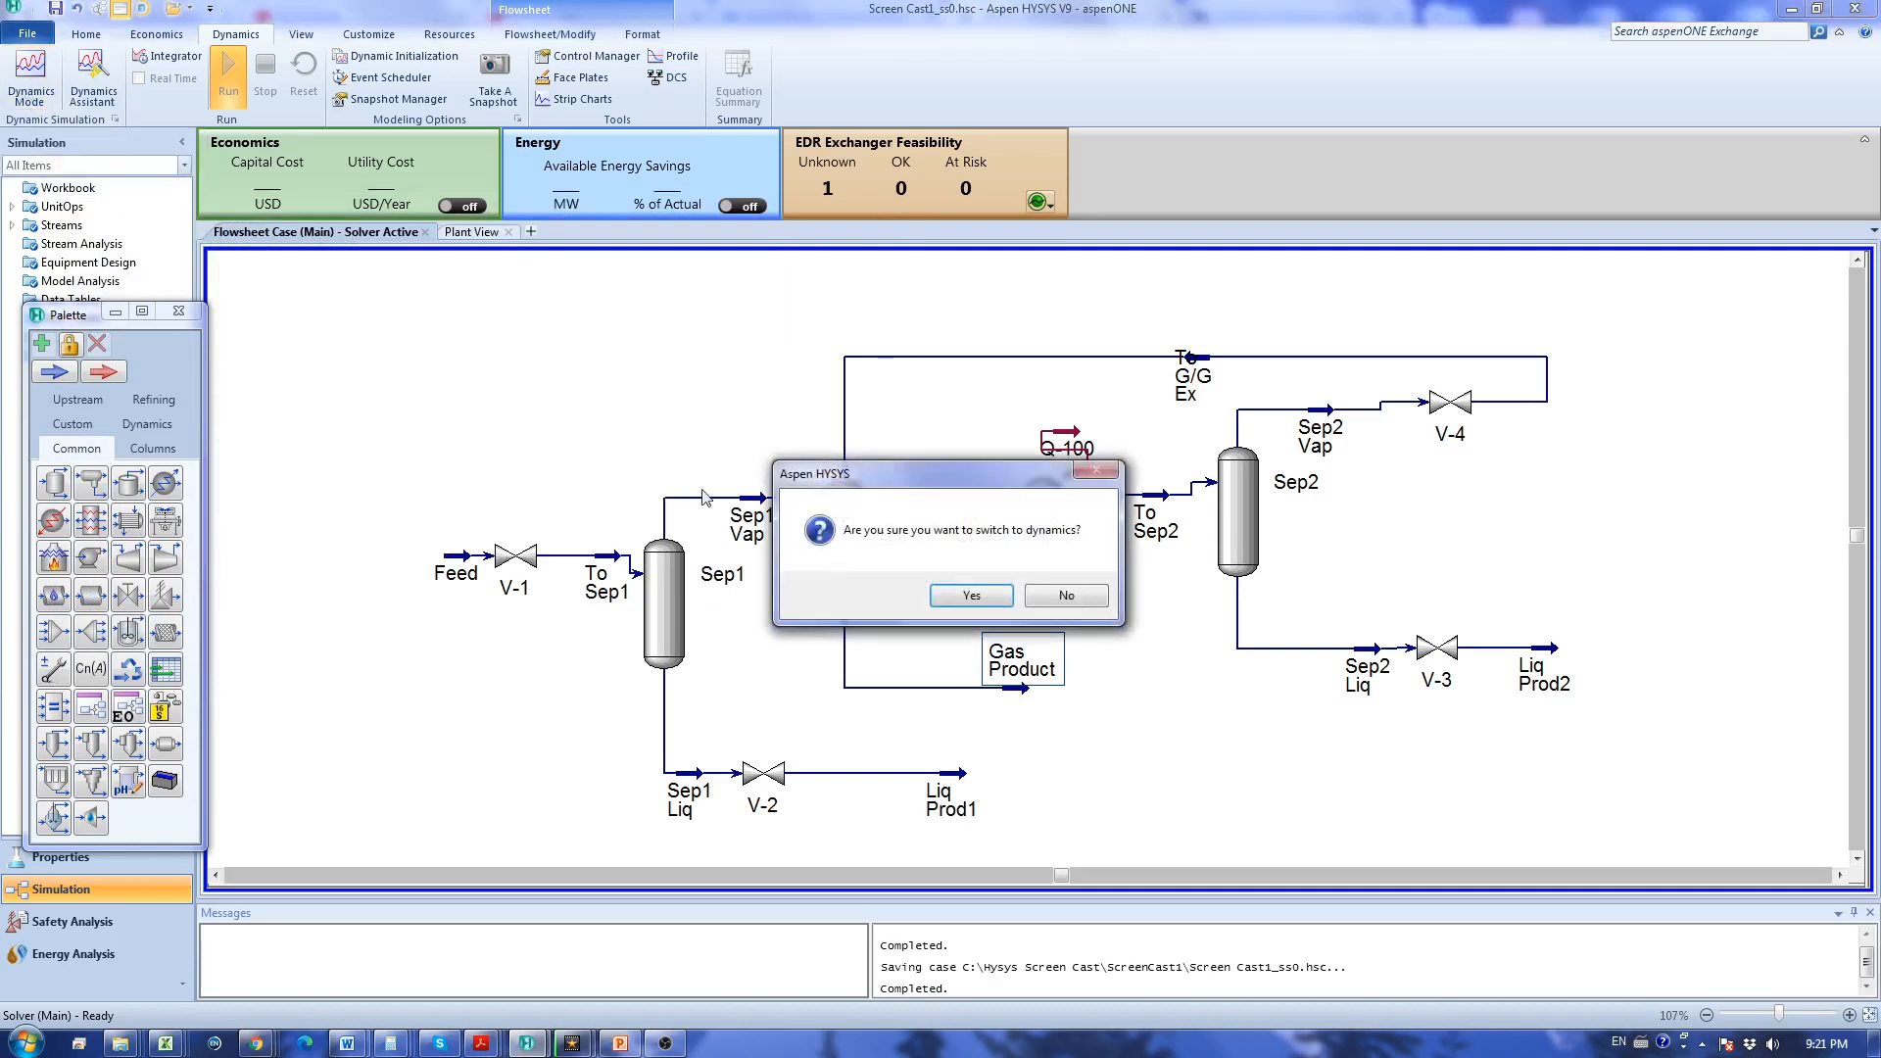
pyautogui.moveTo(964, 588)
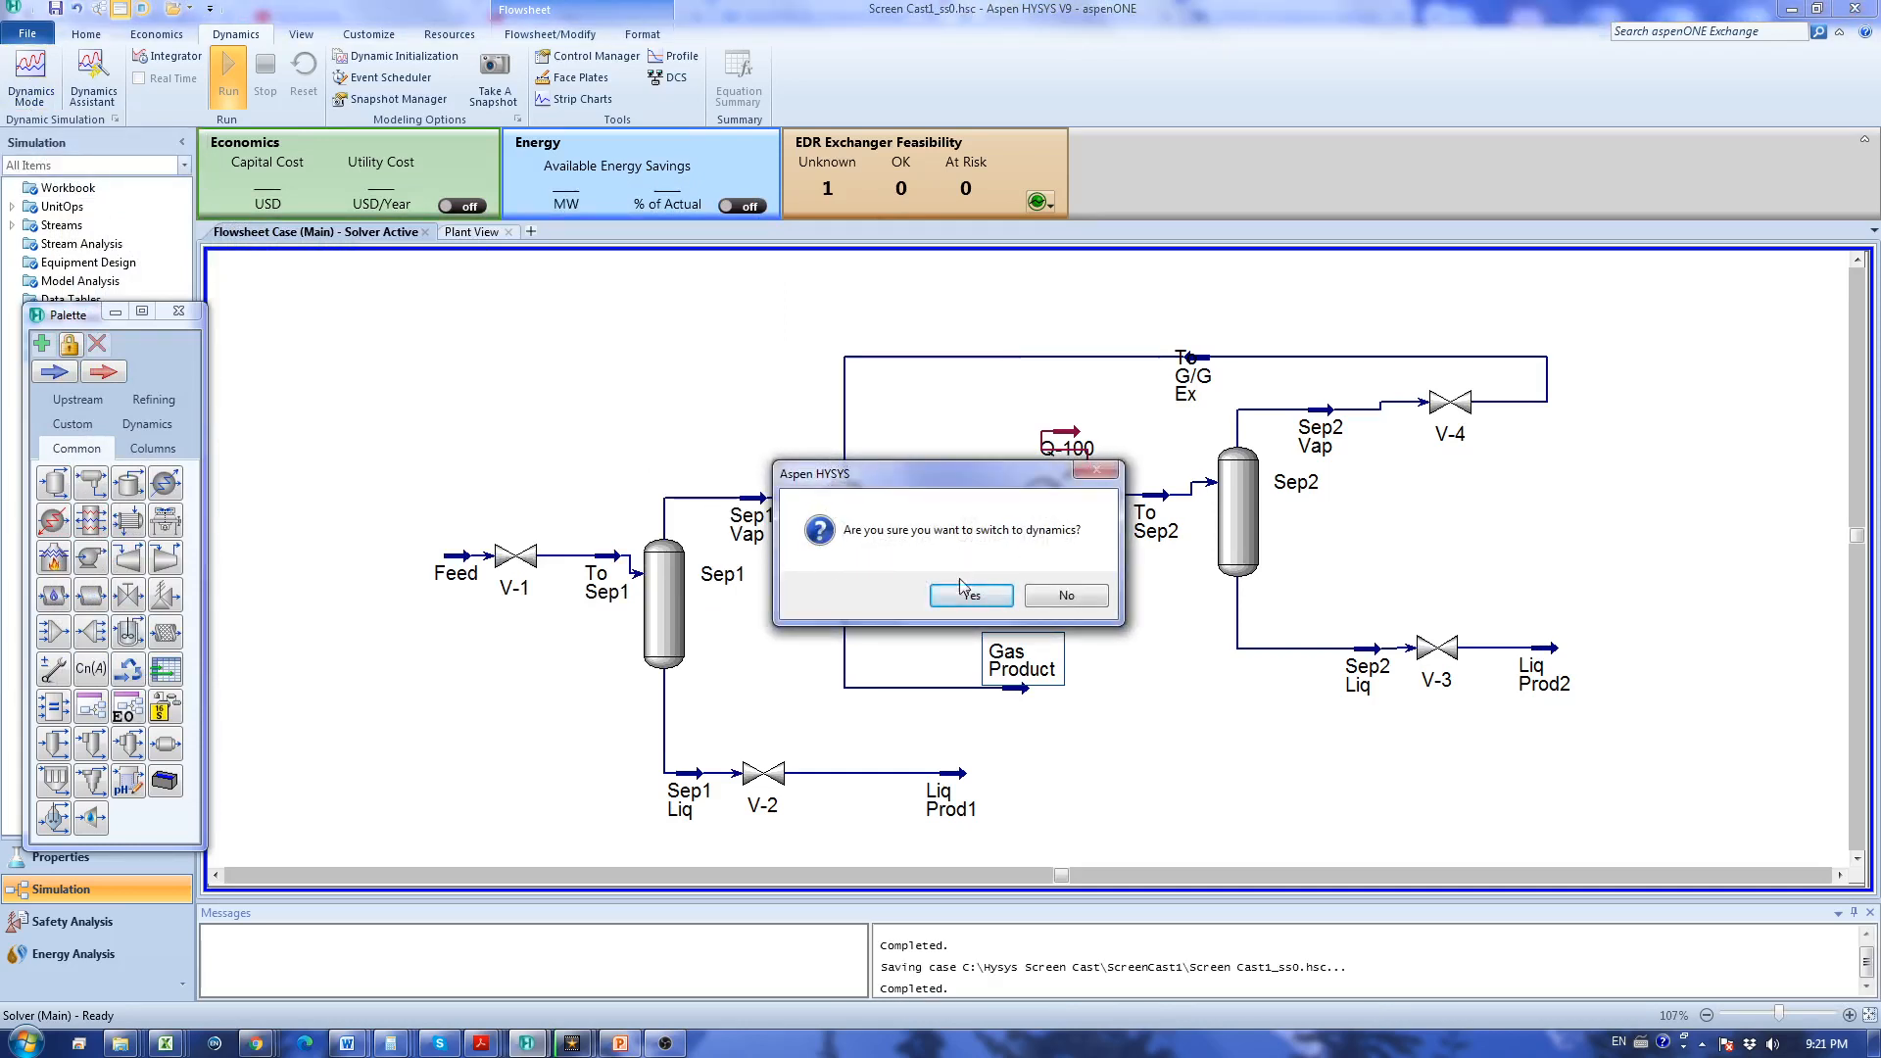
pyautogui.click(971, 596)
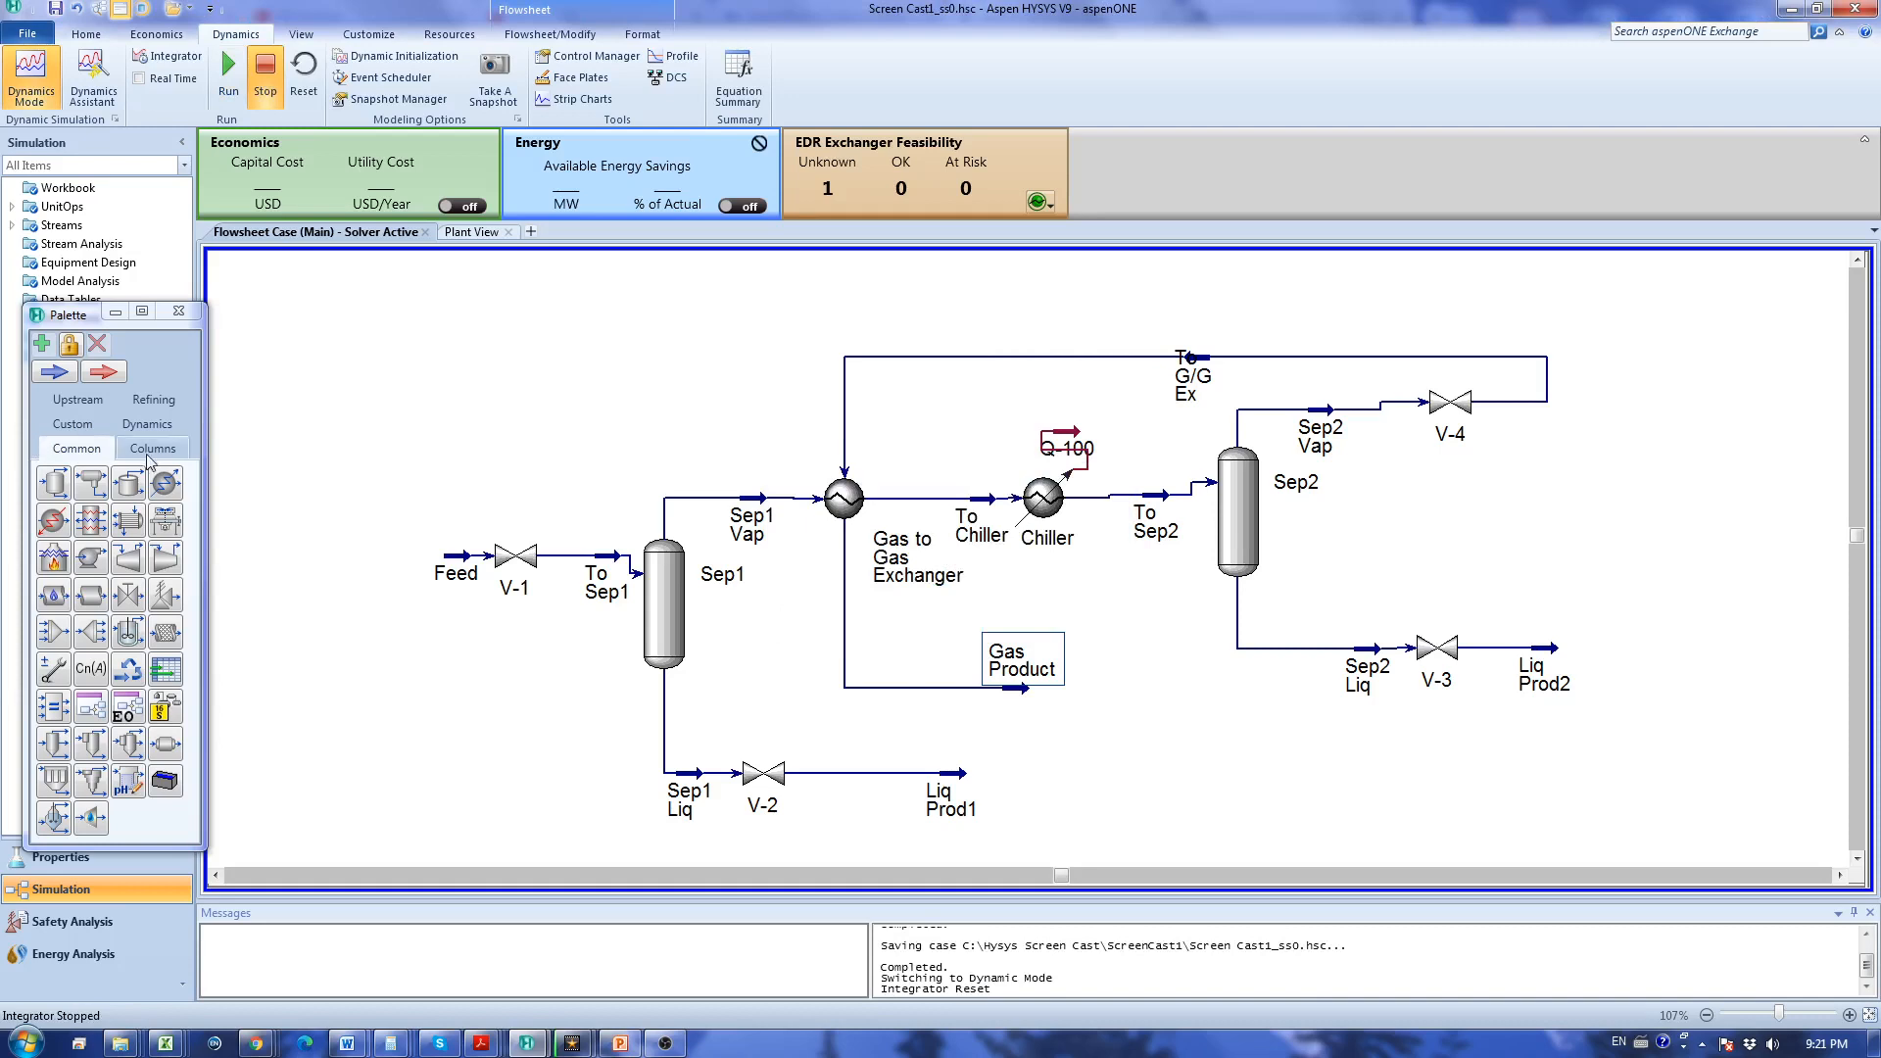
pyautogui.moveTo(357, 547)
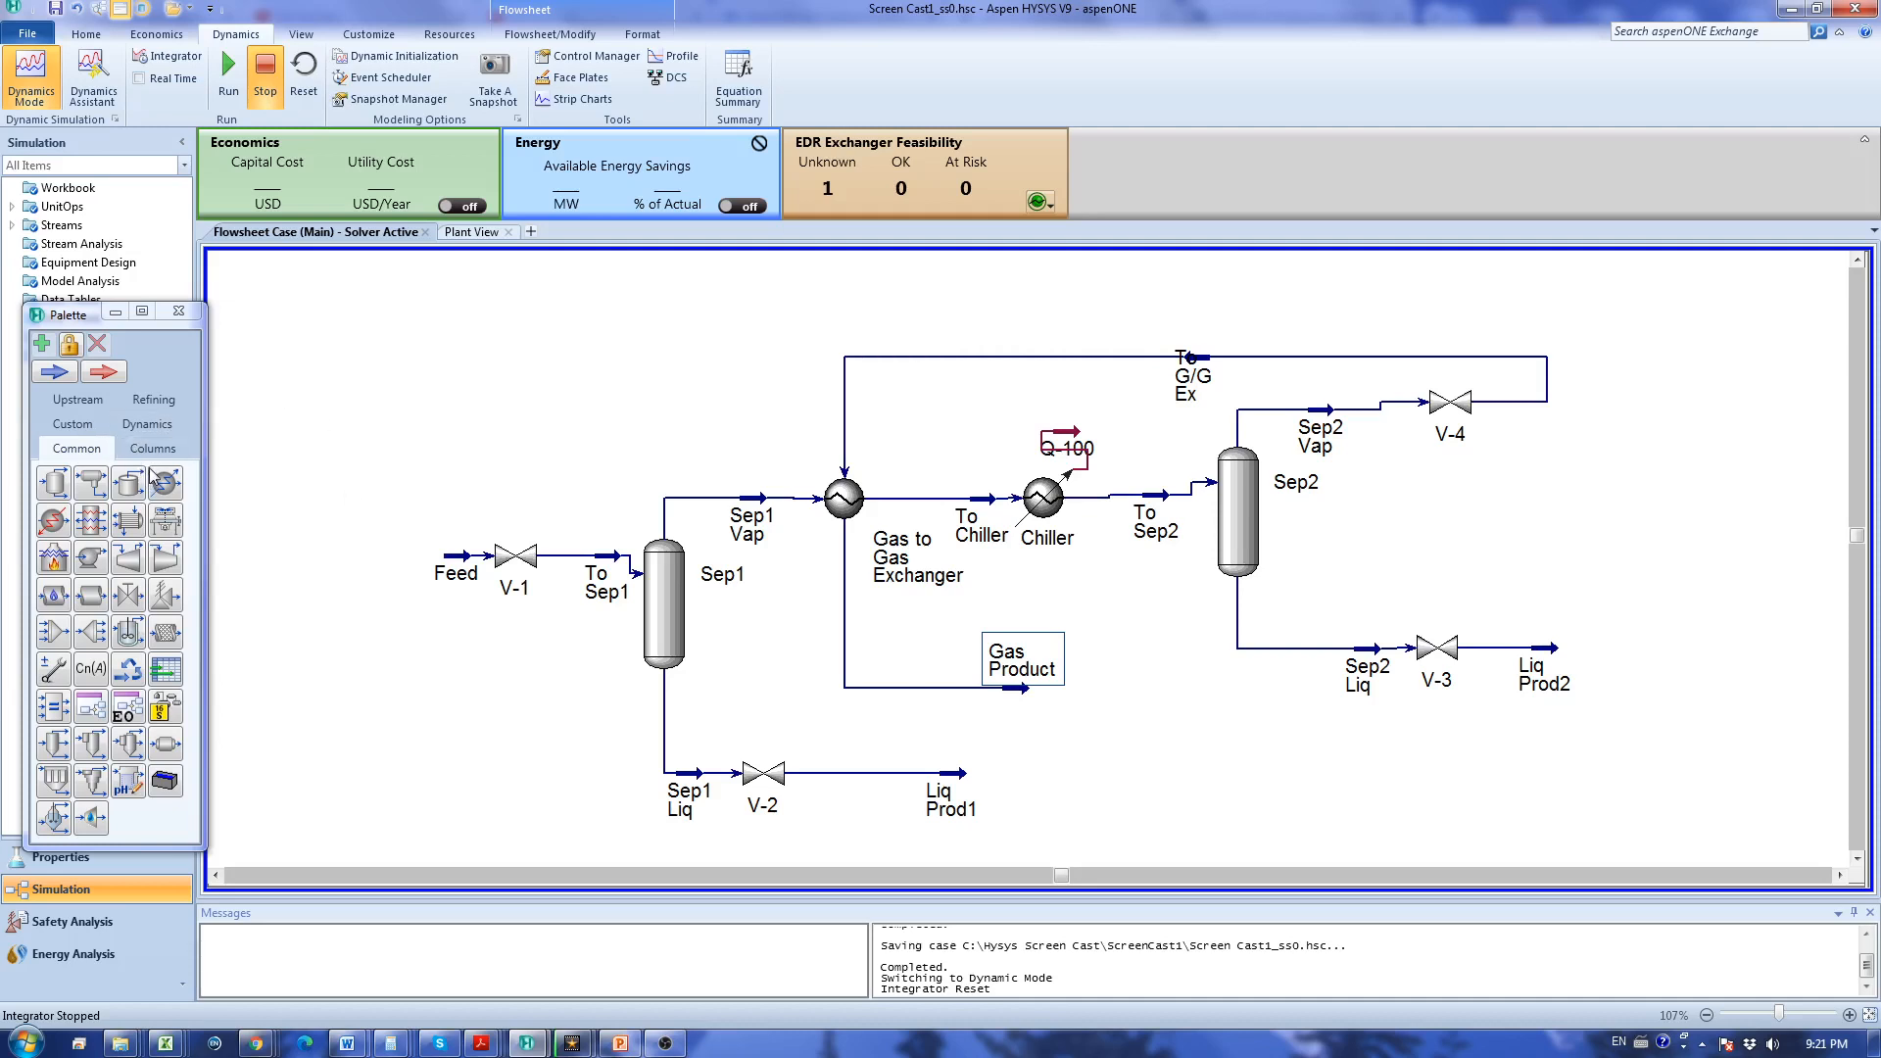
# Place a PID Controller from the Dynamics palette and rename IC-100 to LIC-1.
pyautogui.click(152, 424)
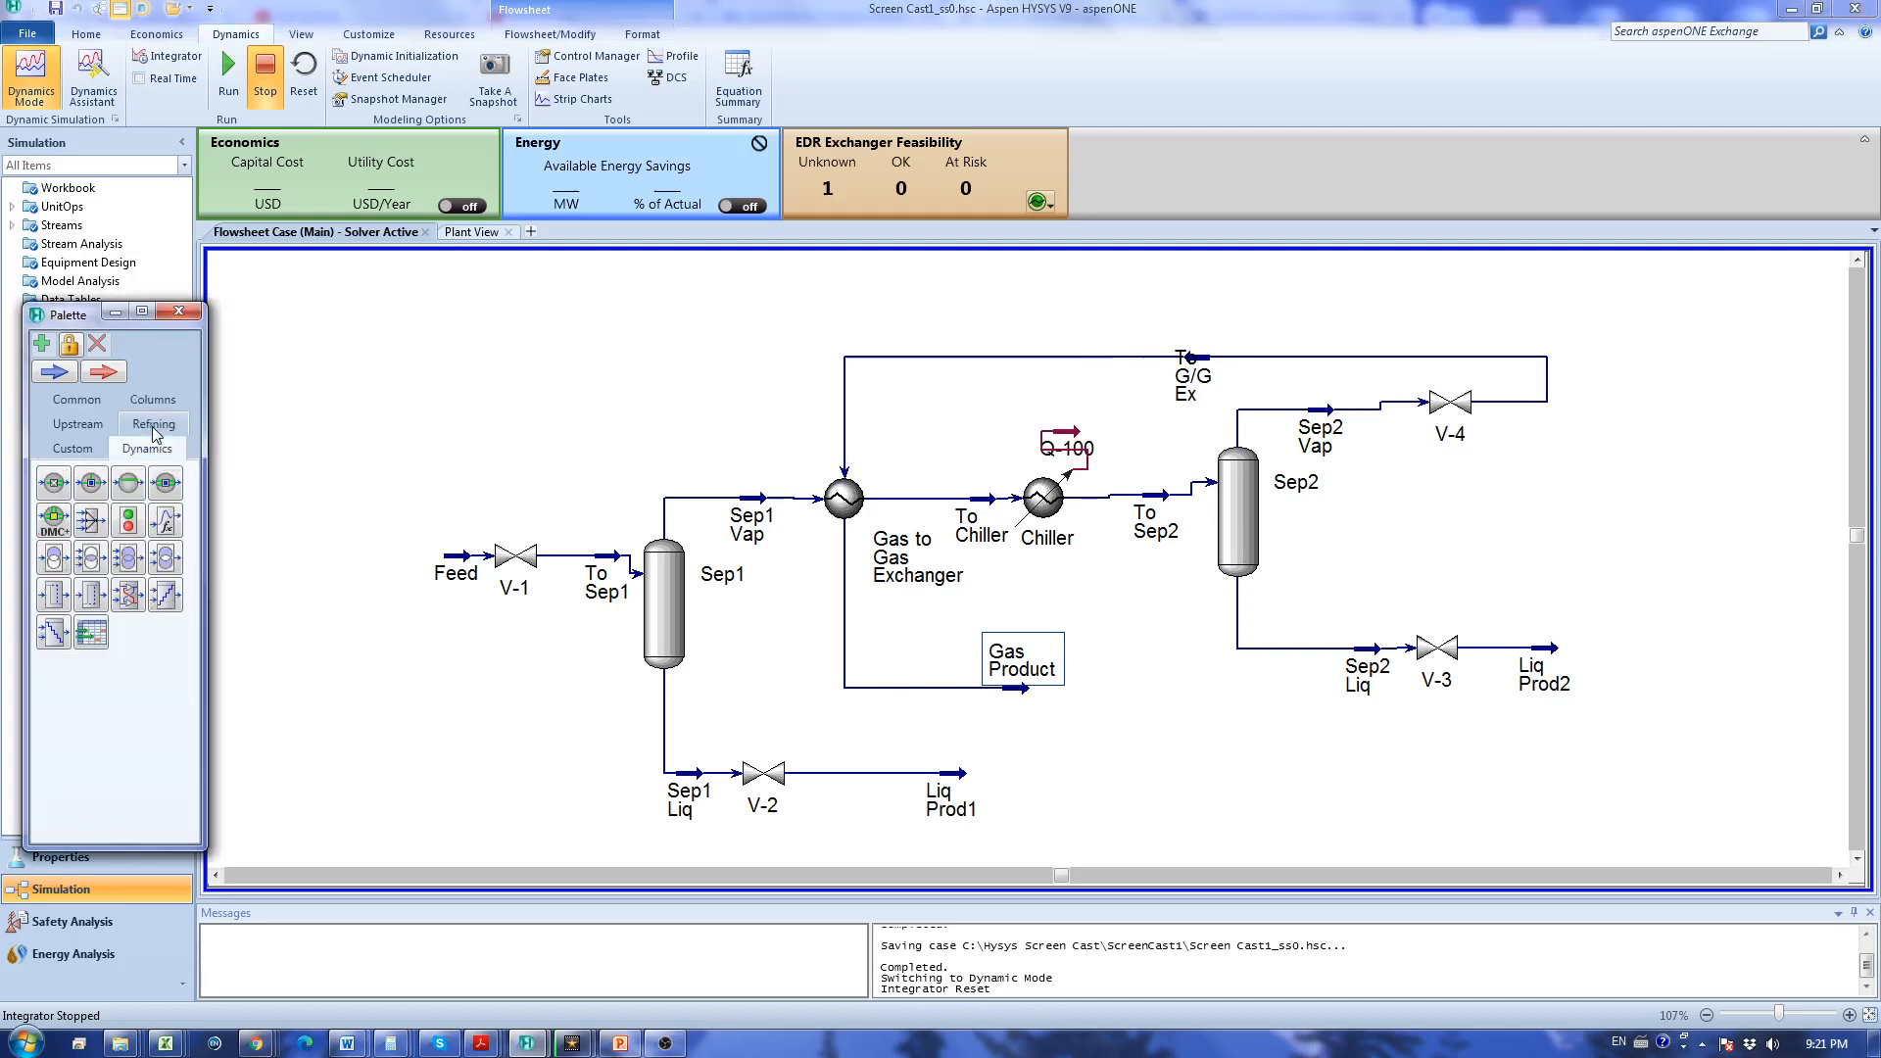
pyautogui.moveTo(169, 432)
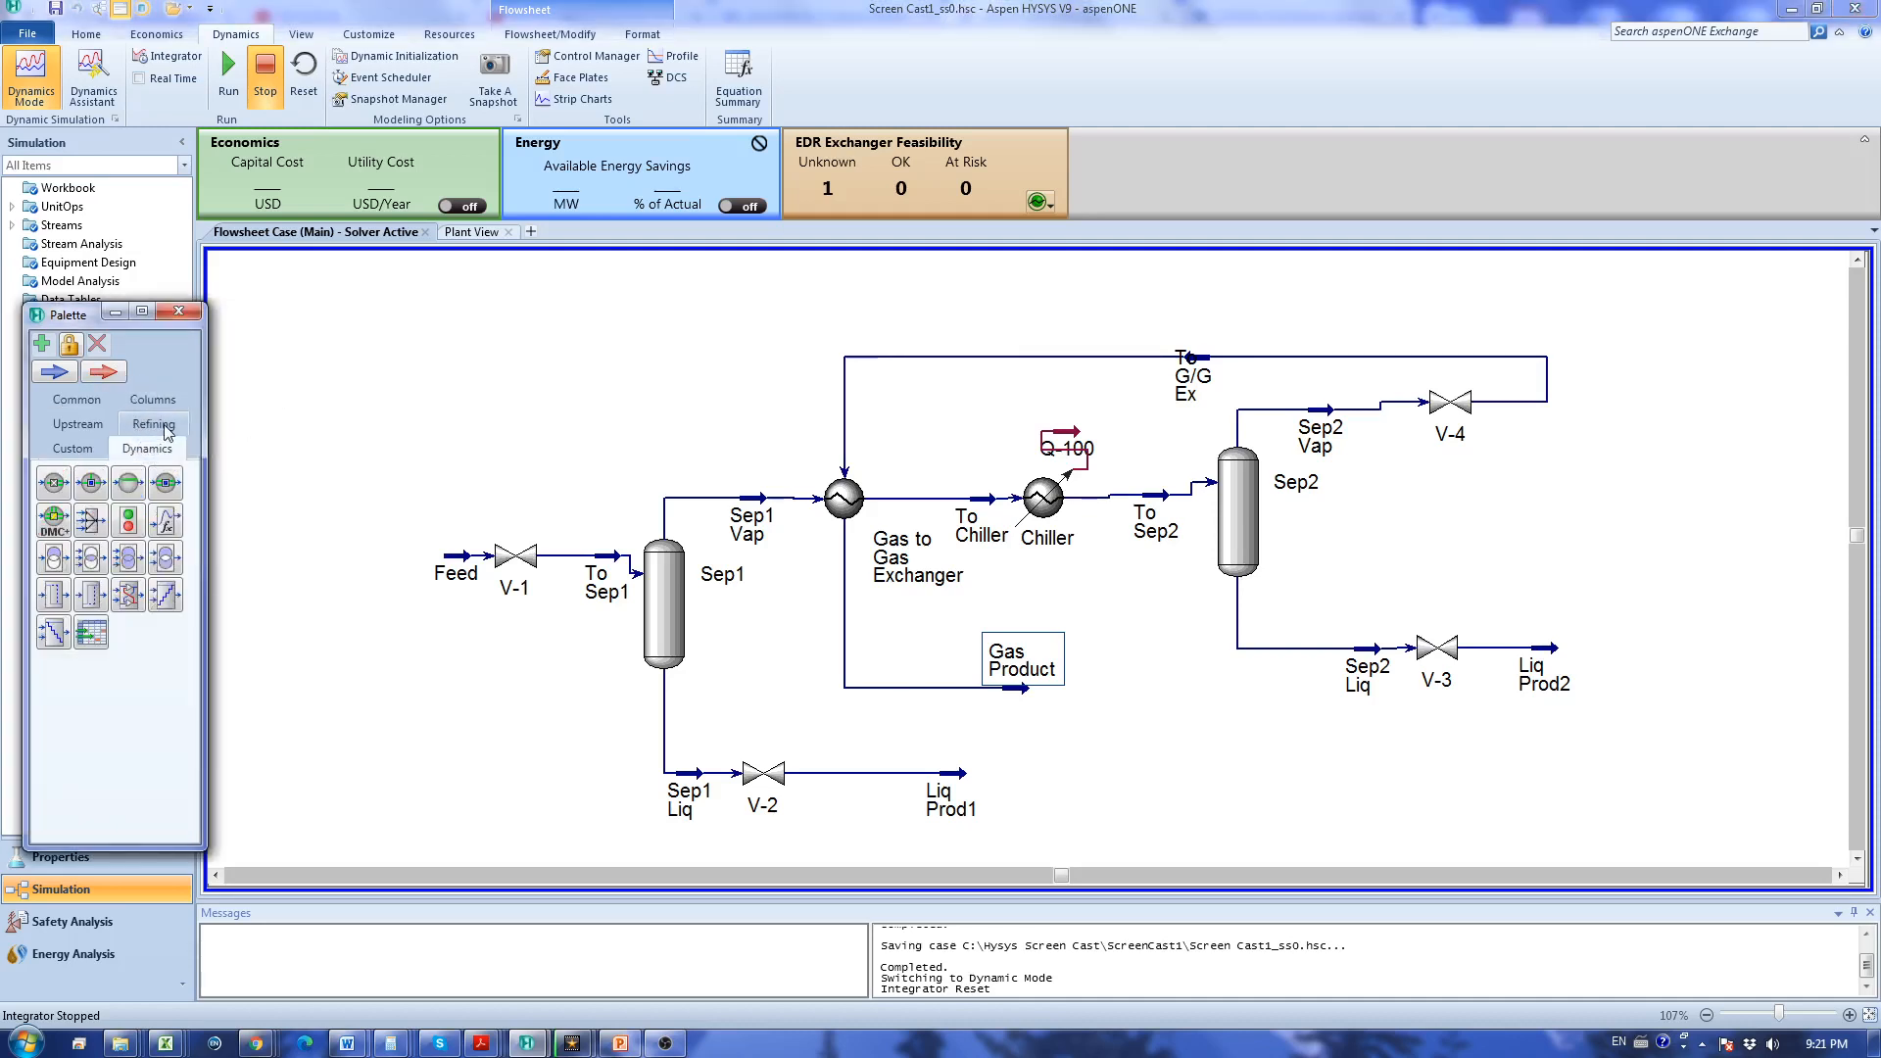
pyautogui.moveTo(134, 460)
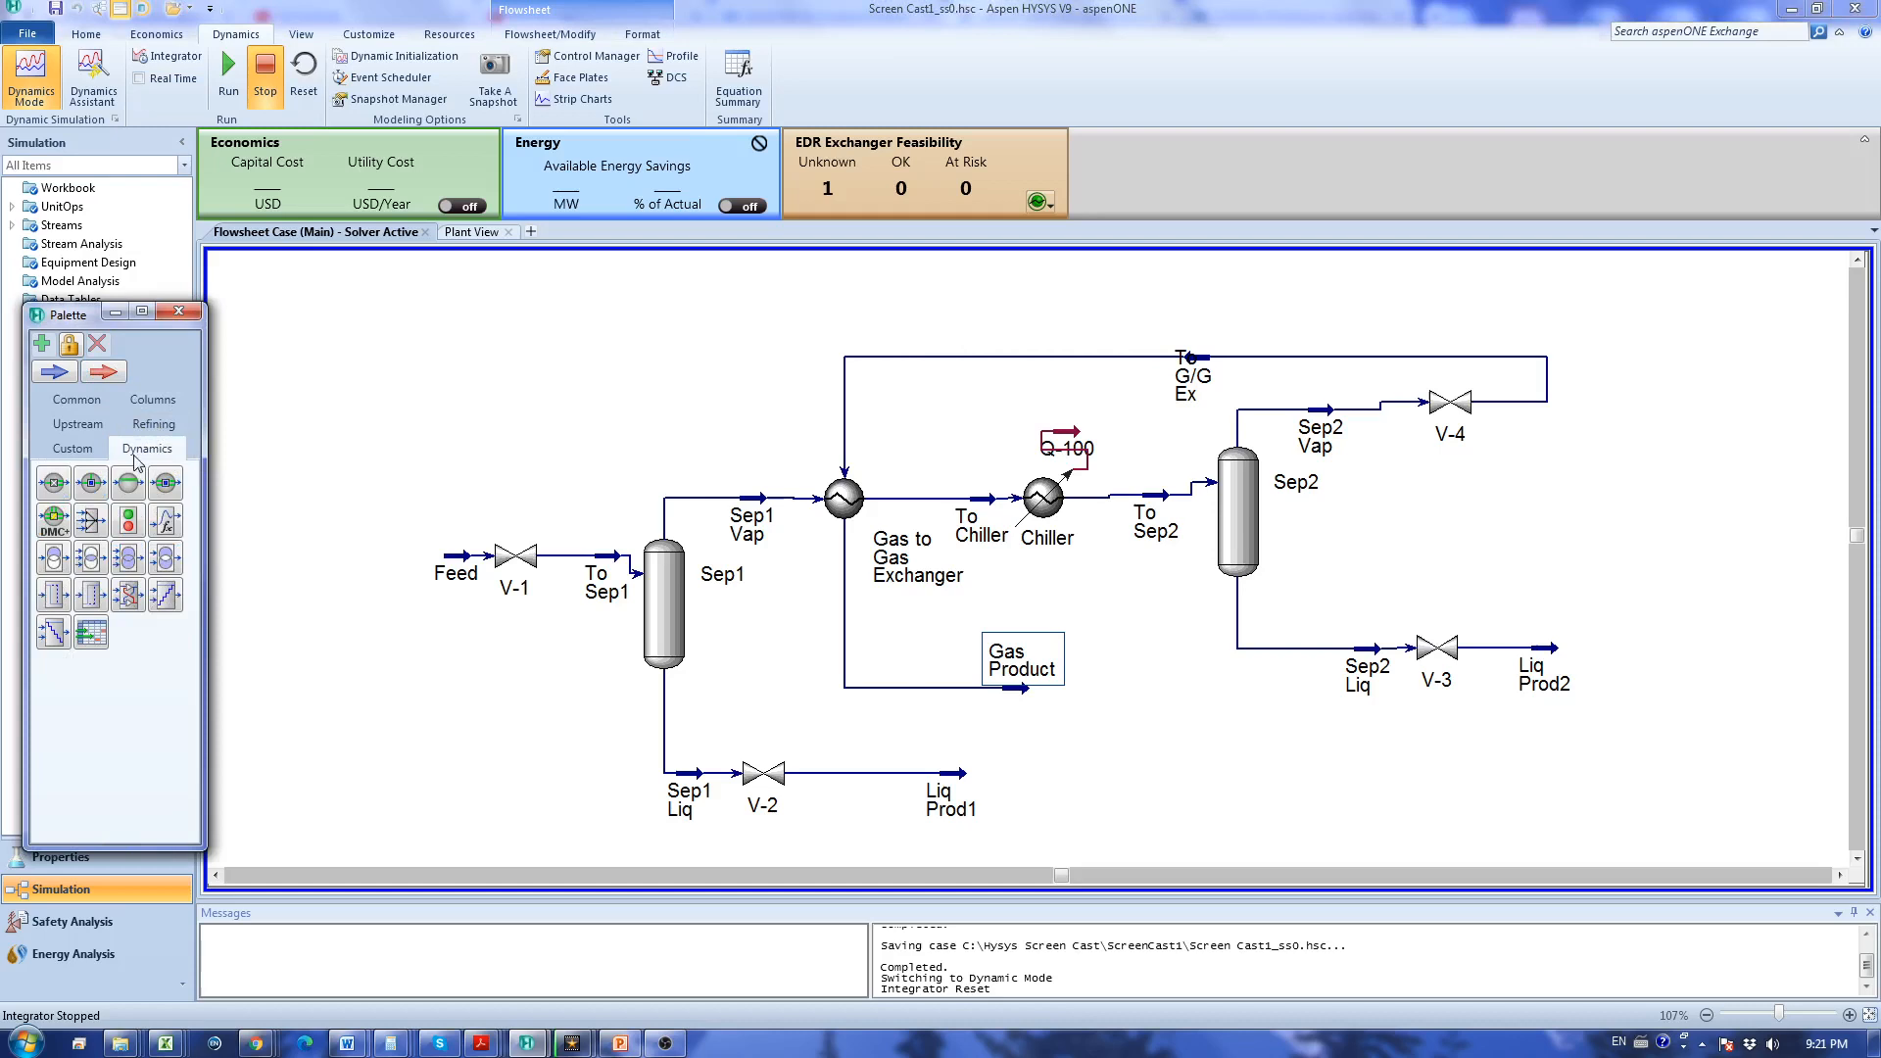
pyautogui.moveTo(128, 483)
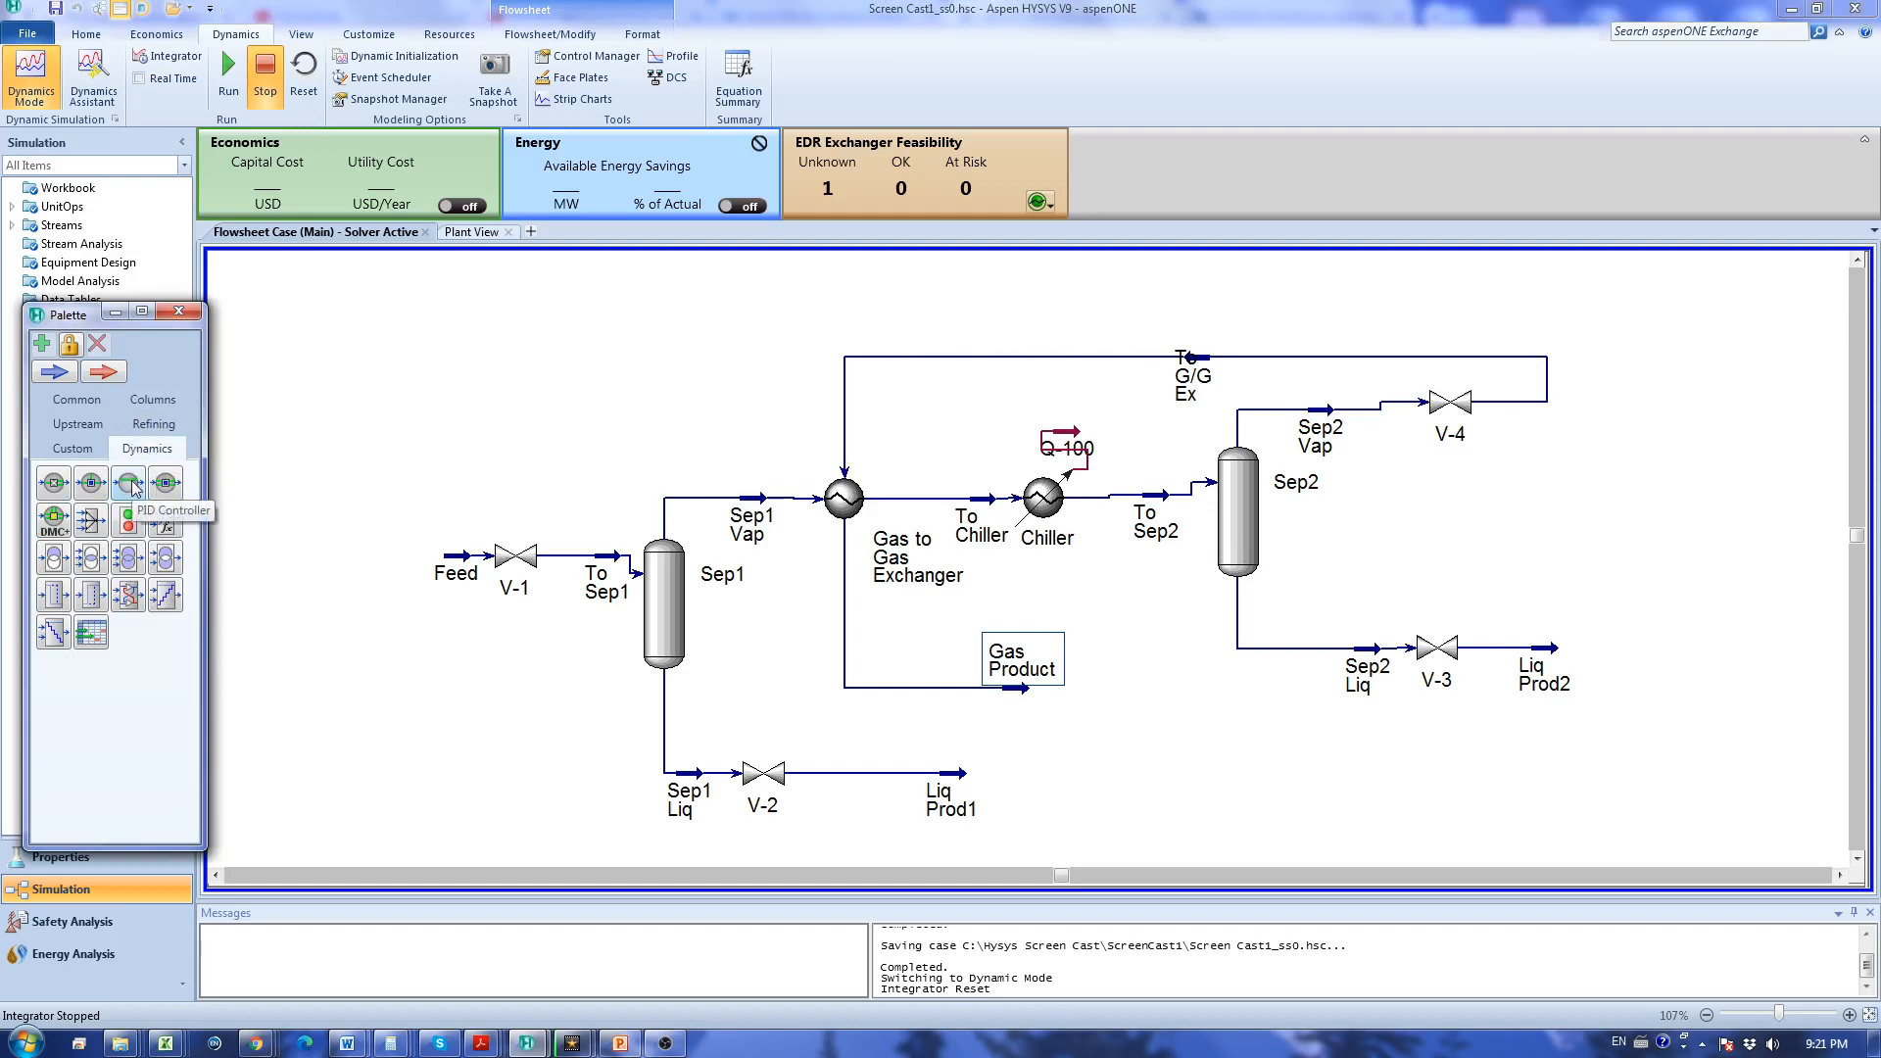
pyautogui.moveTo(701, 647)
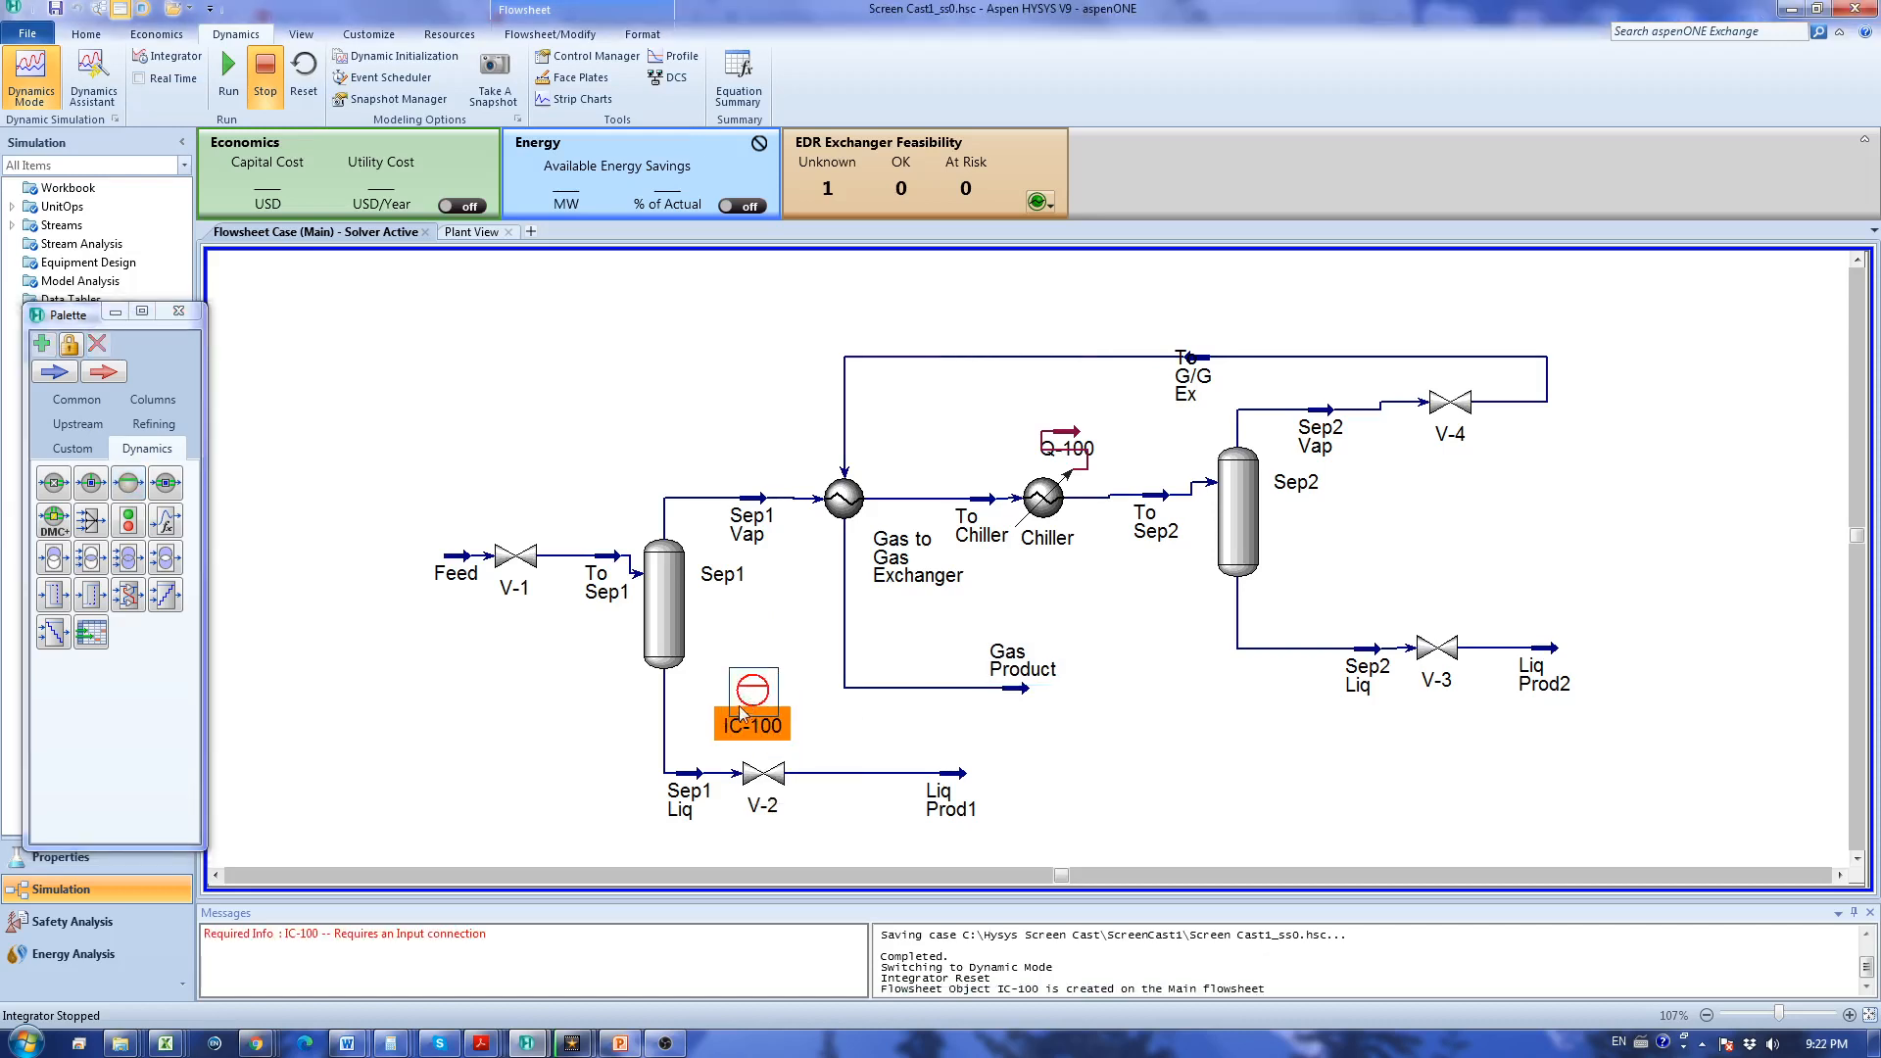
pyautogui.doubleClick(752, 698)
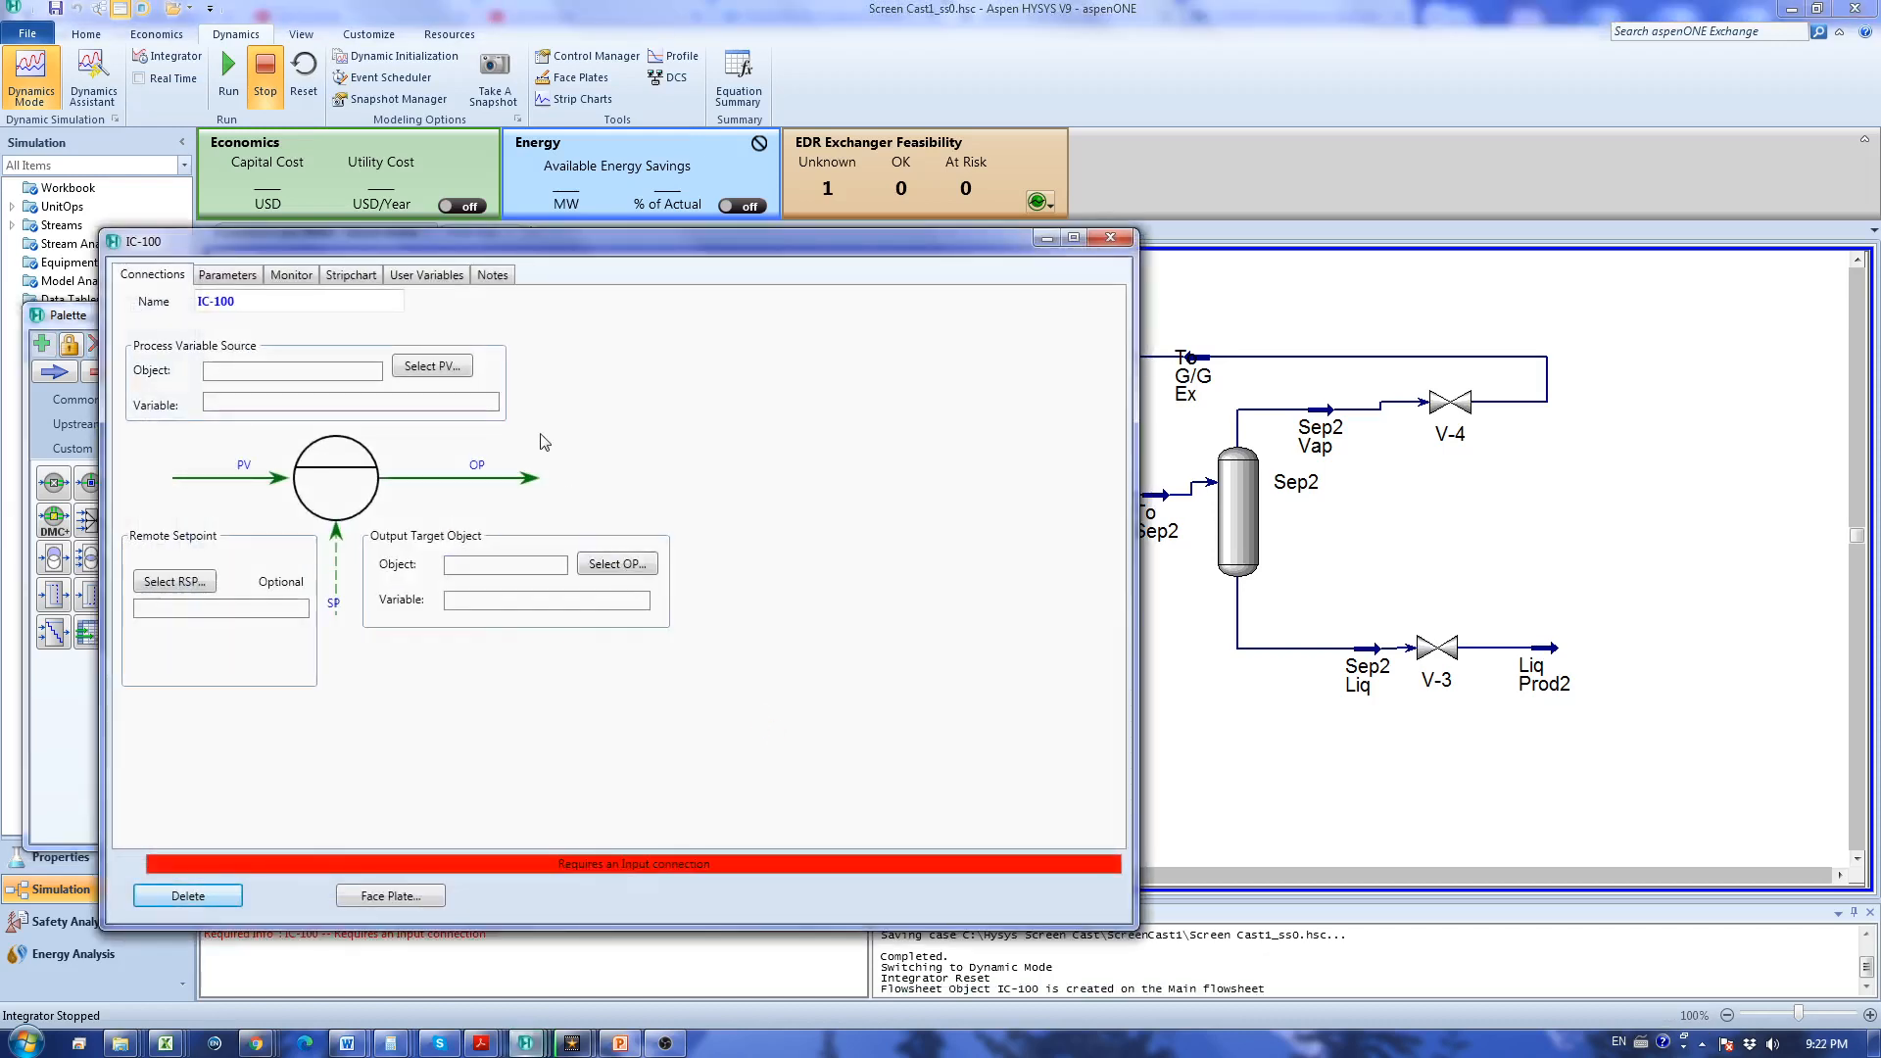
pyautogui.moveTo(499, 435)
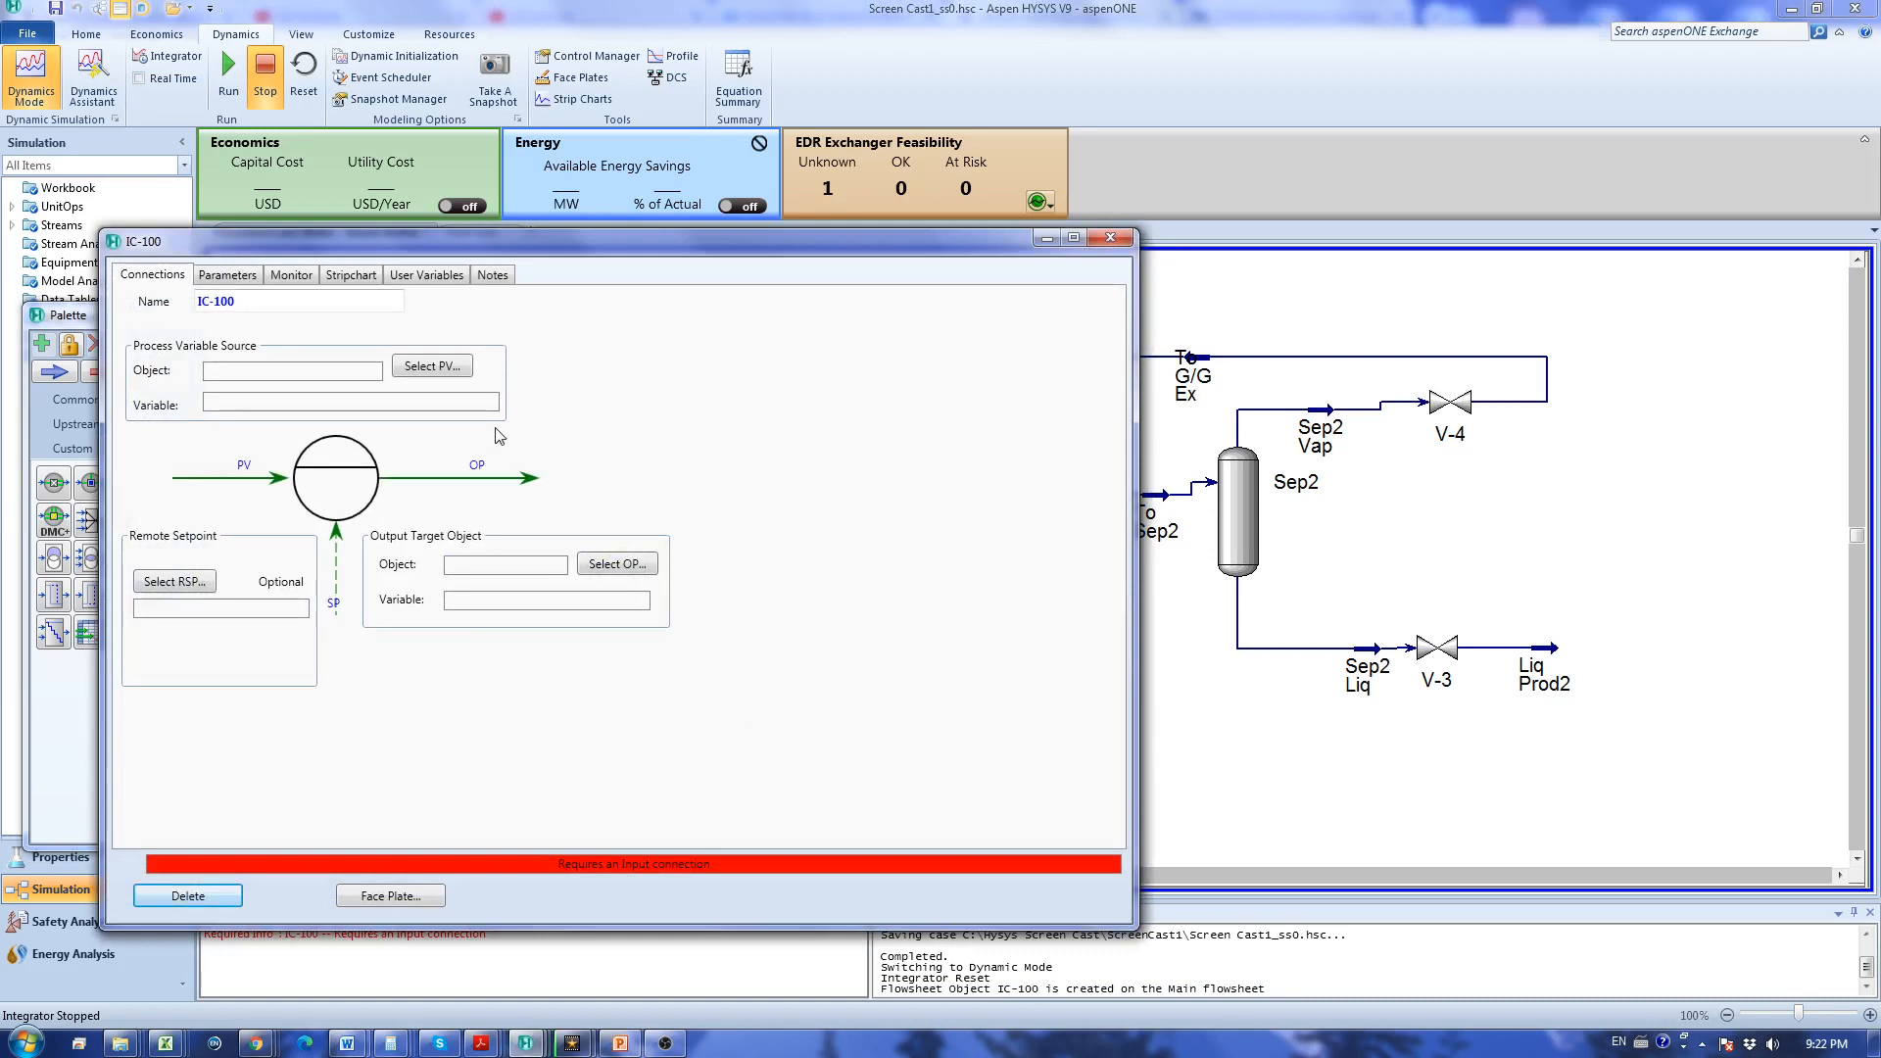
pyautogui.click(264, 301)
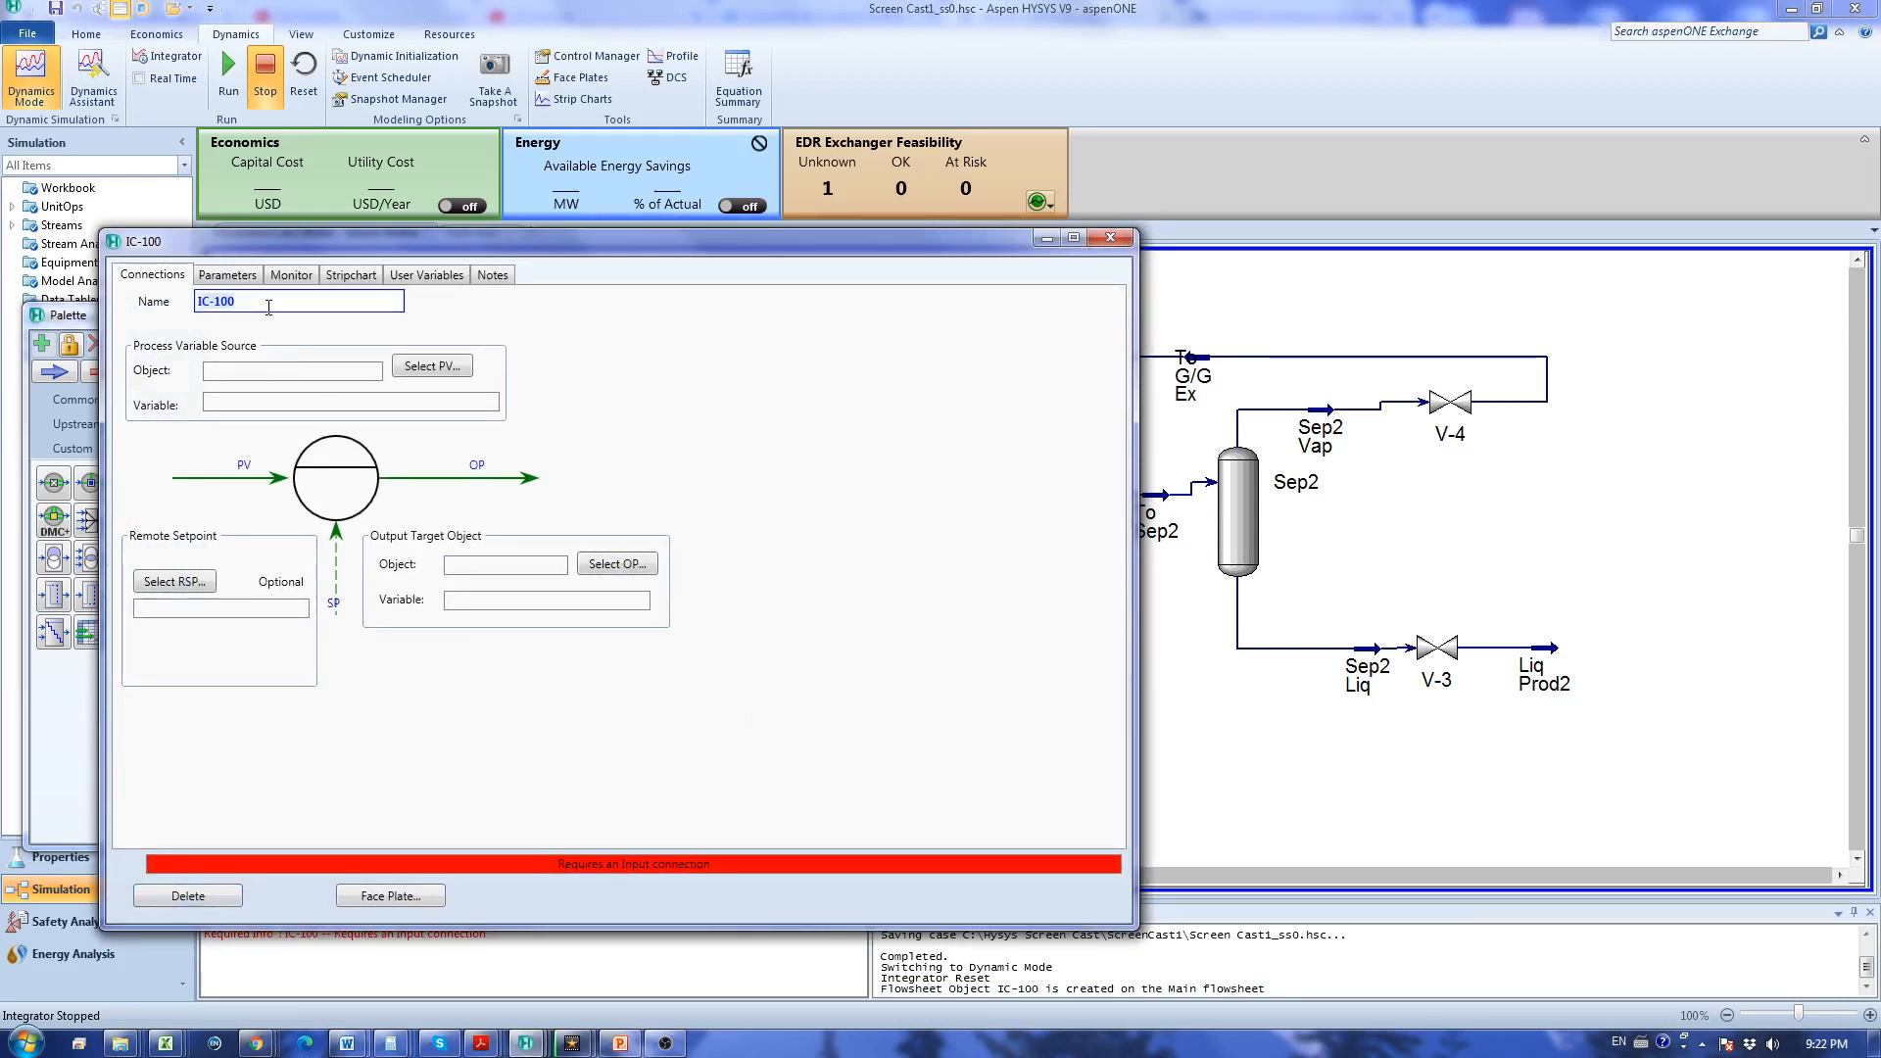
pyautogui.write('LIC-')
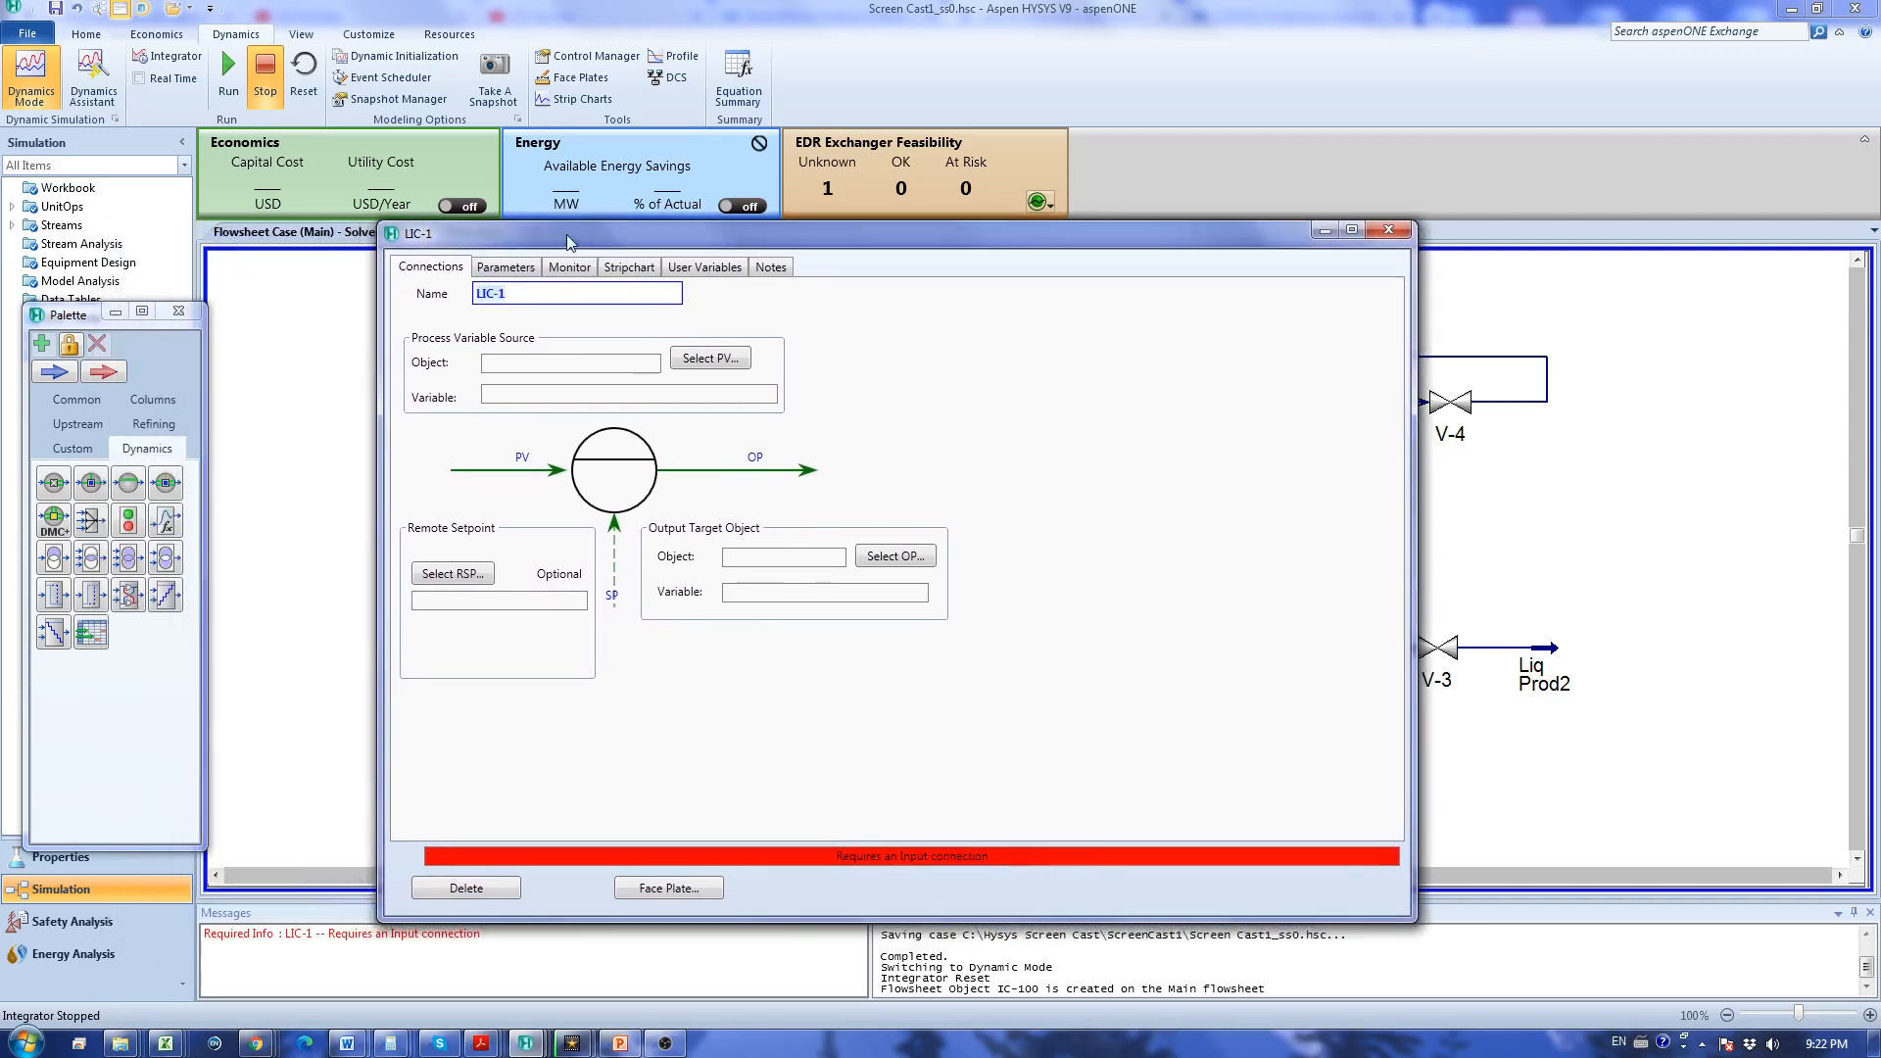
pyautogui.moveTo(452, 351)
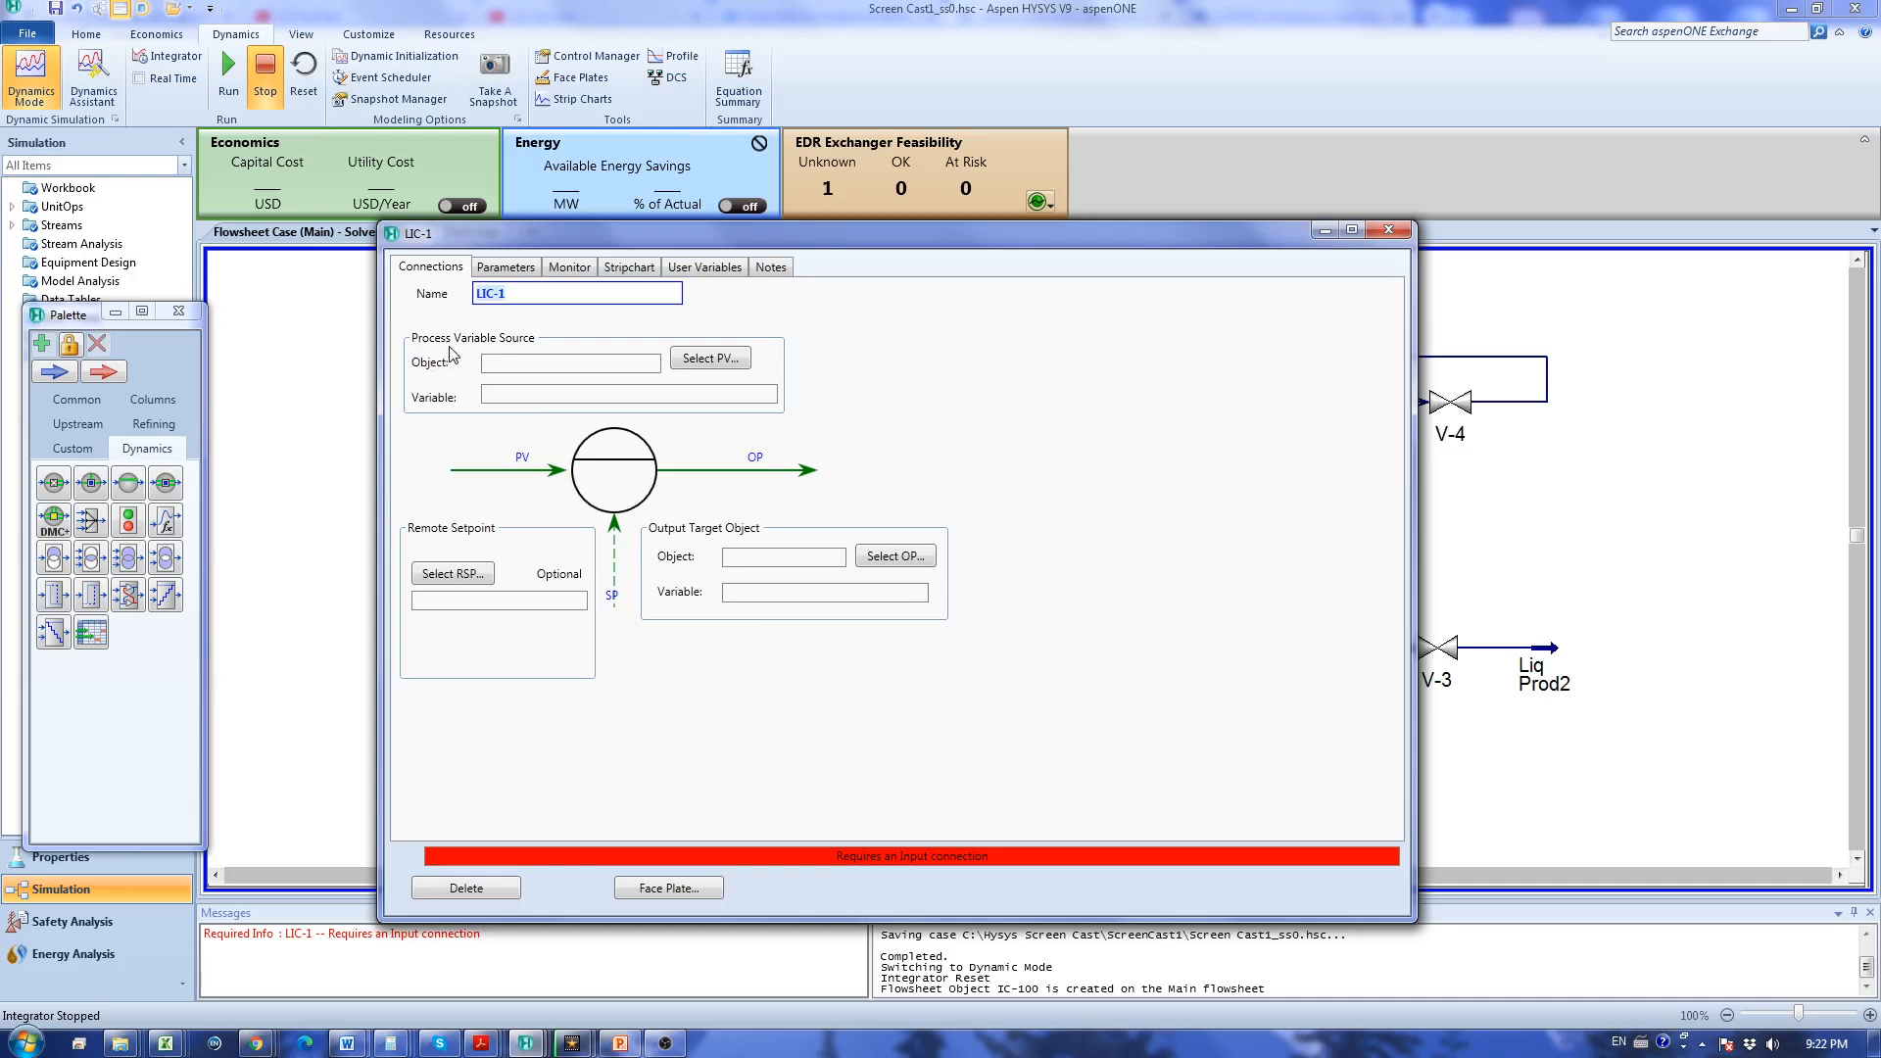
pyautogui.moveTo(543, 254)
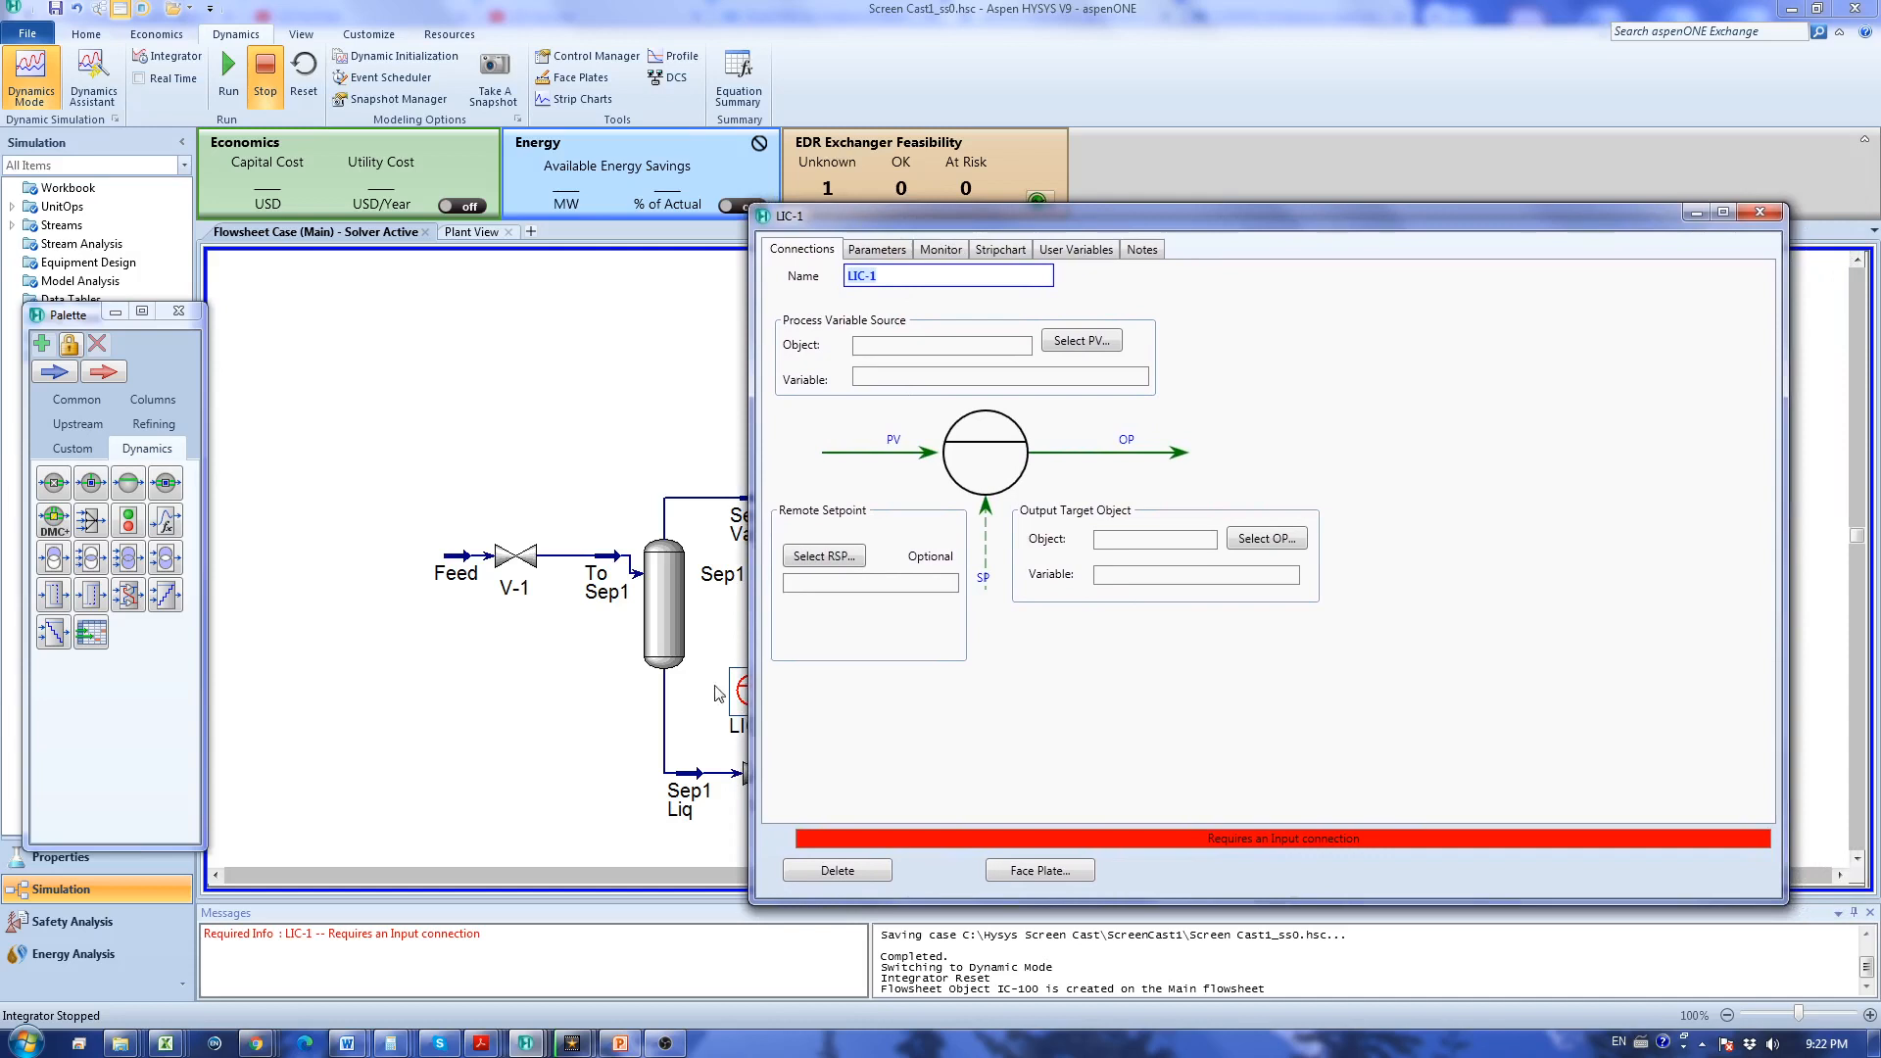
pyautogui.moveTo(1063, 233)
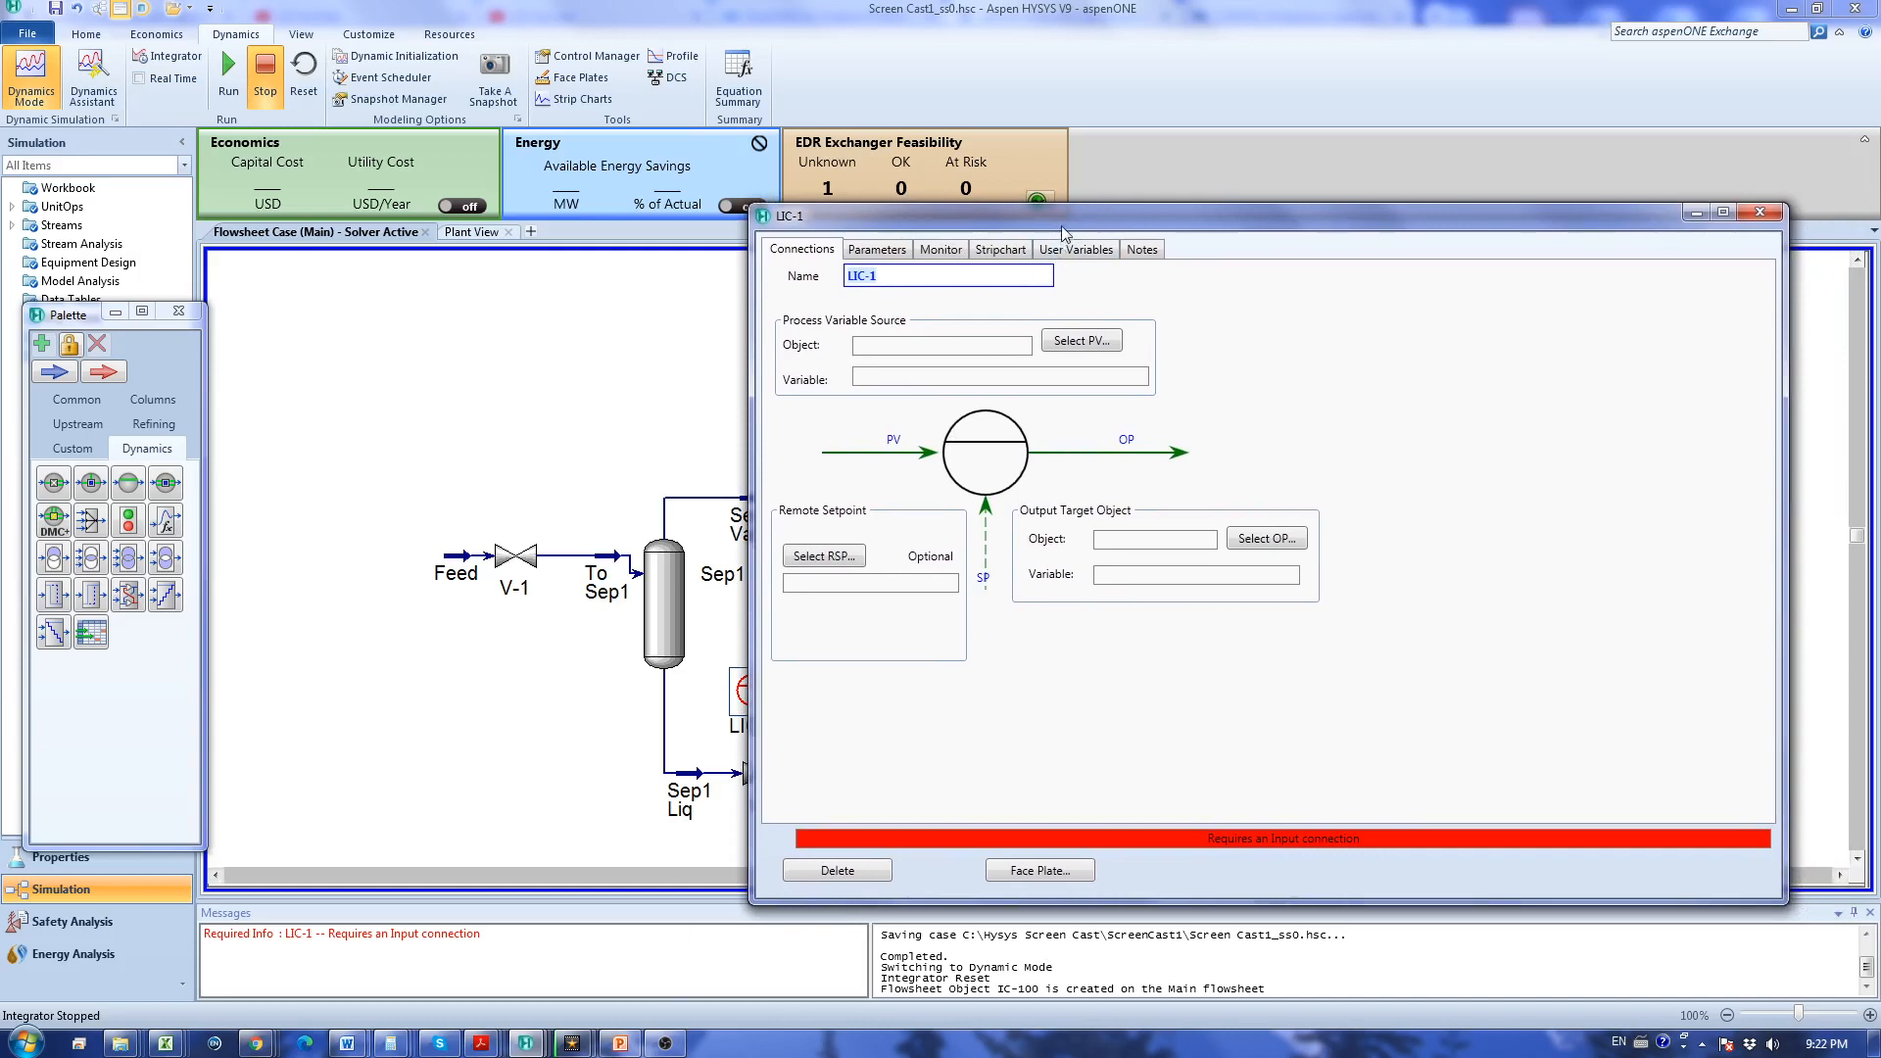
# Set LIC-1's process variable to Sep1 Liquid Percent Level.
pyautogui.click(1081, 340)
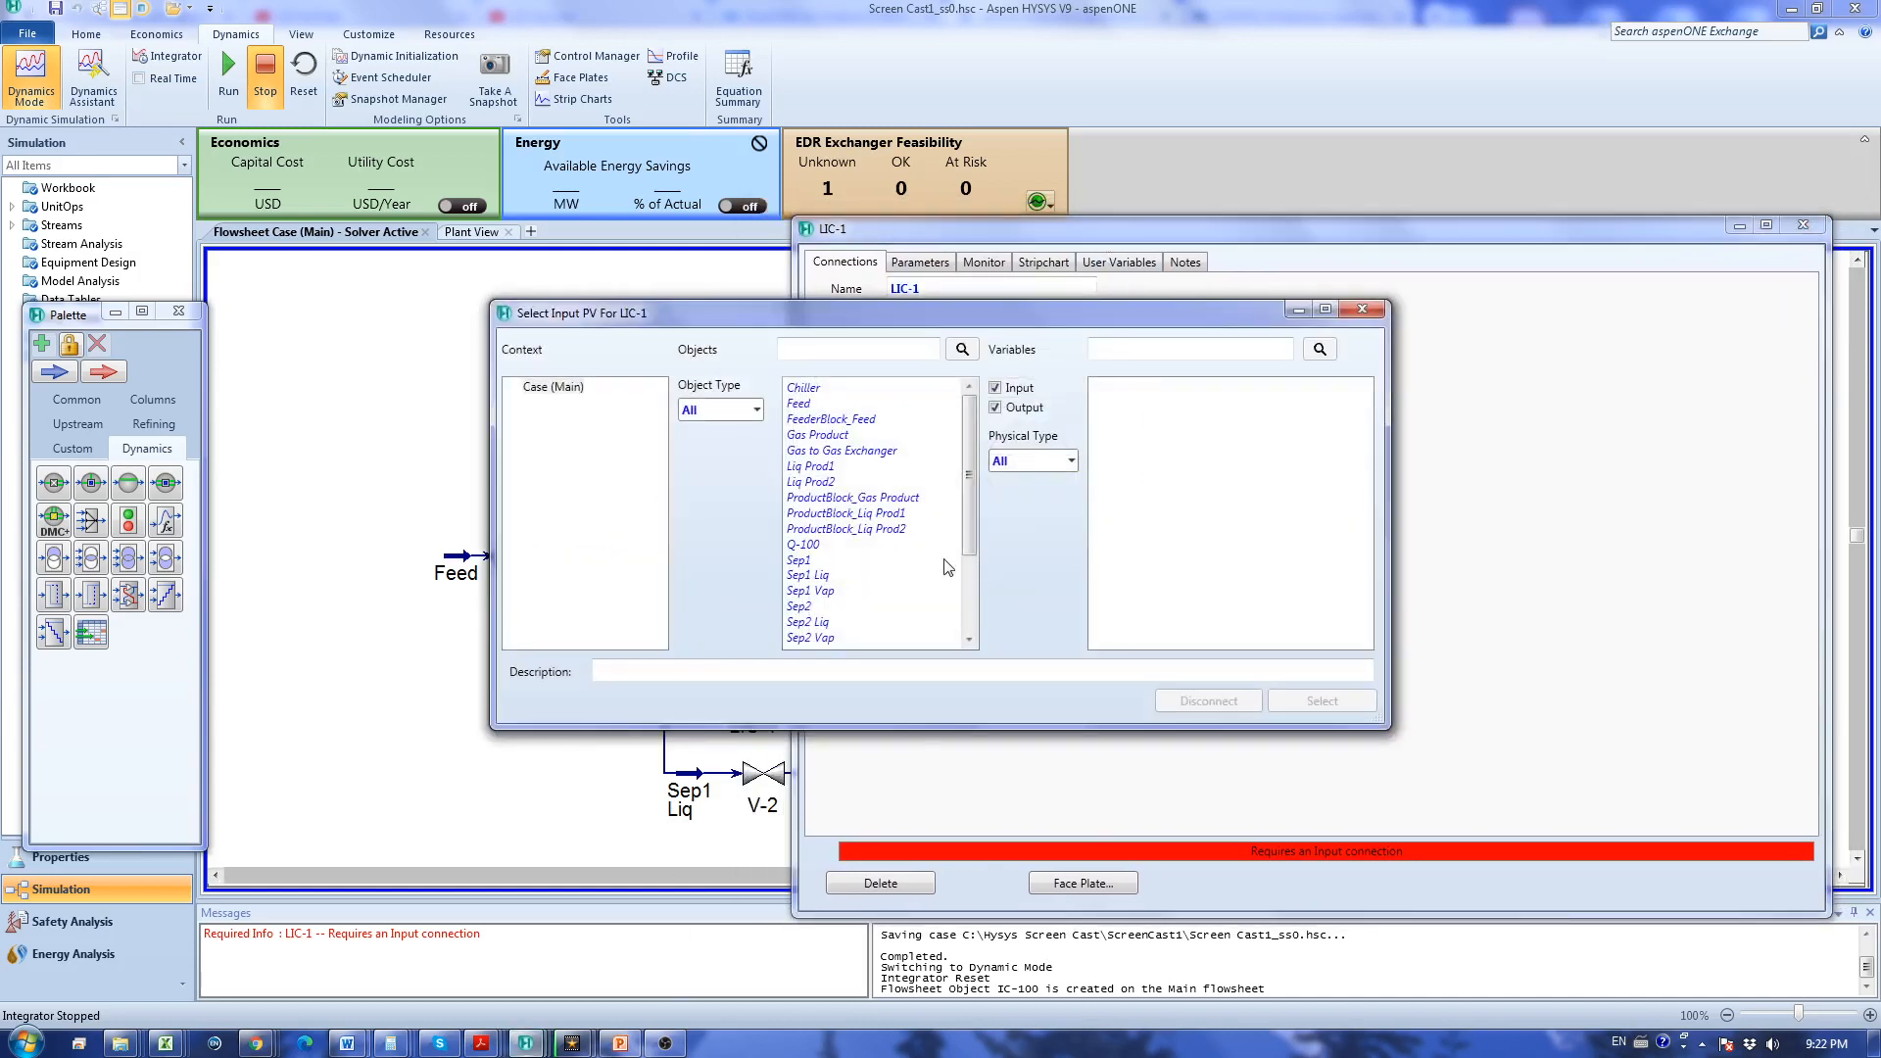
pyautogui.click(798, 559)
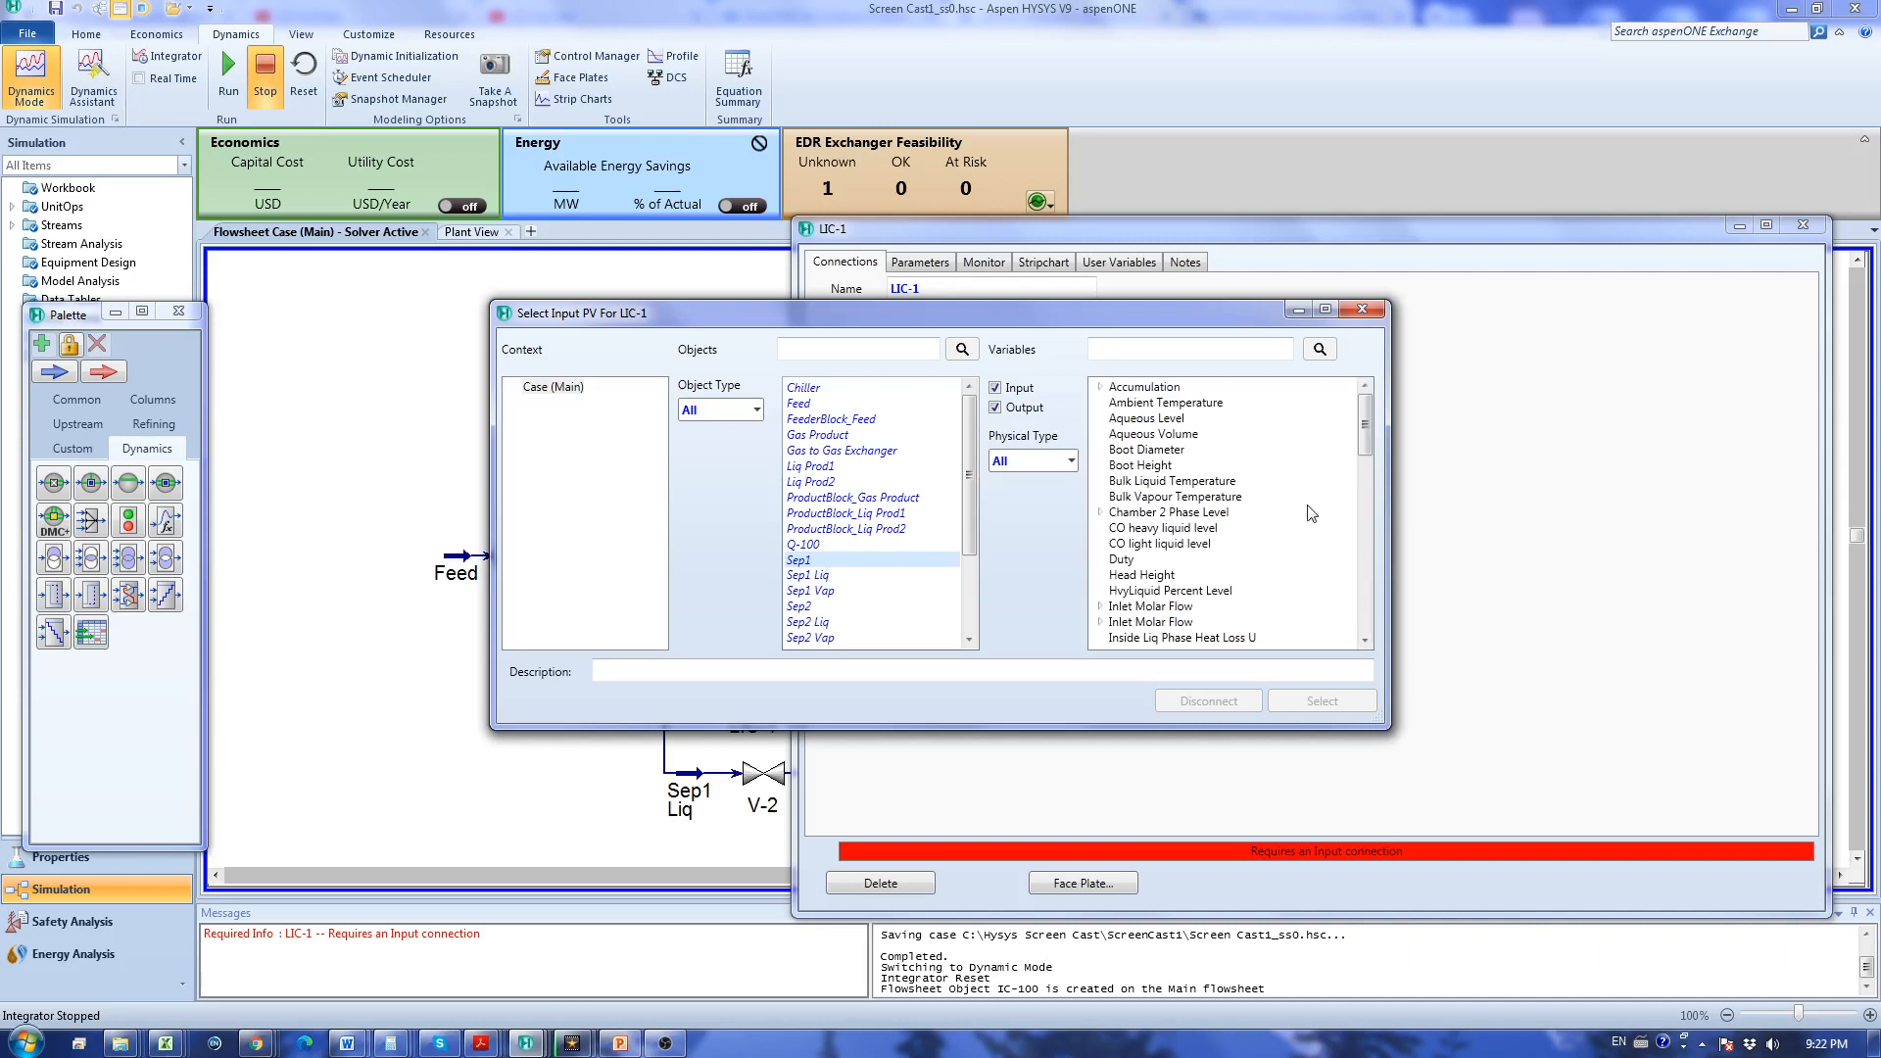
pyautogui.scroll(-3)
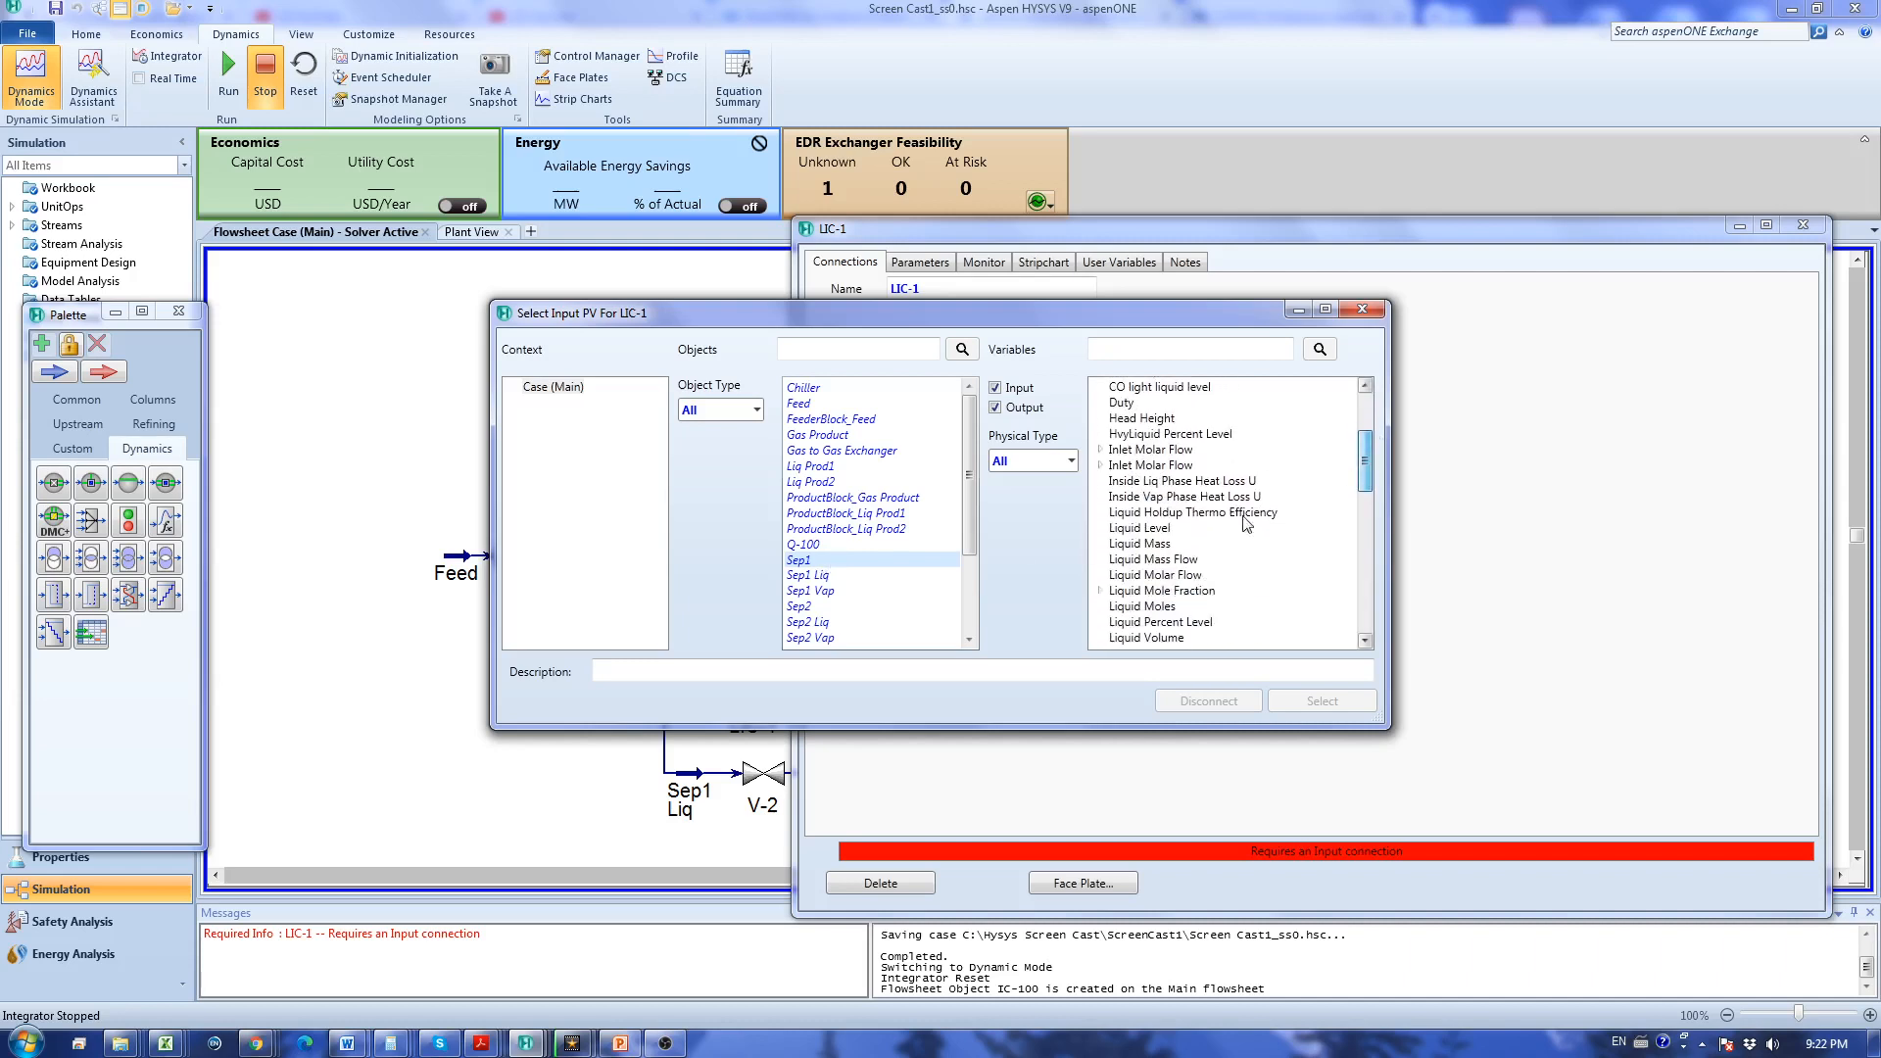
pyautogui.click(1140, 527)
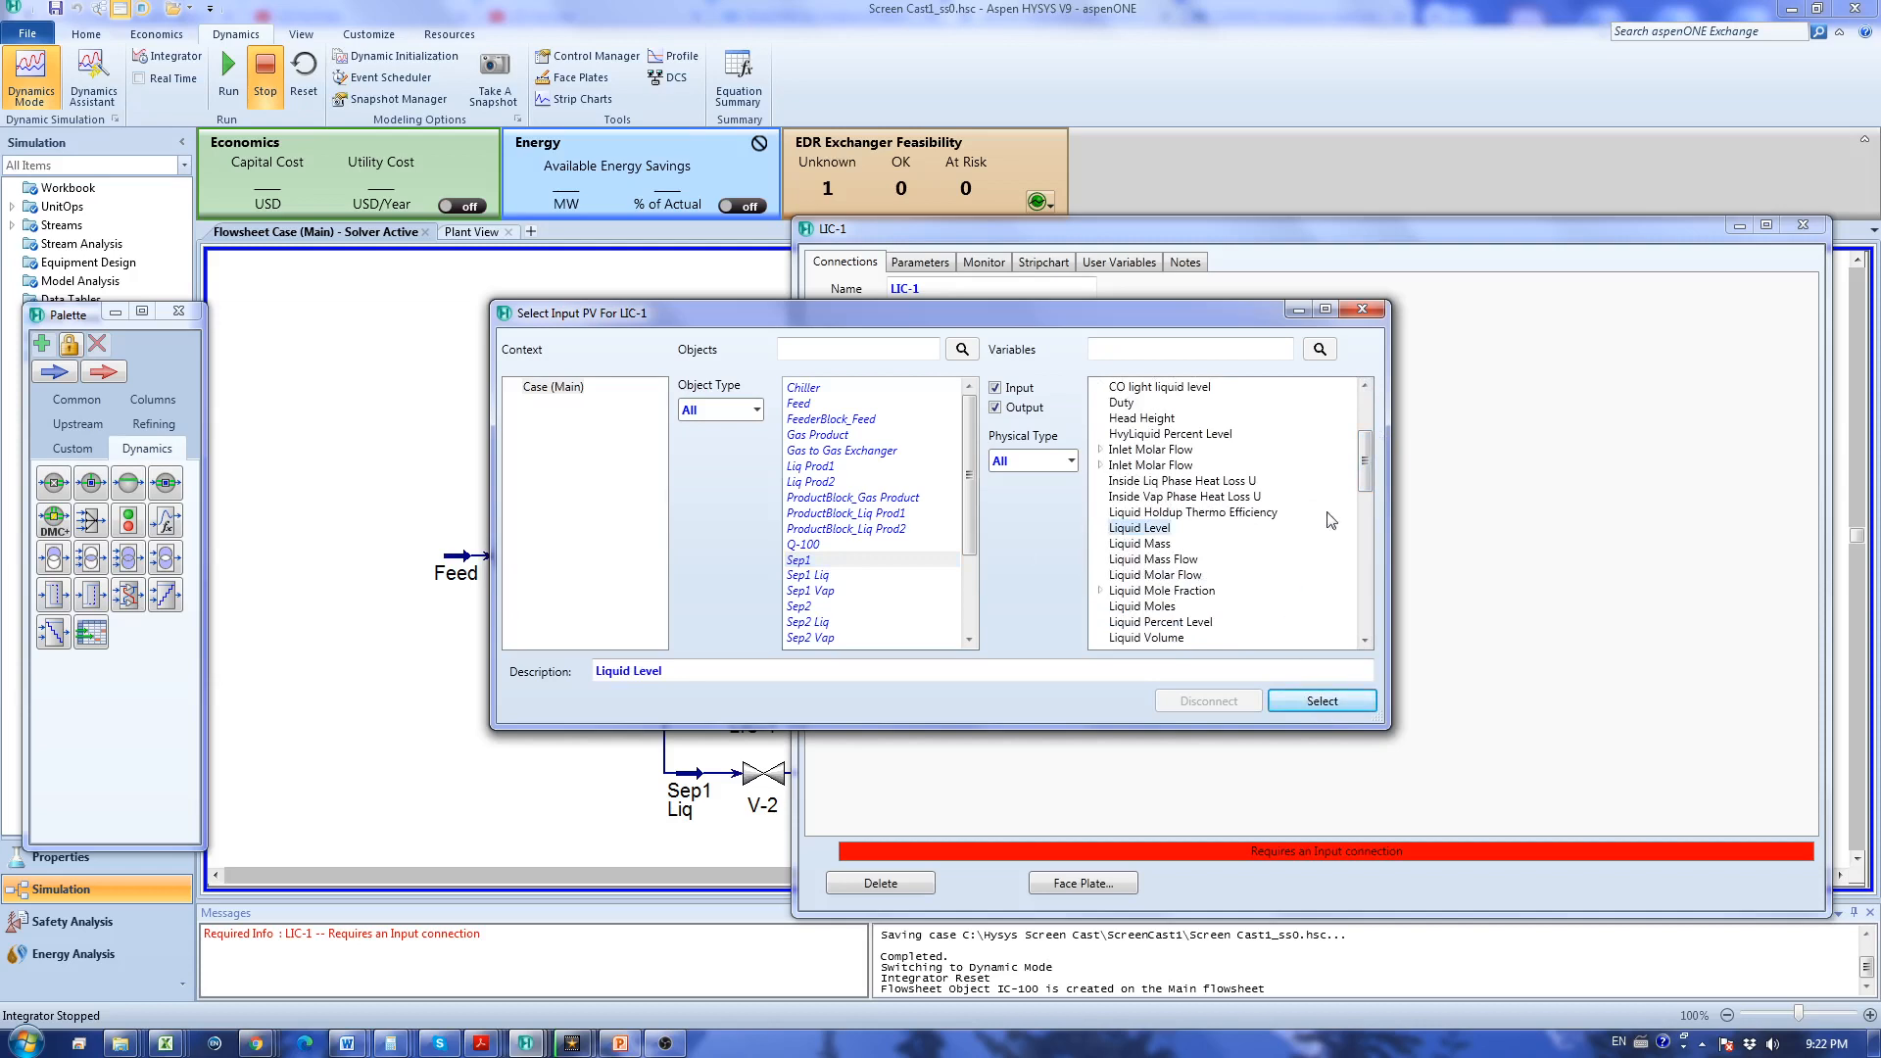
pyautogui.scroll(-3)
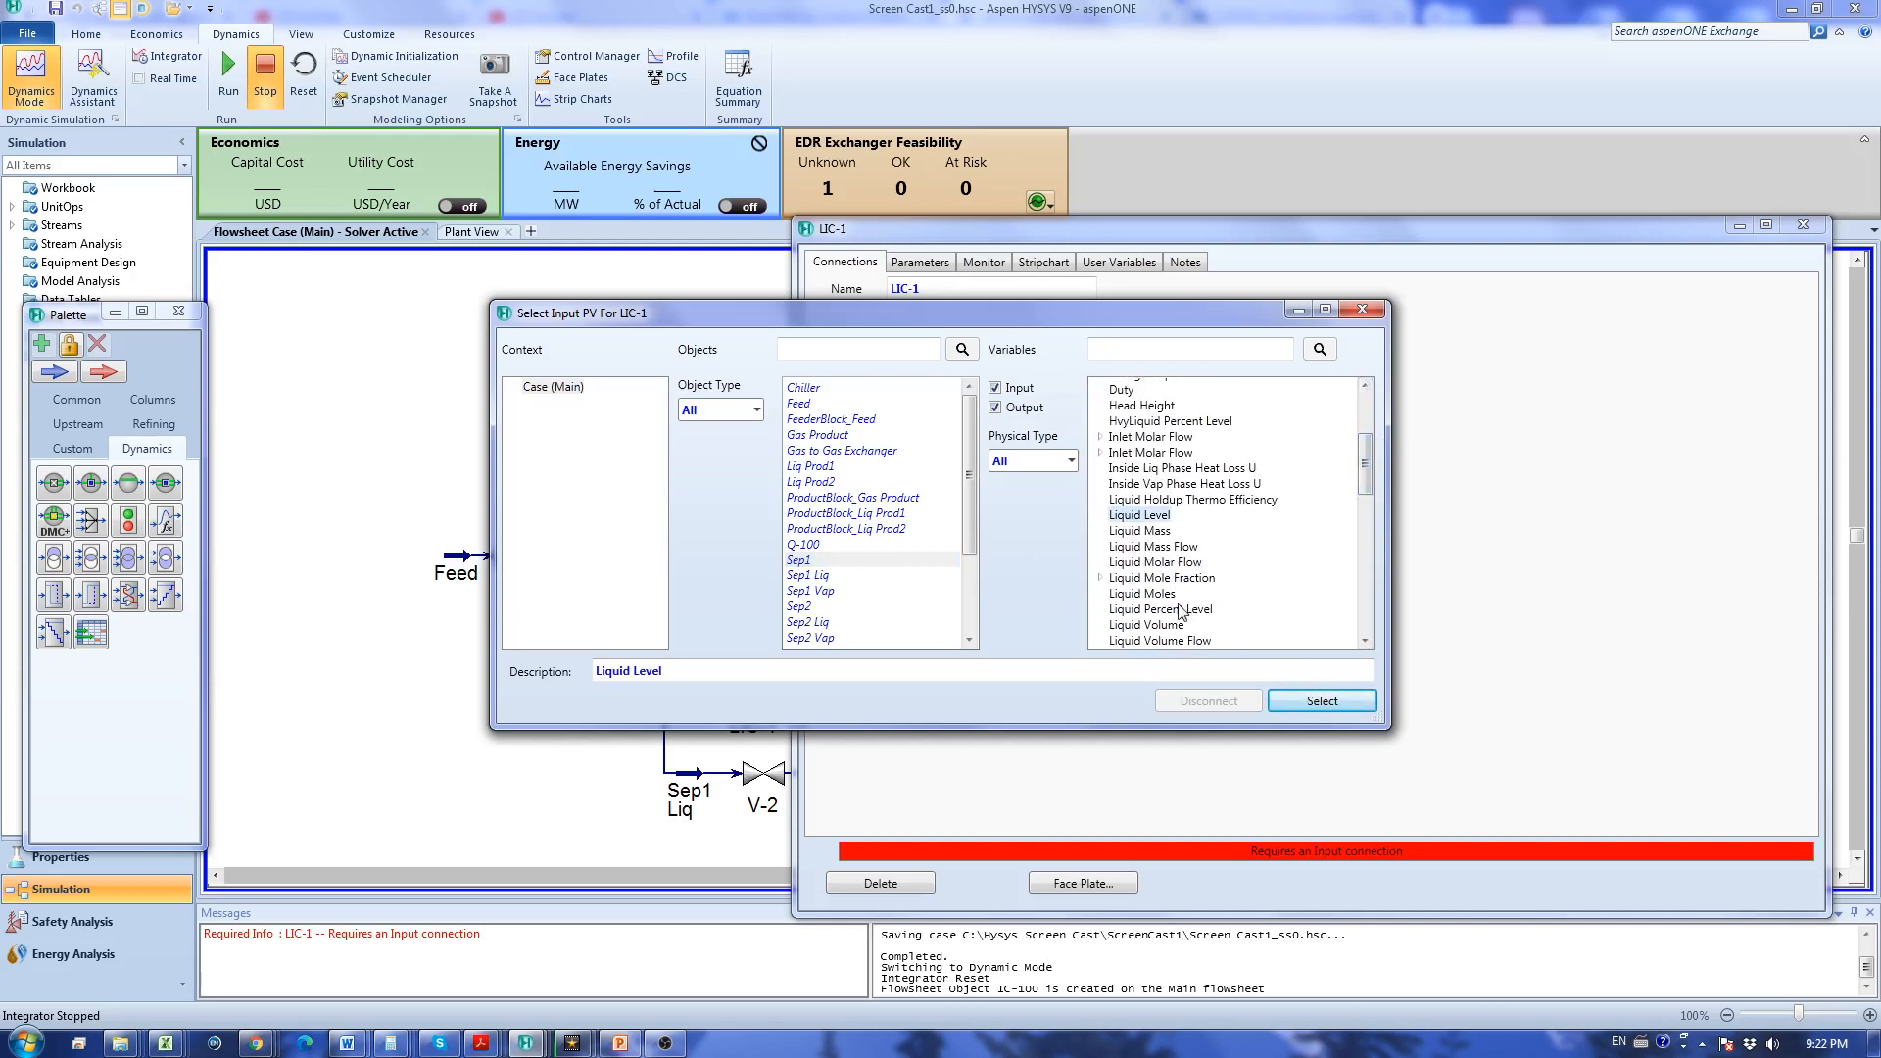
pyautogui.click(1160, 608)
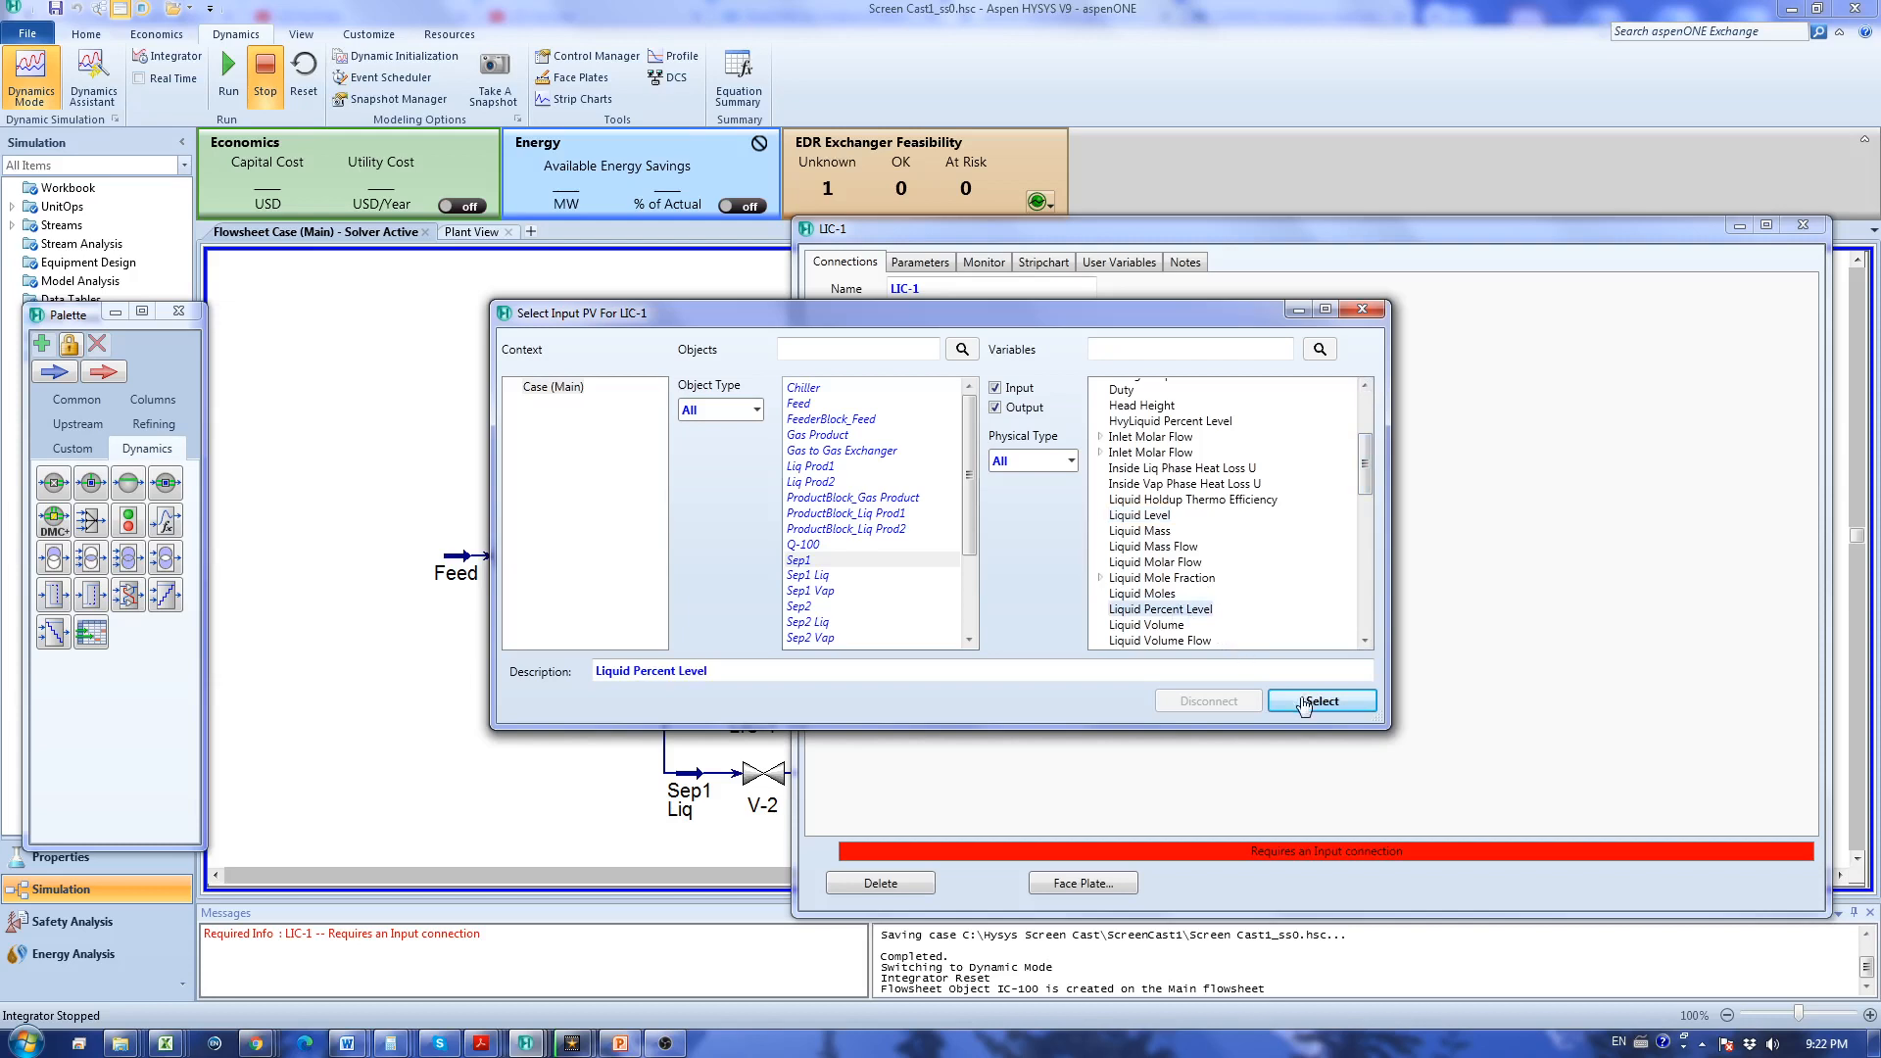
pyautogui.click(1321, 701)
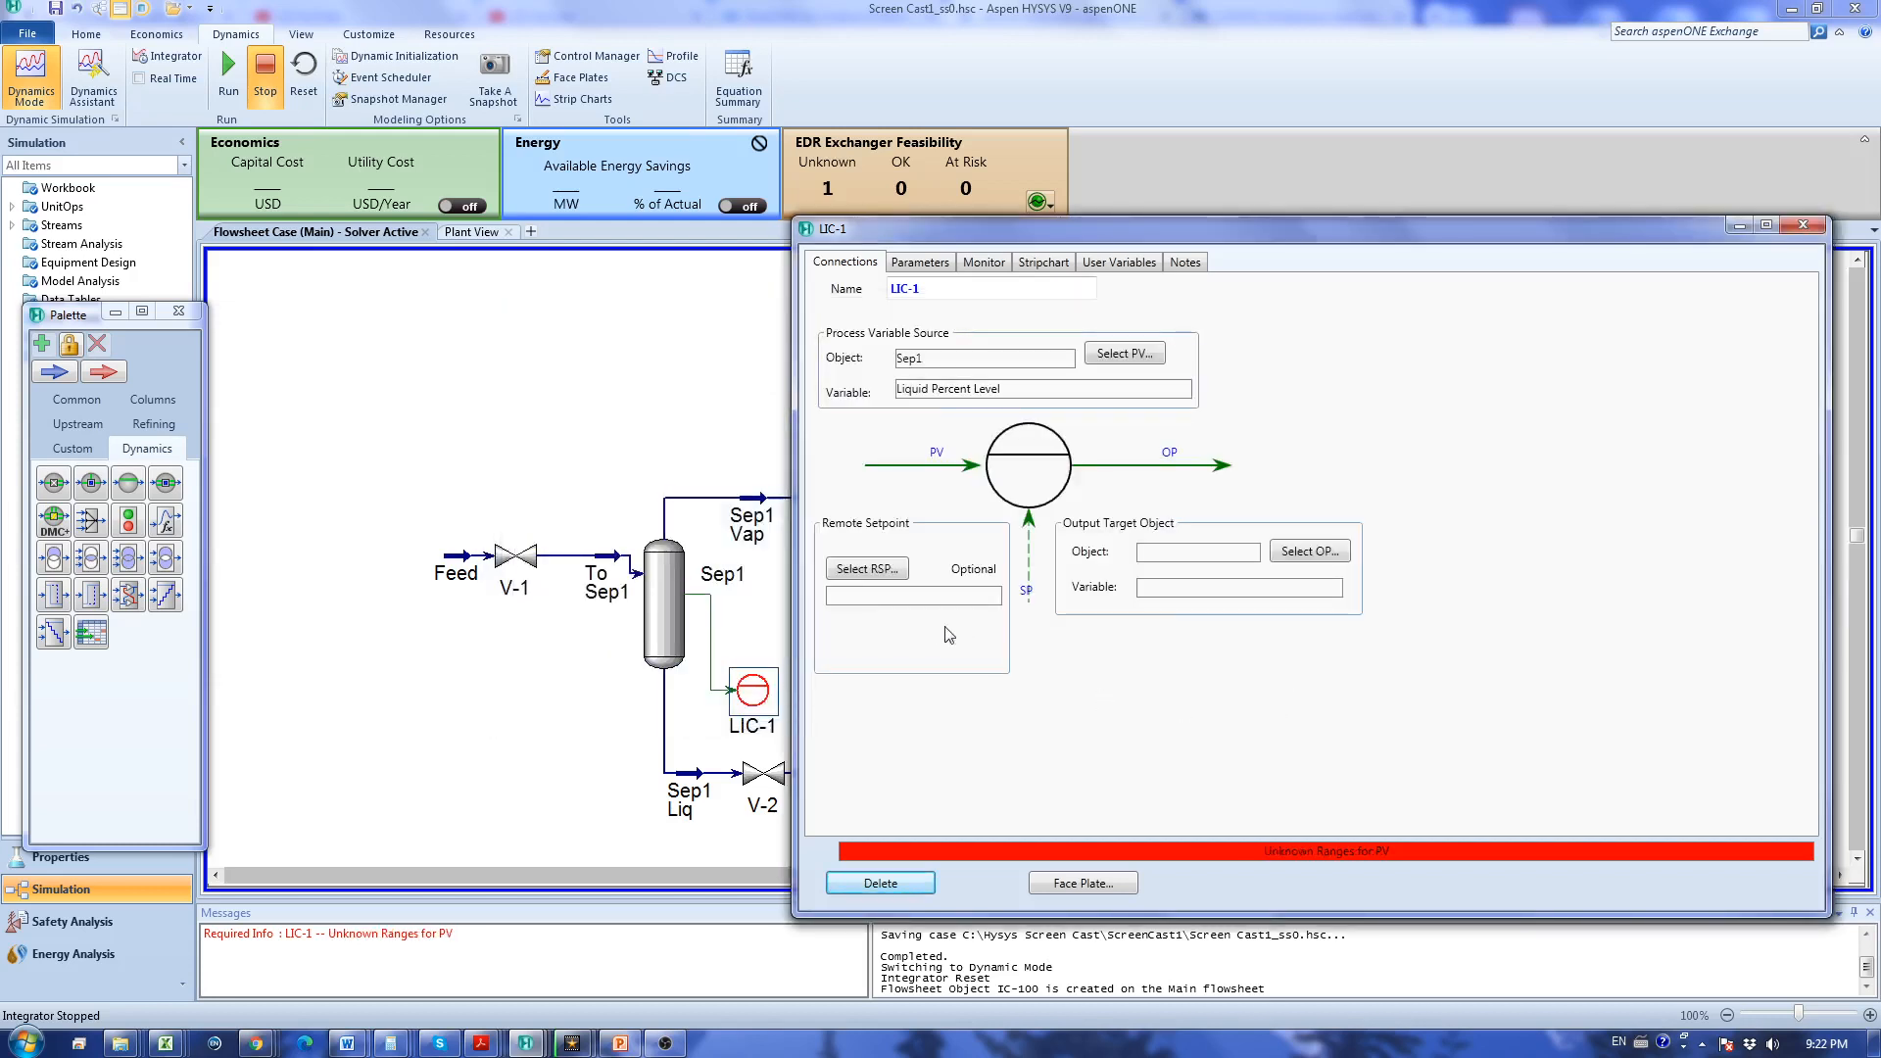
pyautogui.moveTo(1319, 553)
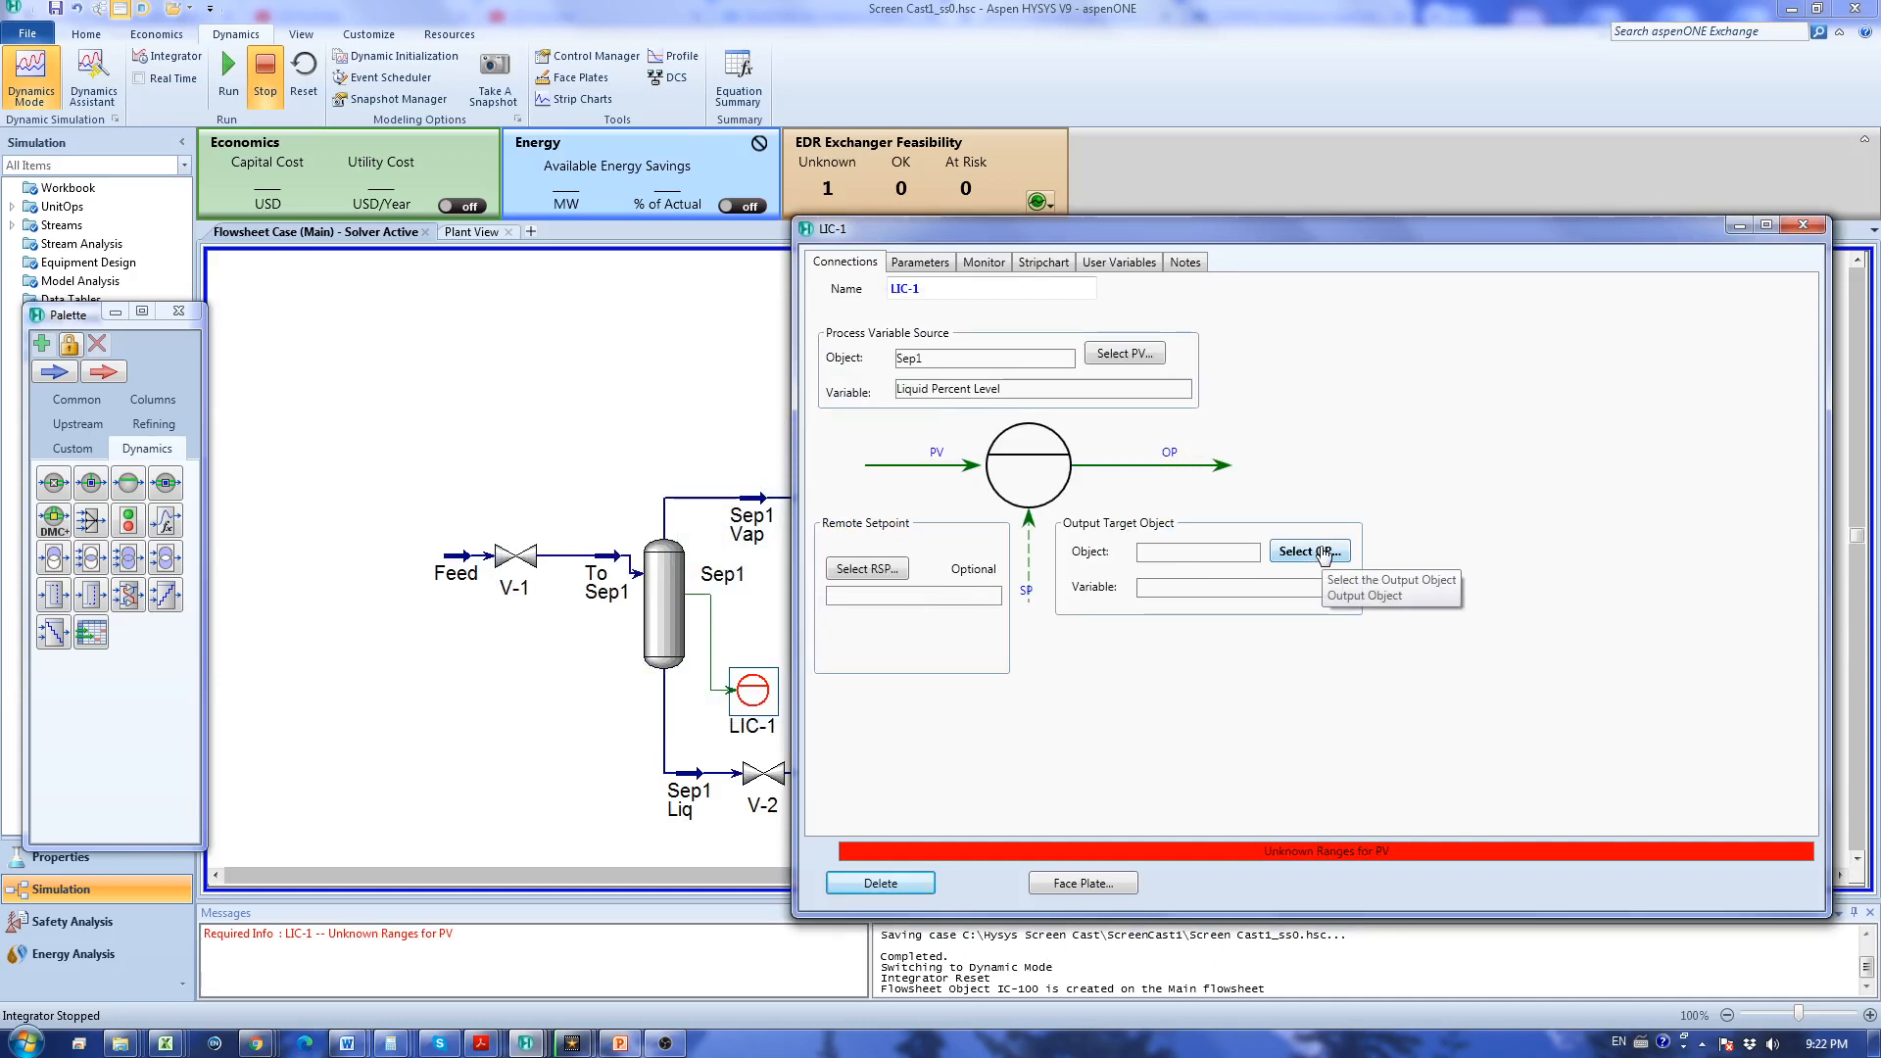
# Set LIC-1's output to valve V-2 Actuator Desired Position.
pyautogui.click(1309, 551)
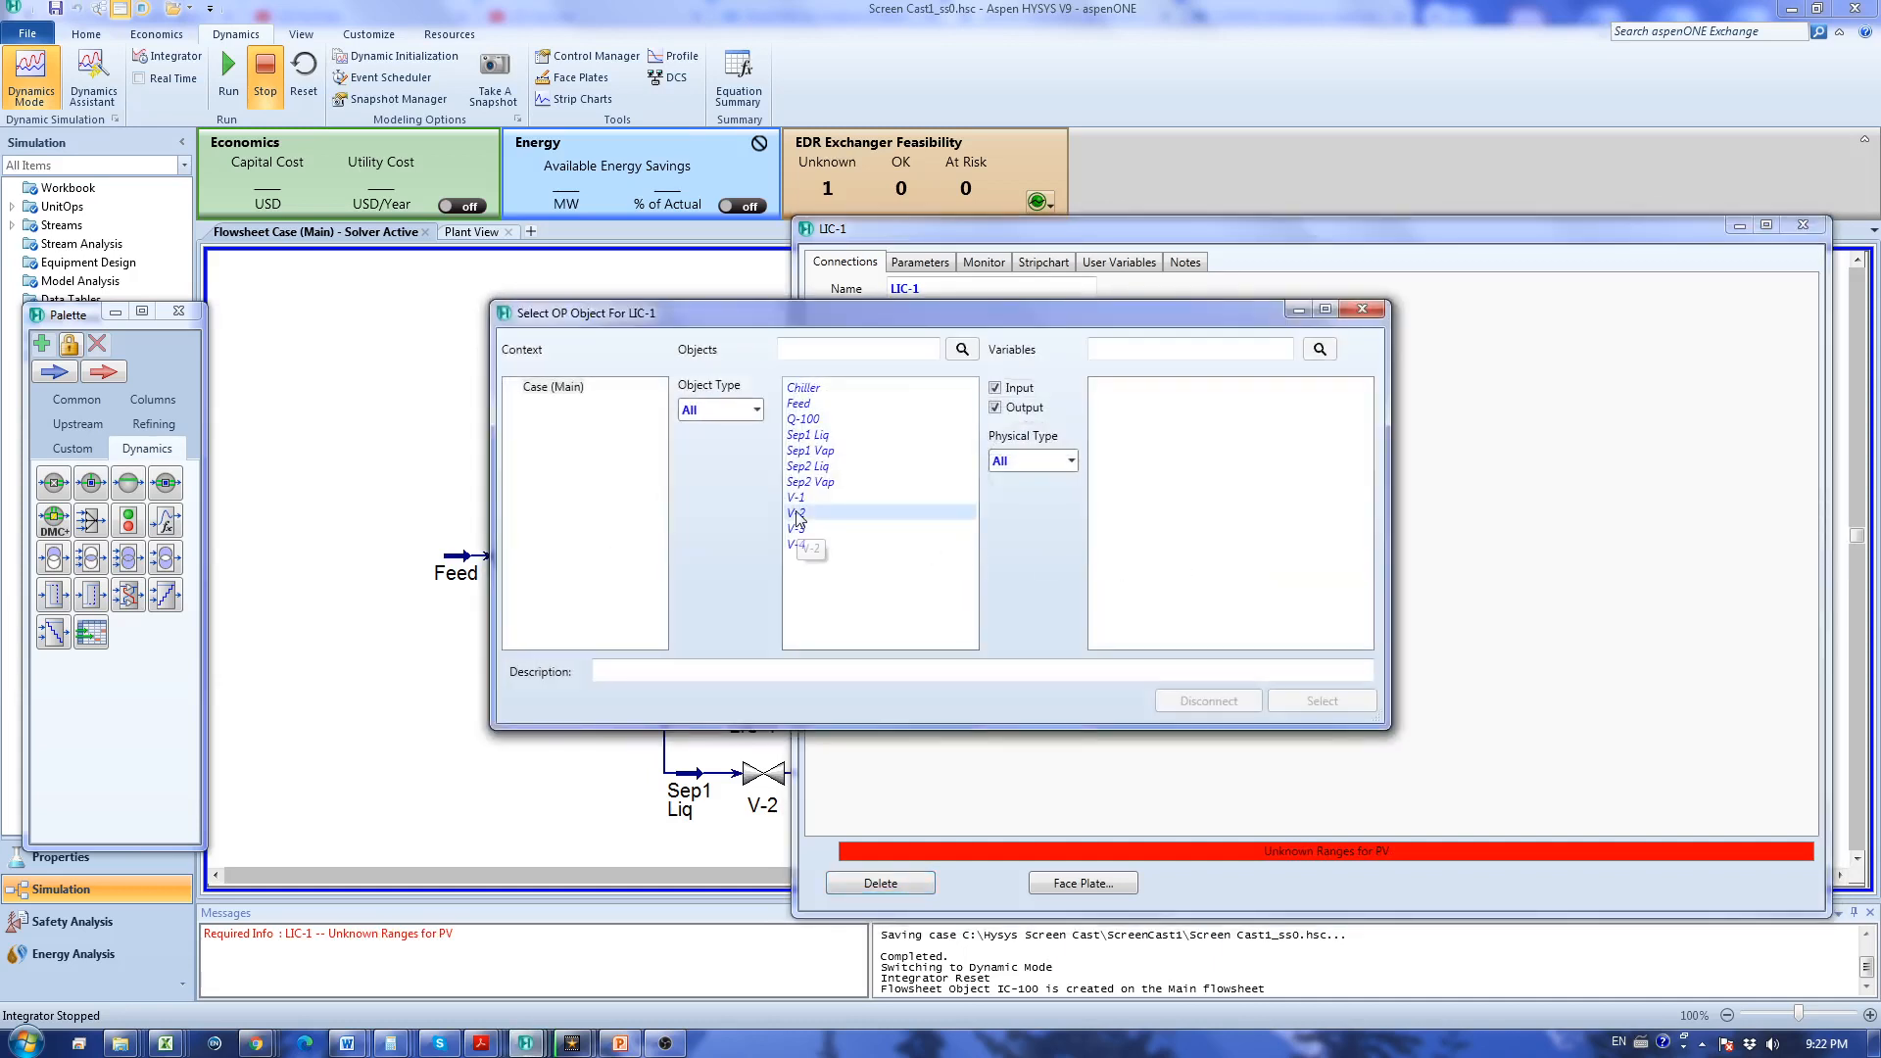
pyautogui.click(795, 512)
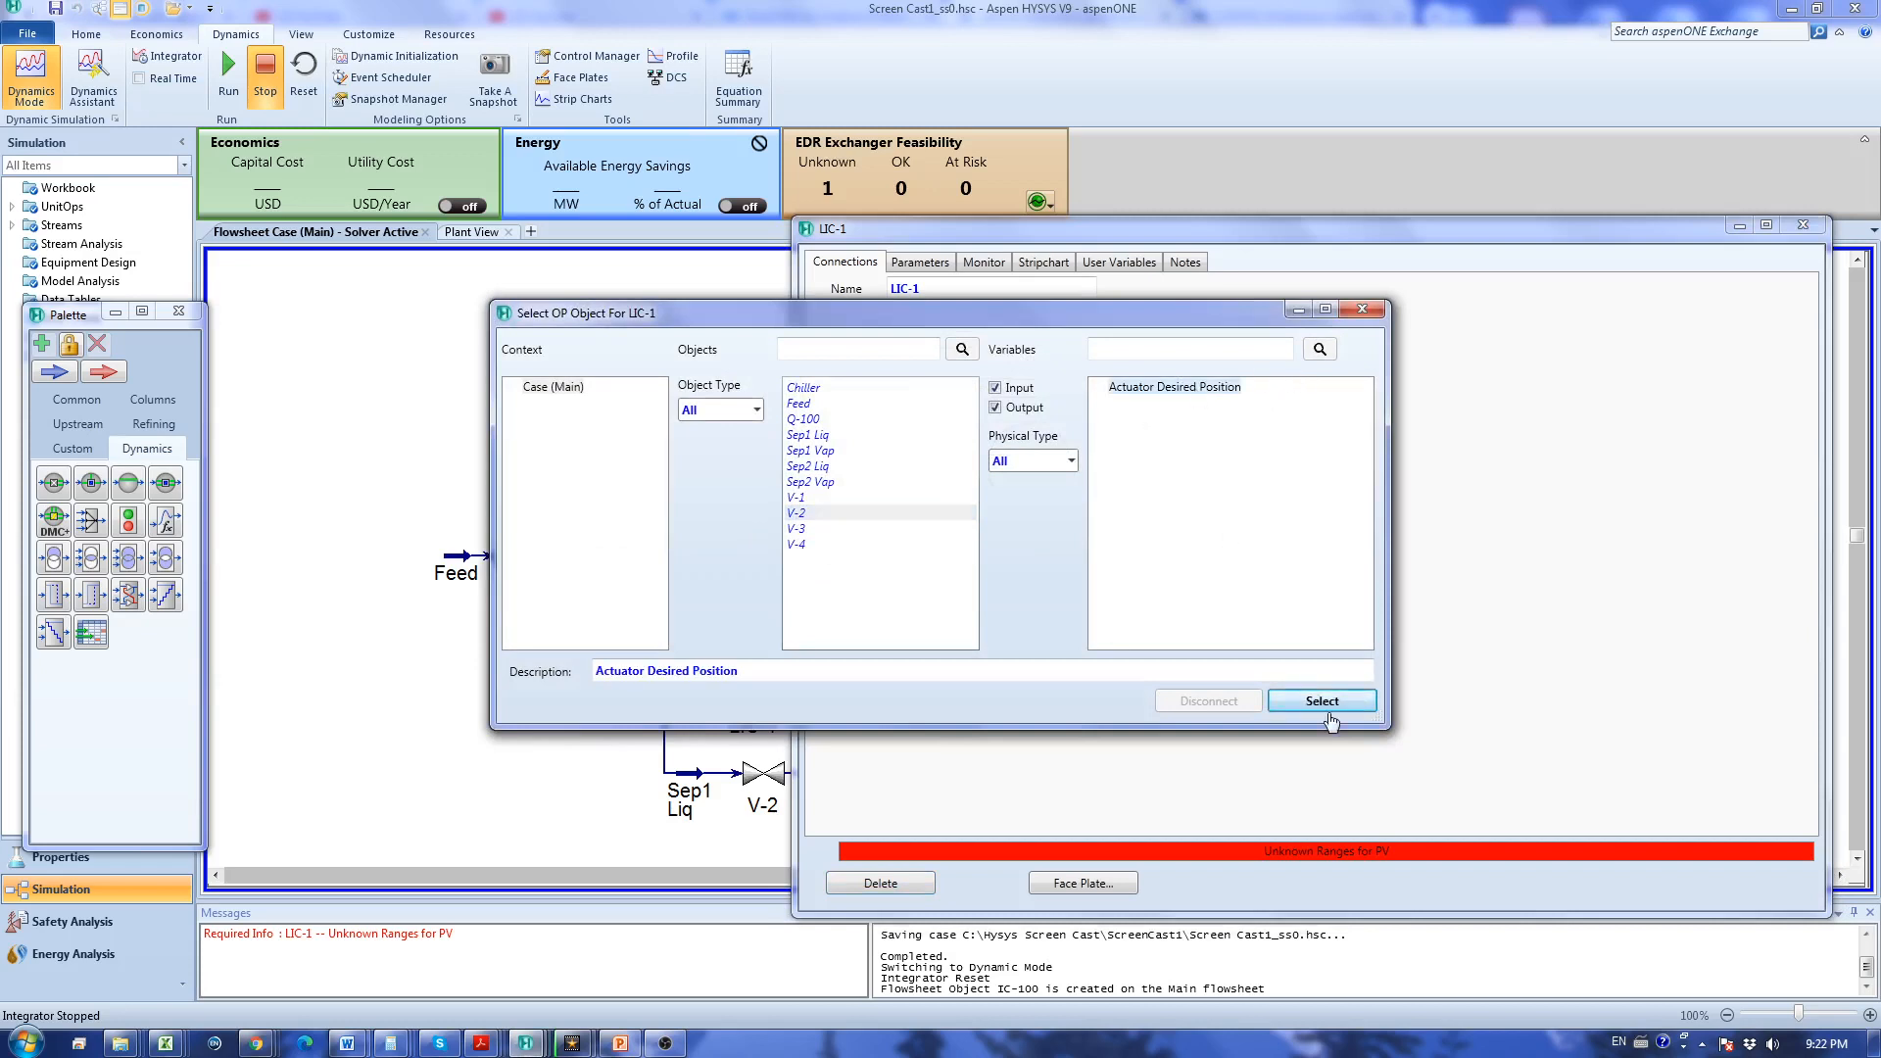
pyautogui.click(1321, 700)
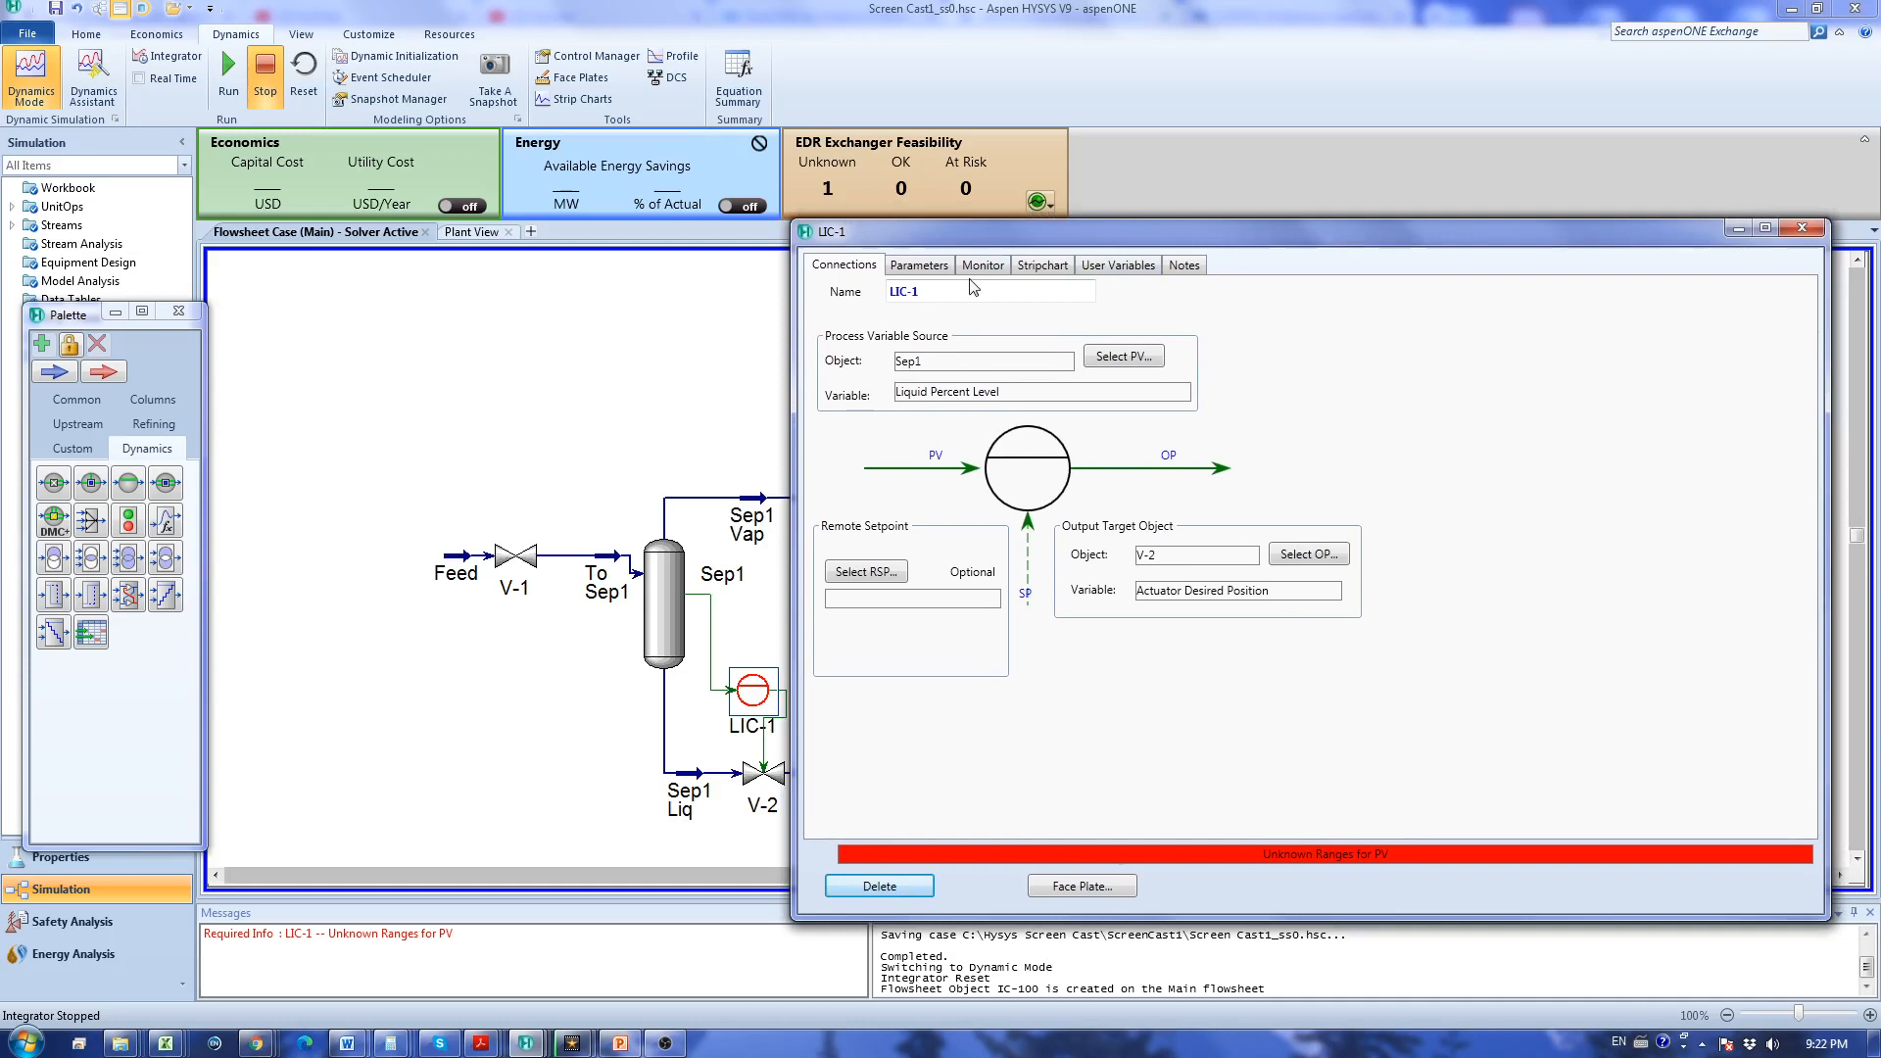
pyautogui.moveTo(838, 529)
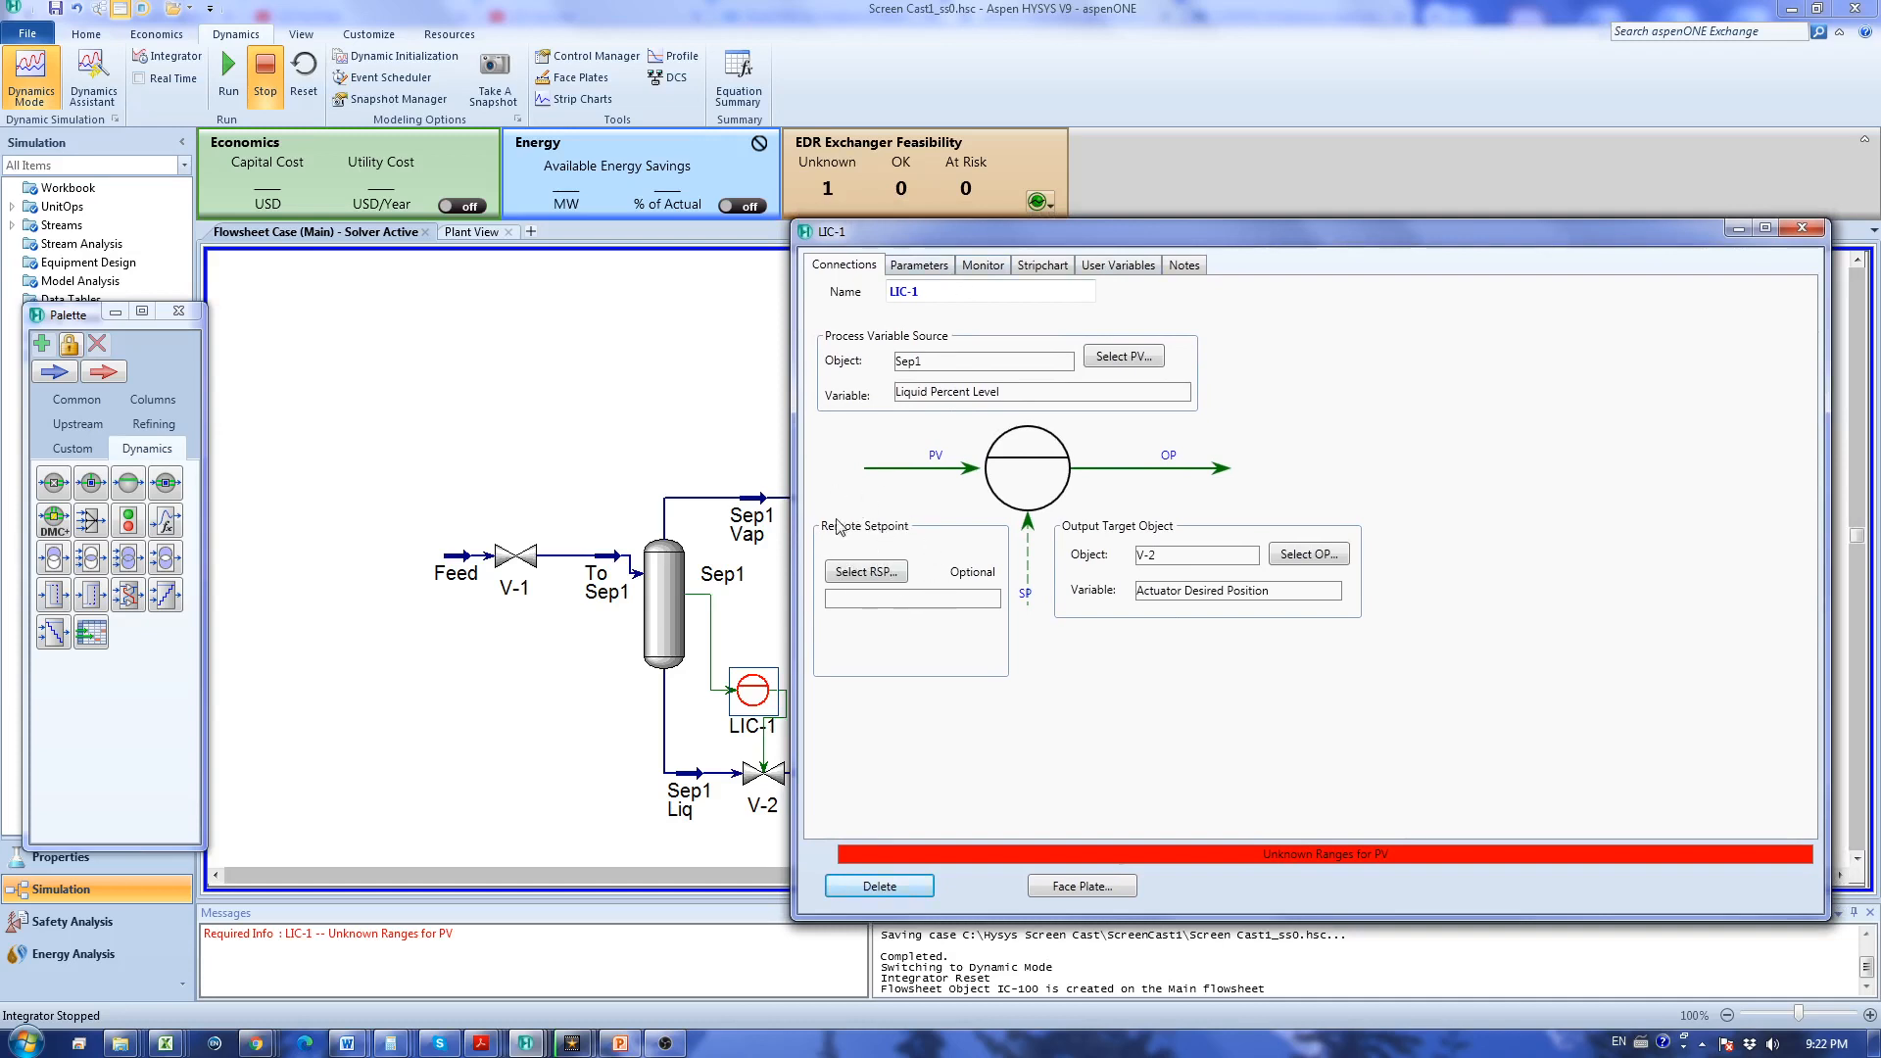
pyautogui.moveTo(823, 539)
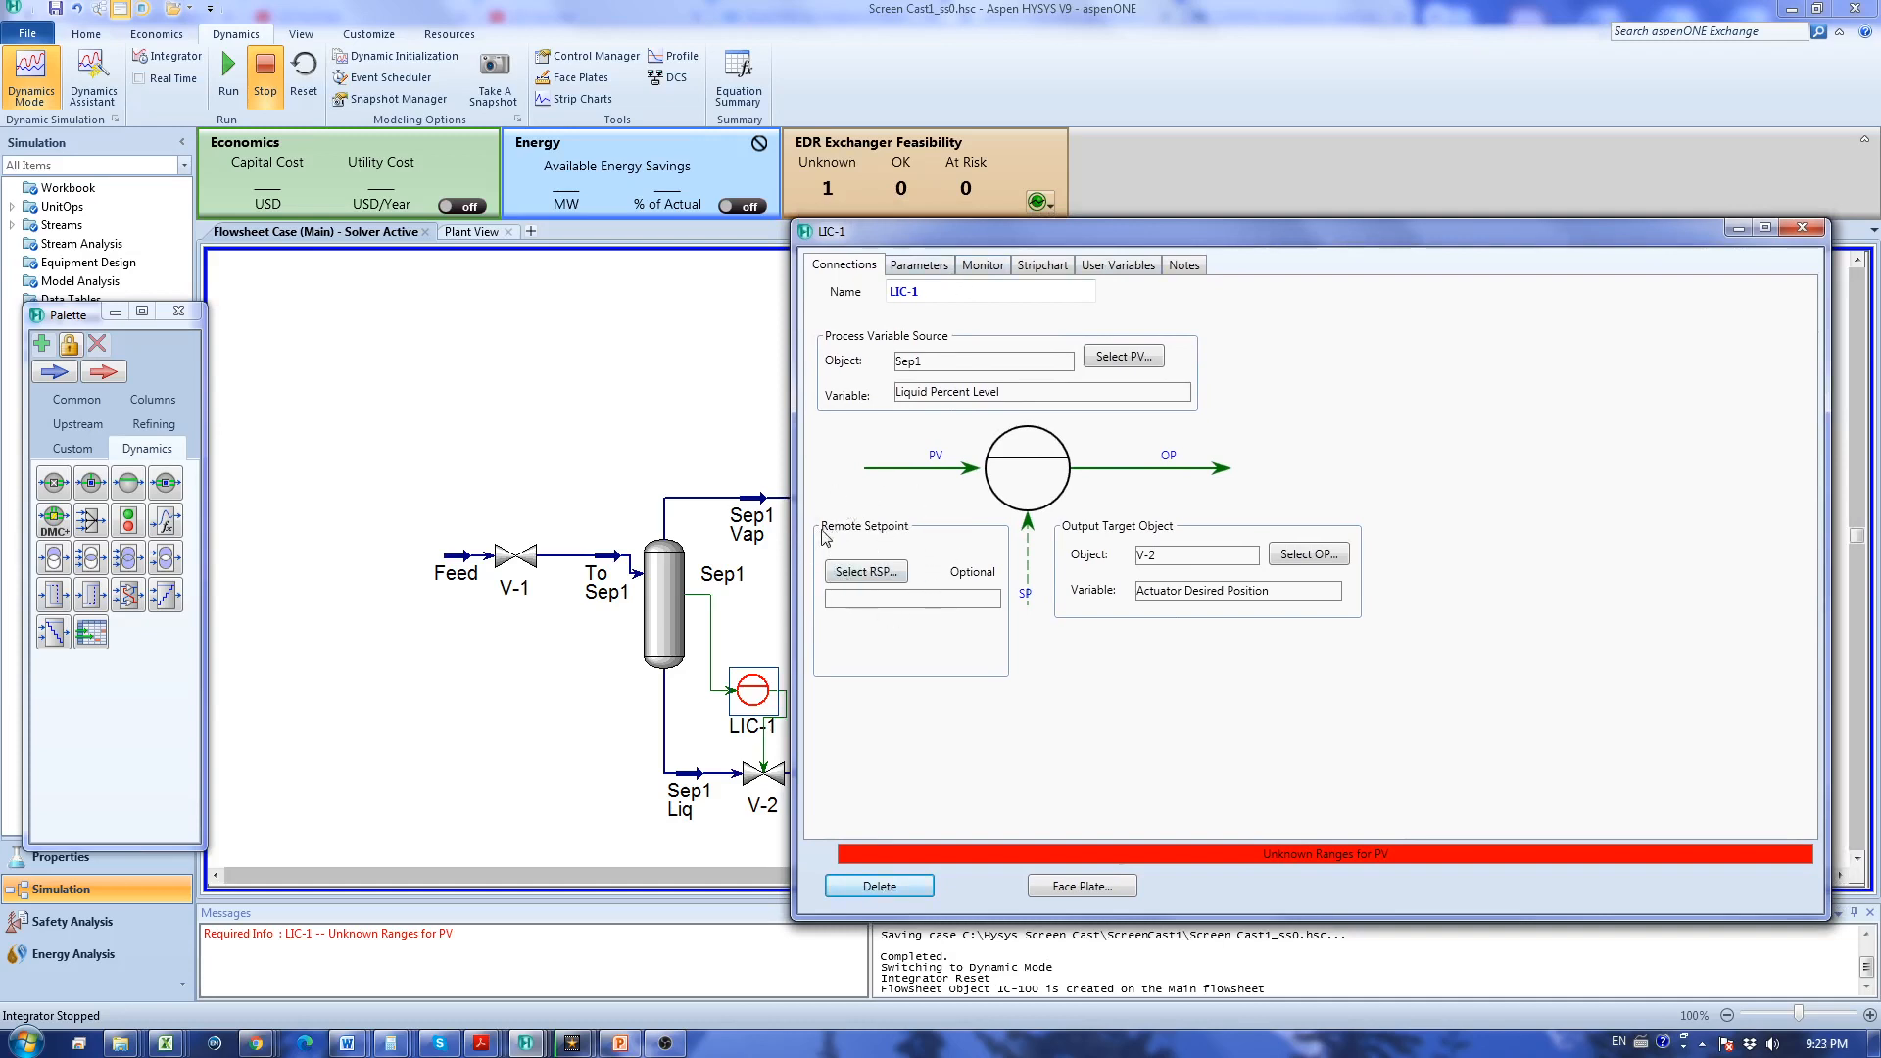
# Set LIC-1 to Direct action with a 0–100 % PV range and Kc 2.
pyautogui.click(918, 265)
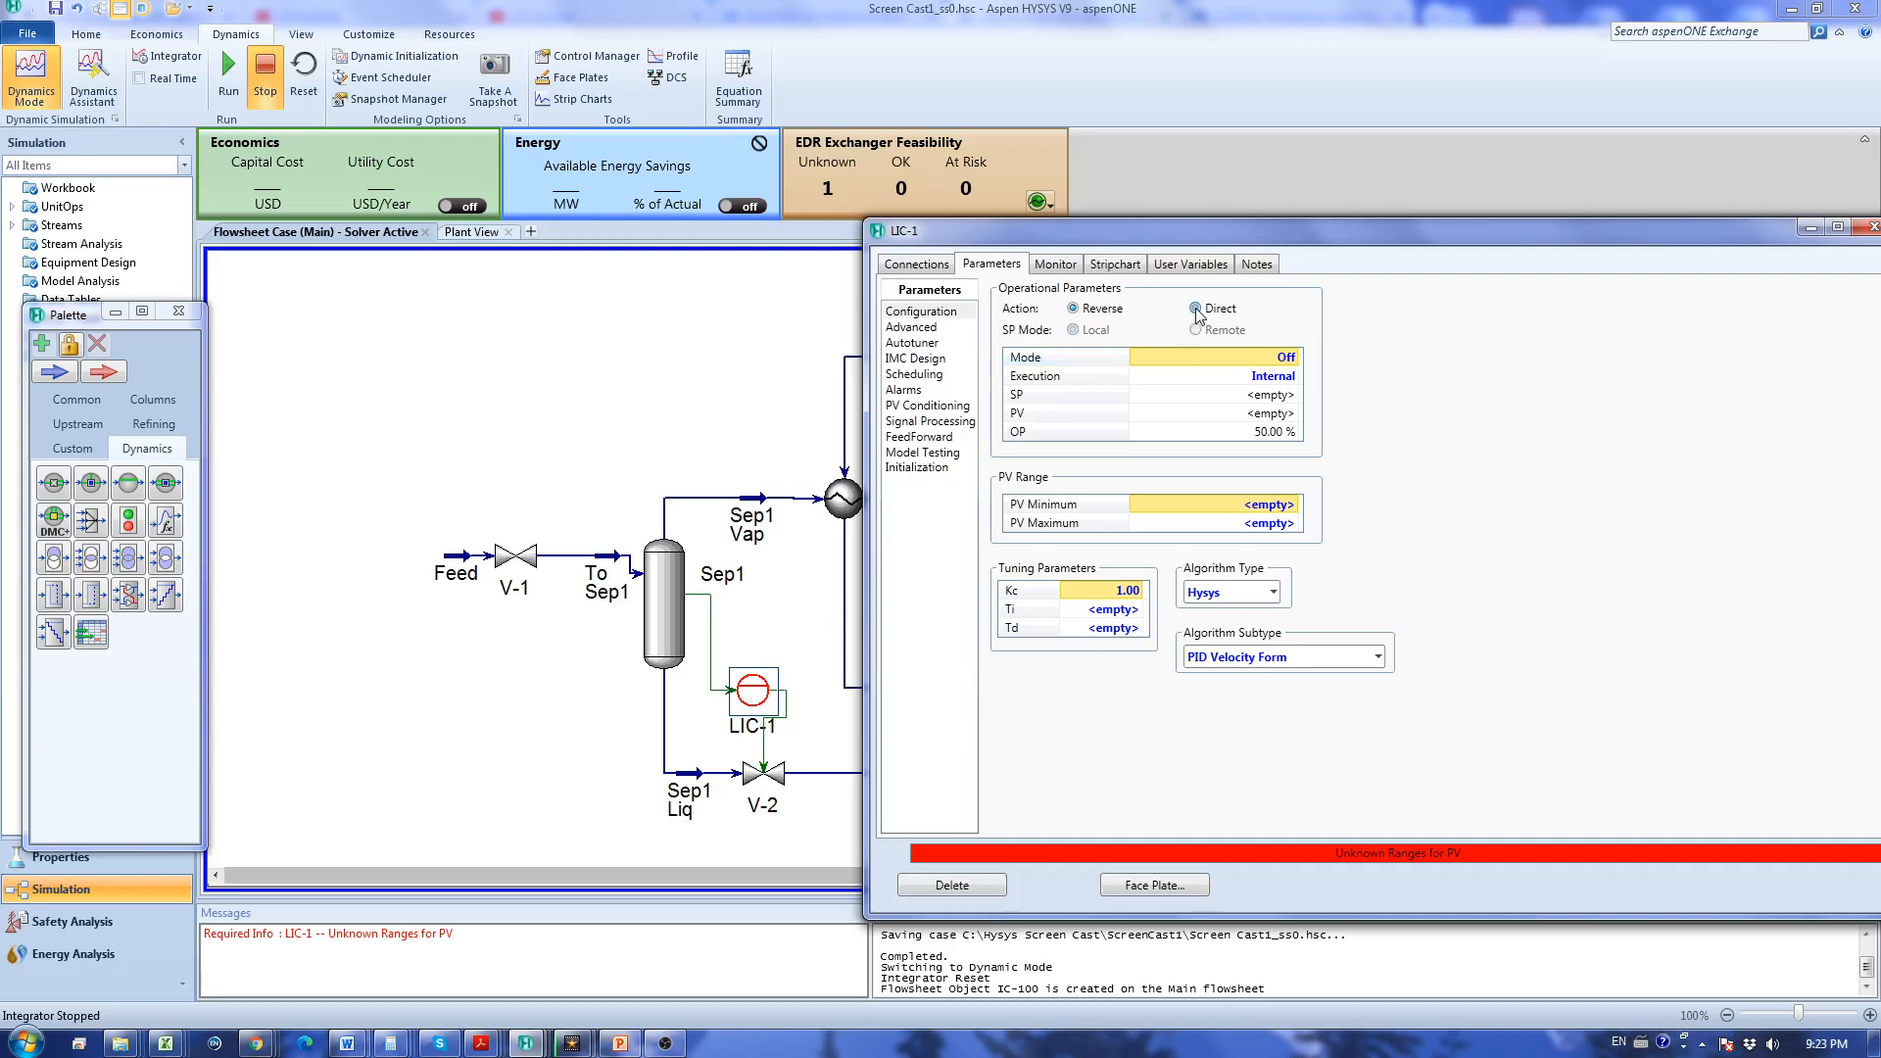
pyautogui.click(1194, 308)
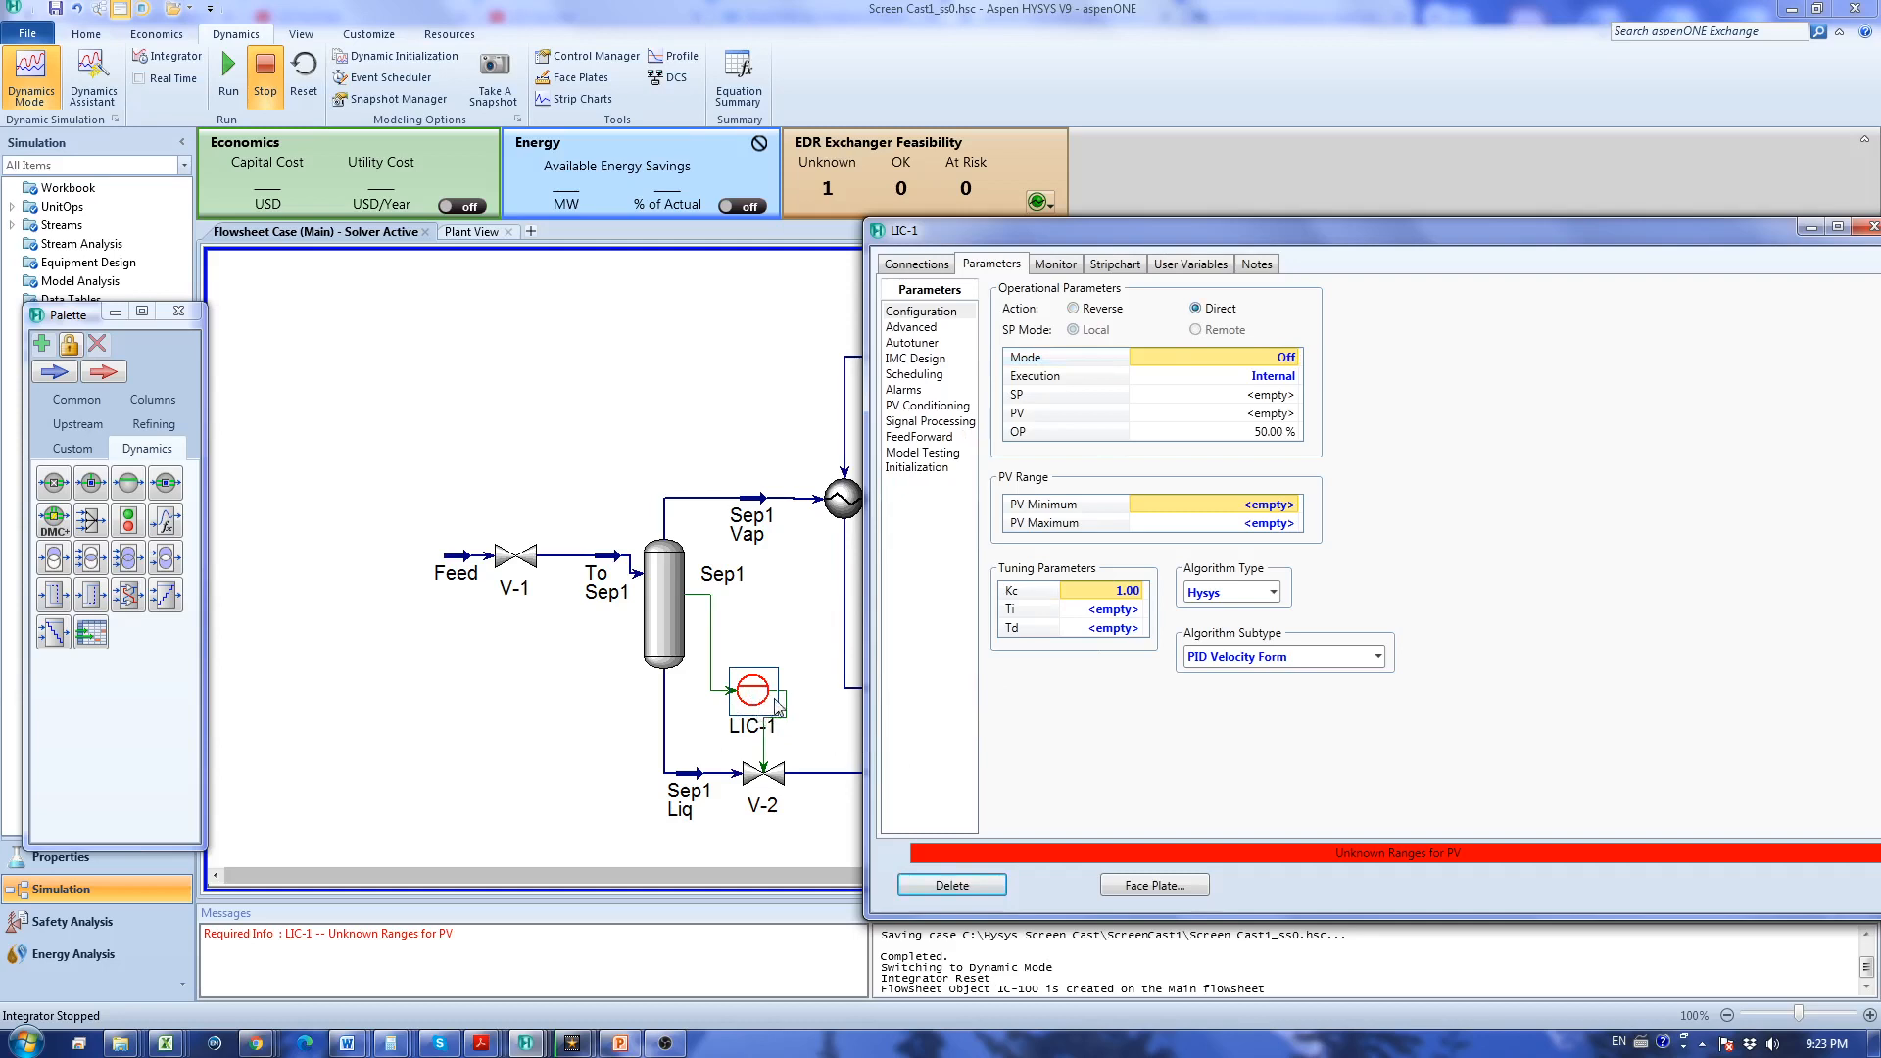
pyautogui.moveTo(1002, 695)
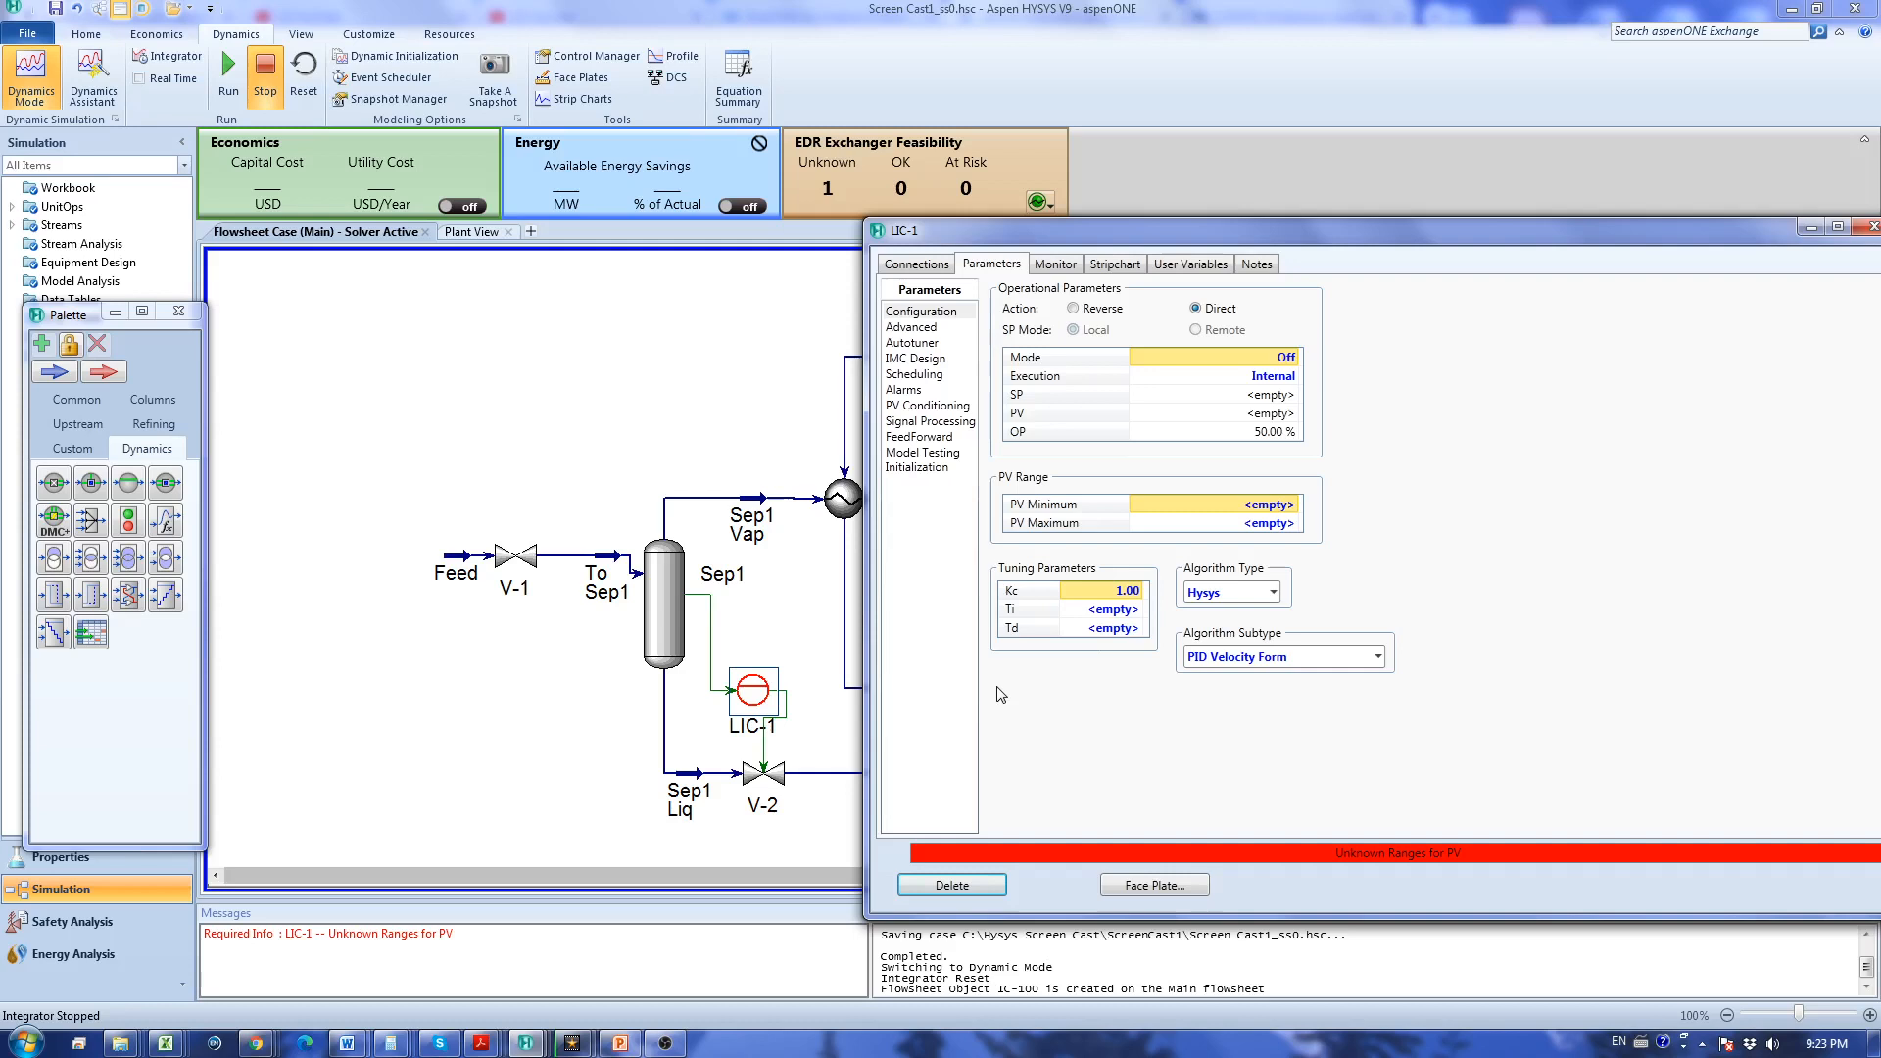
pyautogui.moveTo(1169, 333)
pyautogui.write('100.0000')
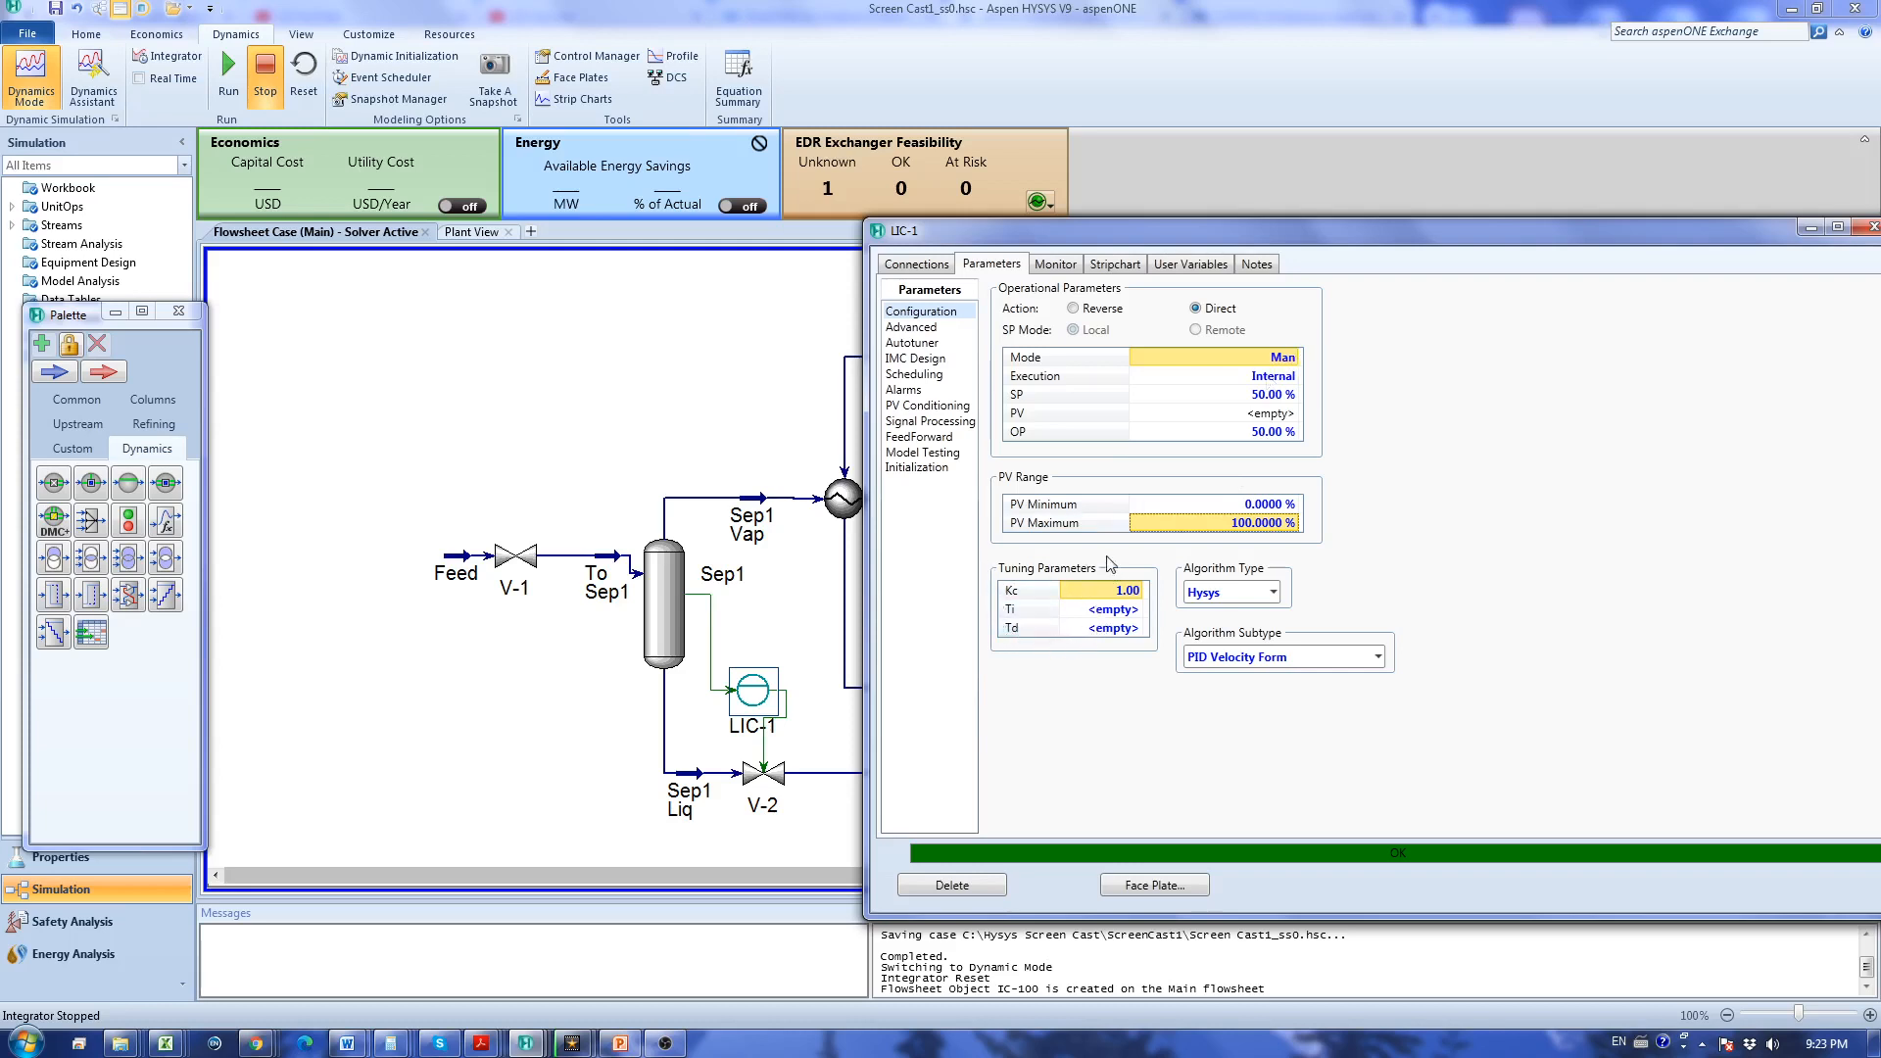
pyautogui.moveTo(1028, 560)
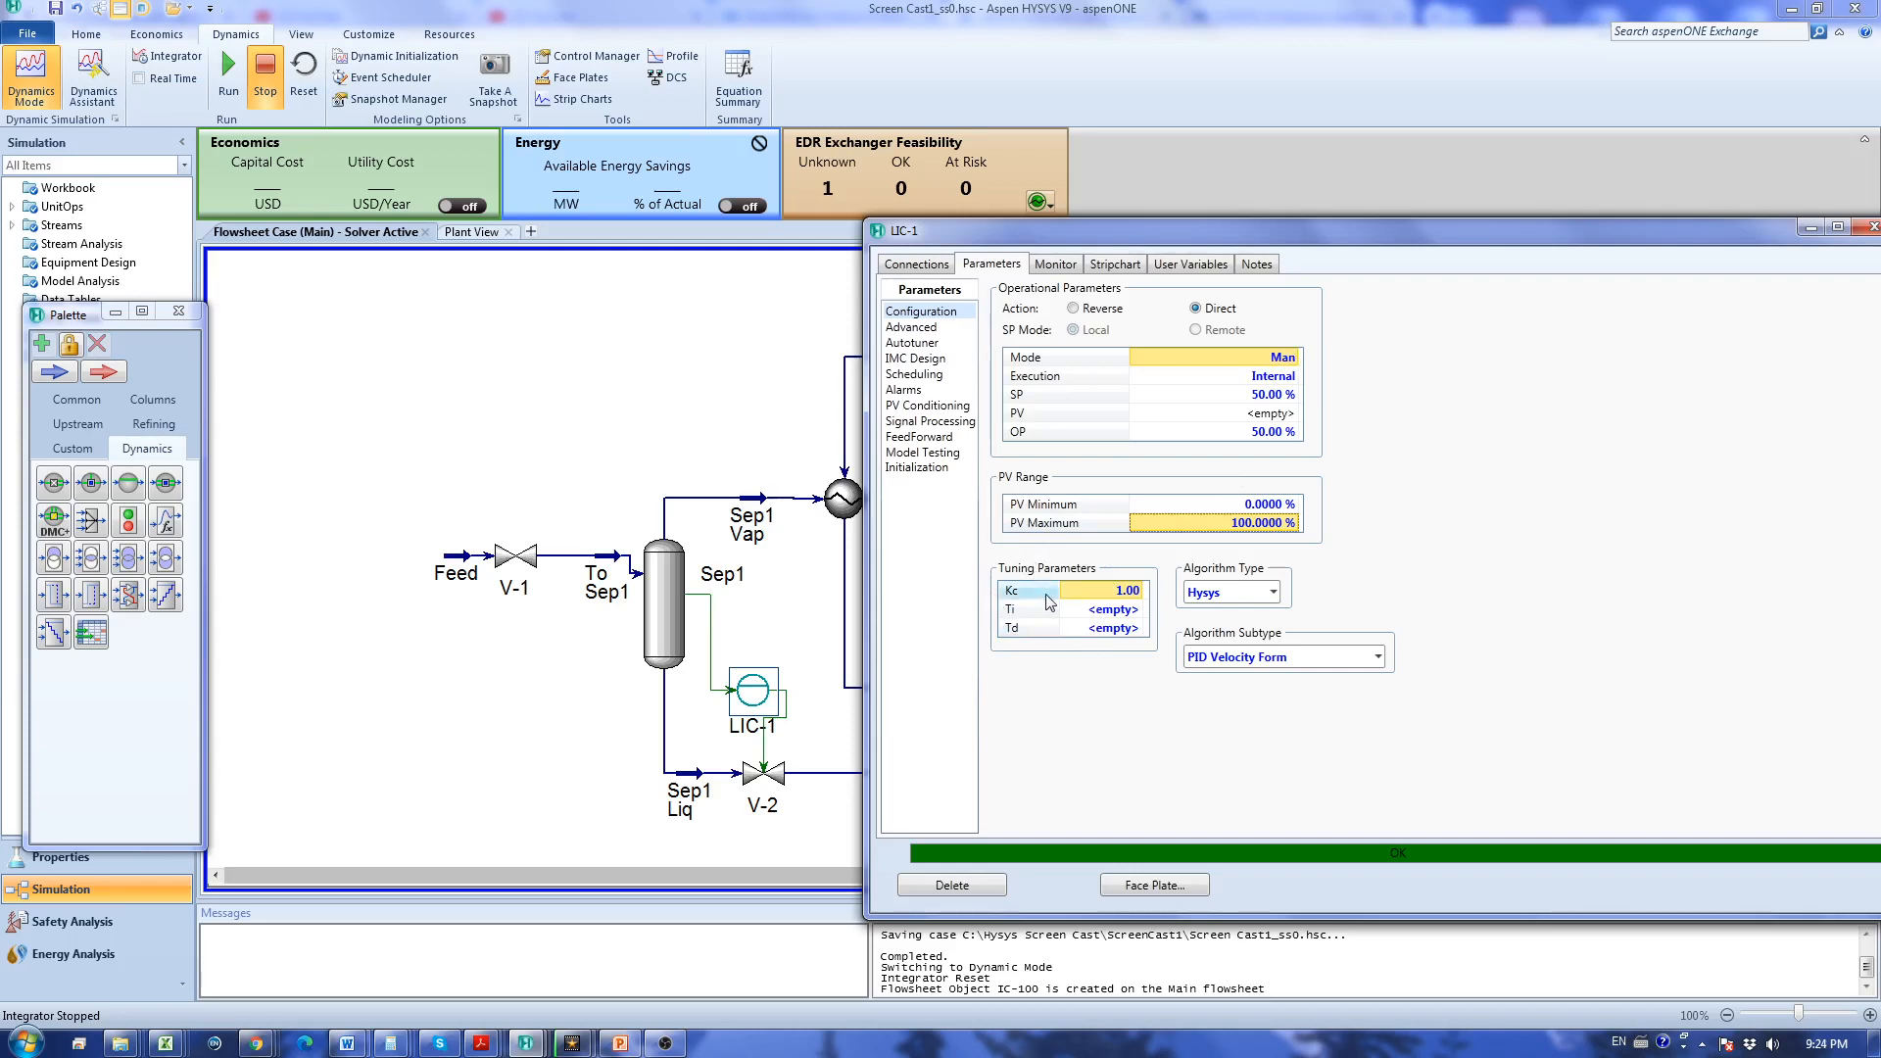
pyautogui.moveTo(1042, 604)
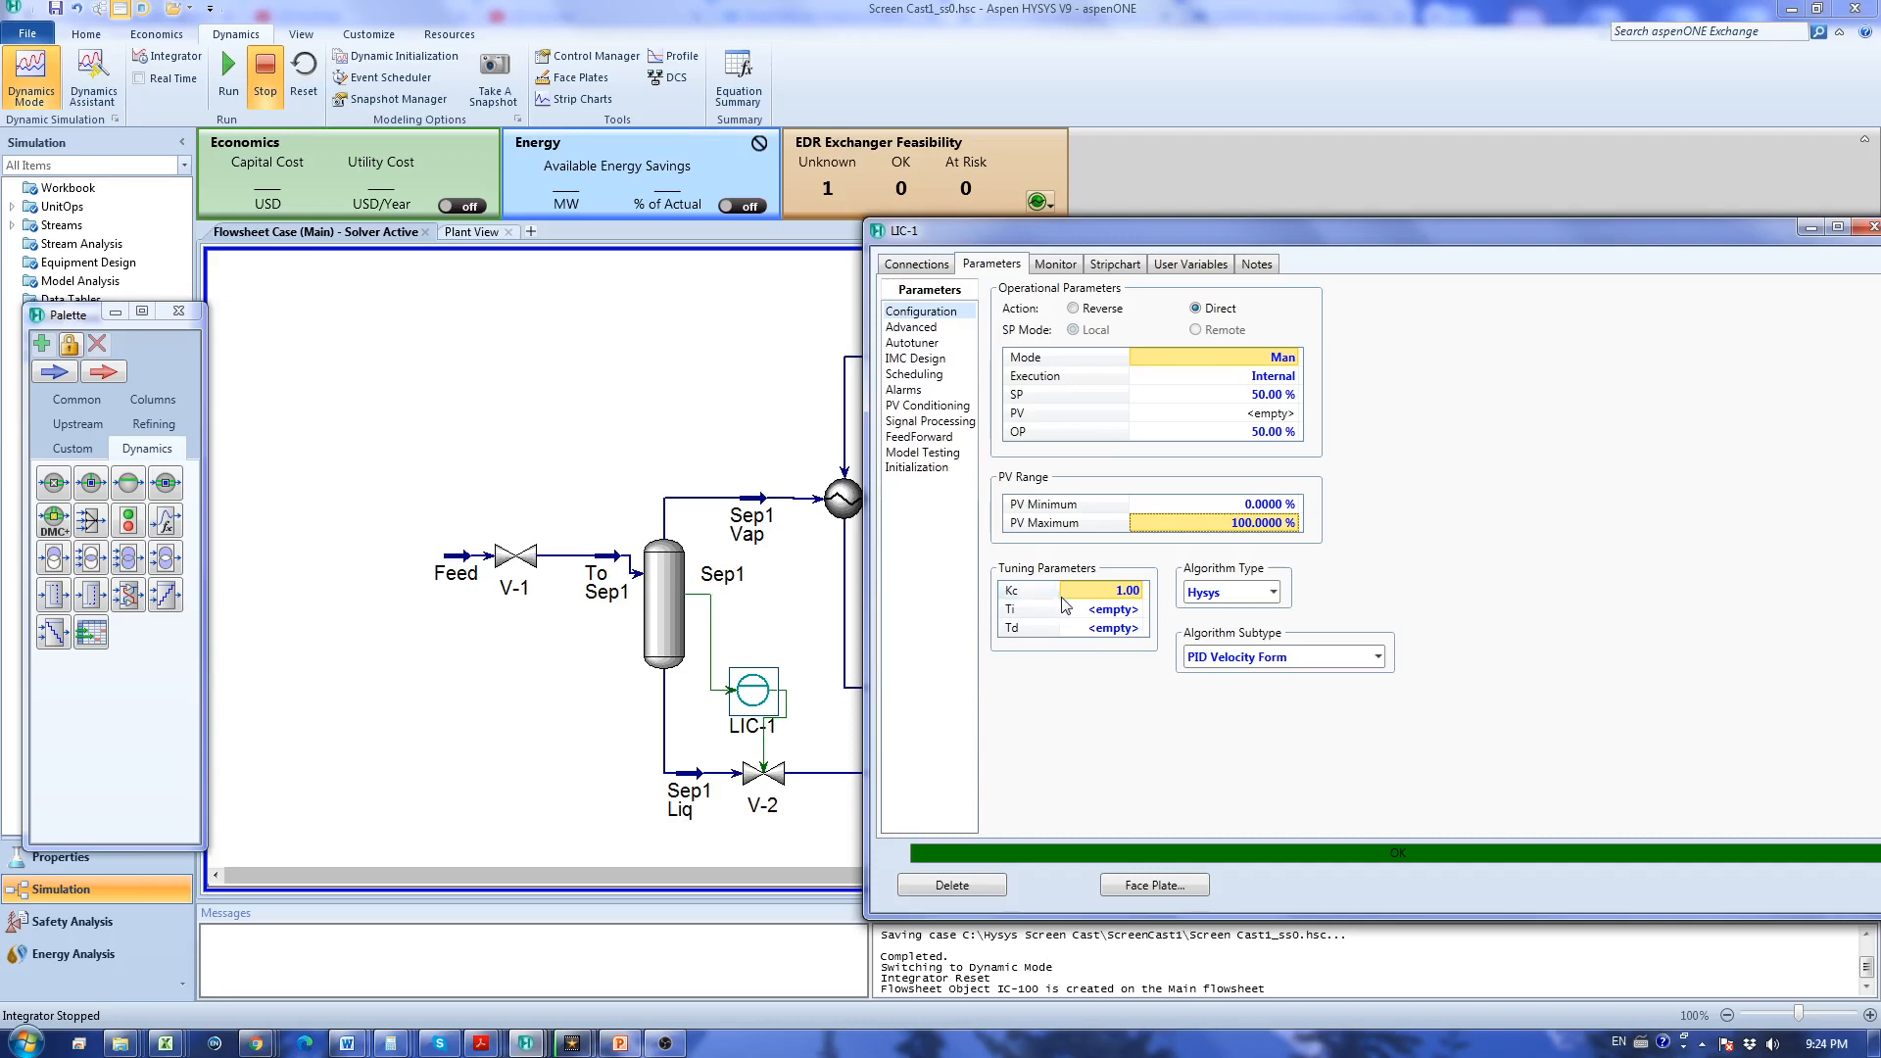
pyautogui.moveTo(1082, 602)
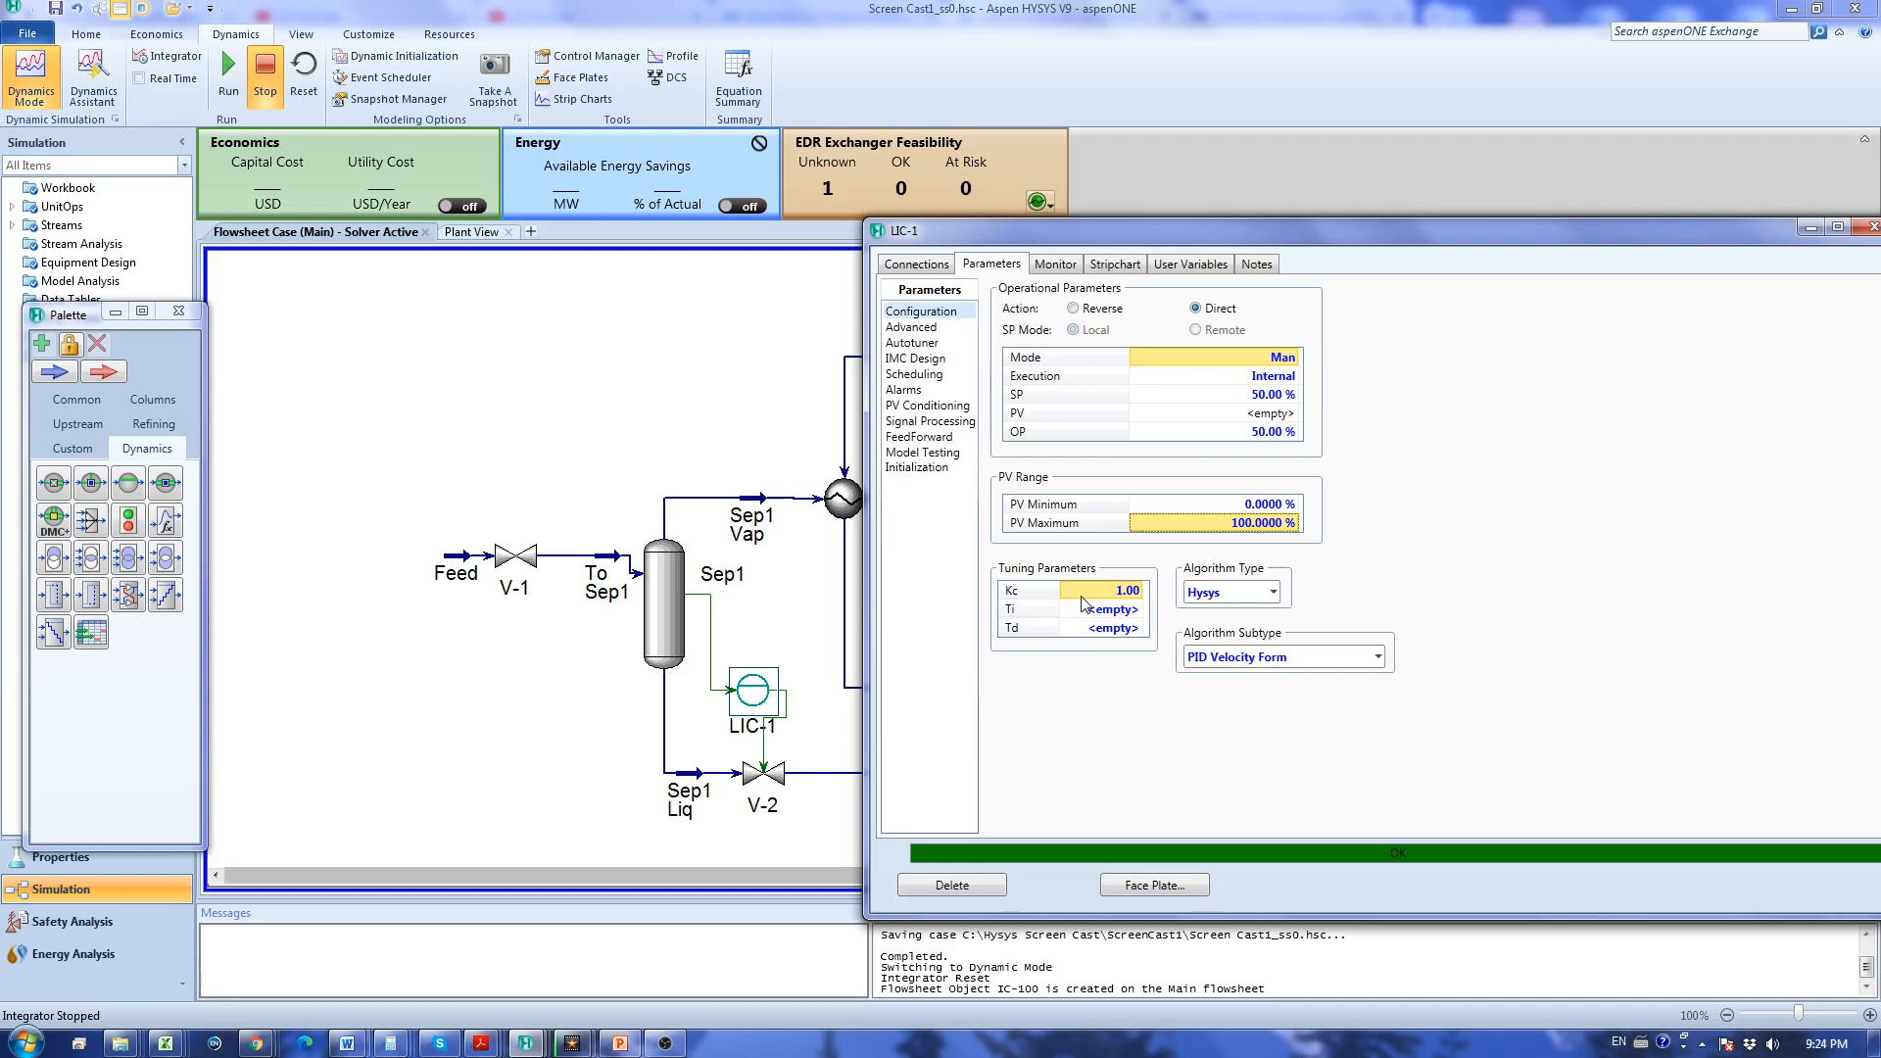
pyautogui.moveTo(684, 637)
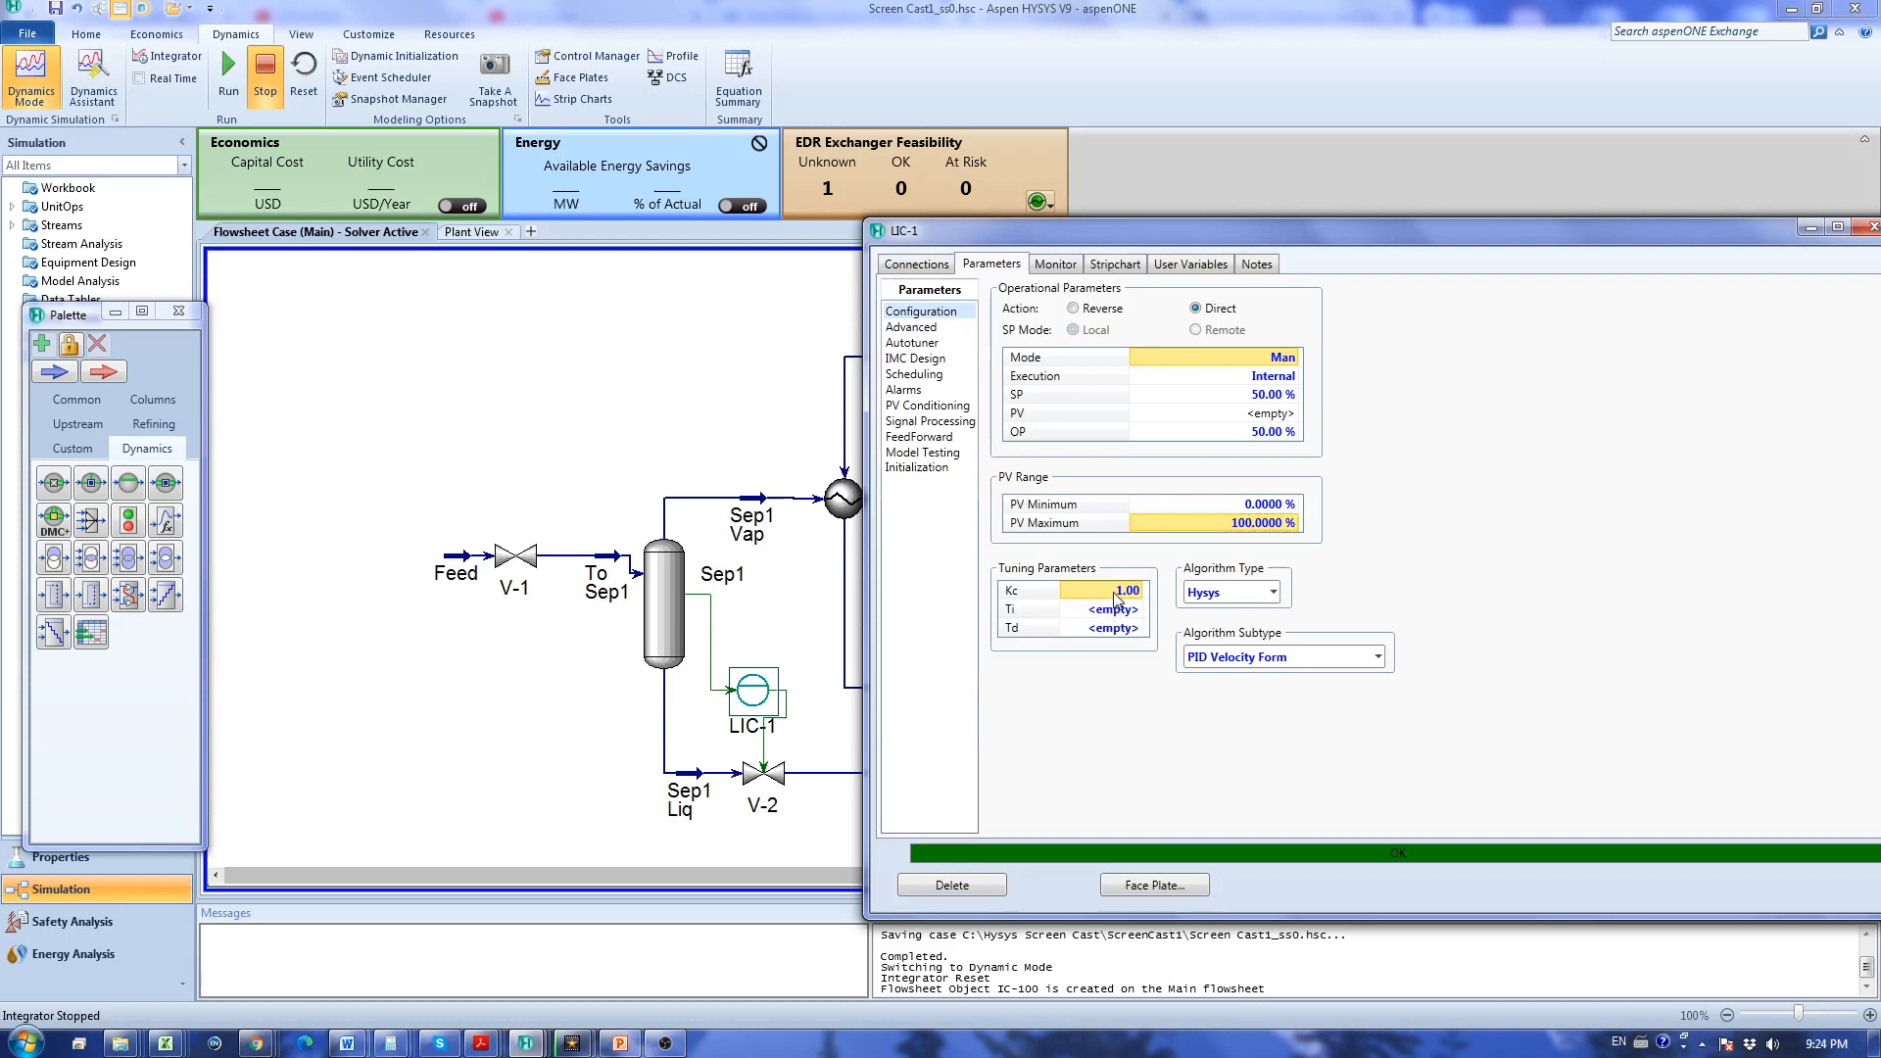
pyautogui.write('2')
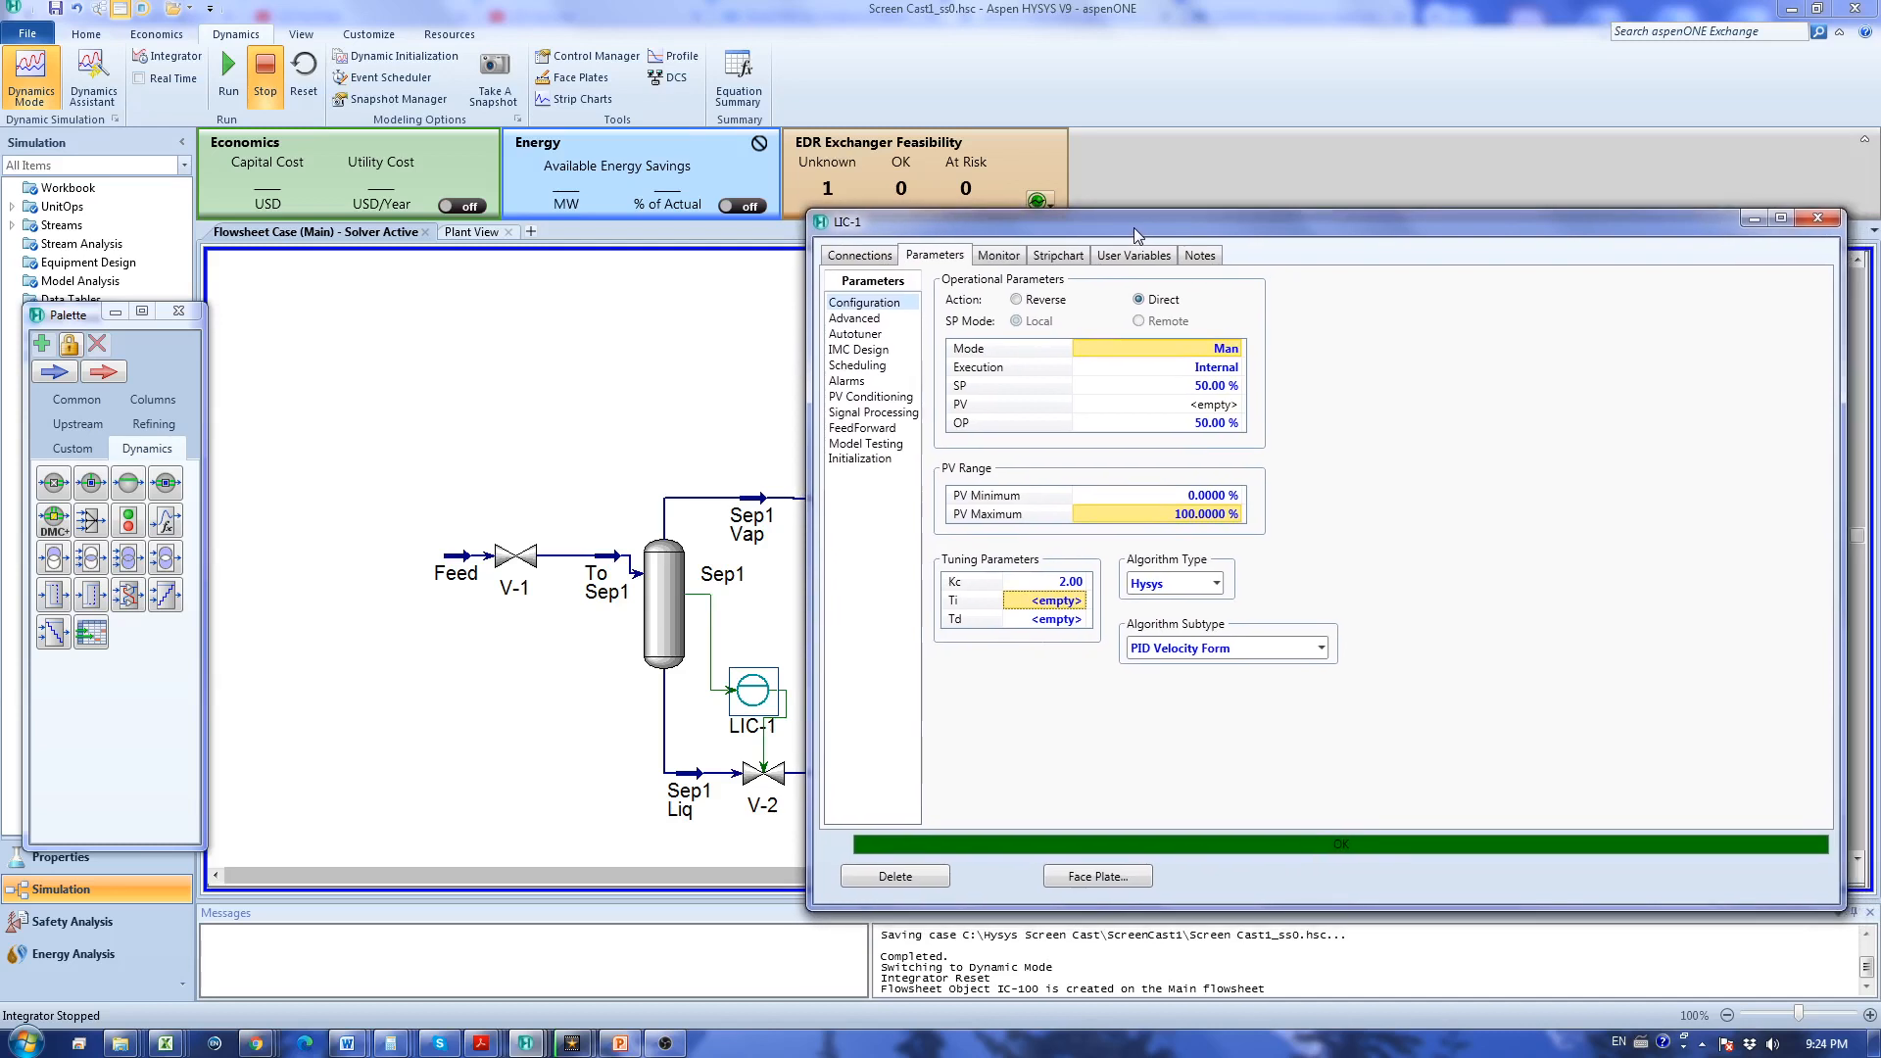
pyautogui.moveTo(1097, 887)
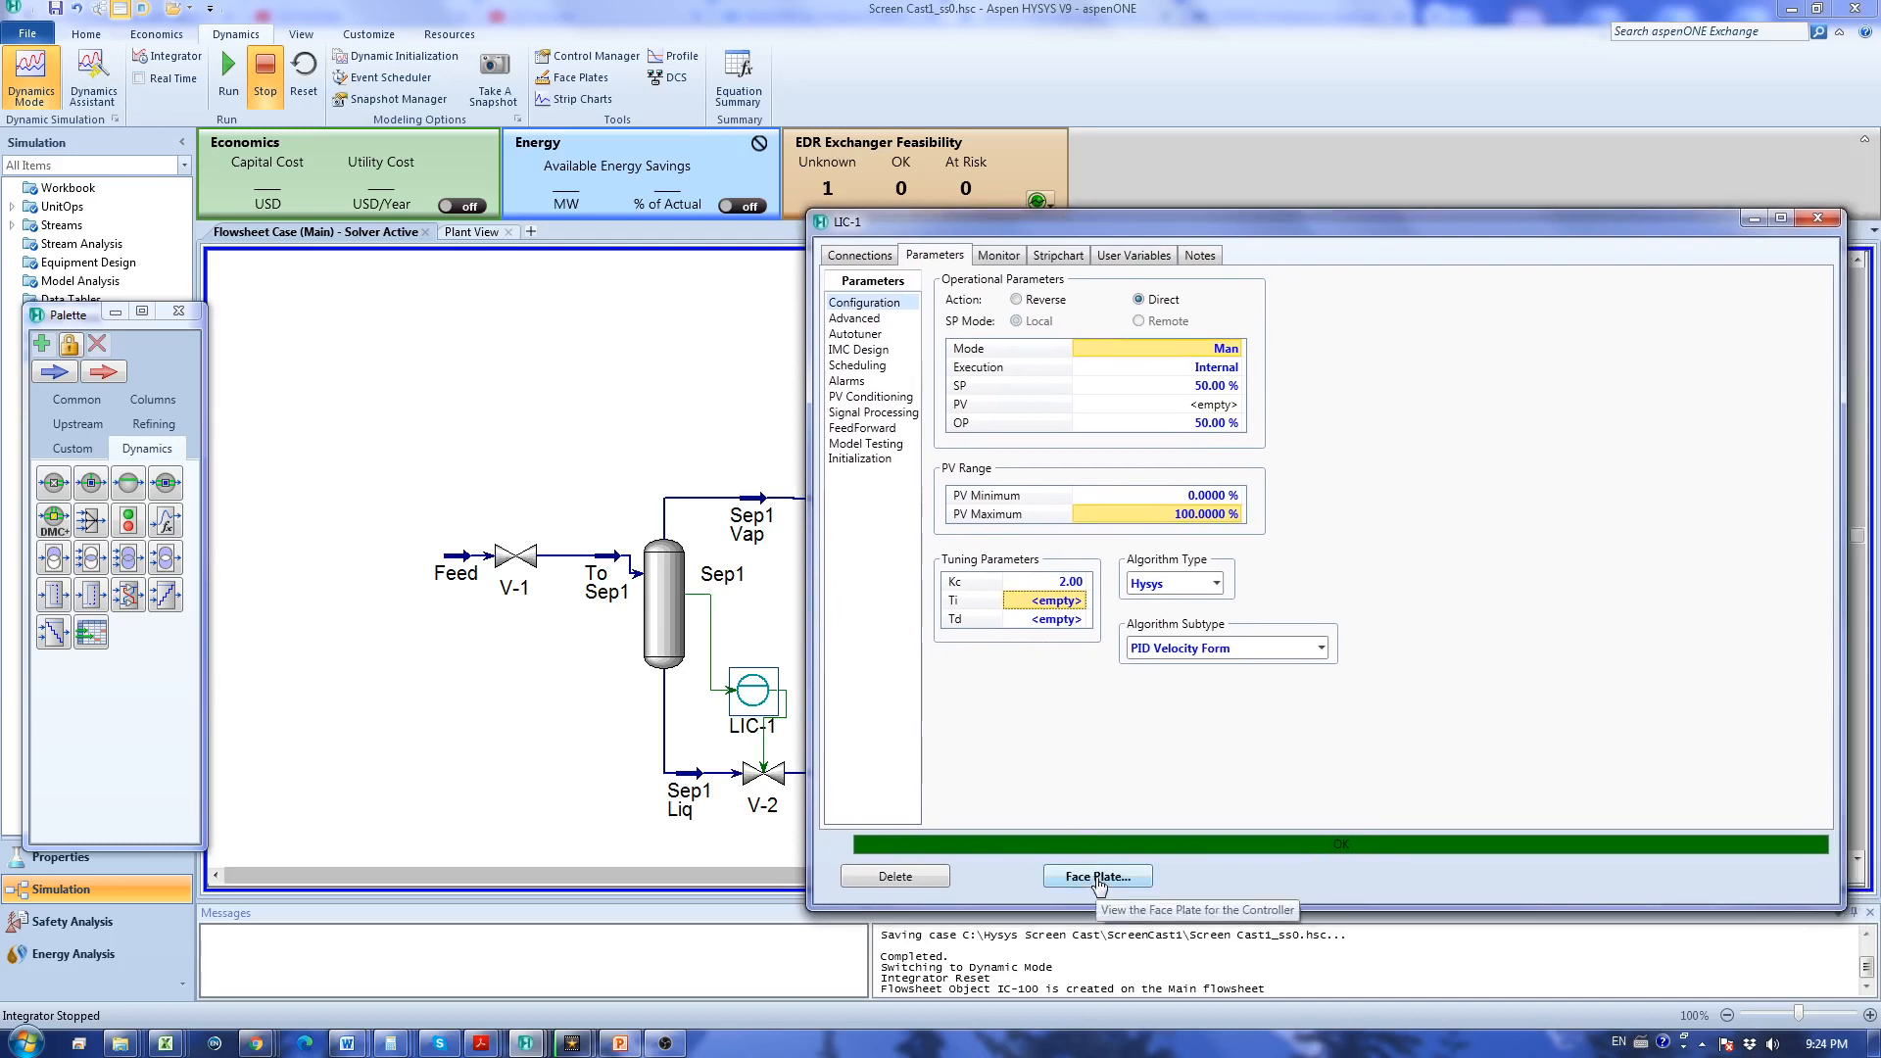
# Open the LIC-1 face plate and close the LIC-1 property window.
pyautogui.click(1097, 876)
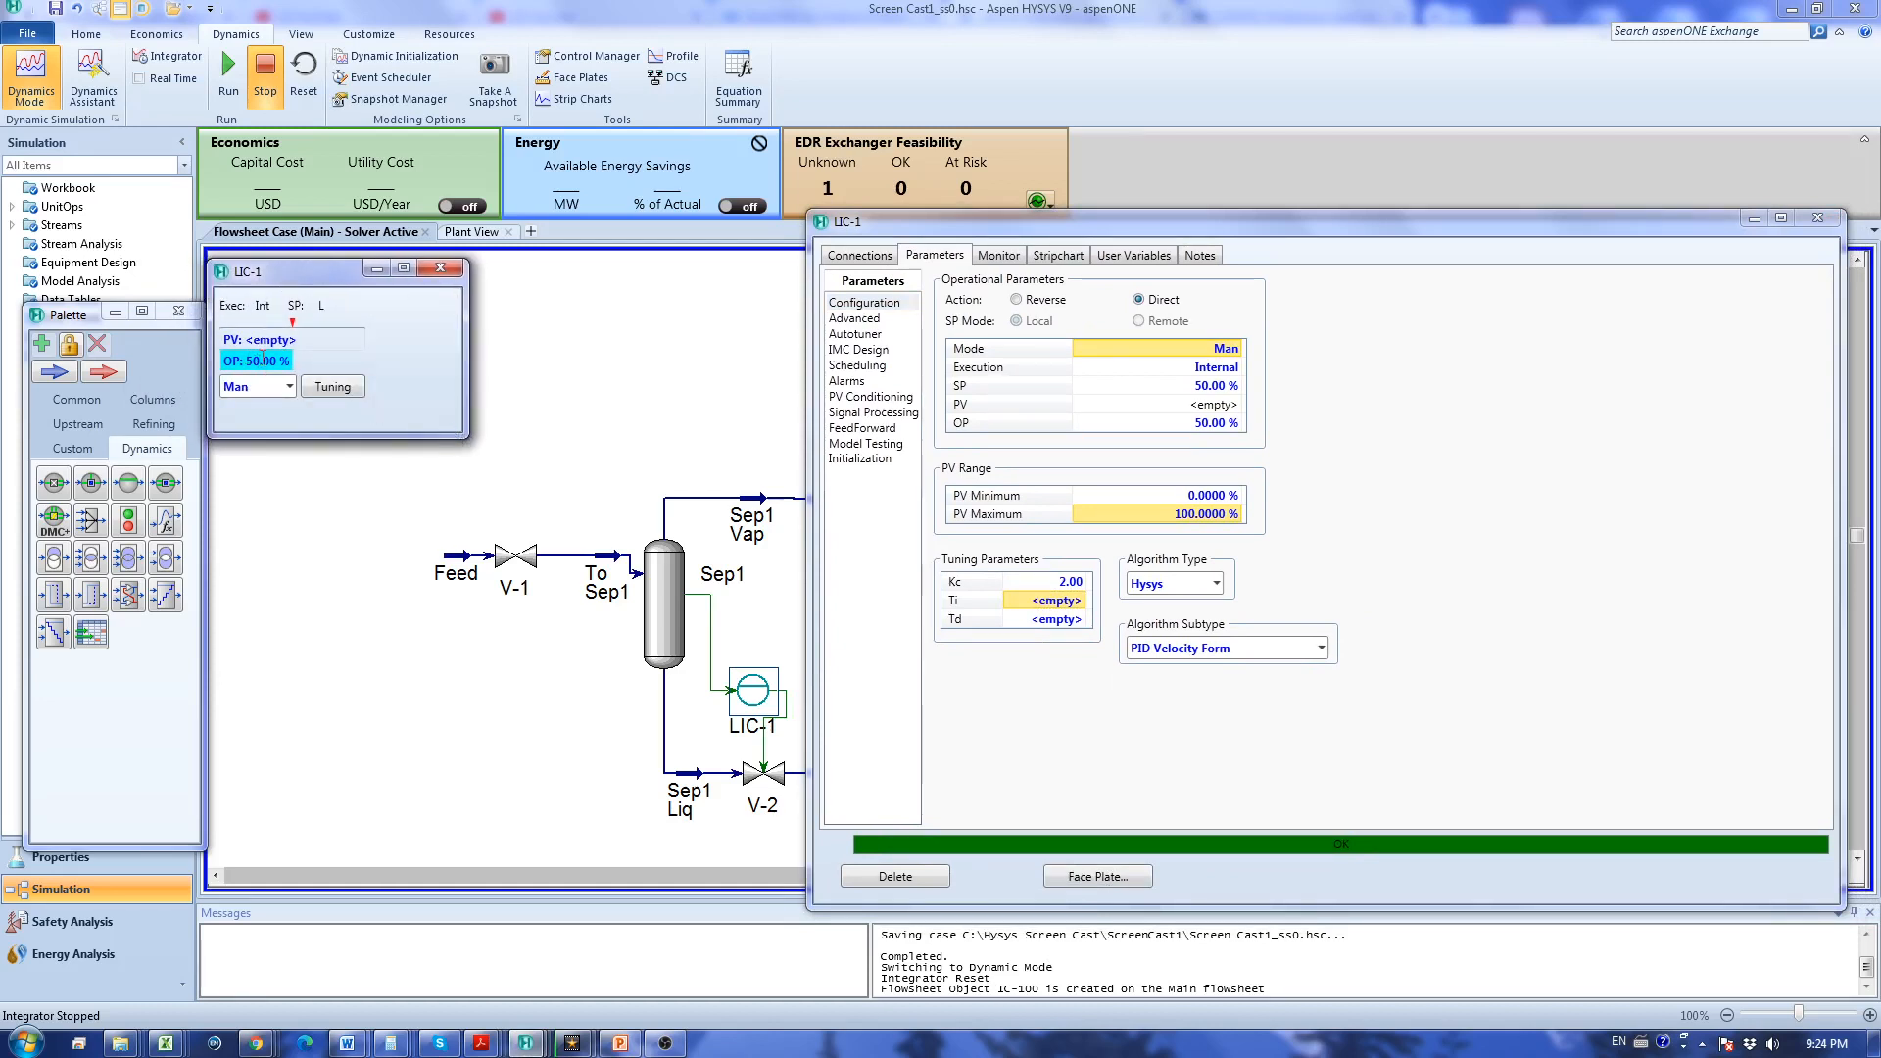
pyautogui.moveTo(1770, 264)
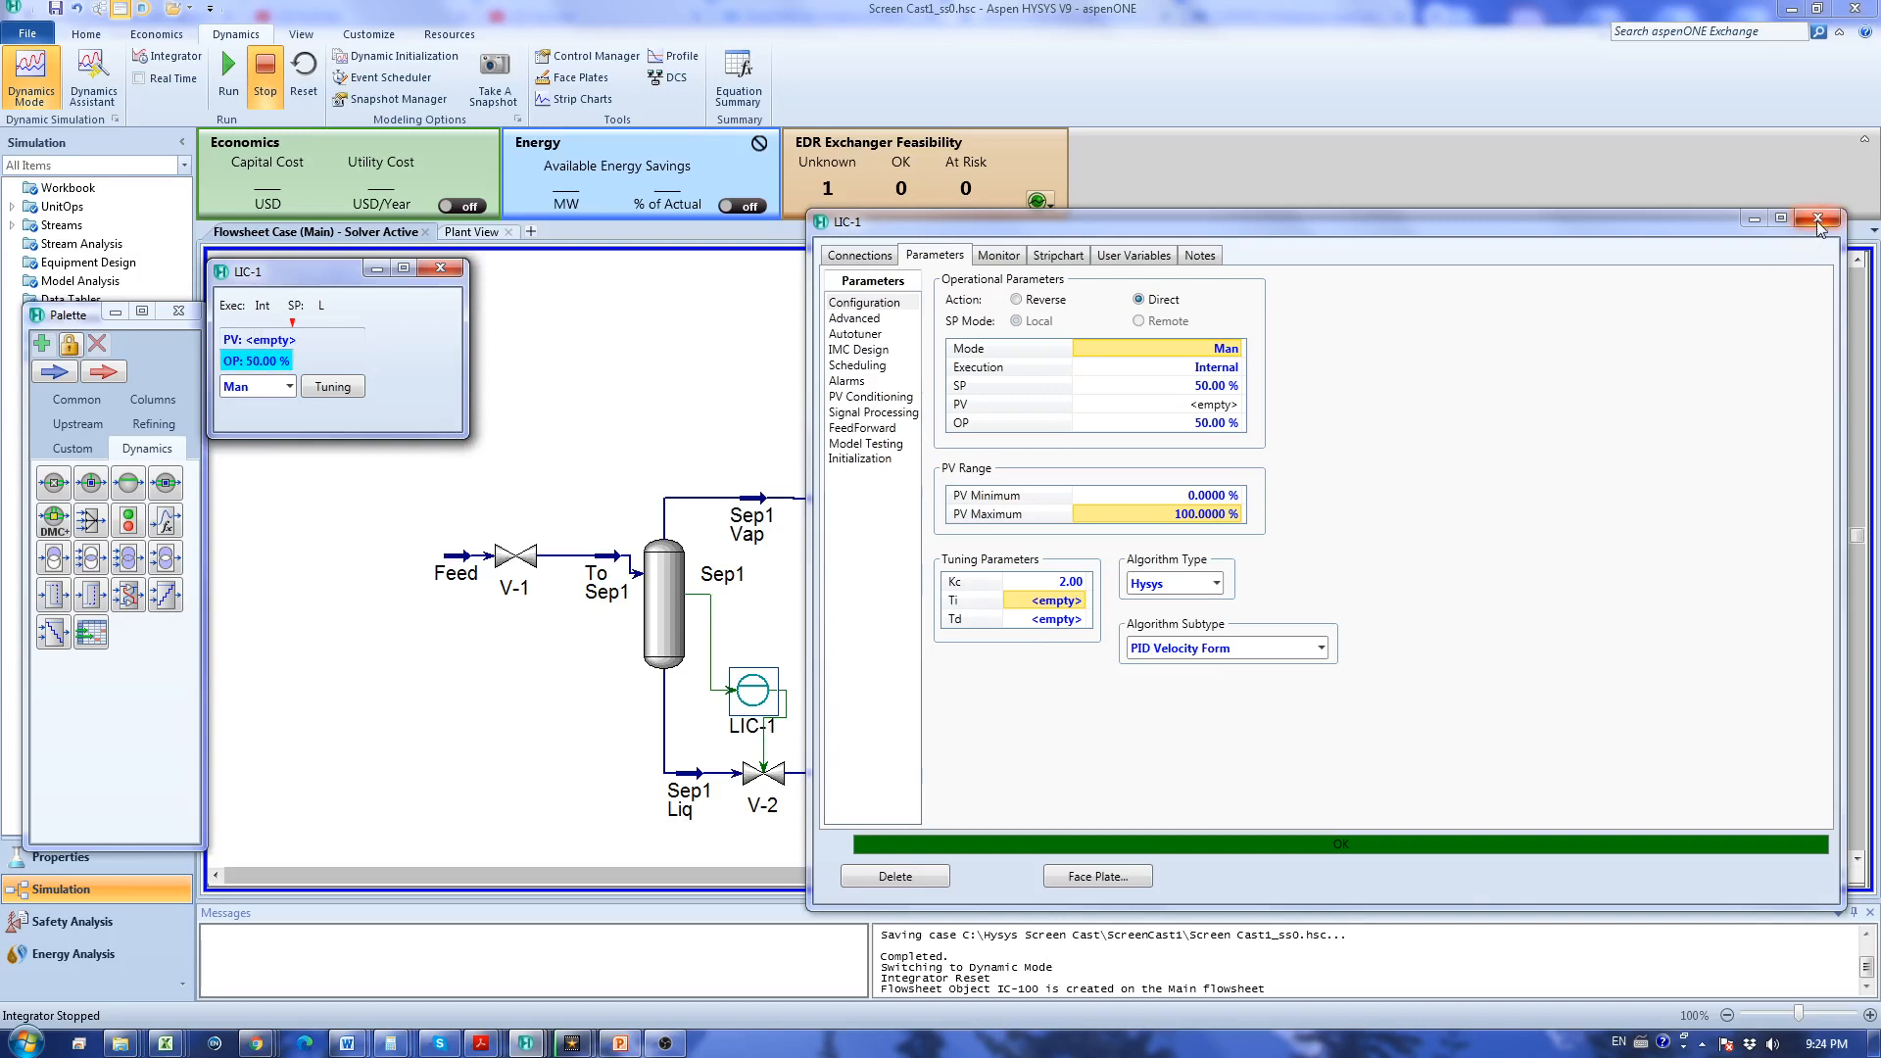
pyautogui.click(1816, 218)
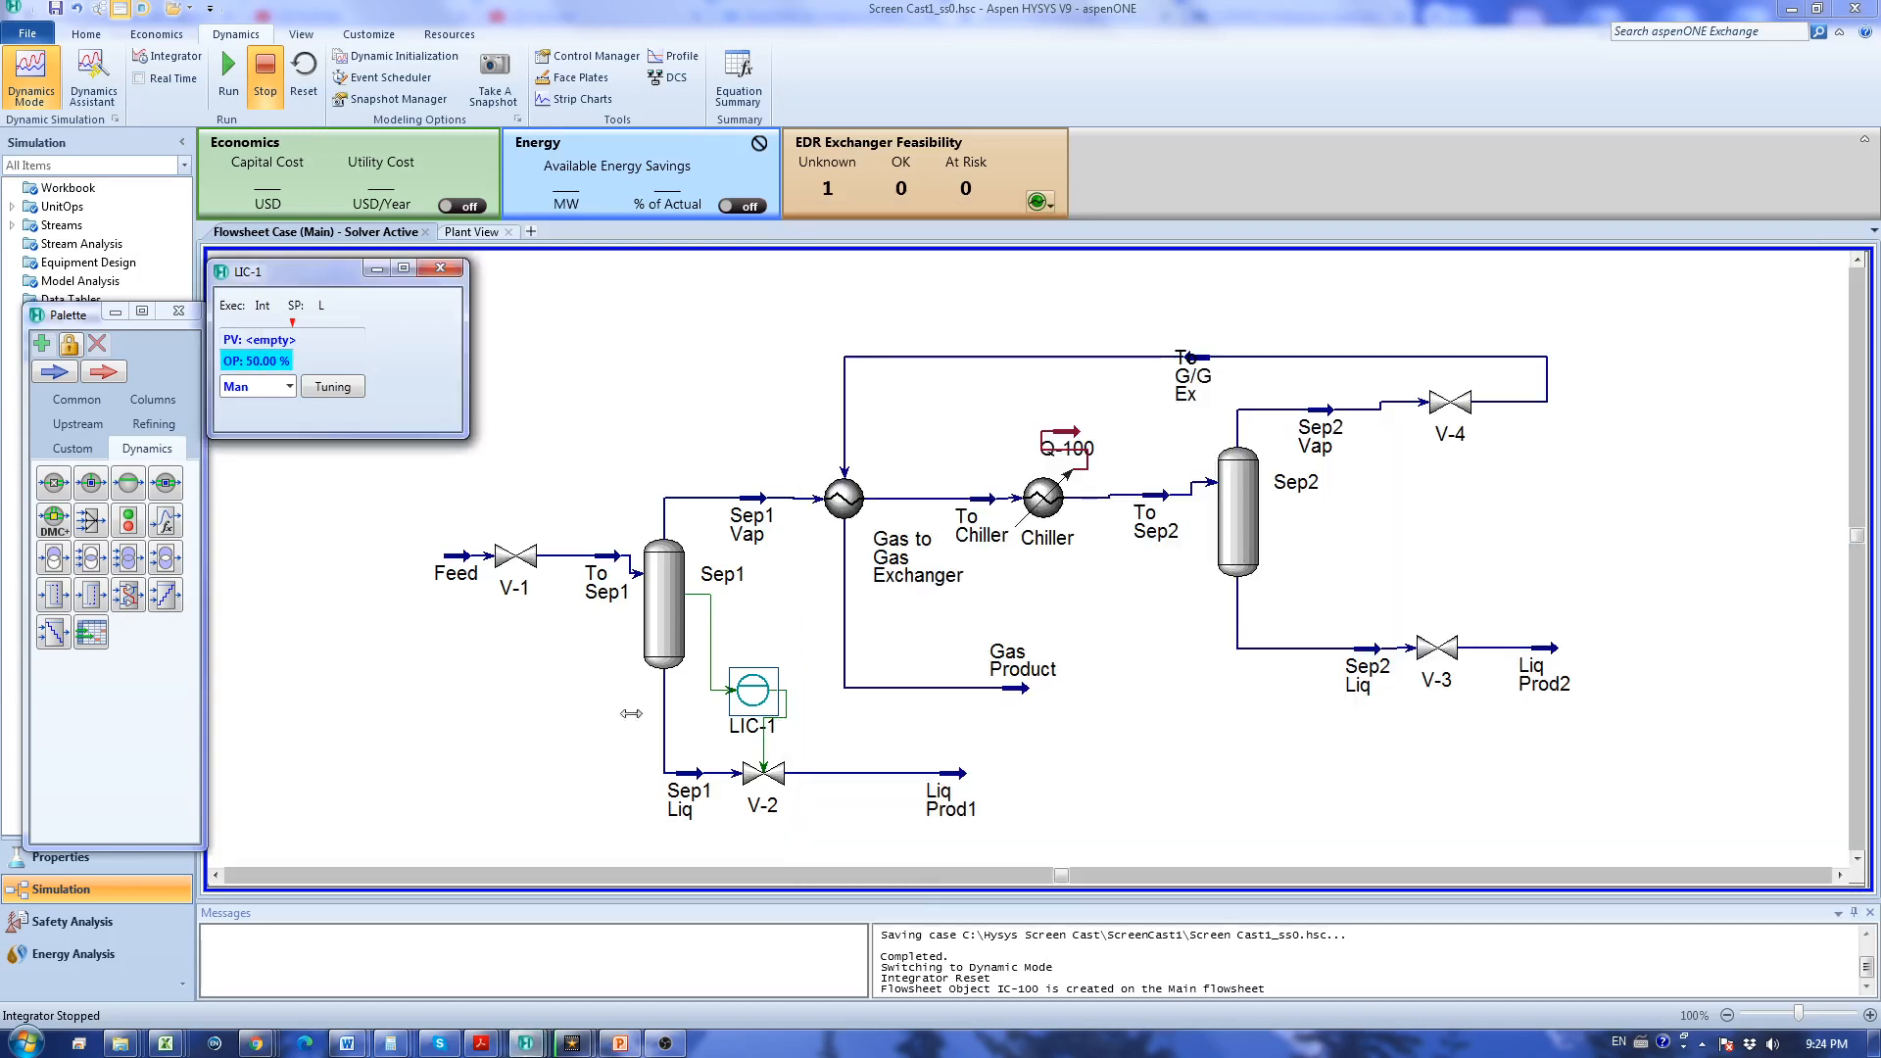
pyautogui.moveTo(128, 483)
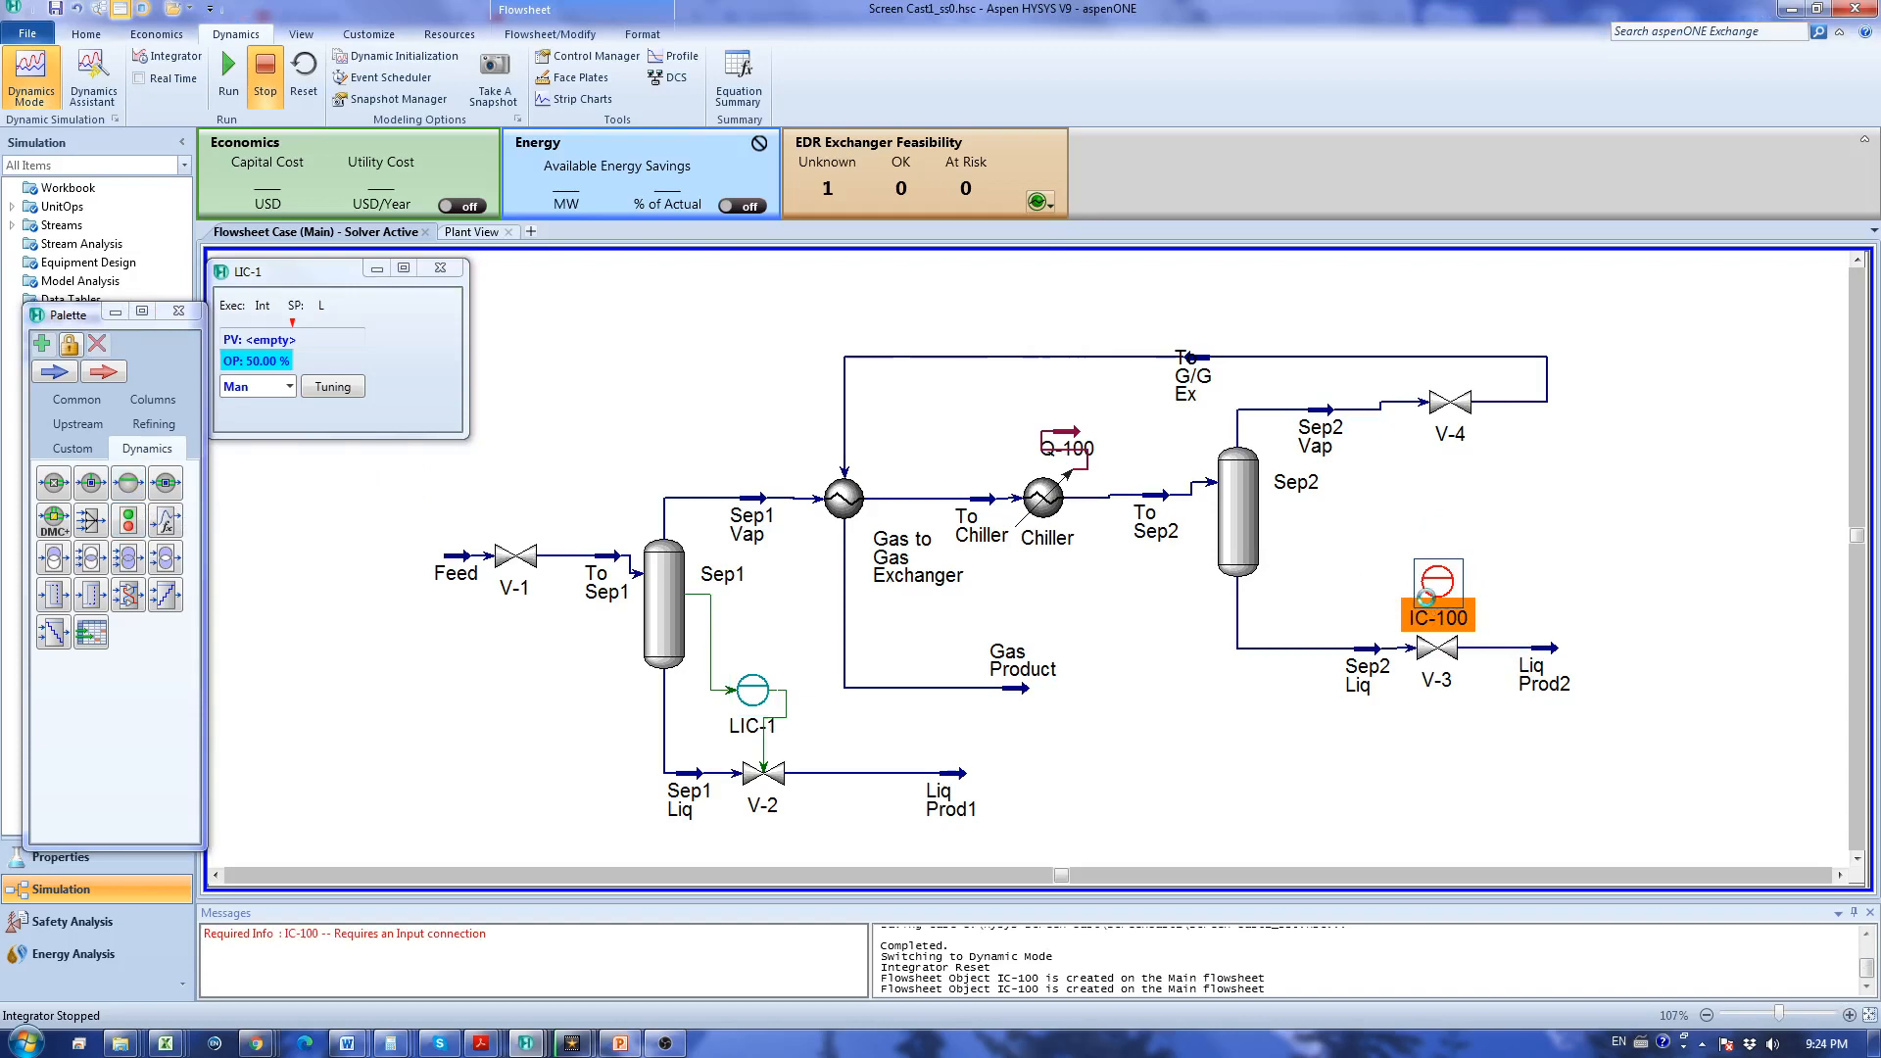
# Rename the new controller LIC-2 and set its PV to Sep2 Liquid Percent Level.
pyautogui.doubleClick(1437, 582)
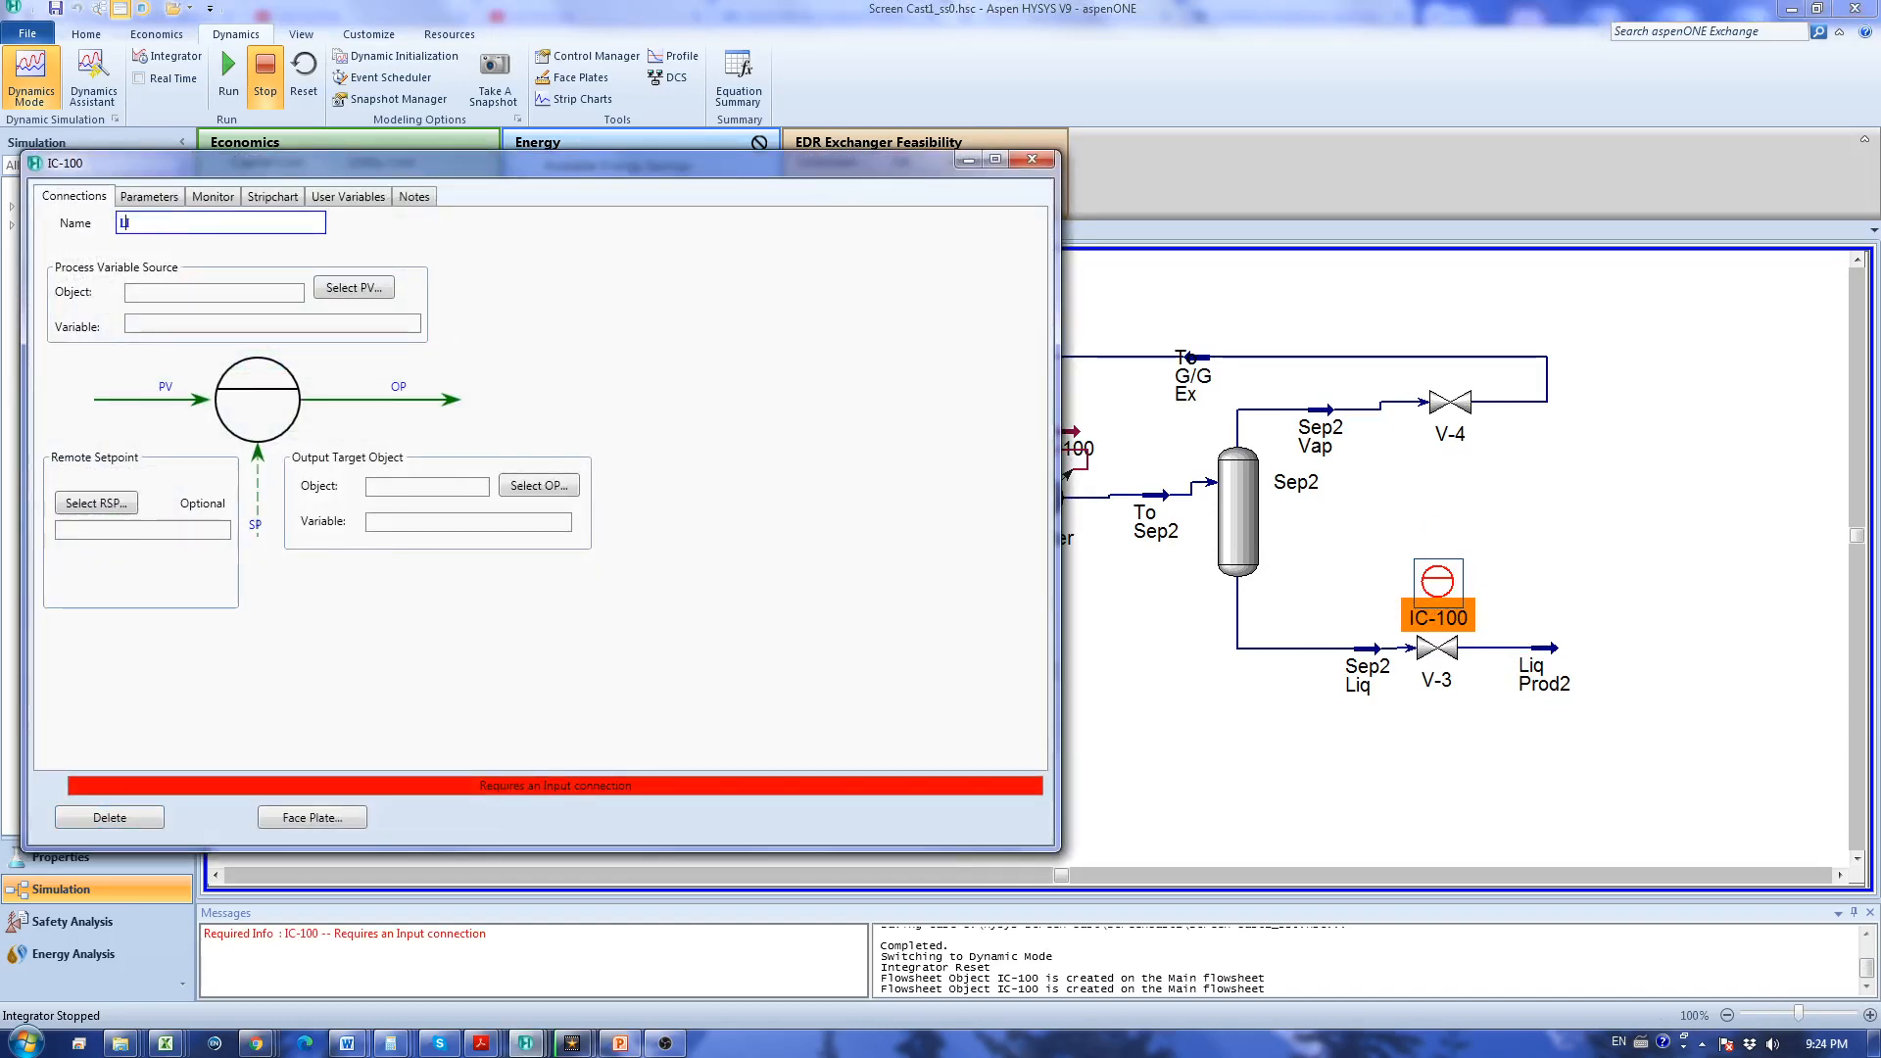
pyautogui.write('Li')
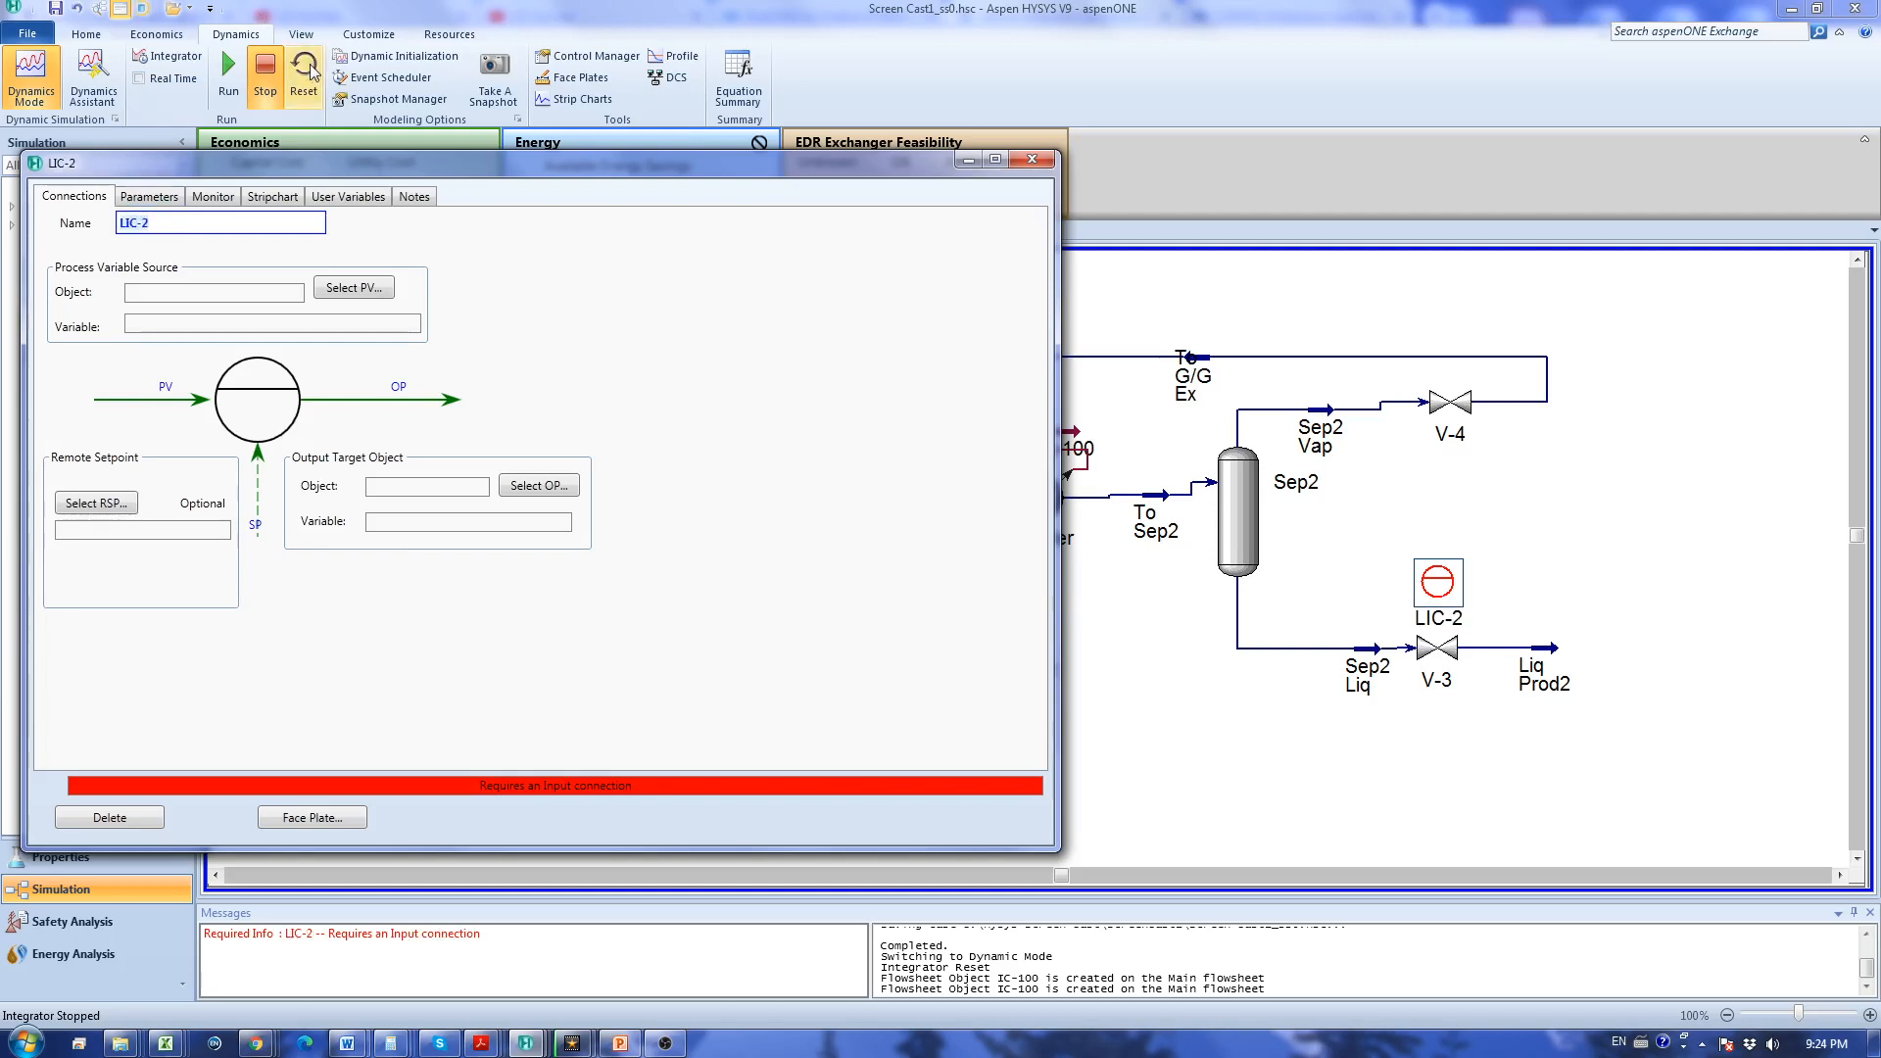
pyautogui.click(353, 287)
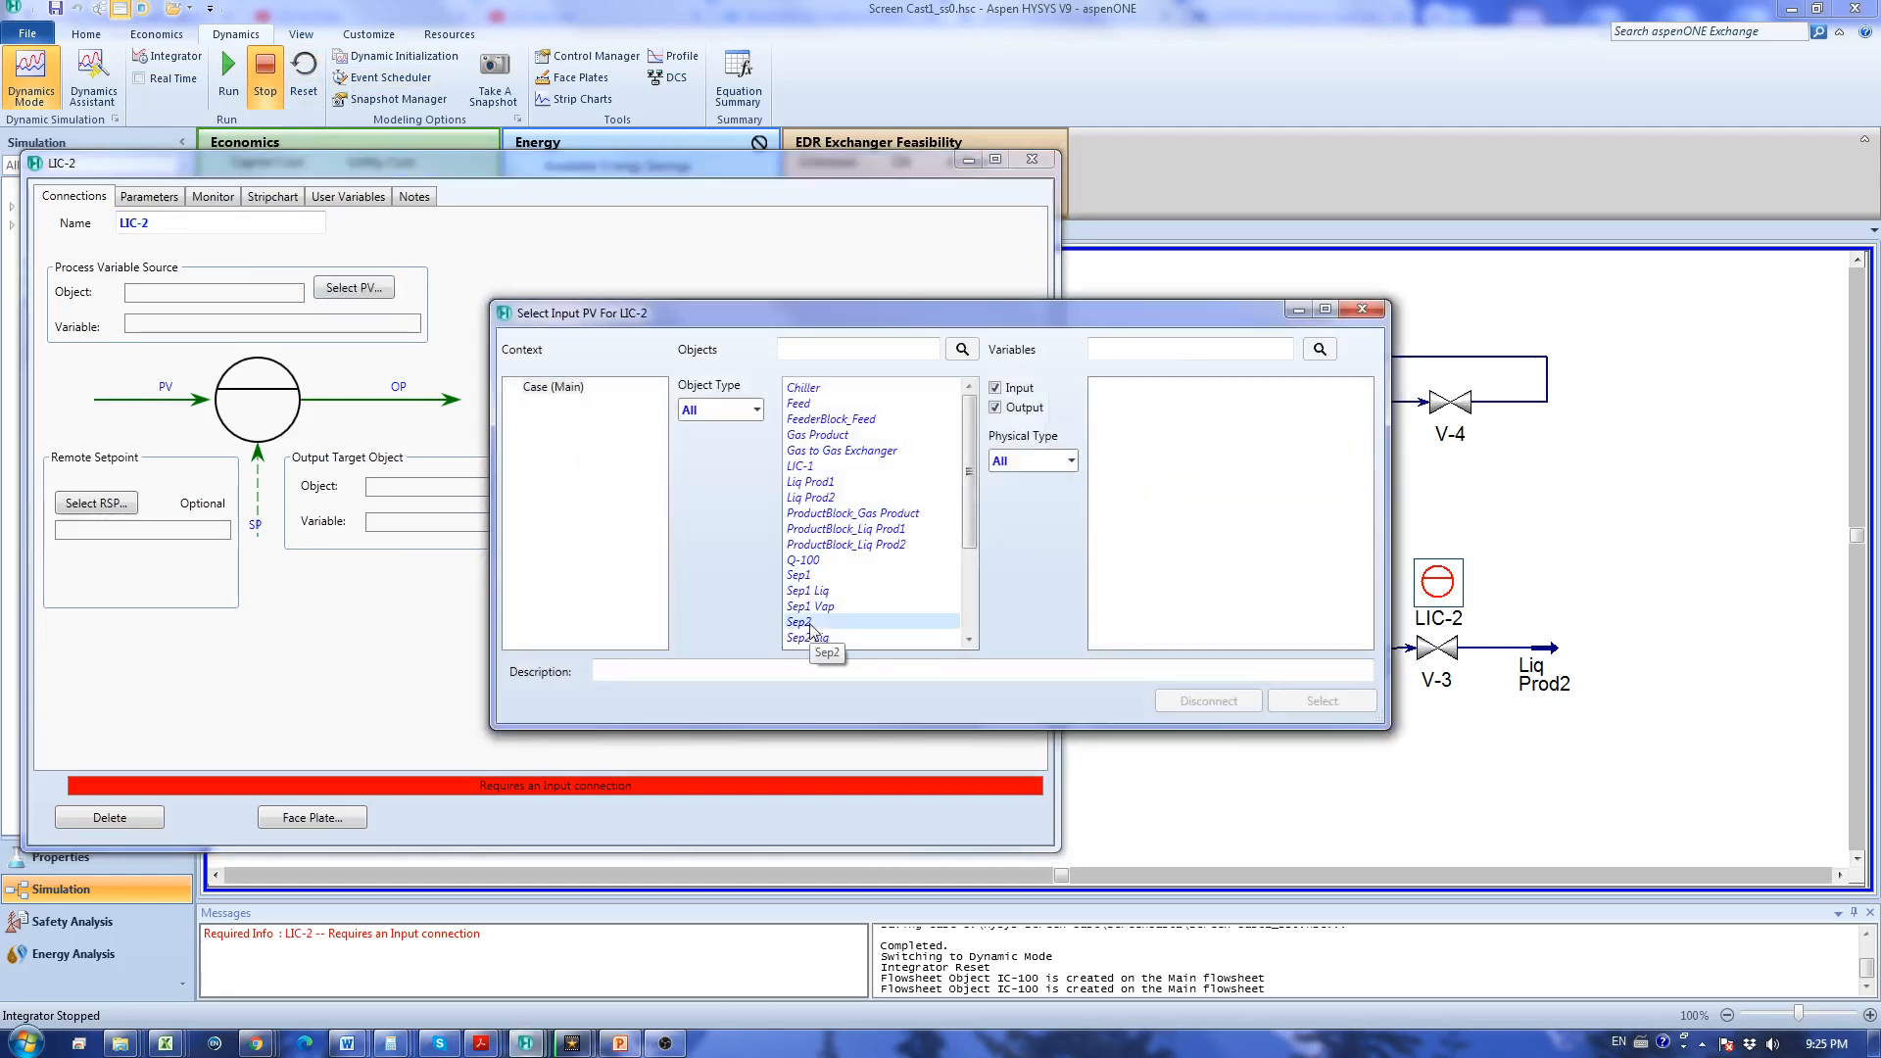
pyautogui.click(799, 622)
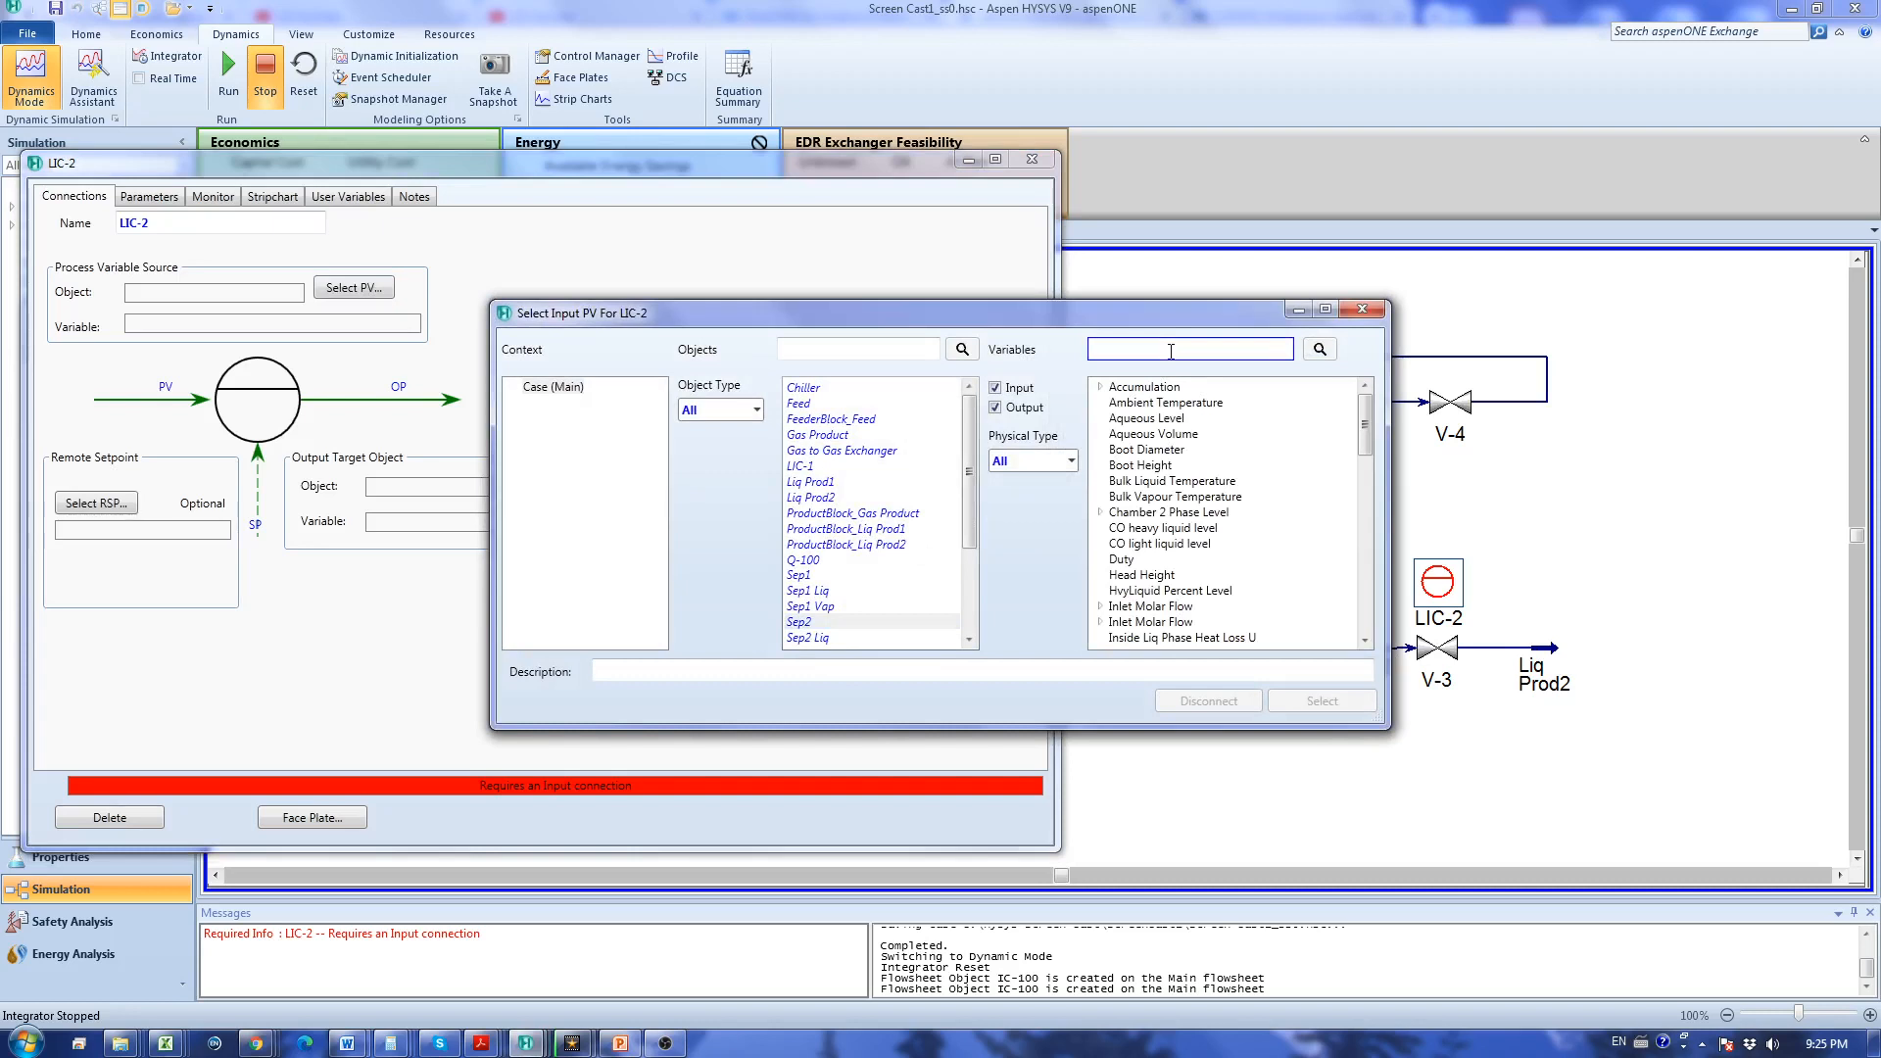
pyautogui.write('liquid')
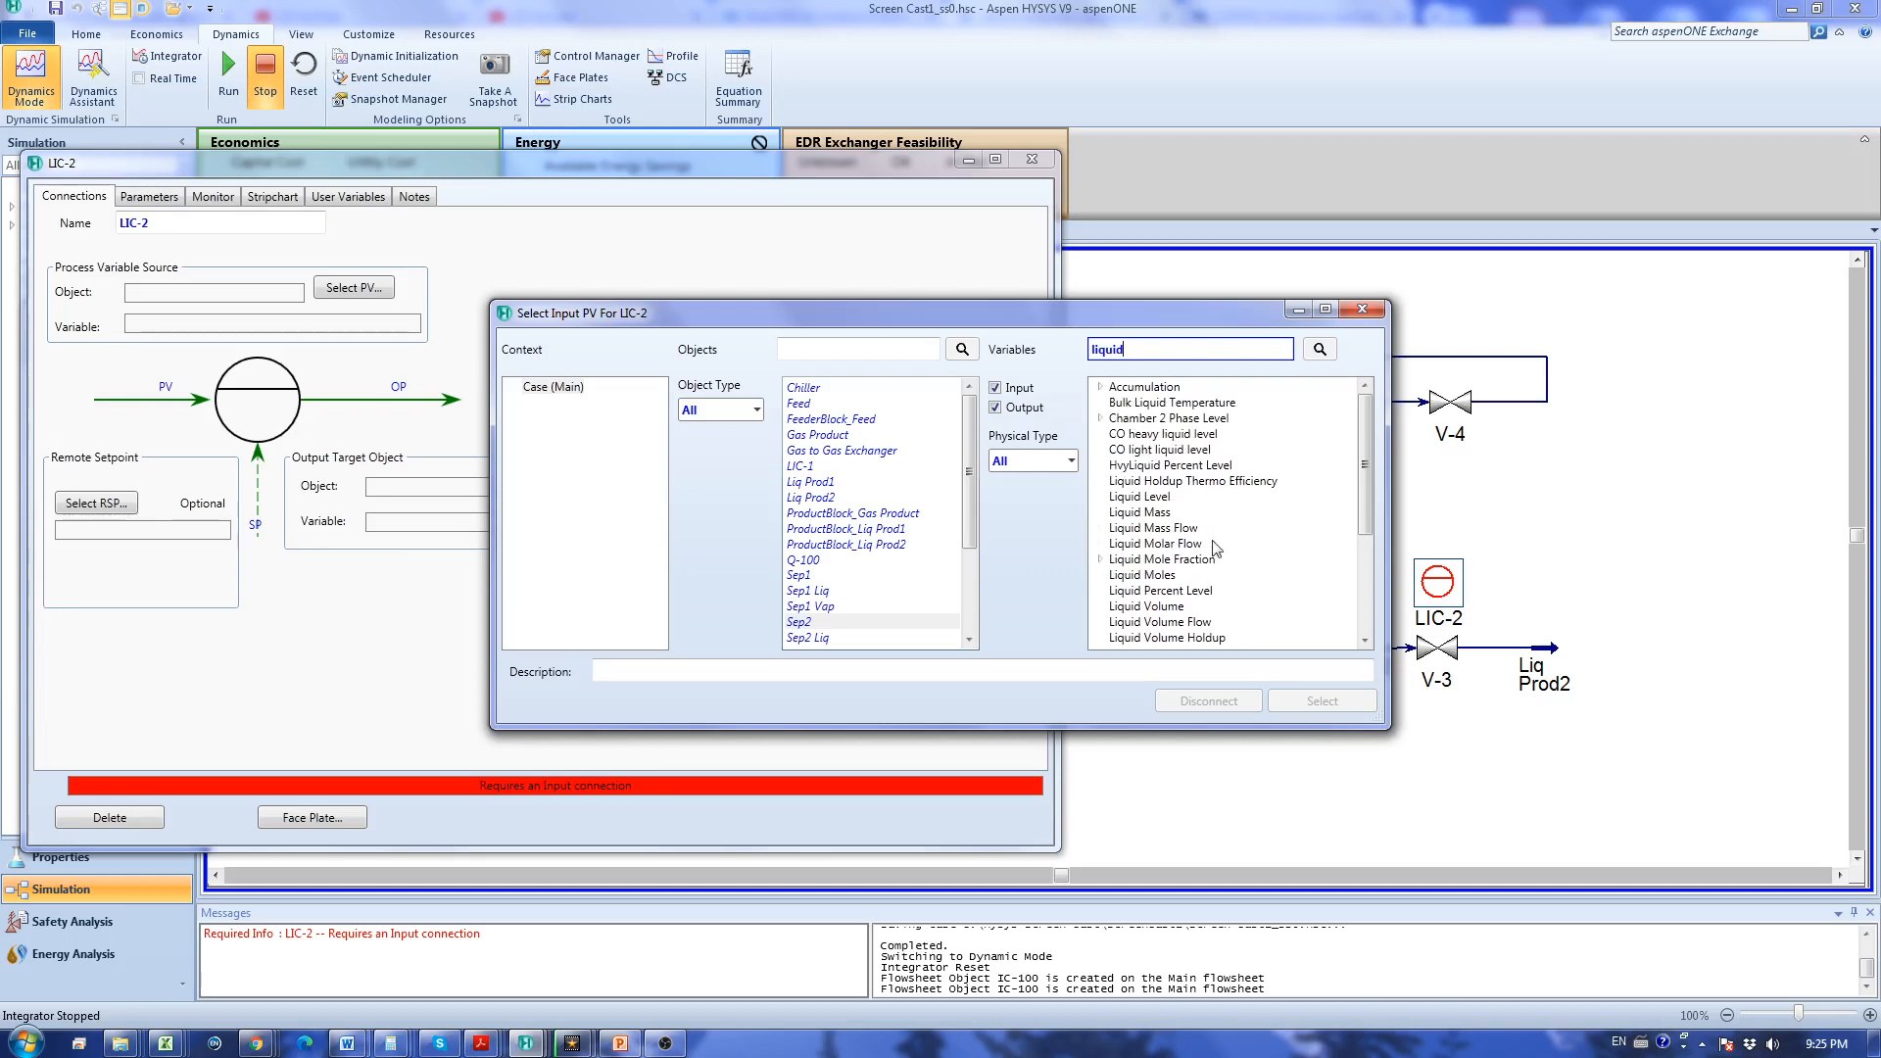
pyautogui.scroll(-3)
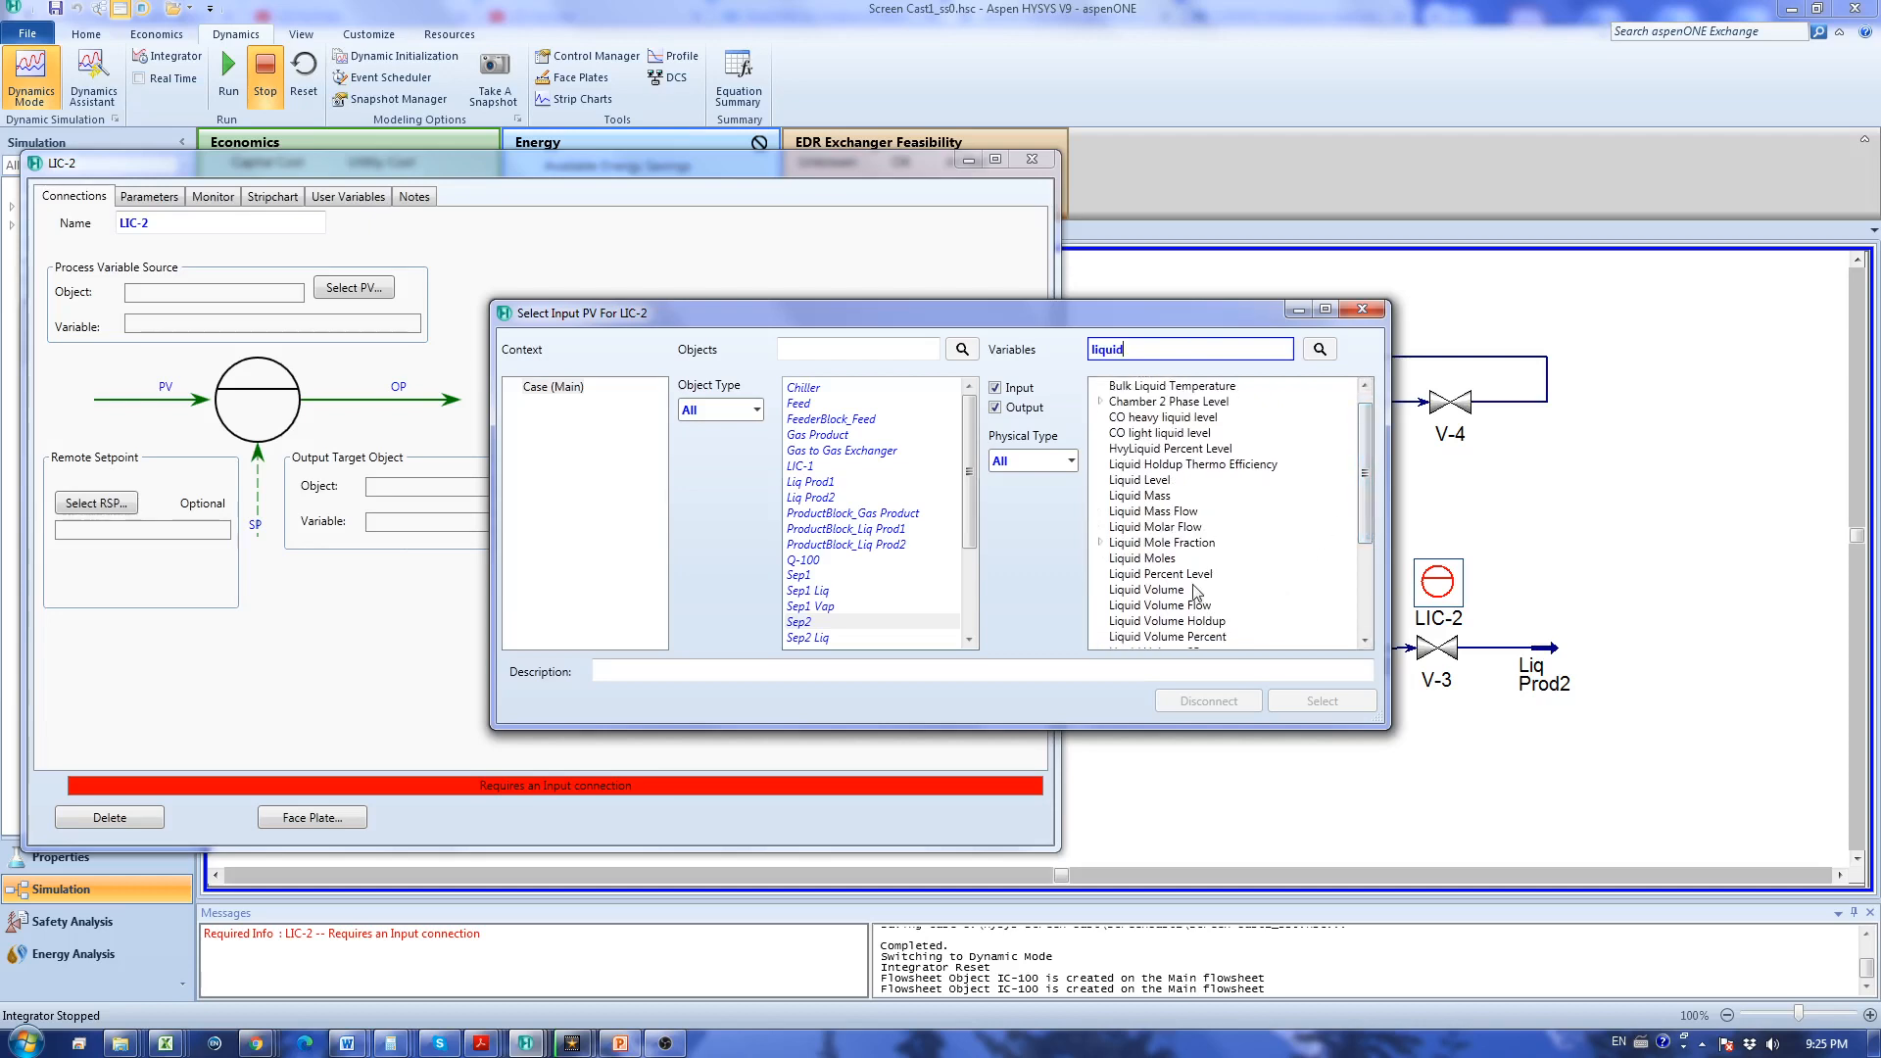
pyautogui.click(1160, 574)
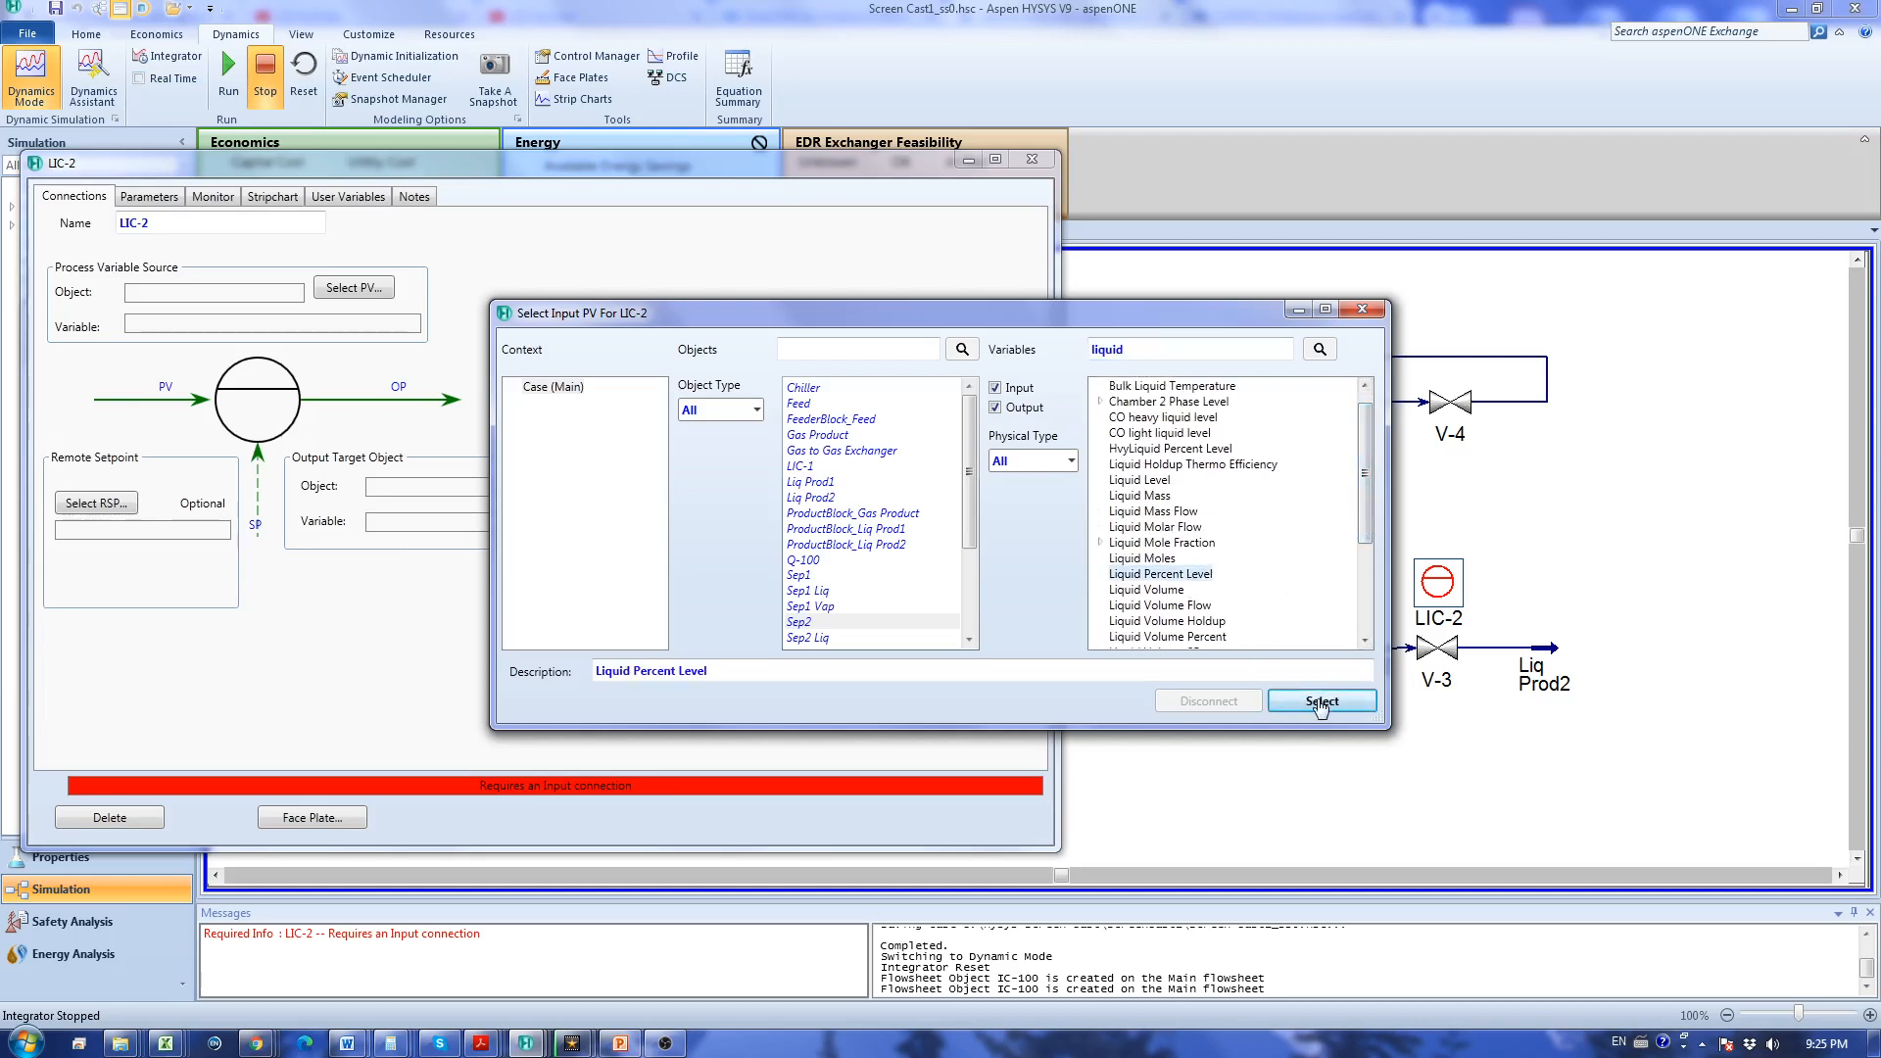
pyautogui.click(1321, 701)
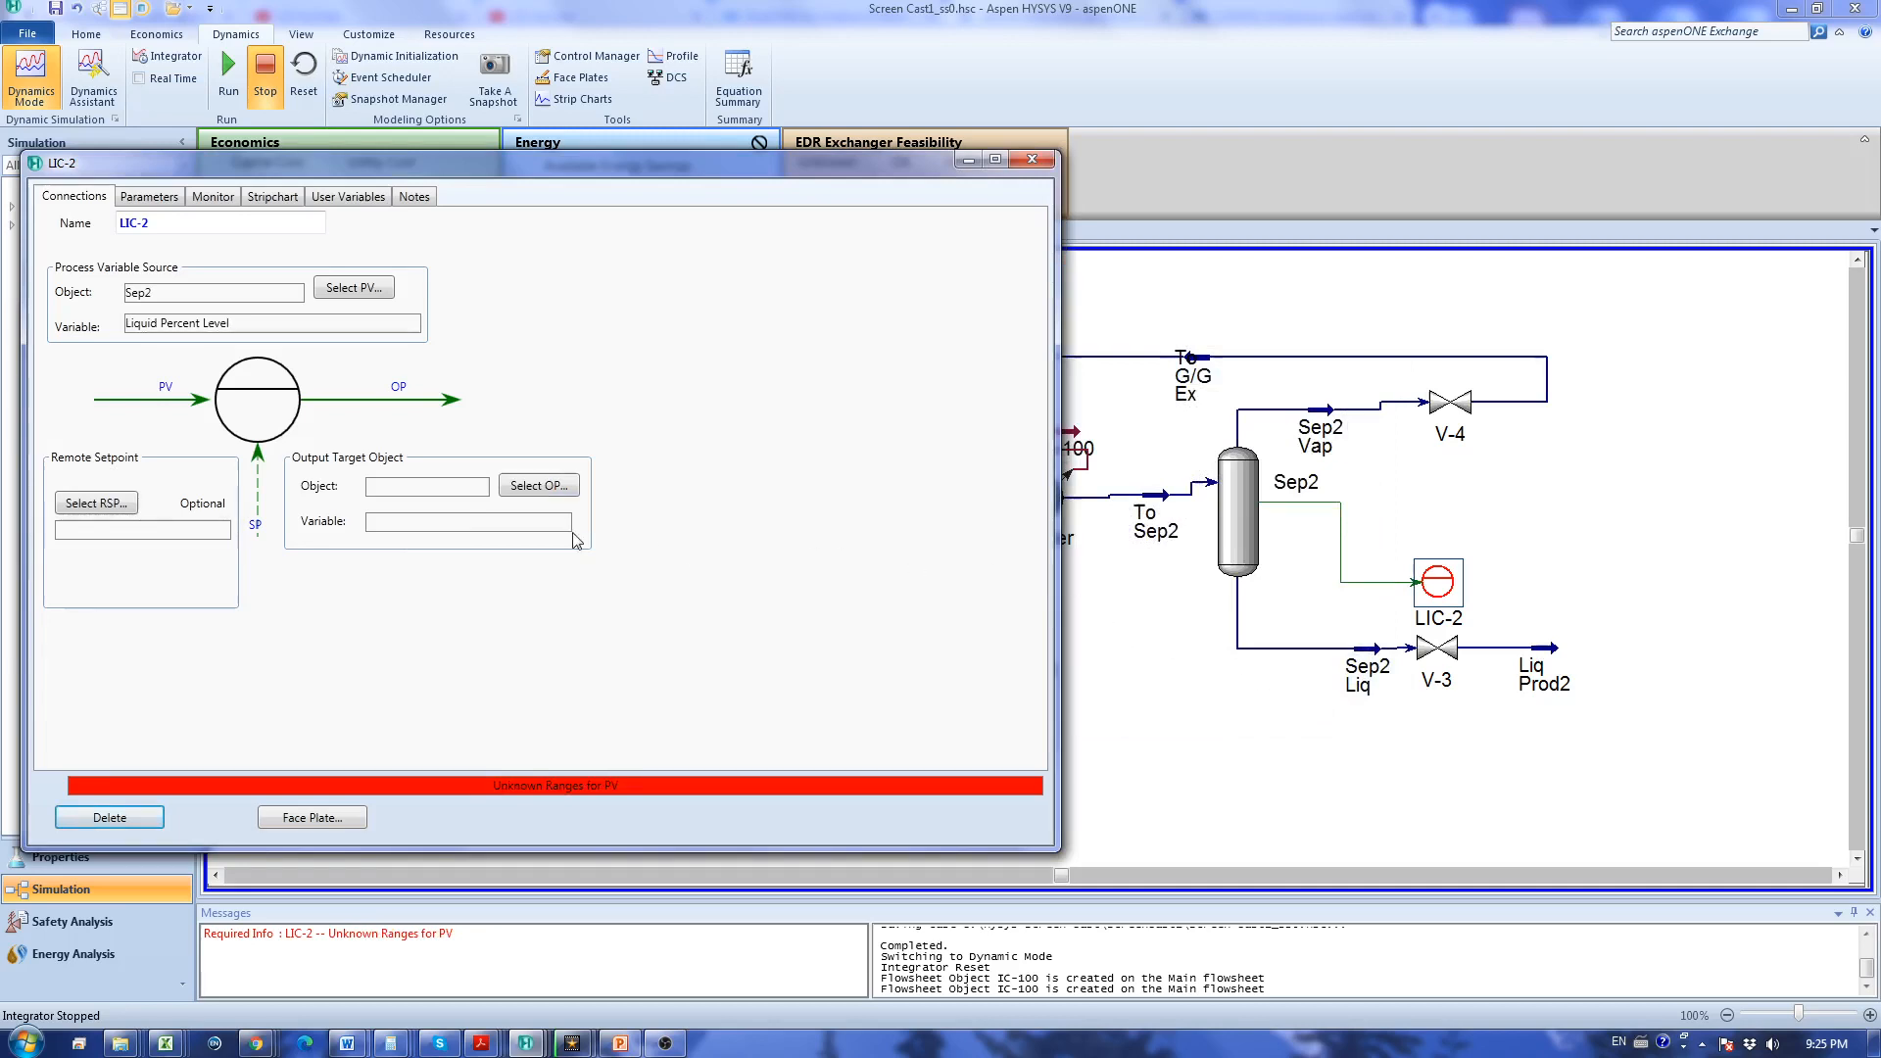
# Set LIC-2's output to valve V-3 Actuator Desired Position.
pyautogui.click(539, 485)
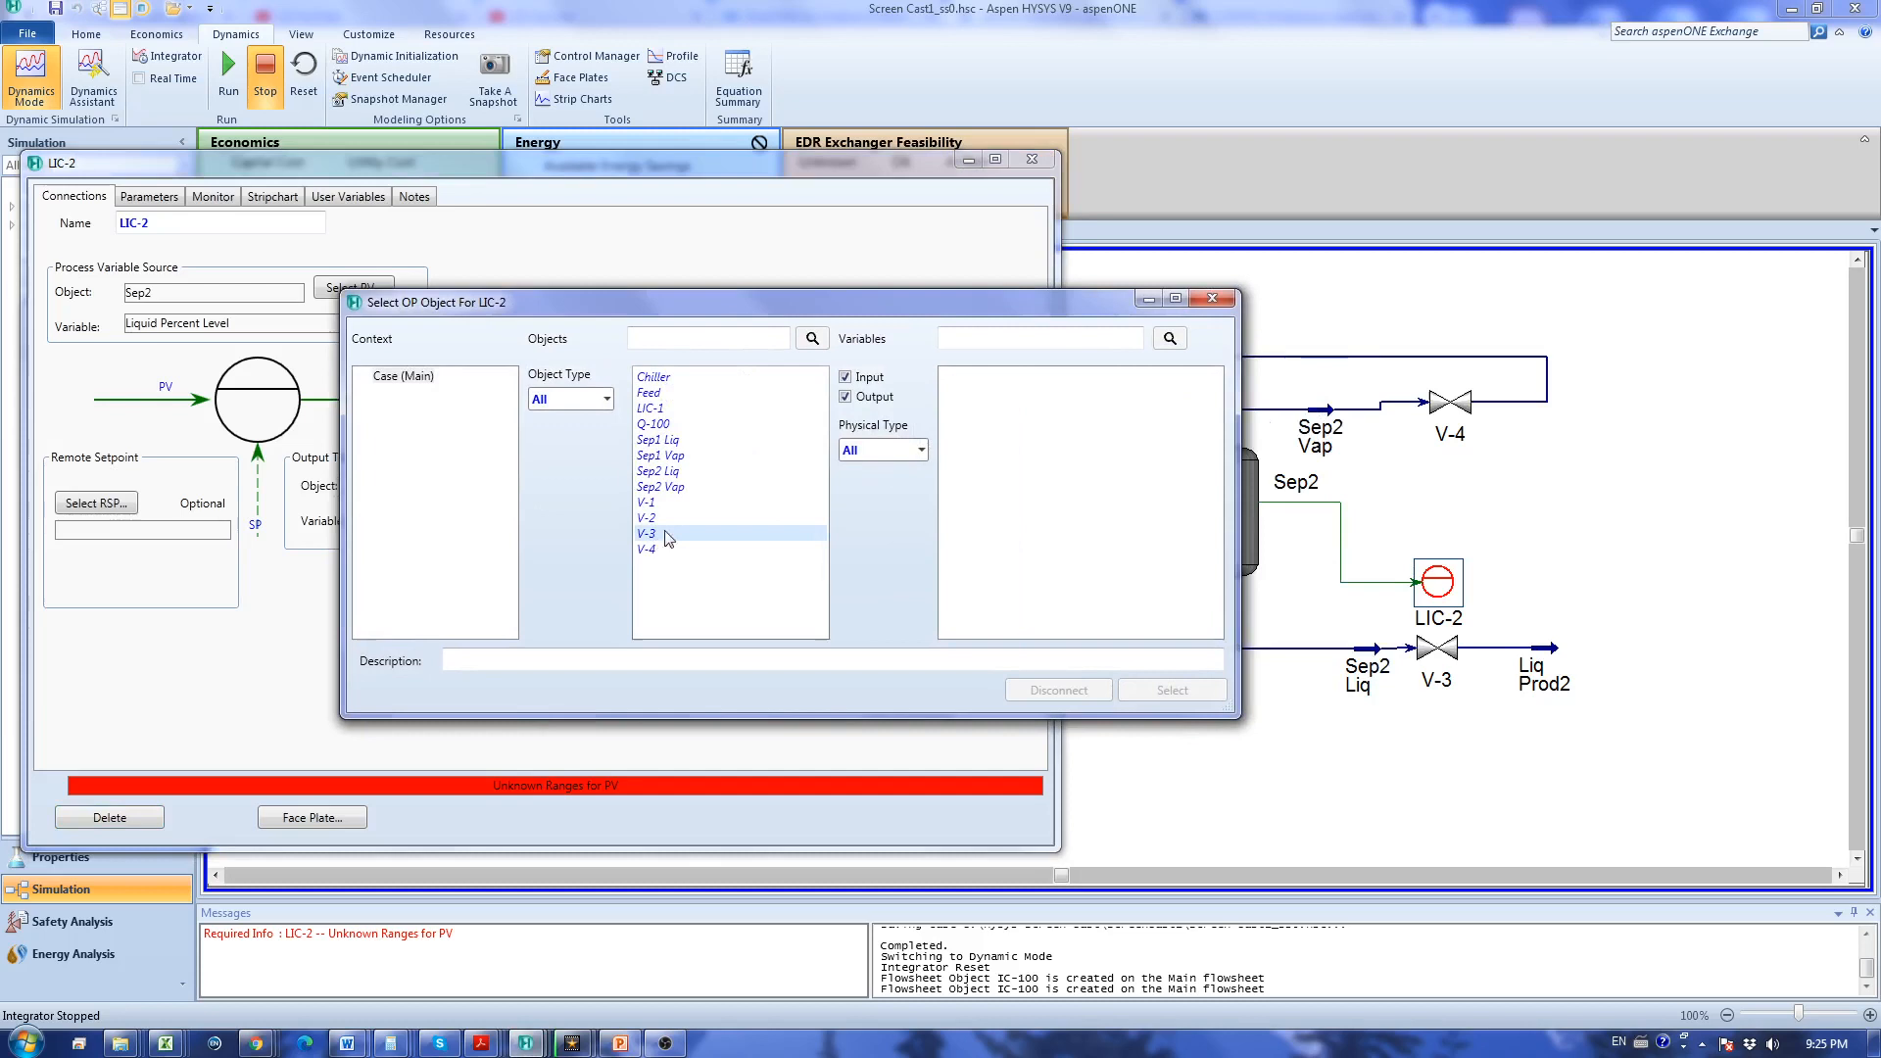
pyautogui.click(646, 533)
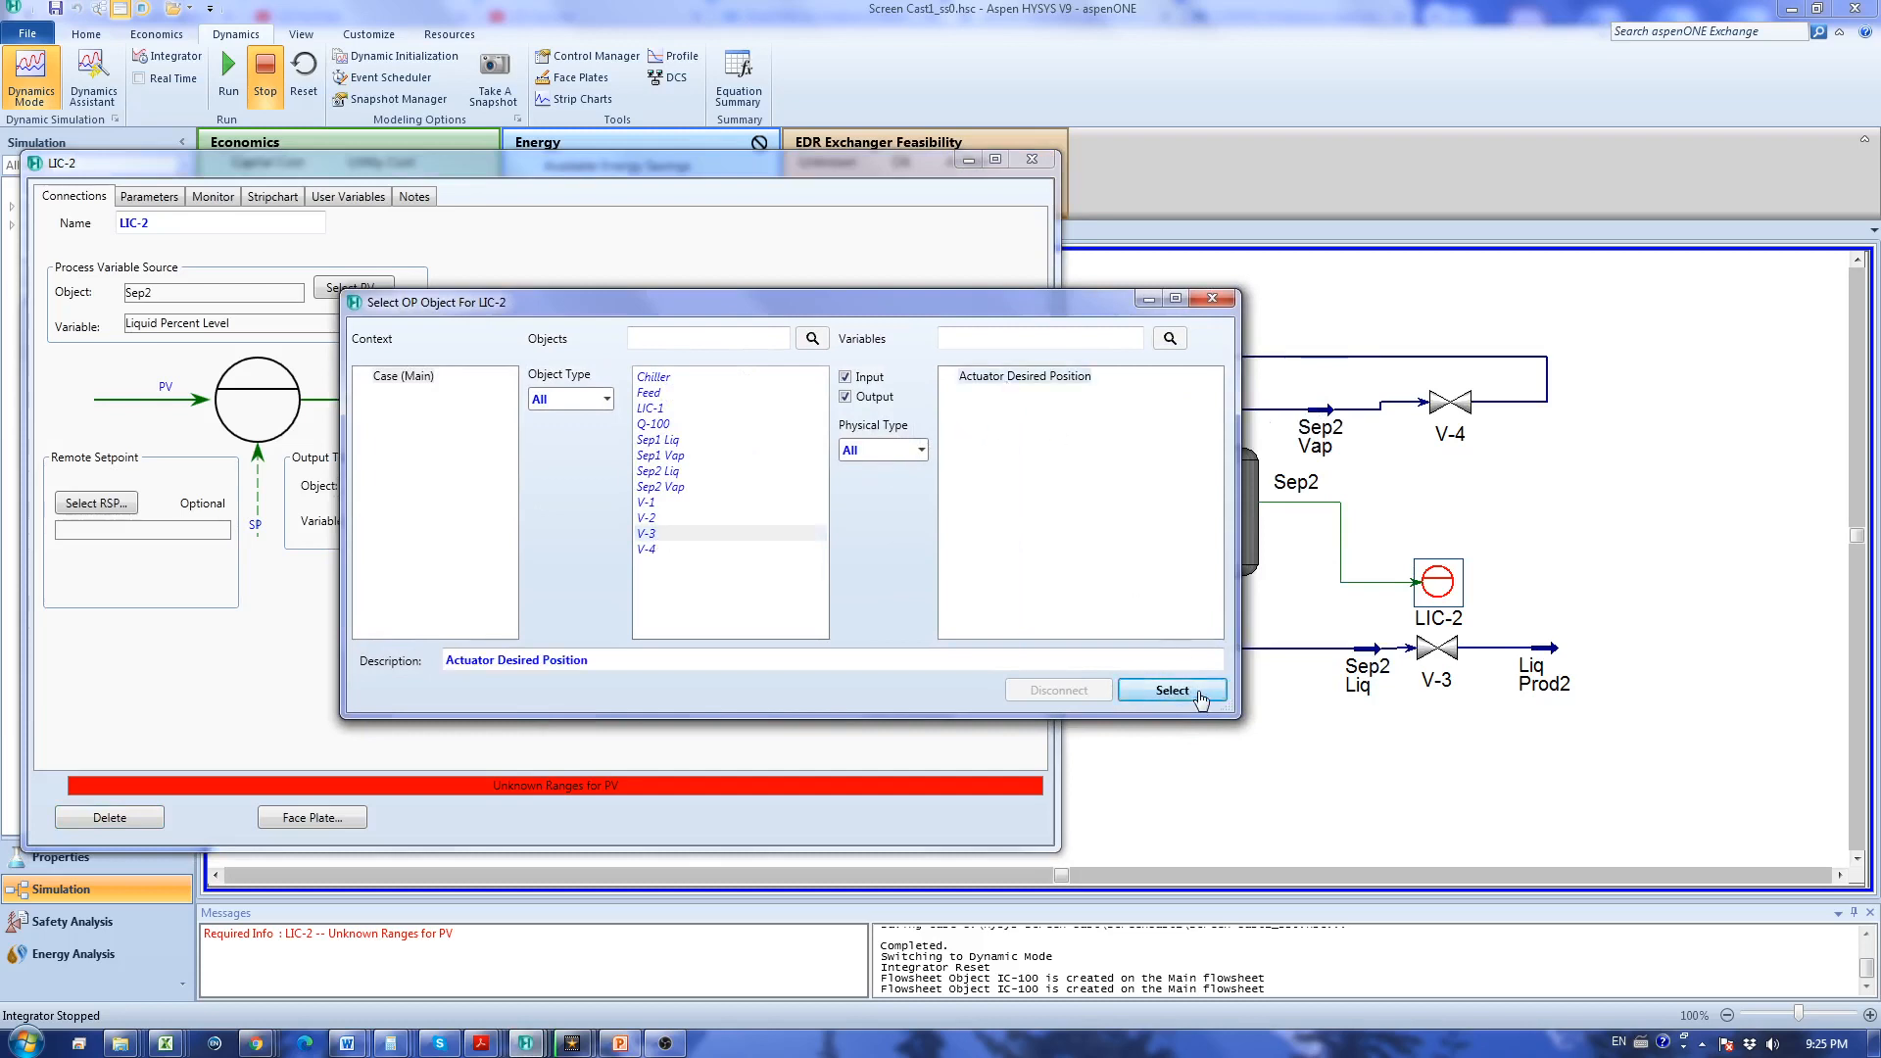
pyautogui.click(1172, 689)
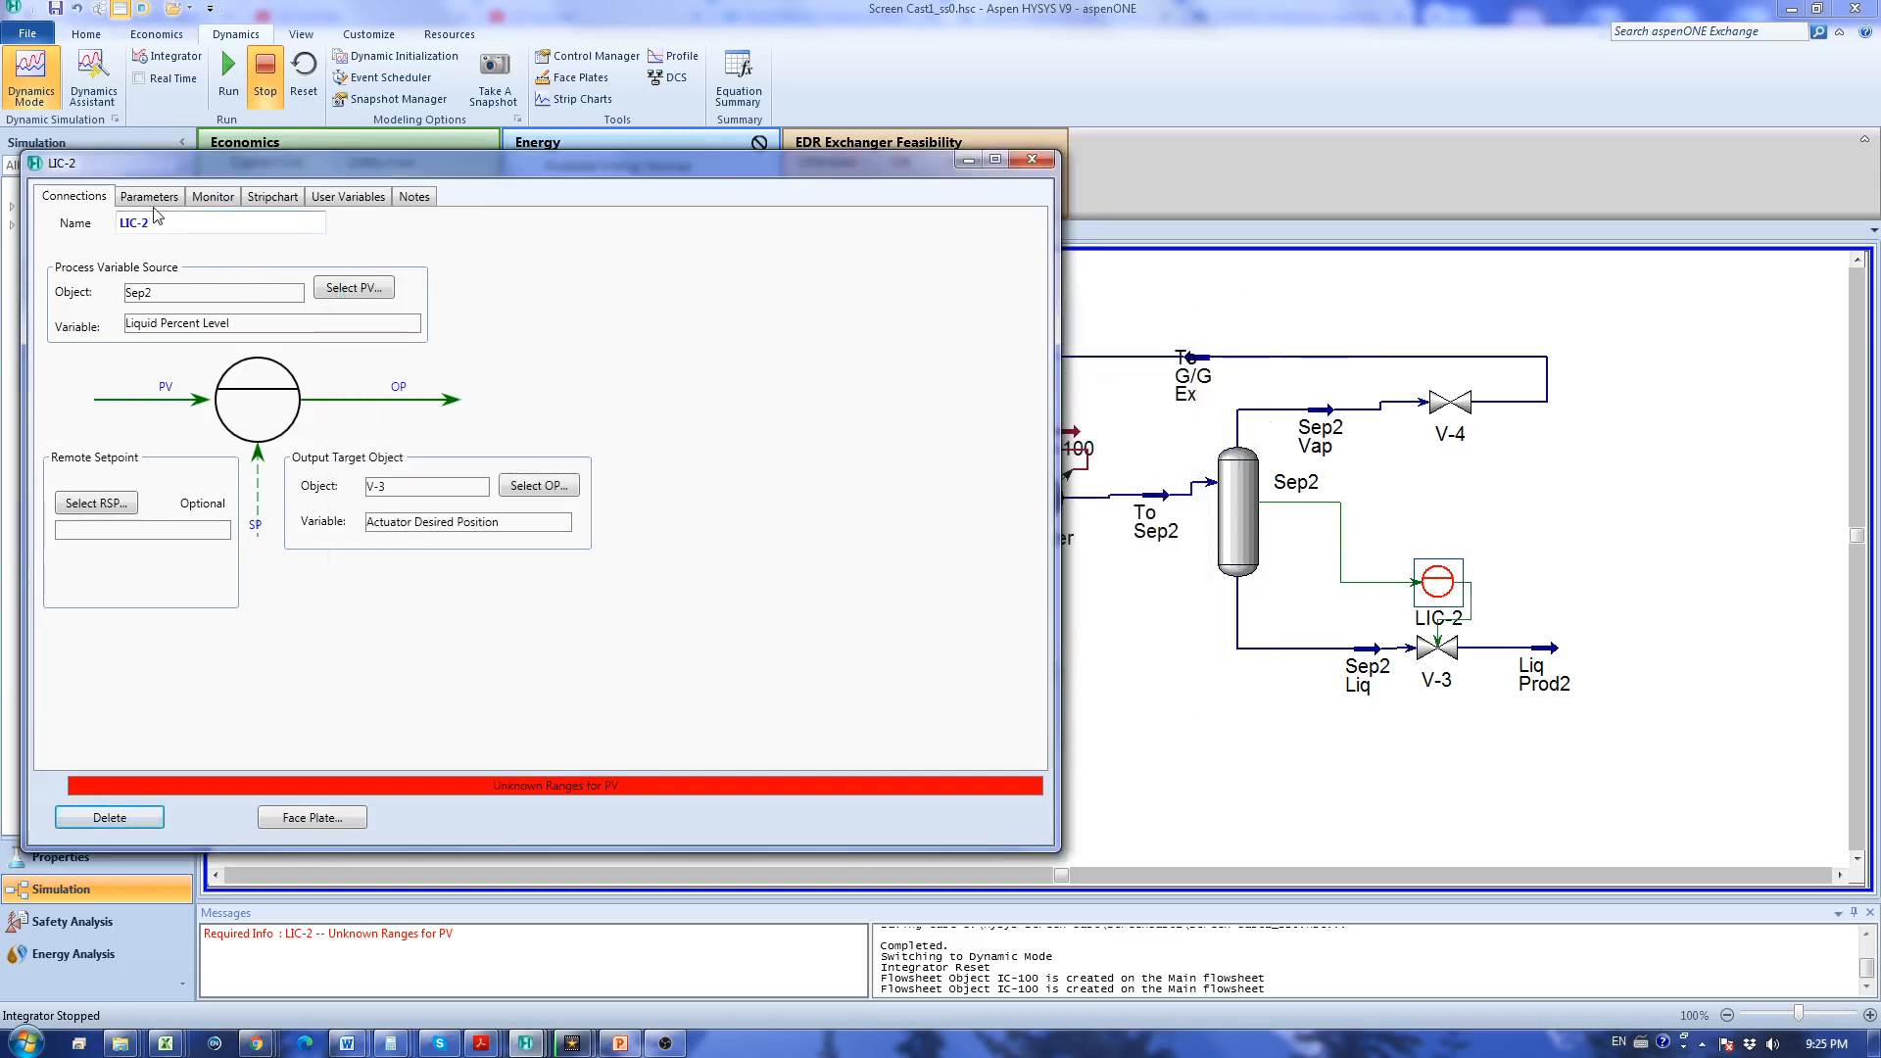
pyautogui.click(149, 196)
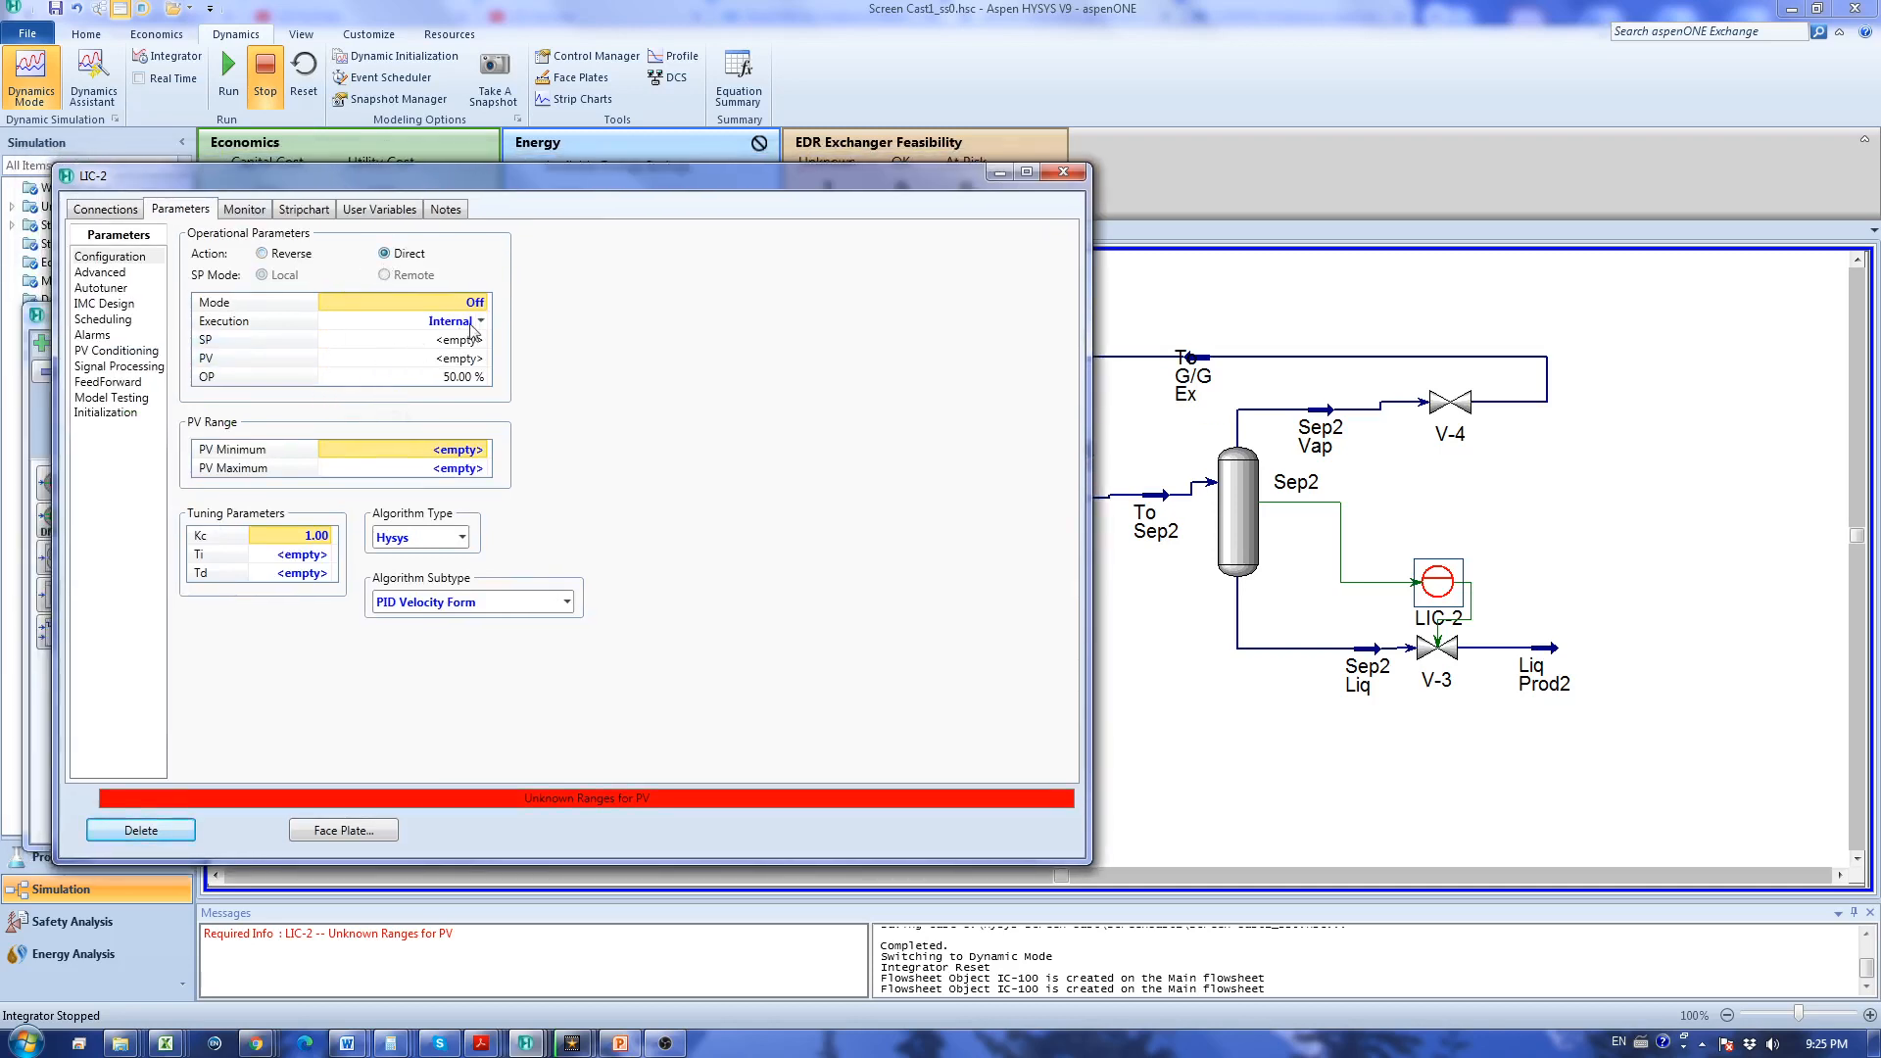
# Switch LIC-2 to Man mode with Kc 2.00 and close its window.
pyautogui.click(482, 303)
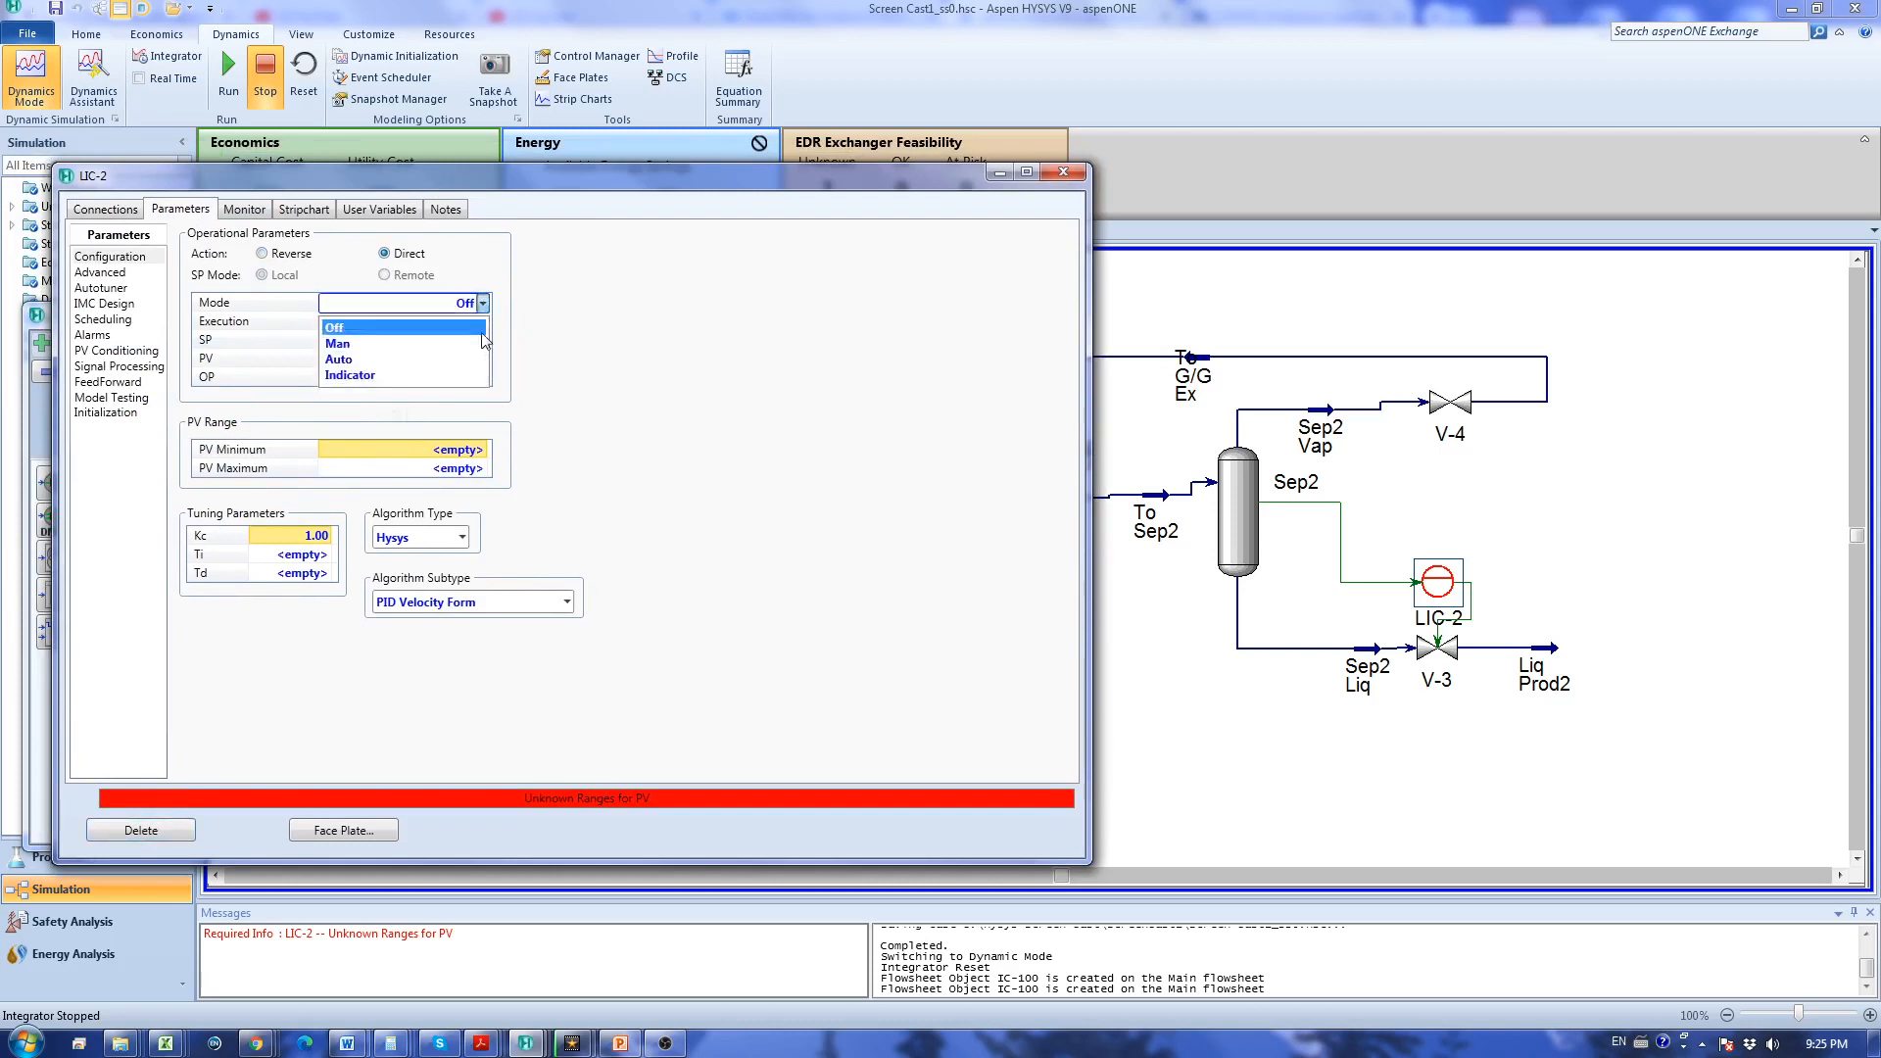
pyautogui.click(335, 326)
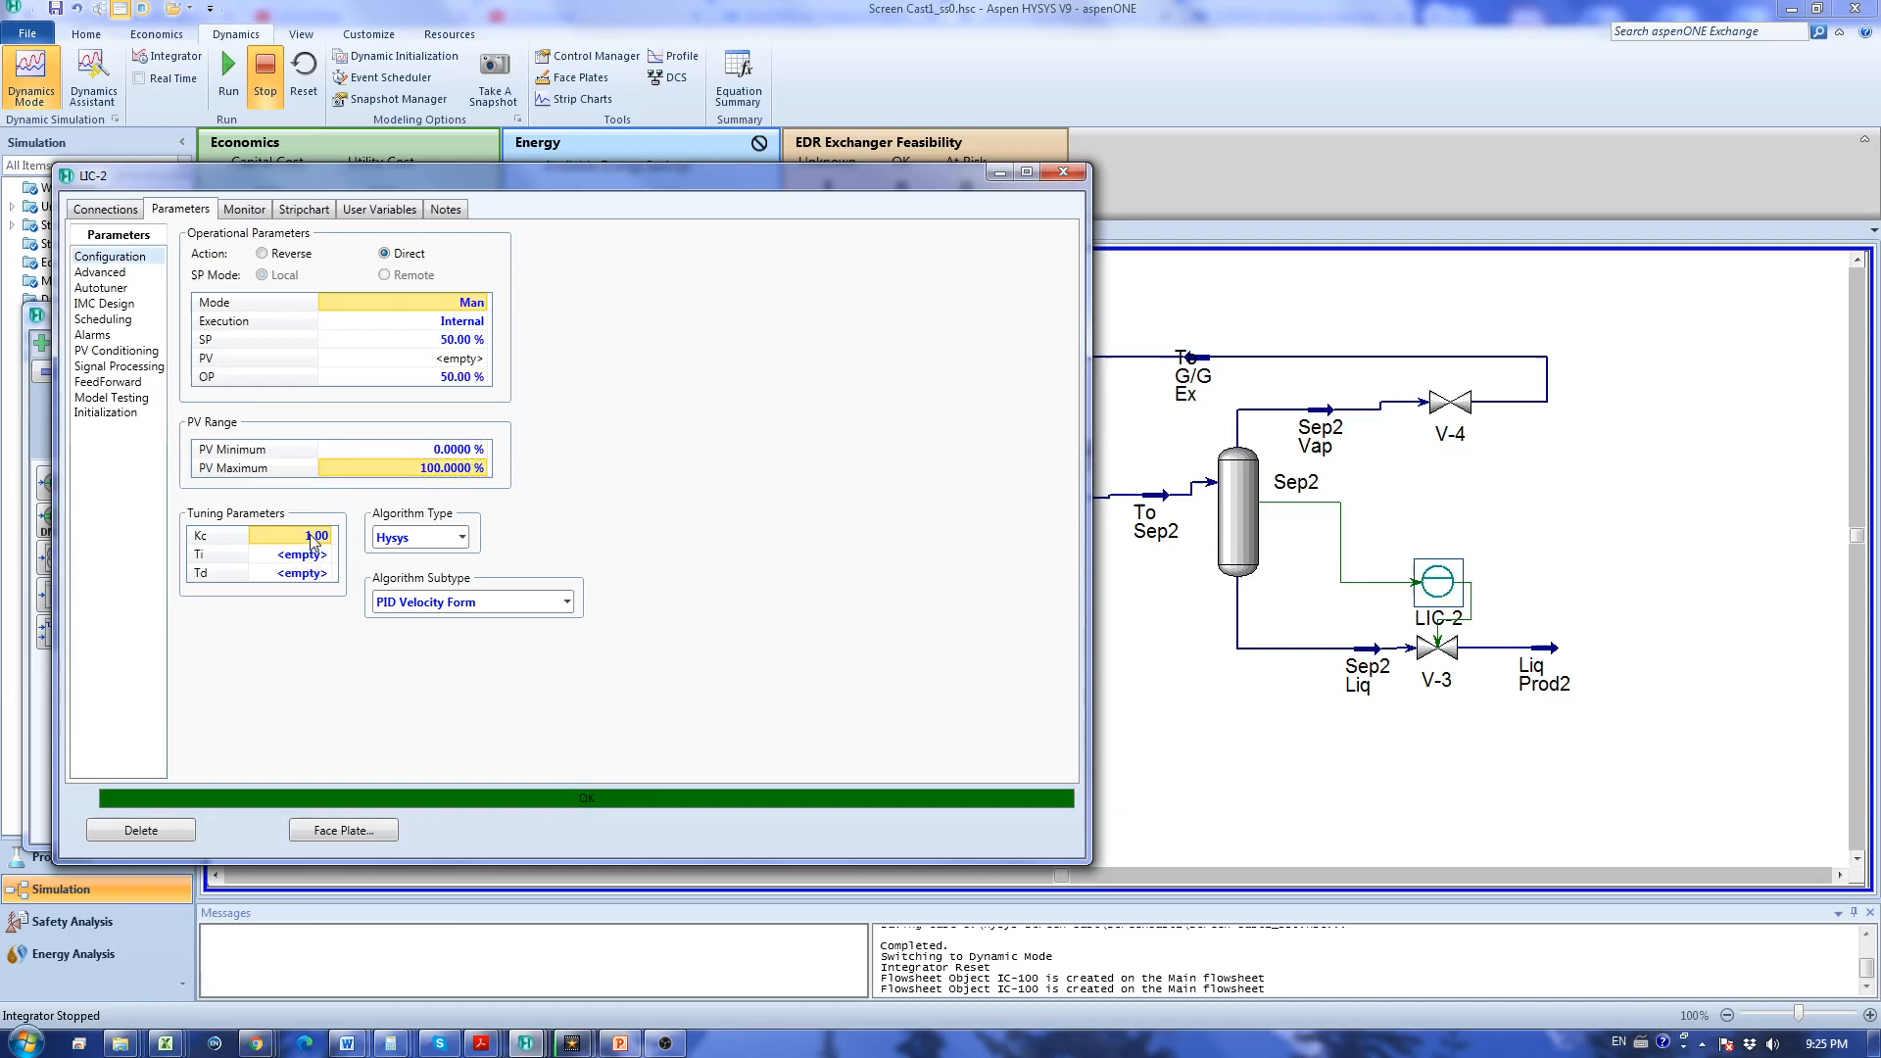
pyautogui.write('2.00')
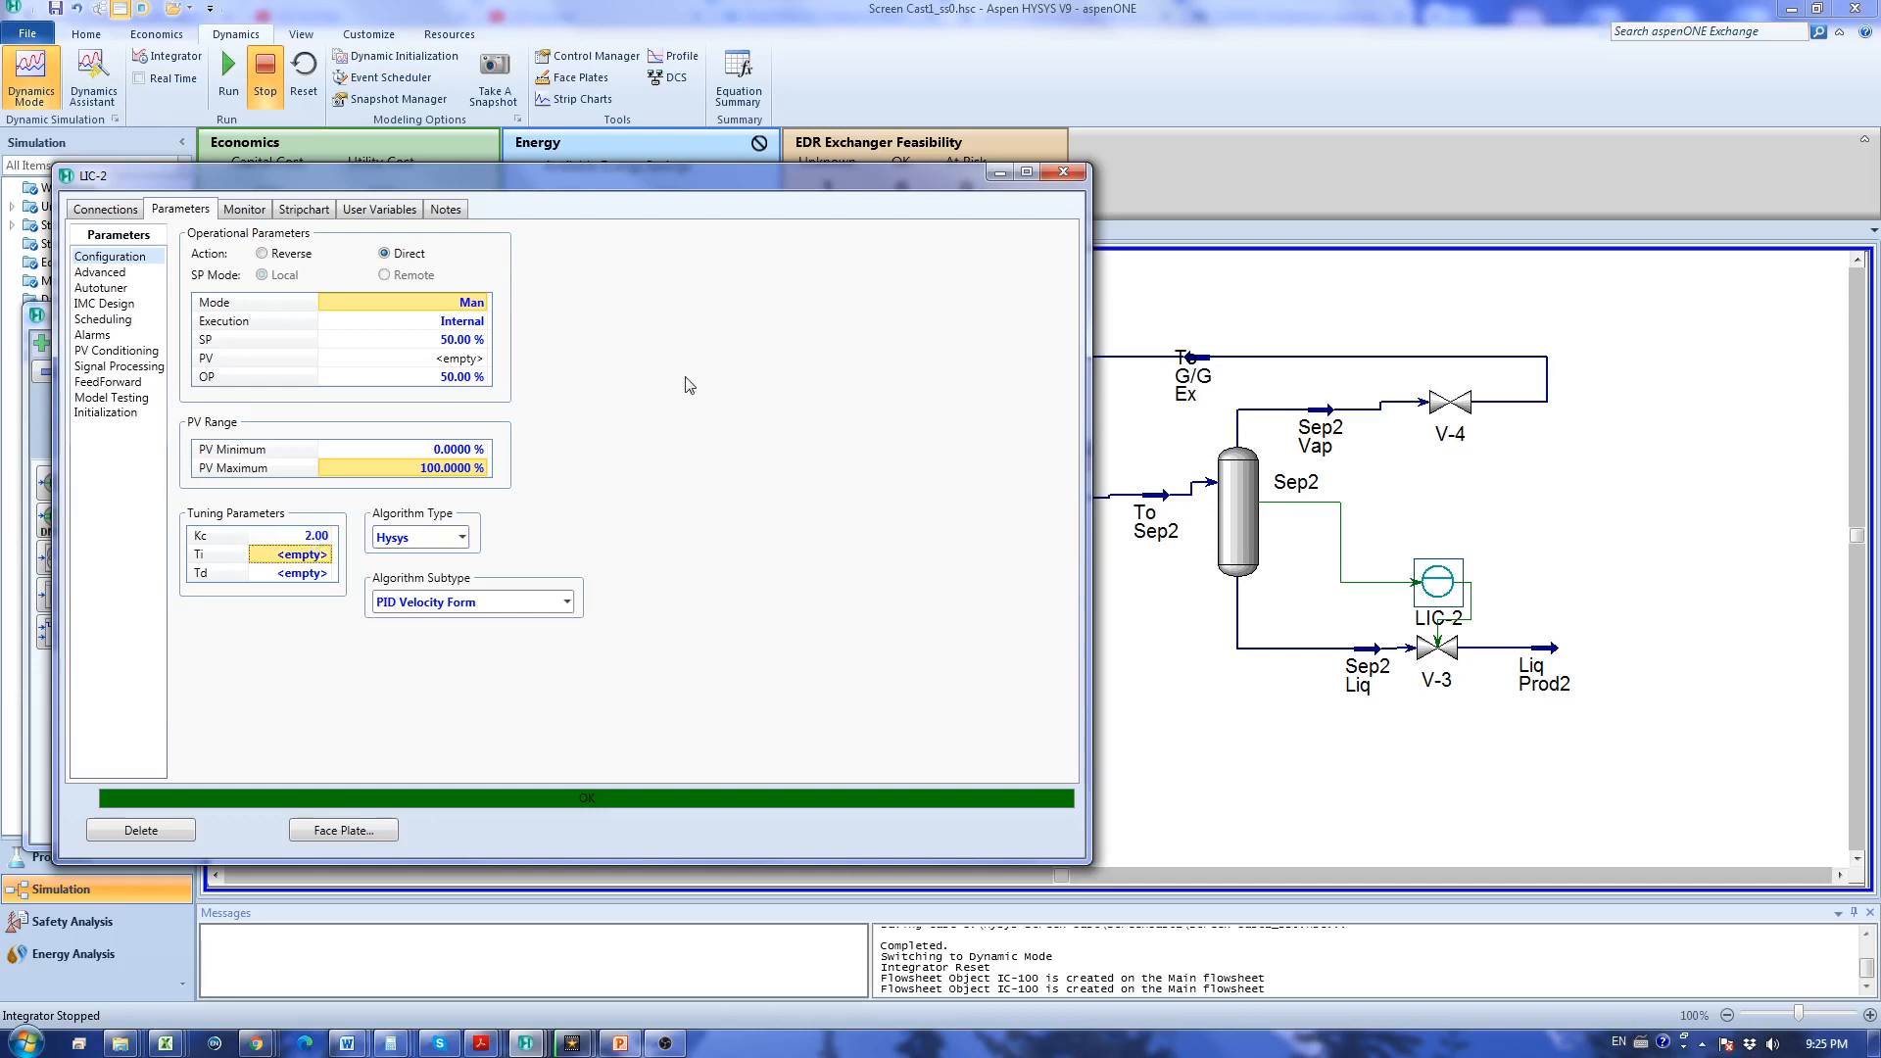
pyautogui.moveTo(1065, 175)
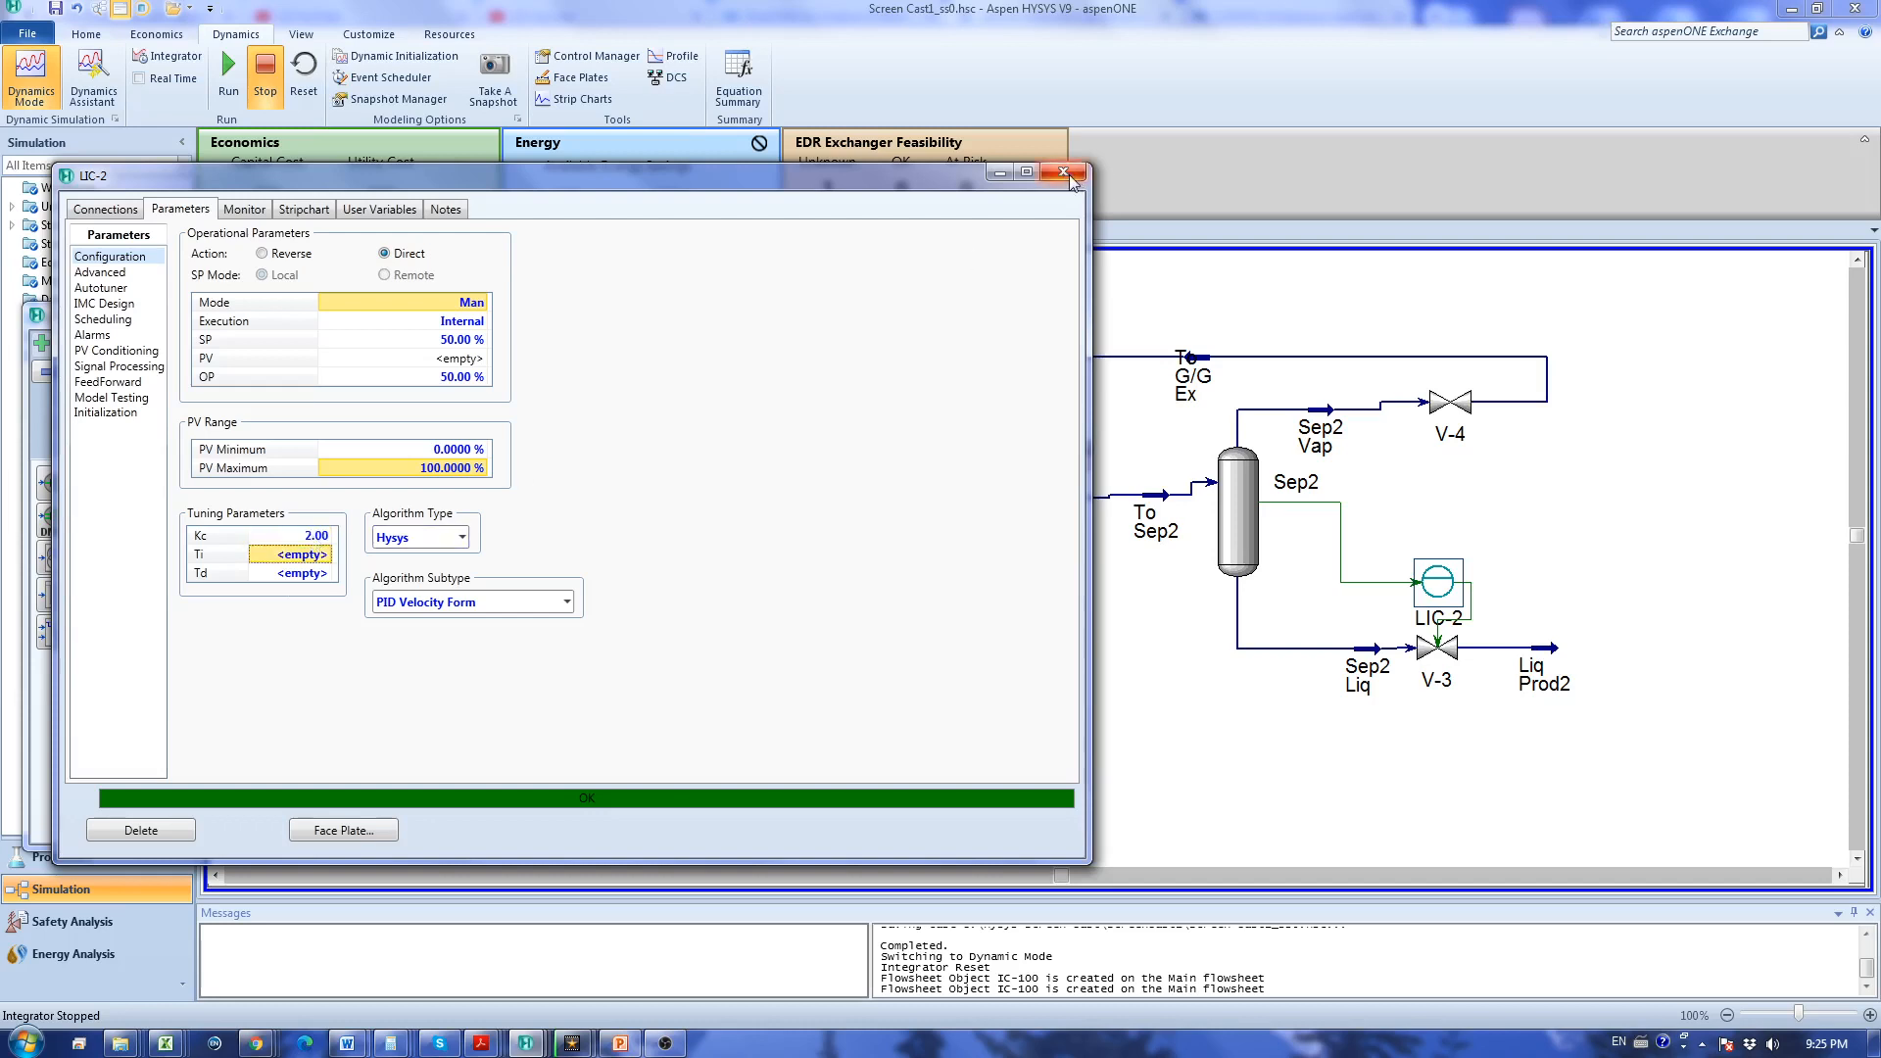
pyautogui.moveTo(1066, 173)
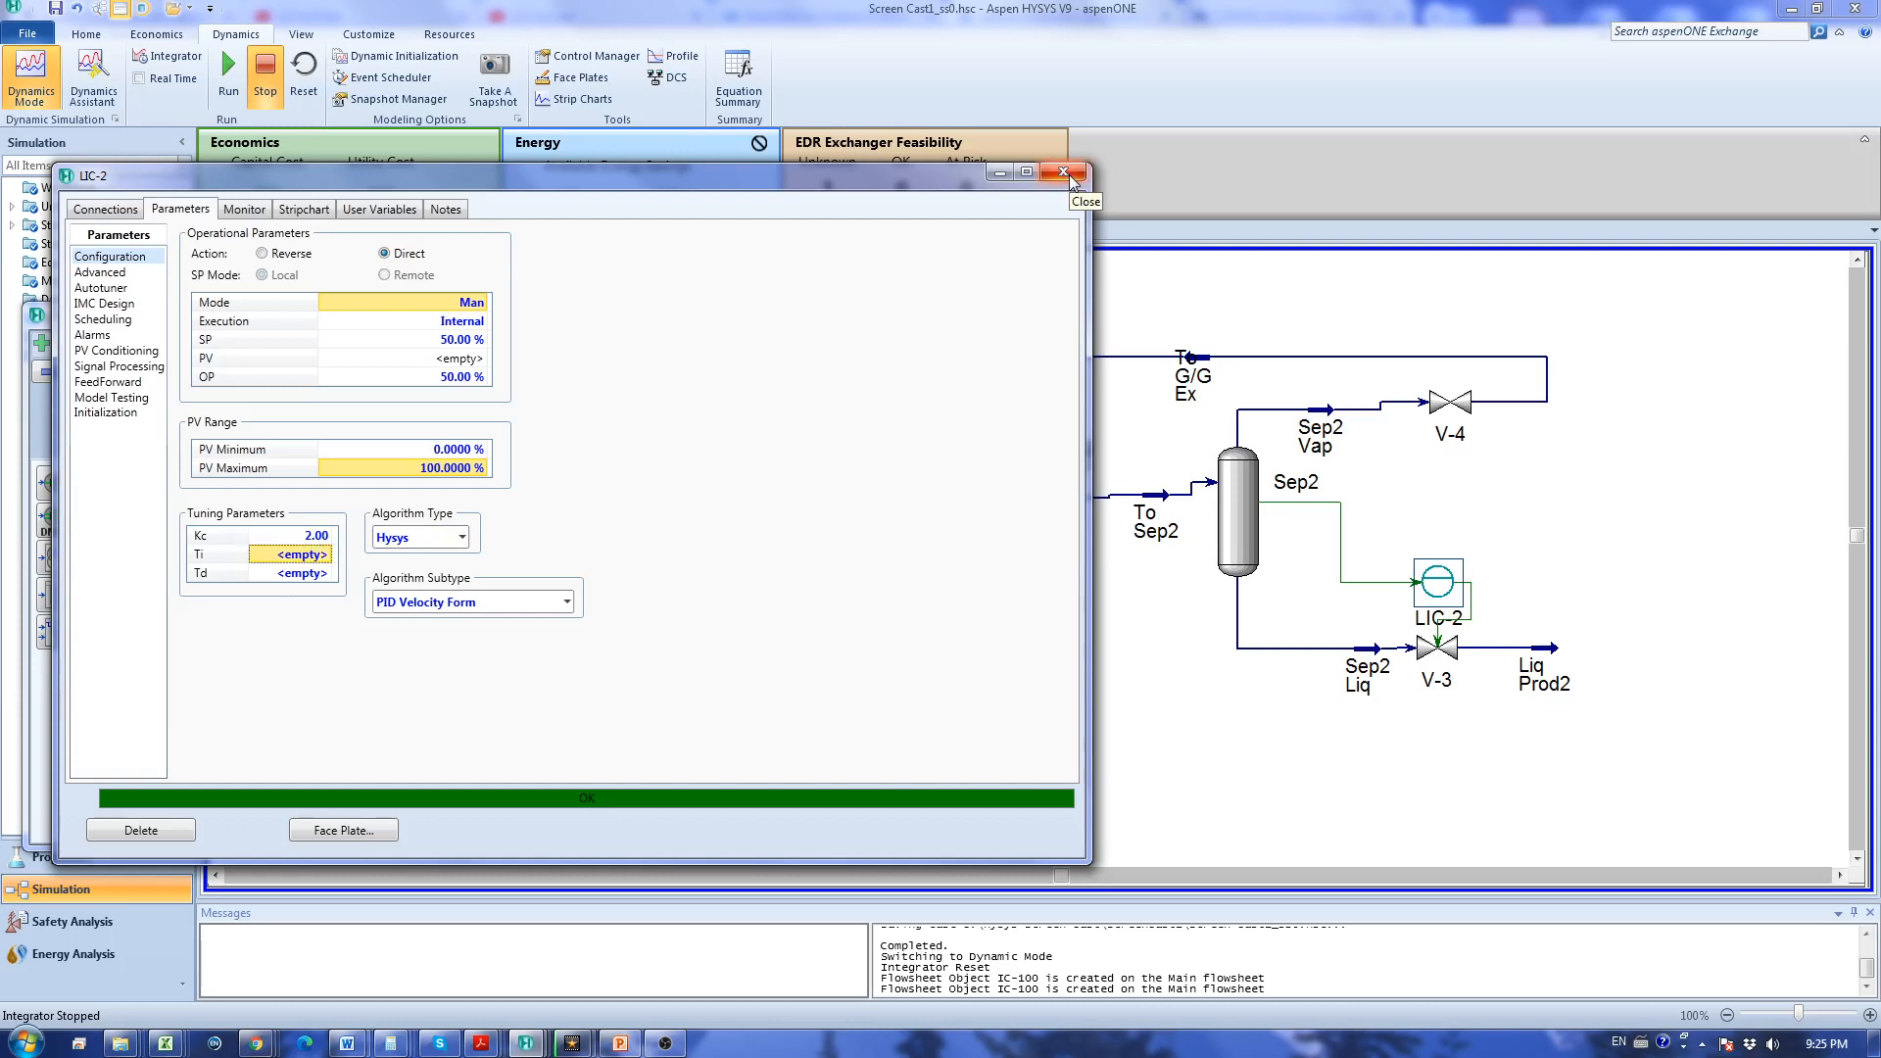
pyautogui.click(1064, 172)
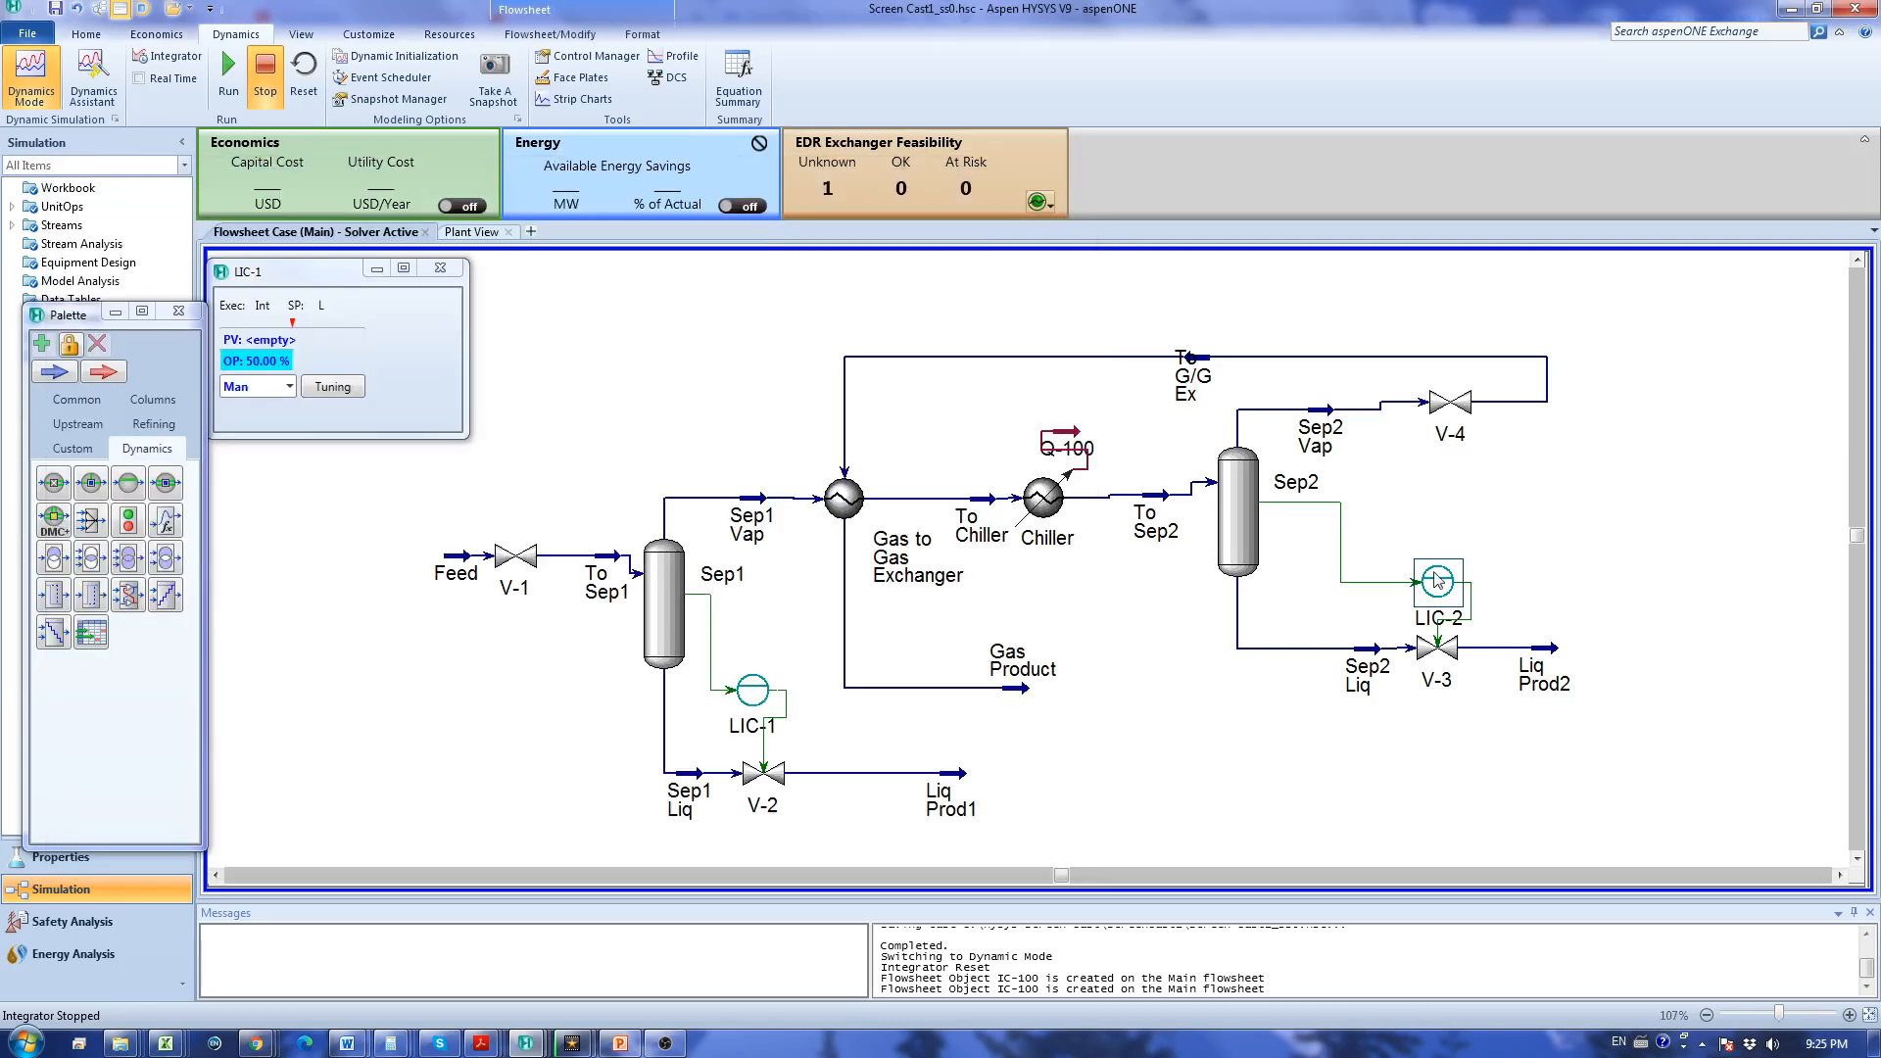
pyautogui.moveTo(129, 483)
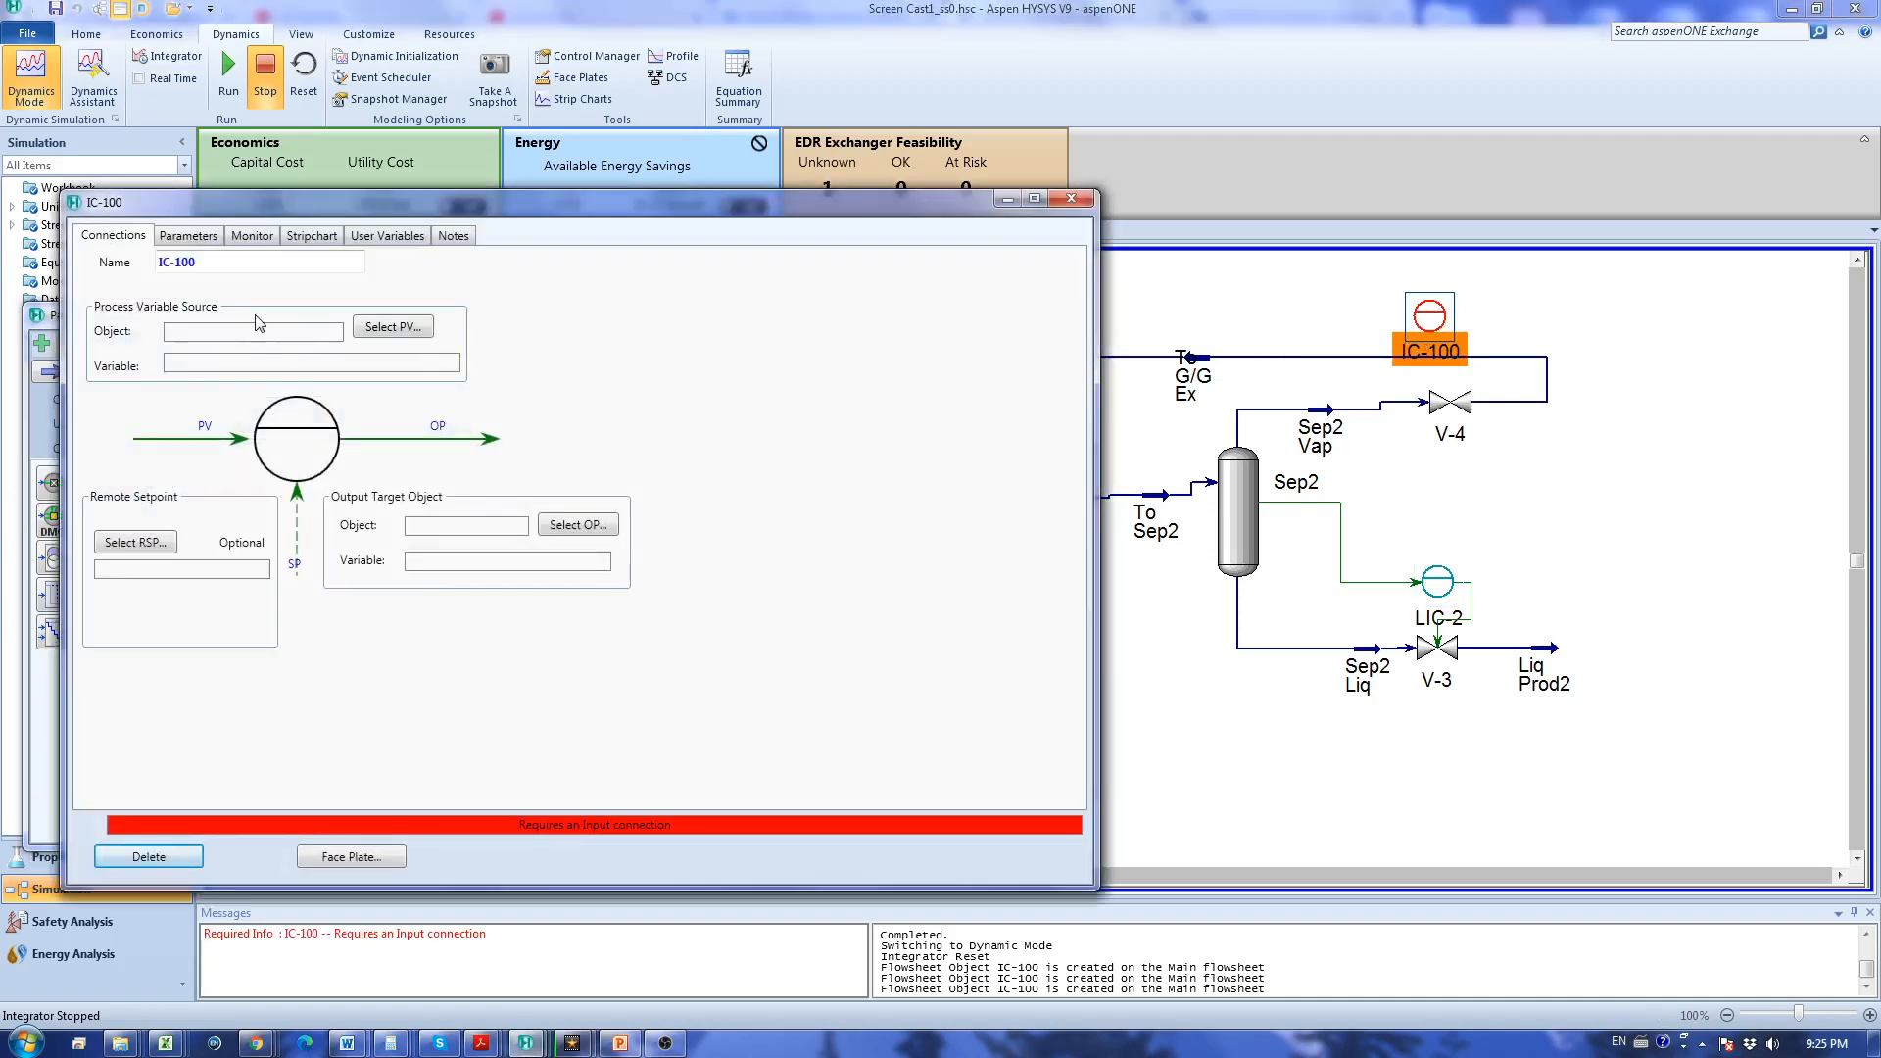
# Name IC-100 PIC-2, with PV Sep2 Vessel Pressure and OP V-4 Actuator Desired Position.
pyautogui.write('PI')
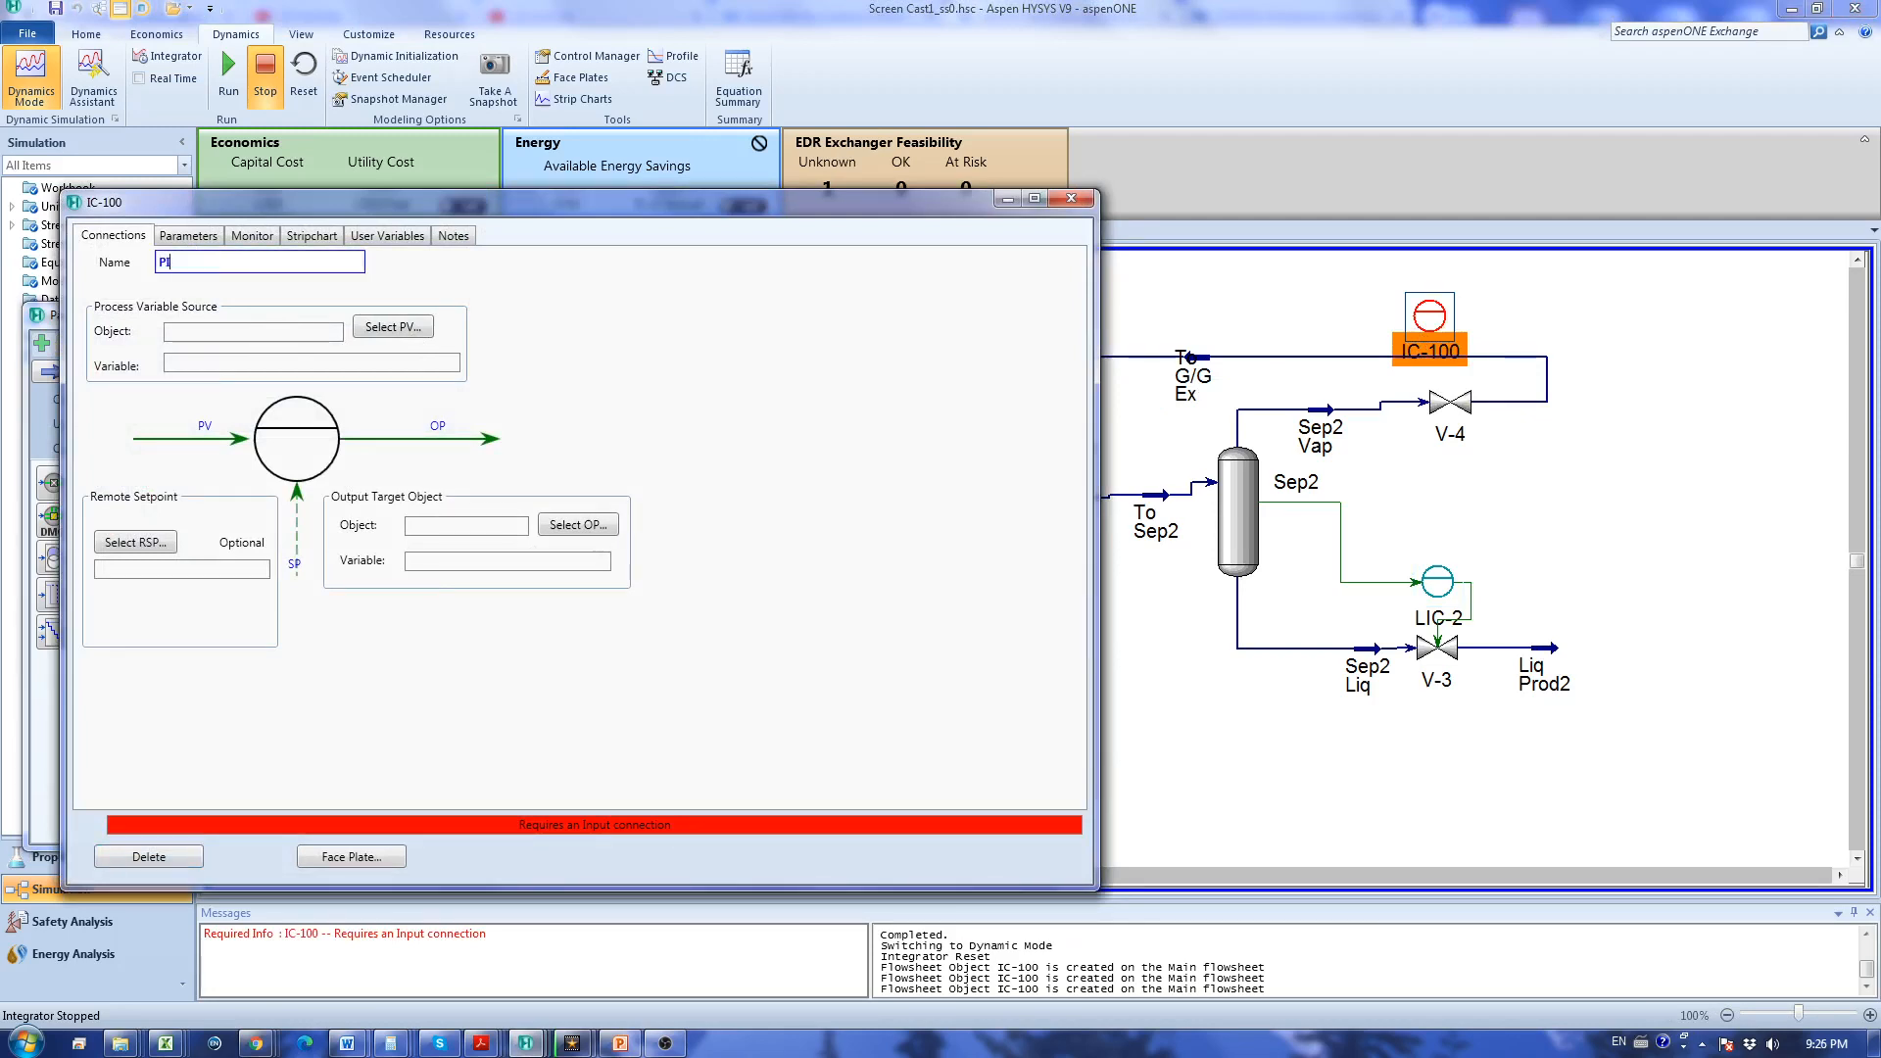
pyautogui.write('IC-2')
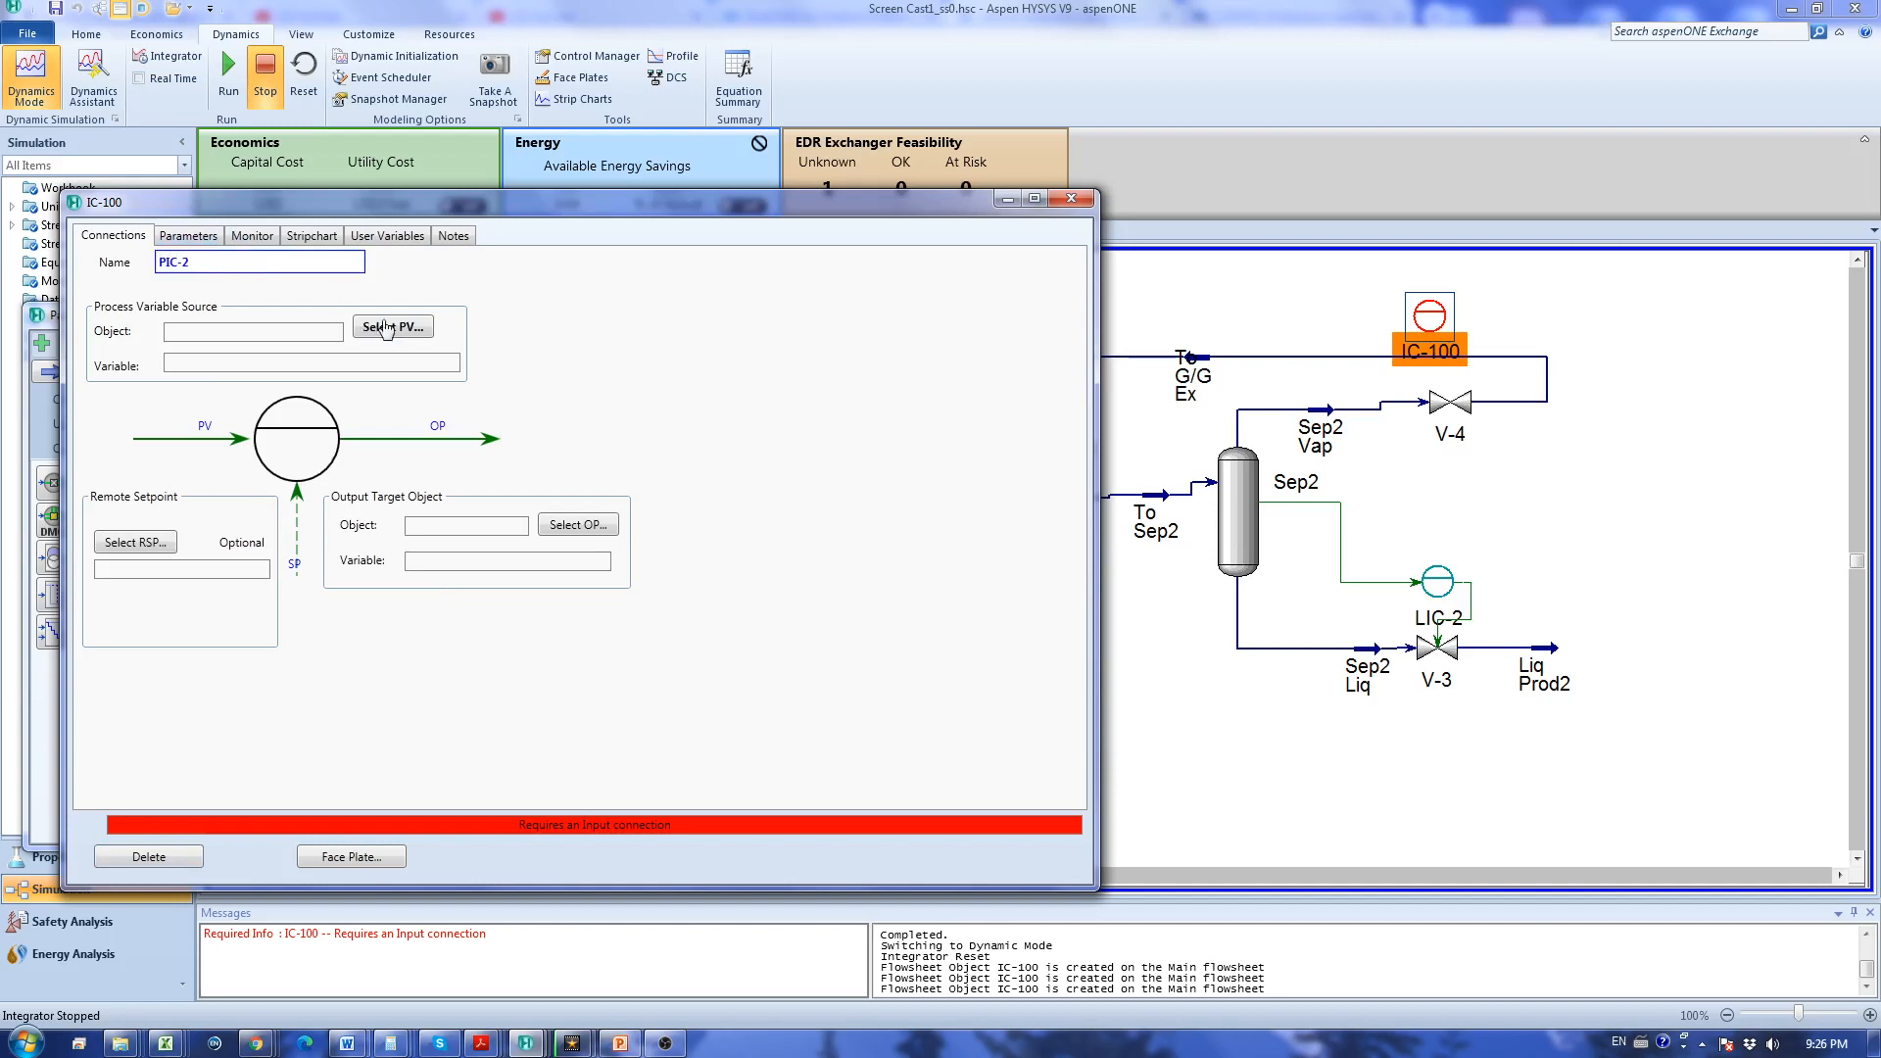
pyautogui.click(393, 326)
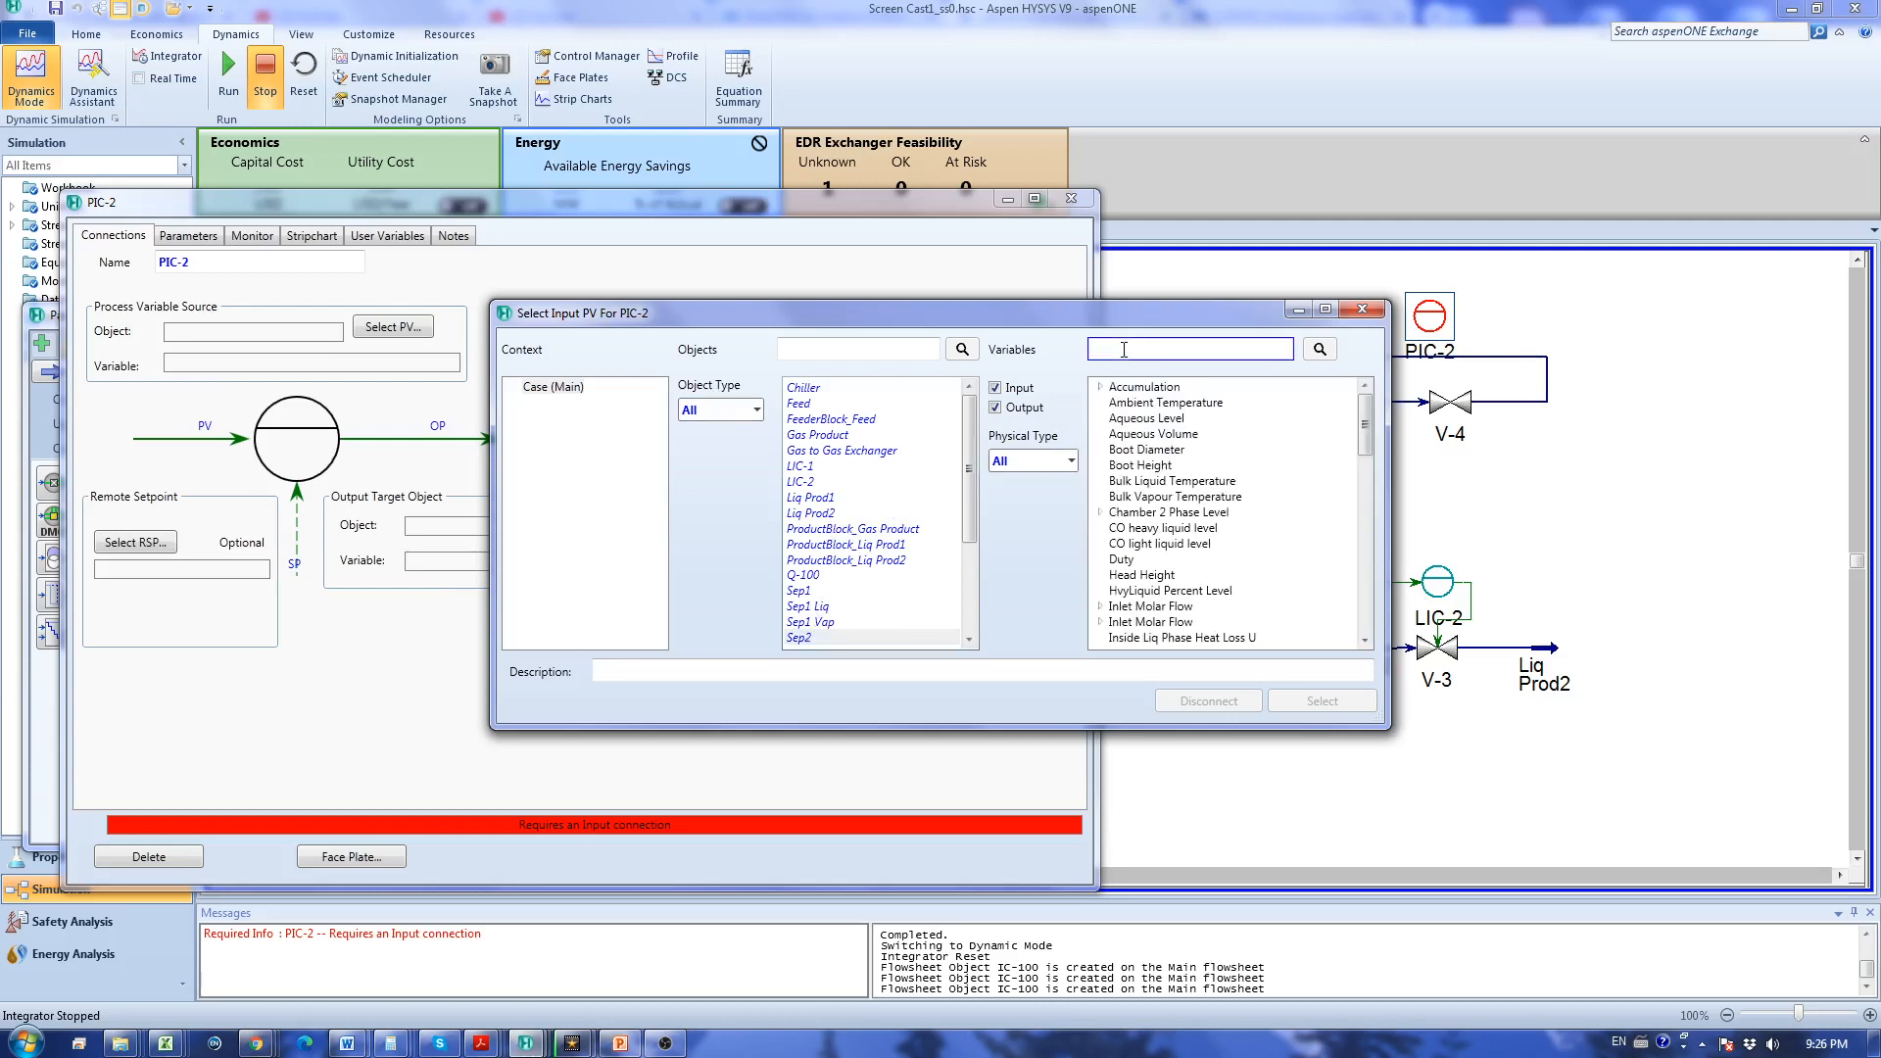
pyautogui.write('press')
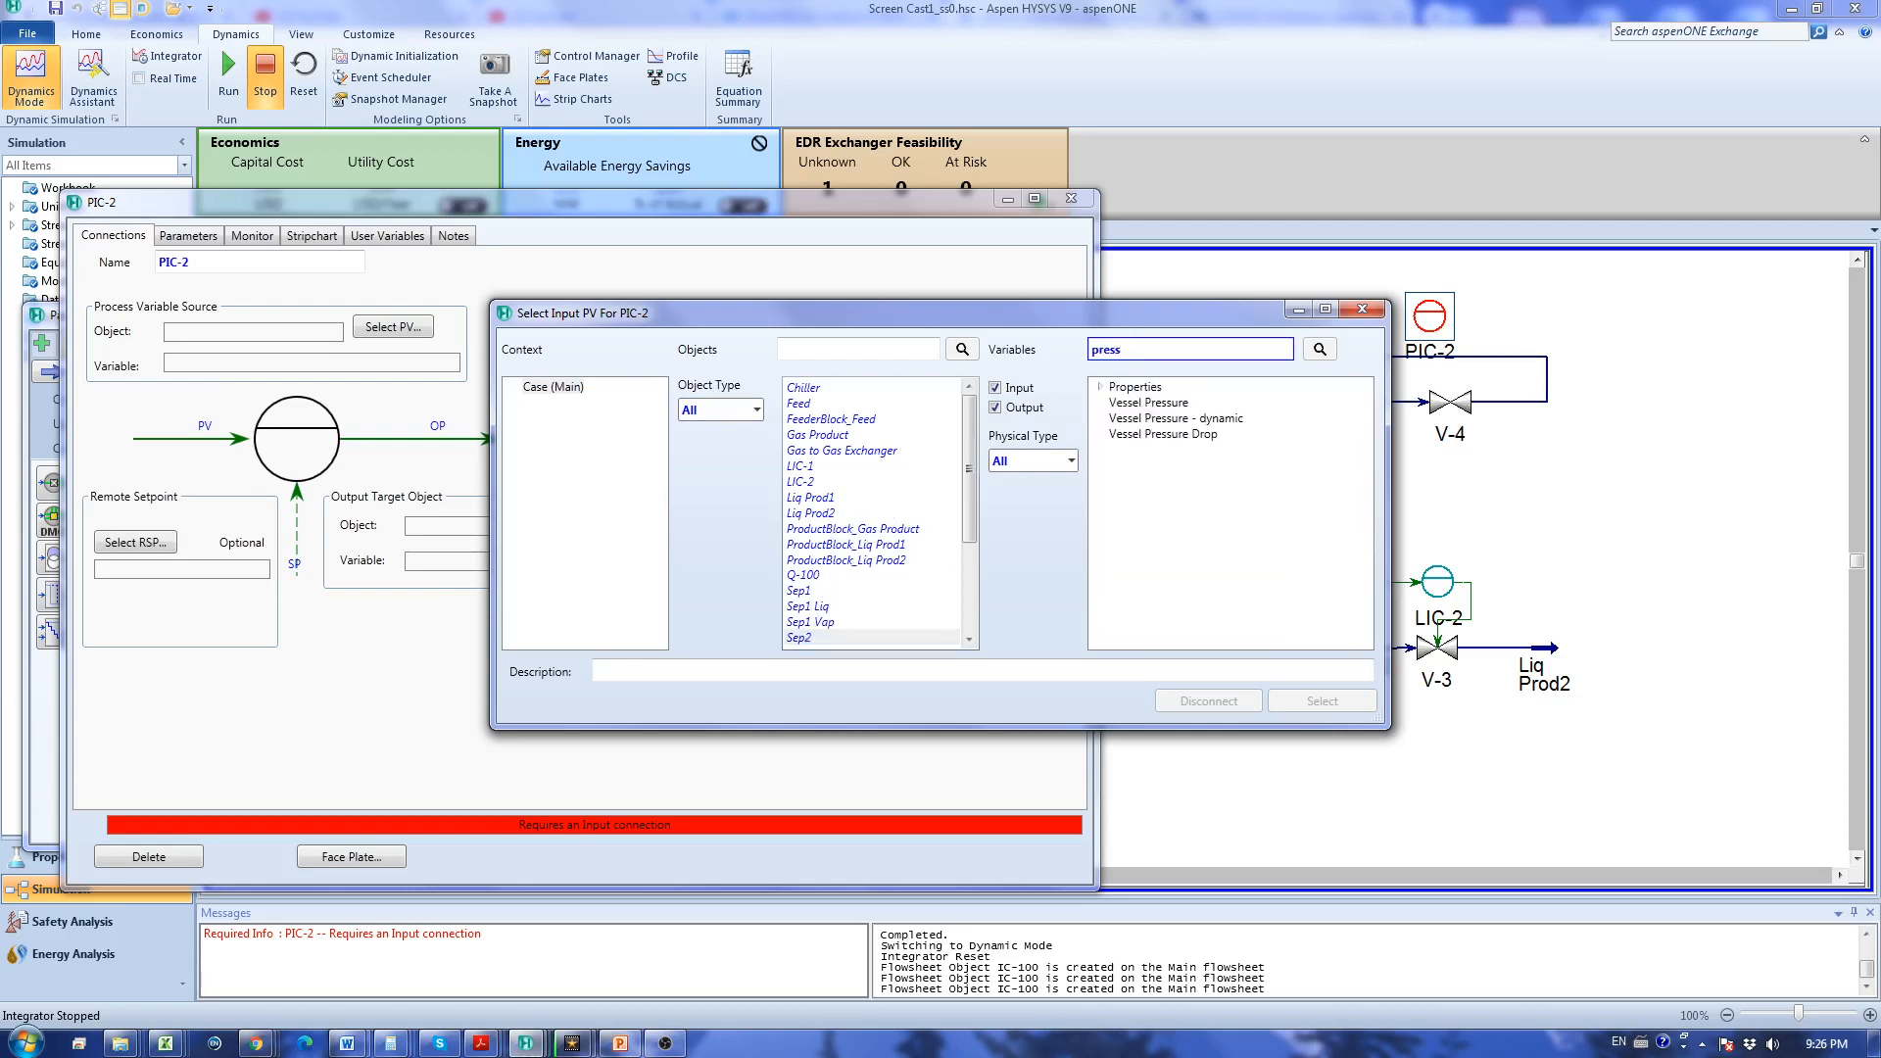
pyautogui.click(1149, 402)
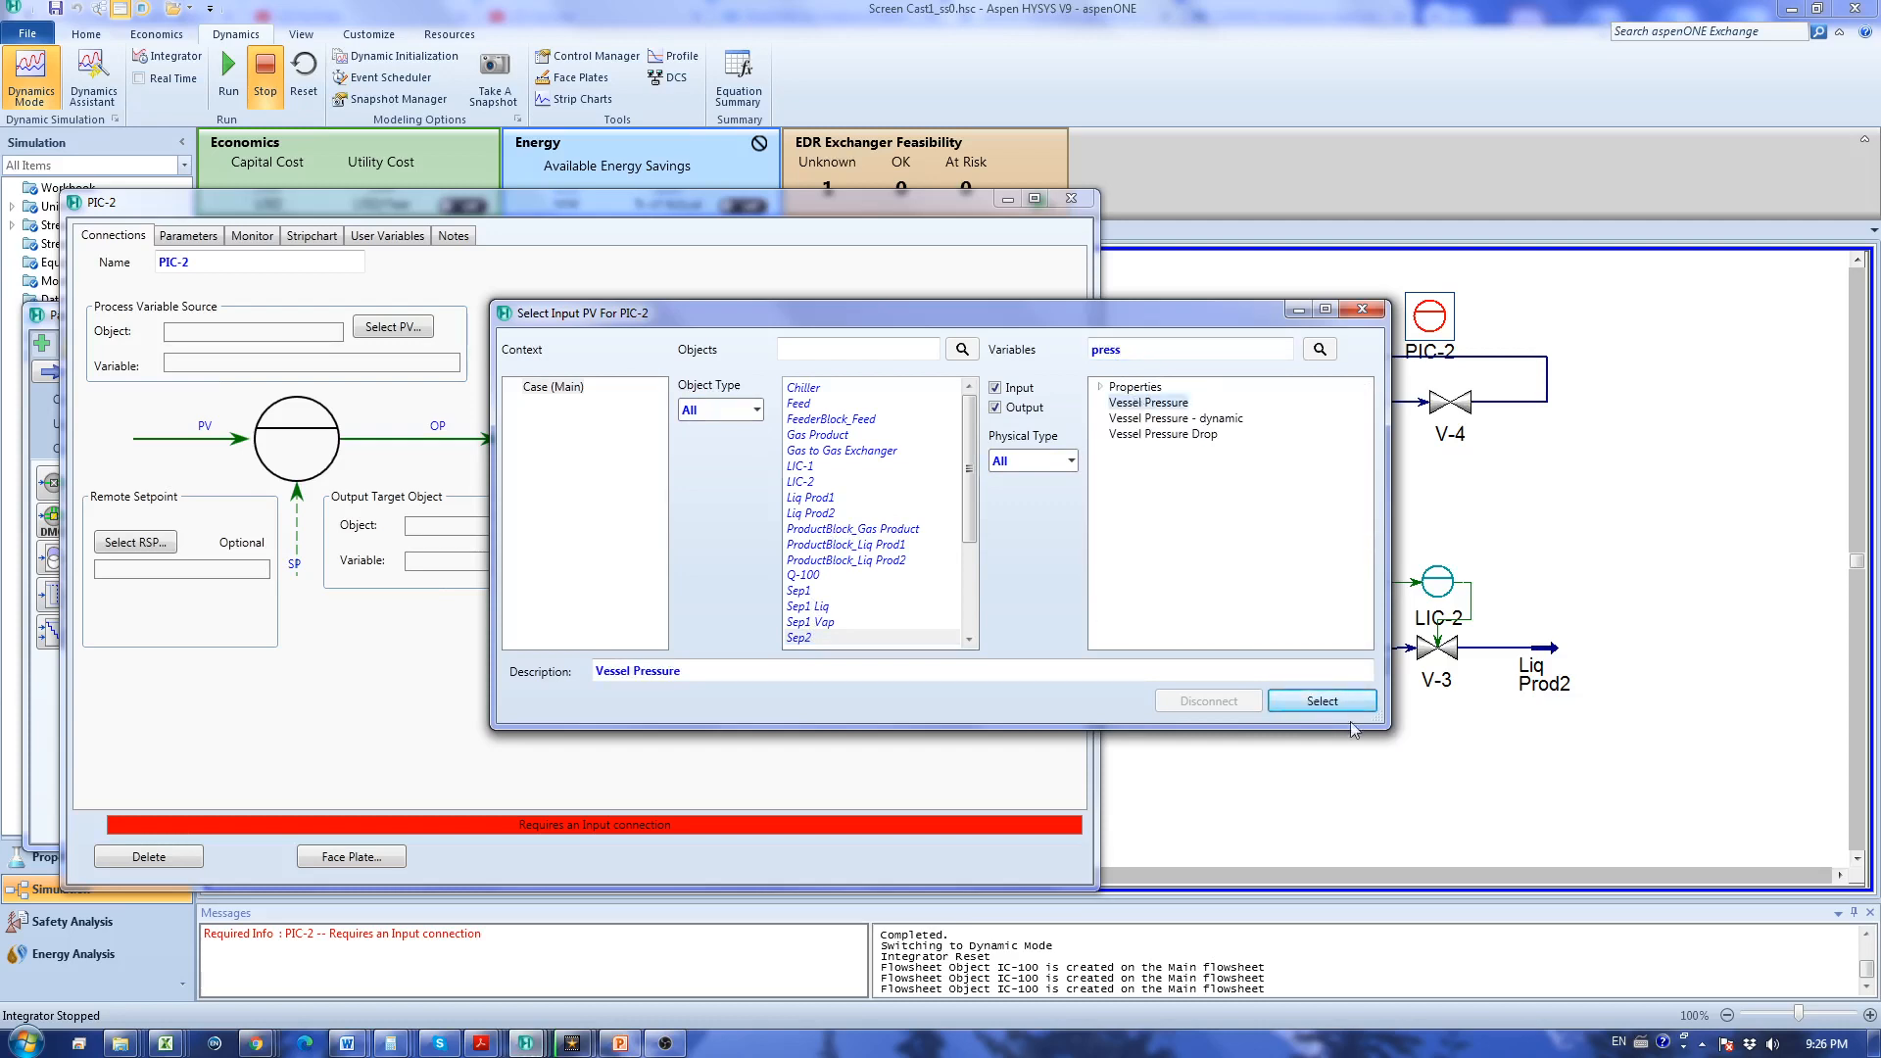
pyautogui.click(1322, 701)
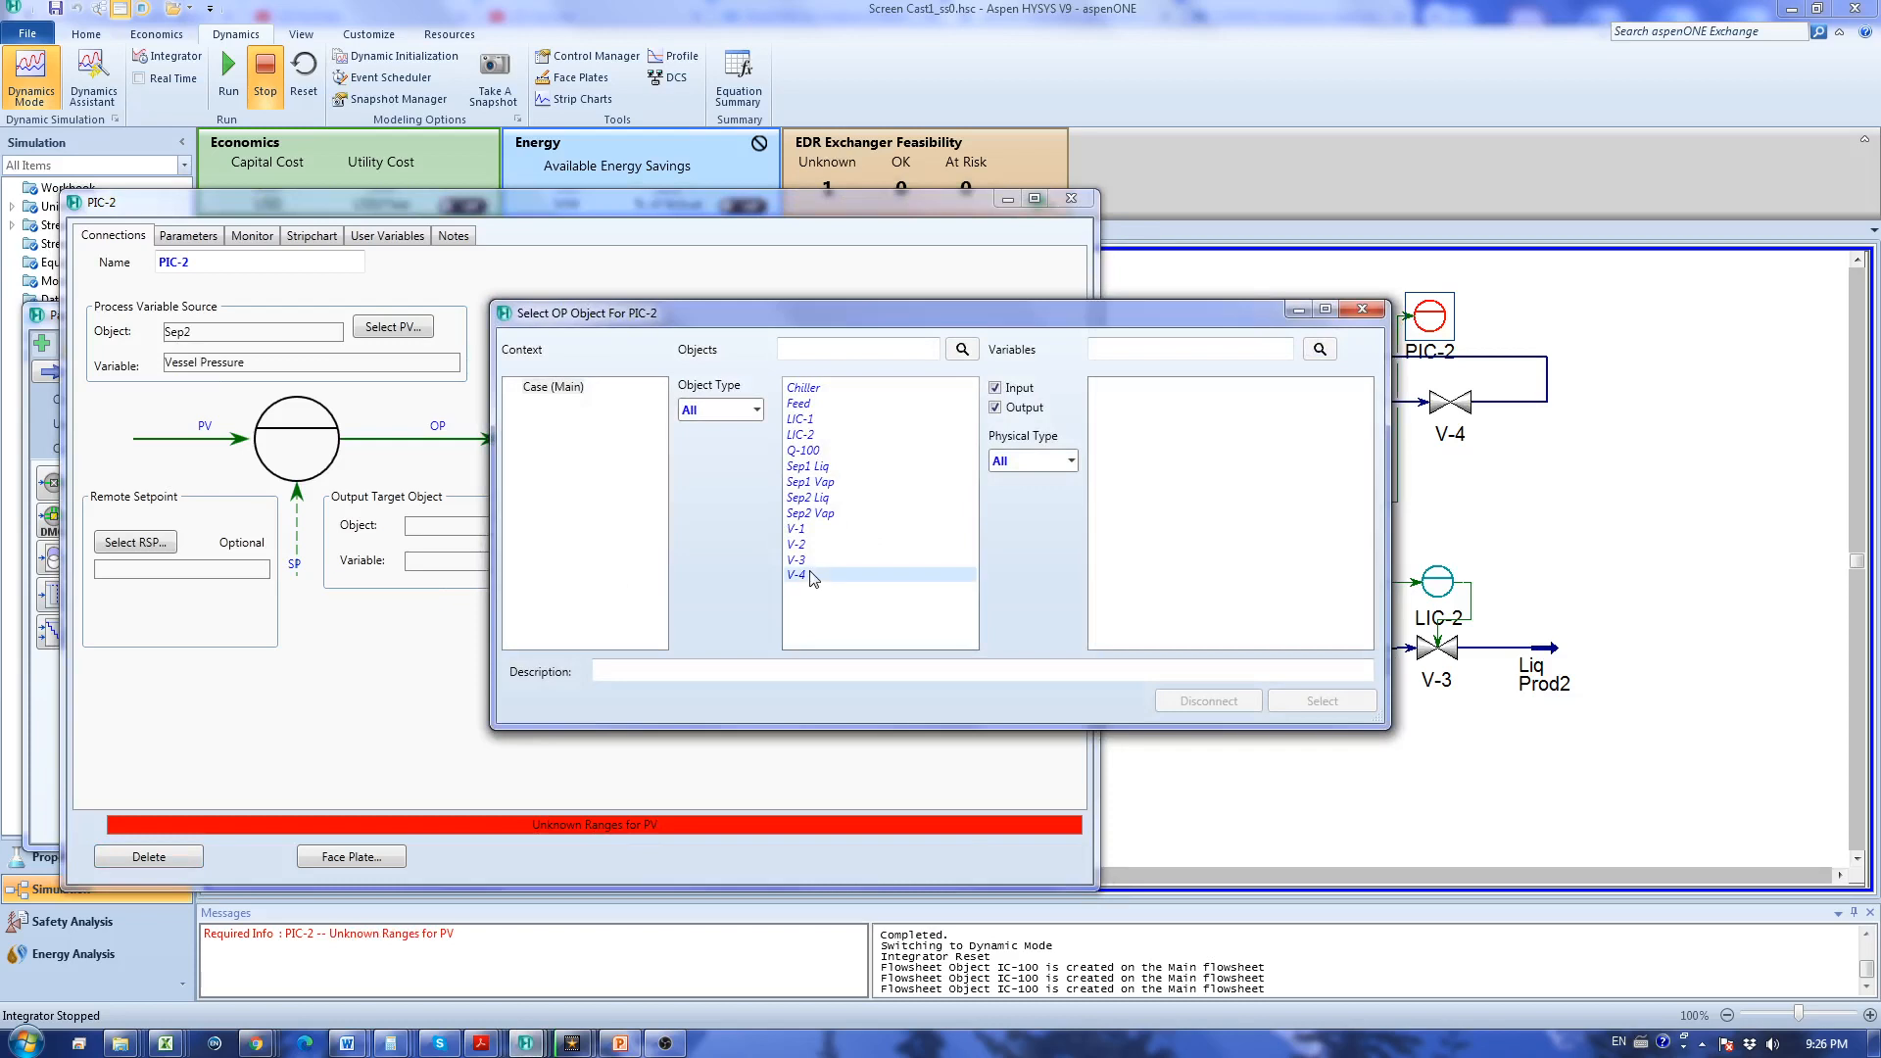
pyautogui.click(797, 575)
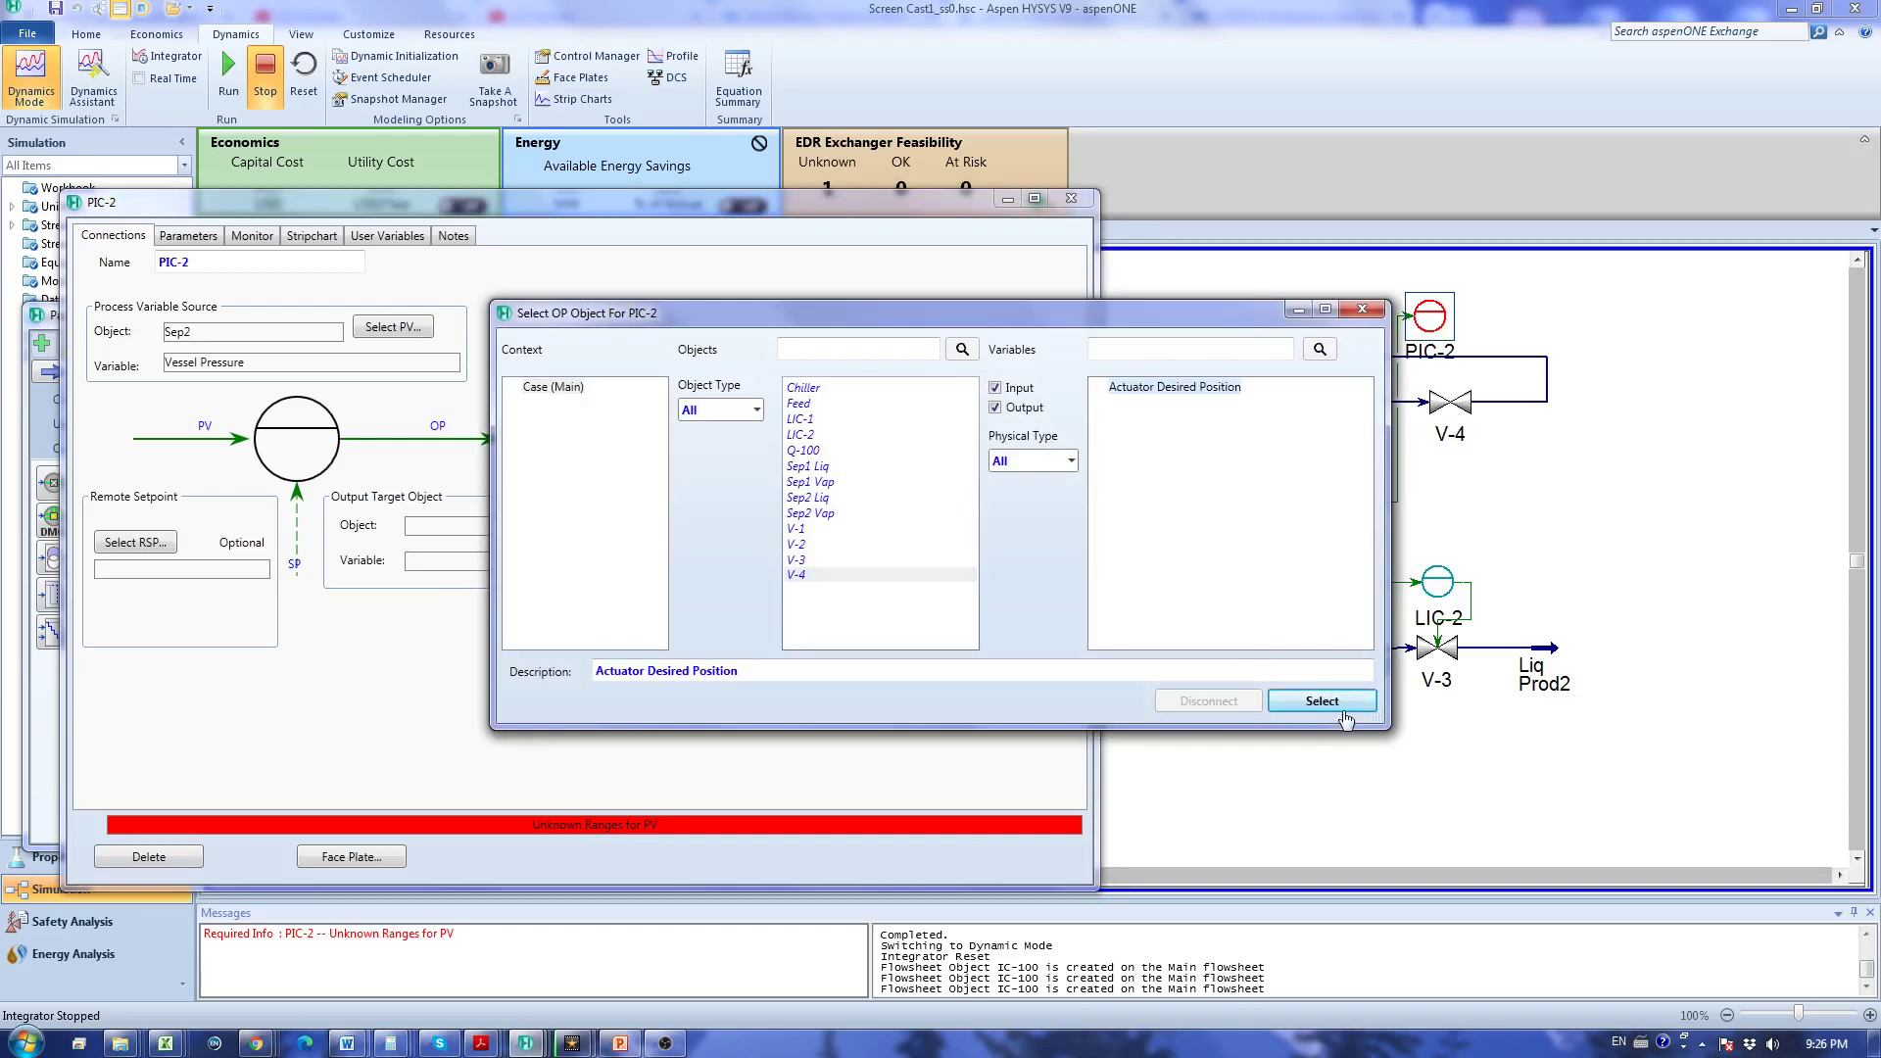
pyautogui.click(1321, 701)
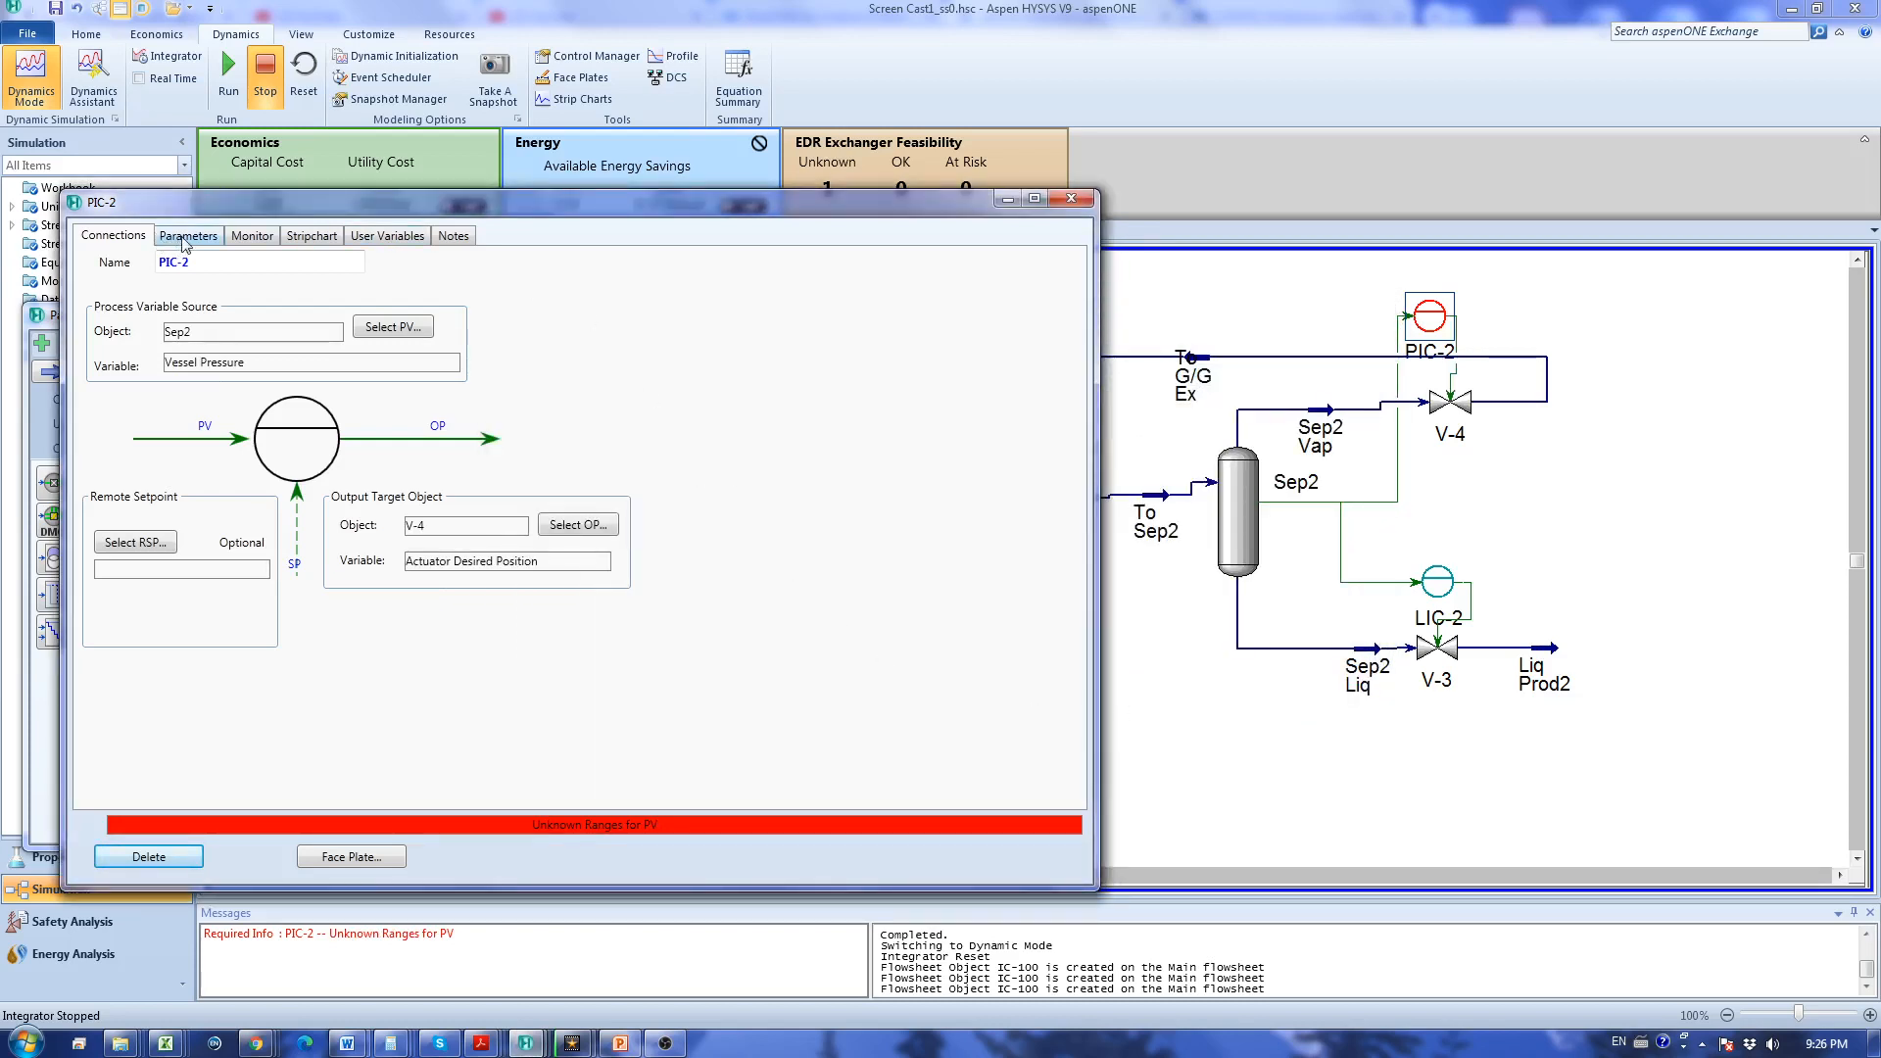
# Give PIC-2 Direct action, Man mode, and a 750–1000 psia PV range.
pyautogui.click(187, 235)
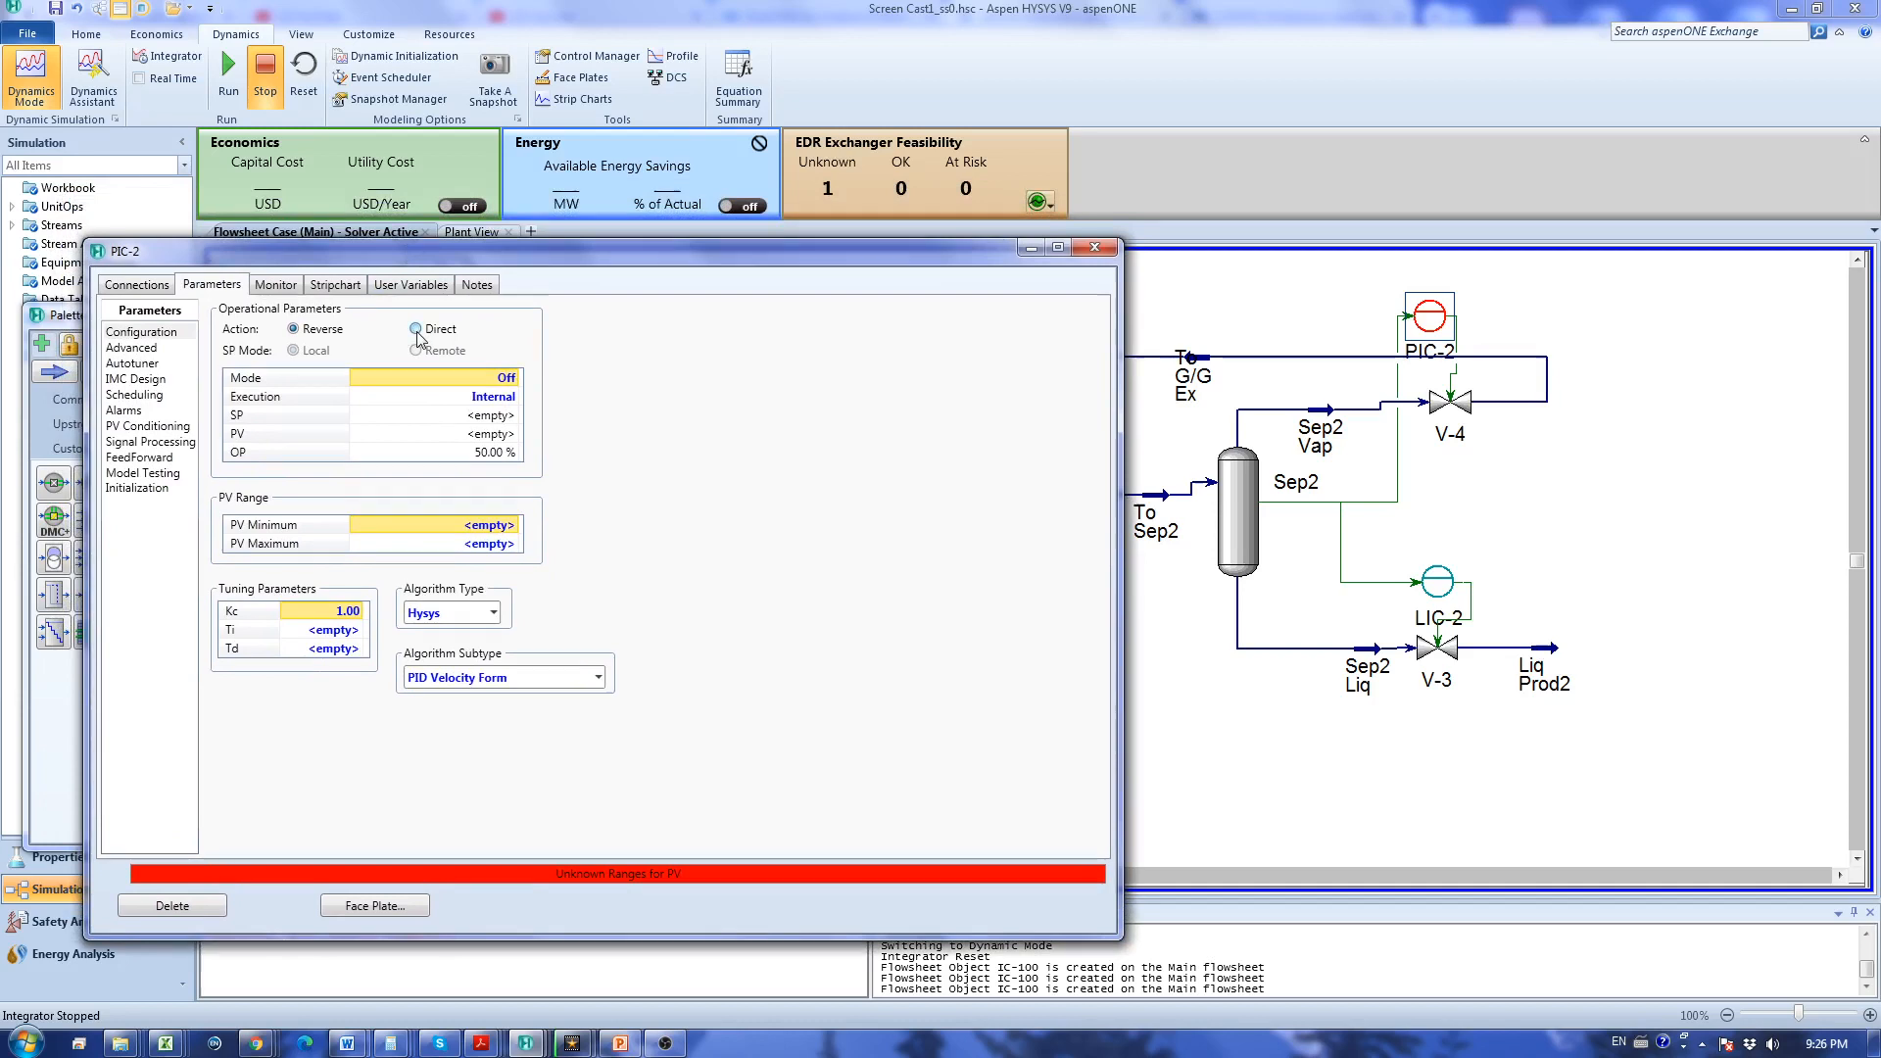
pyautogui.click(415, 328)
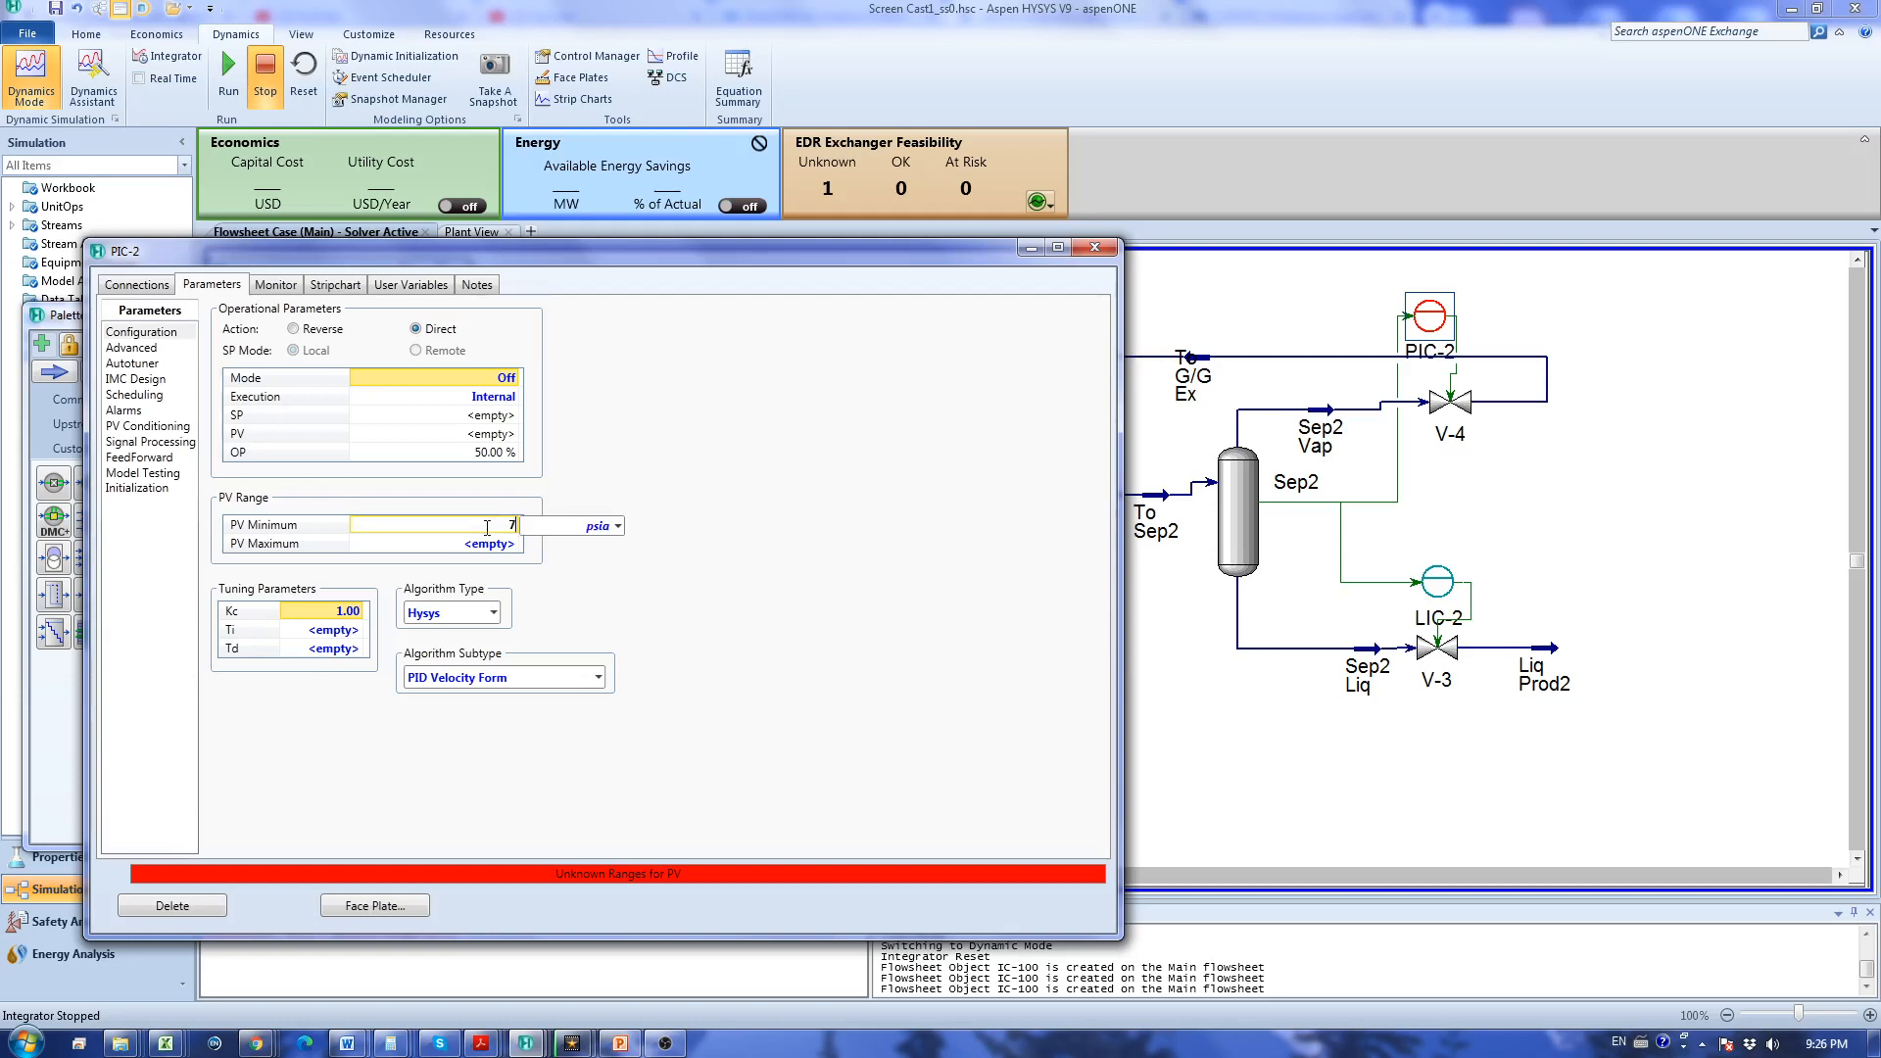
pyautogui.write('750.0000 psia')
pyautogui.click(435, 544)
pyautogui.write('1000.0000 psia')
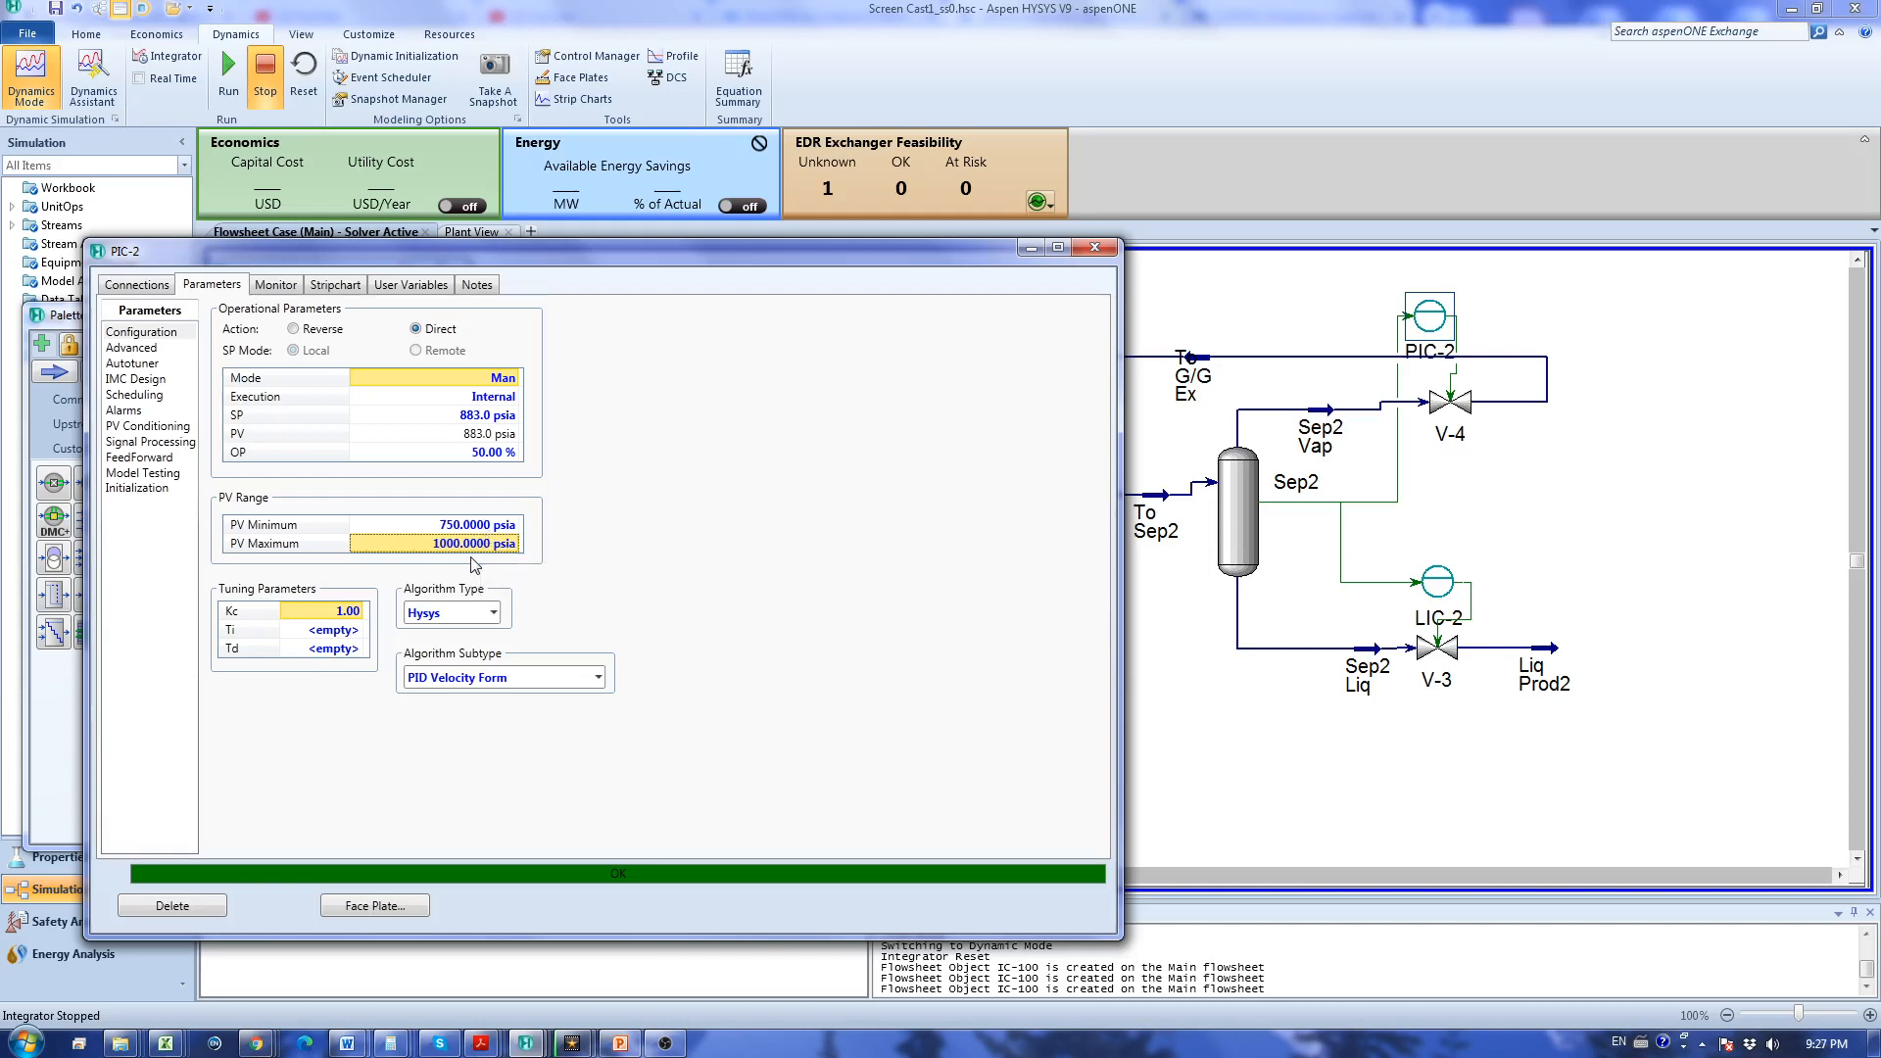
pyautogui.moveTo(304, 641)
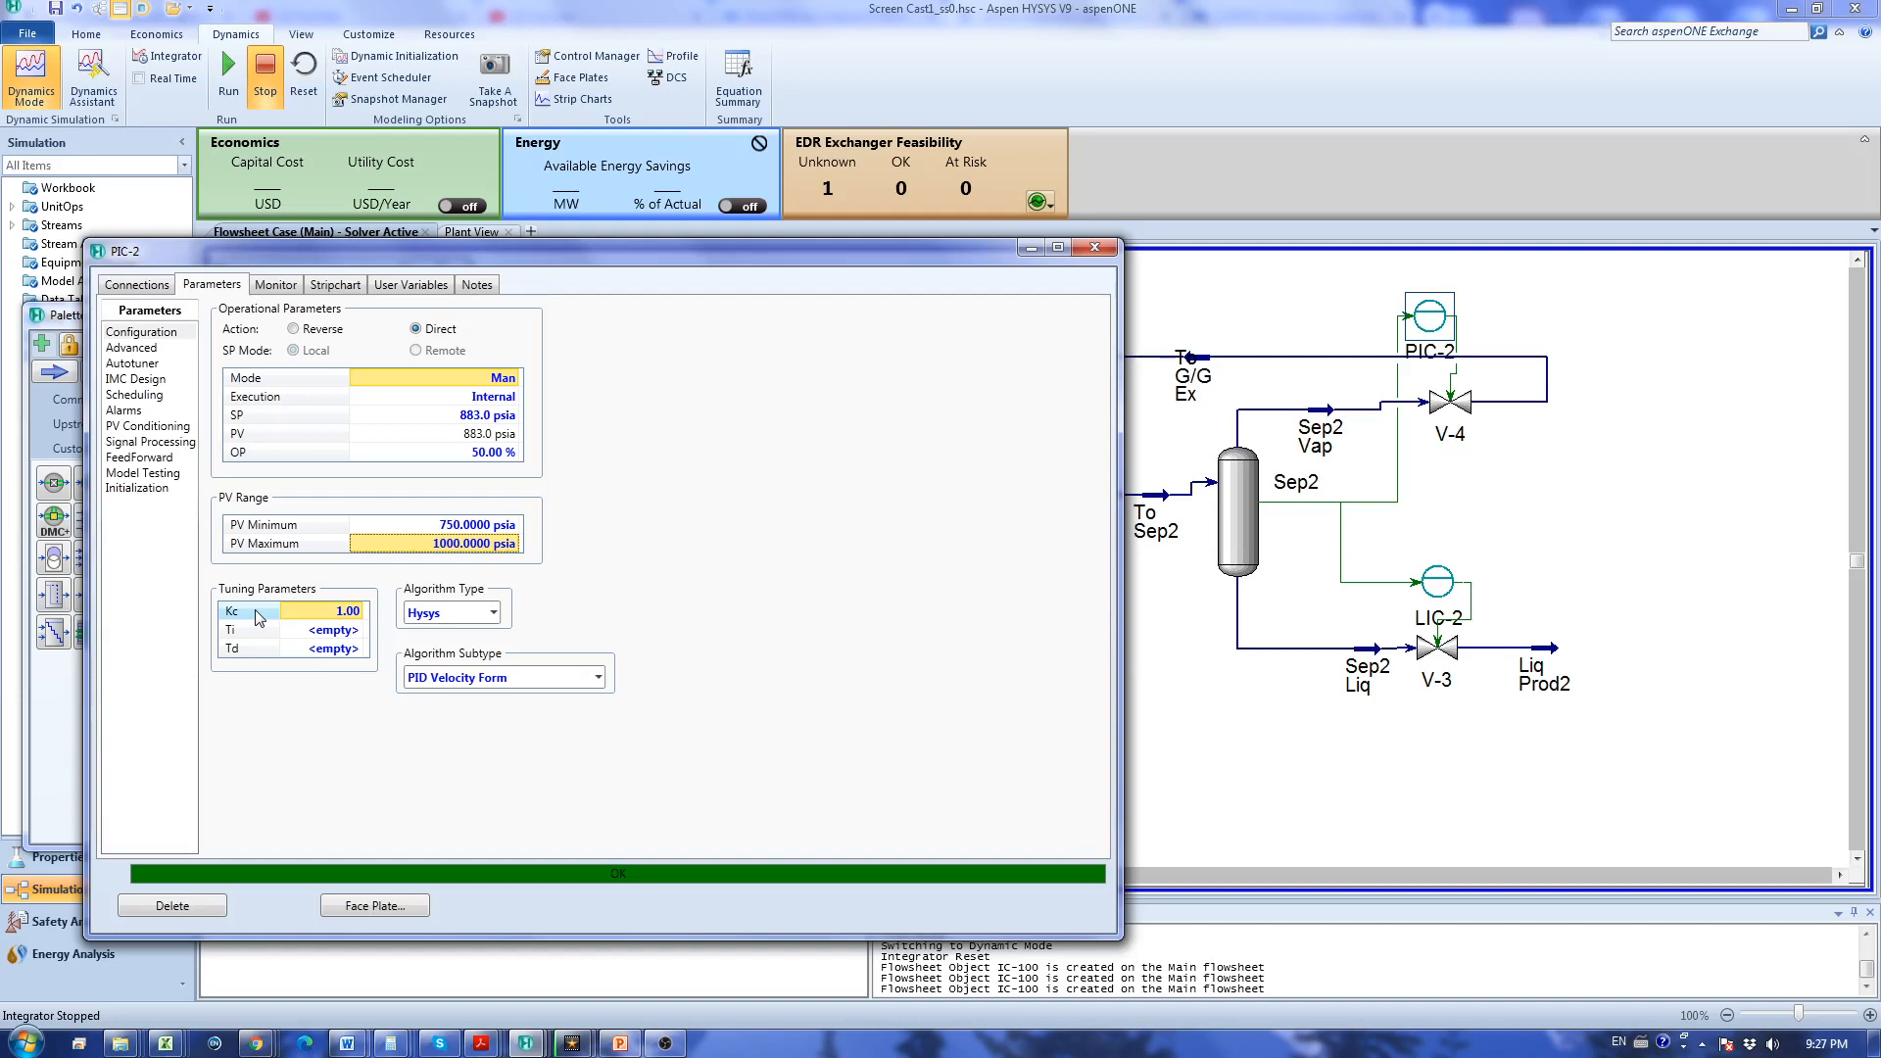
pyautogui.moveTo(278, 623)
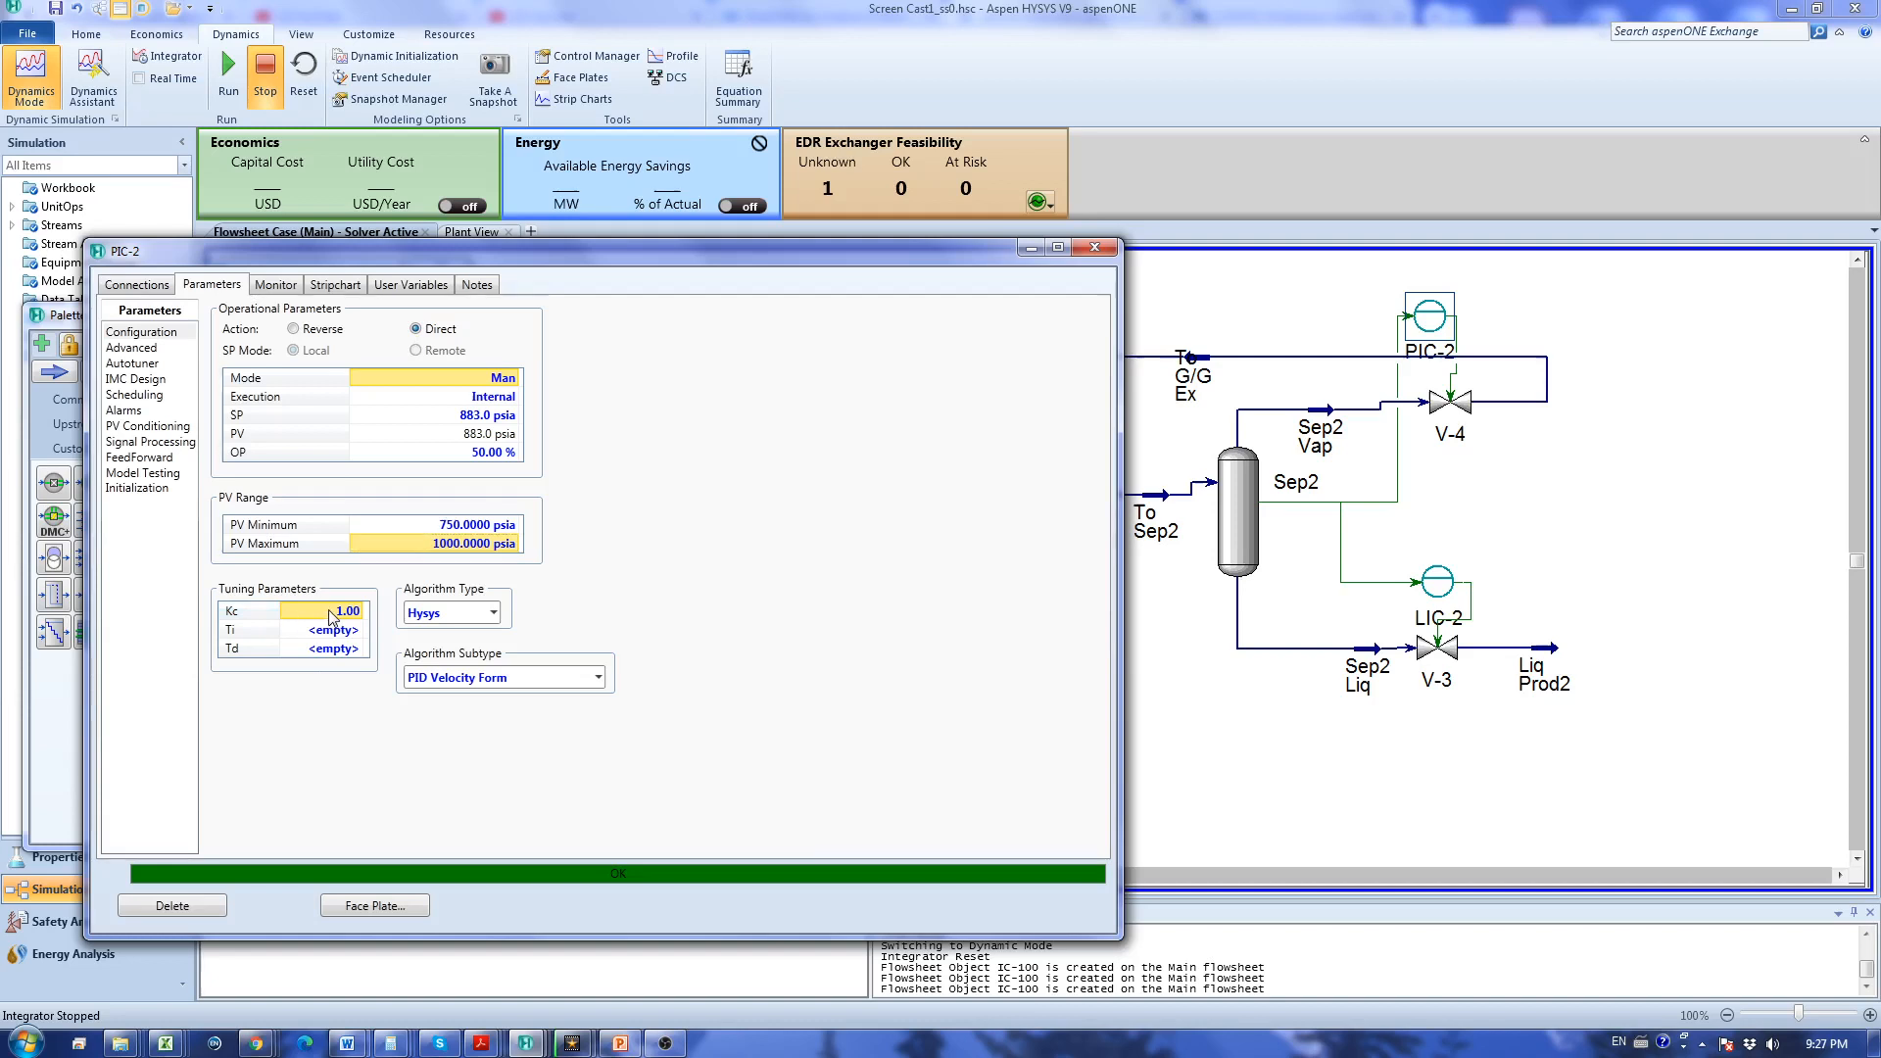
# Enter Kc 2 and Ti 1.5 in PIC-2's tuning parameters.
pyautogui.write('2')
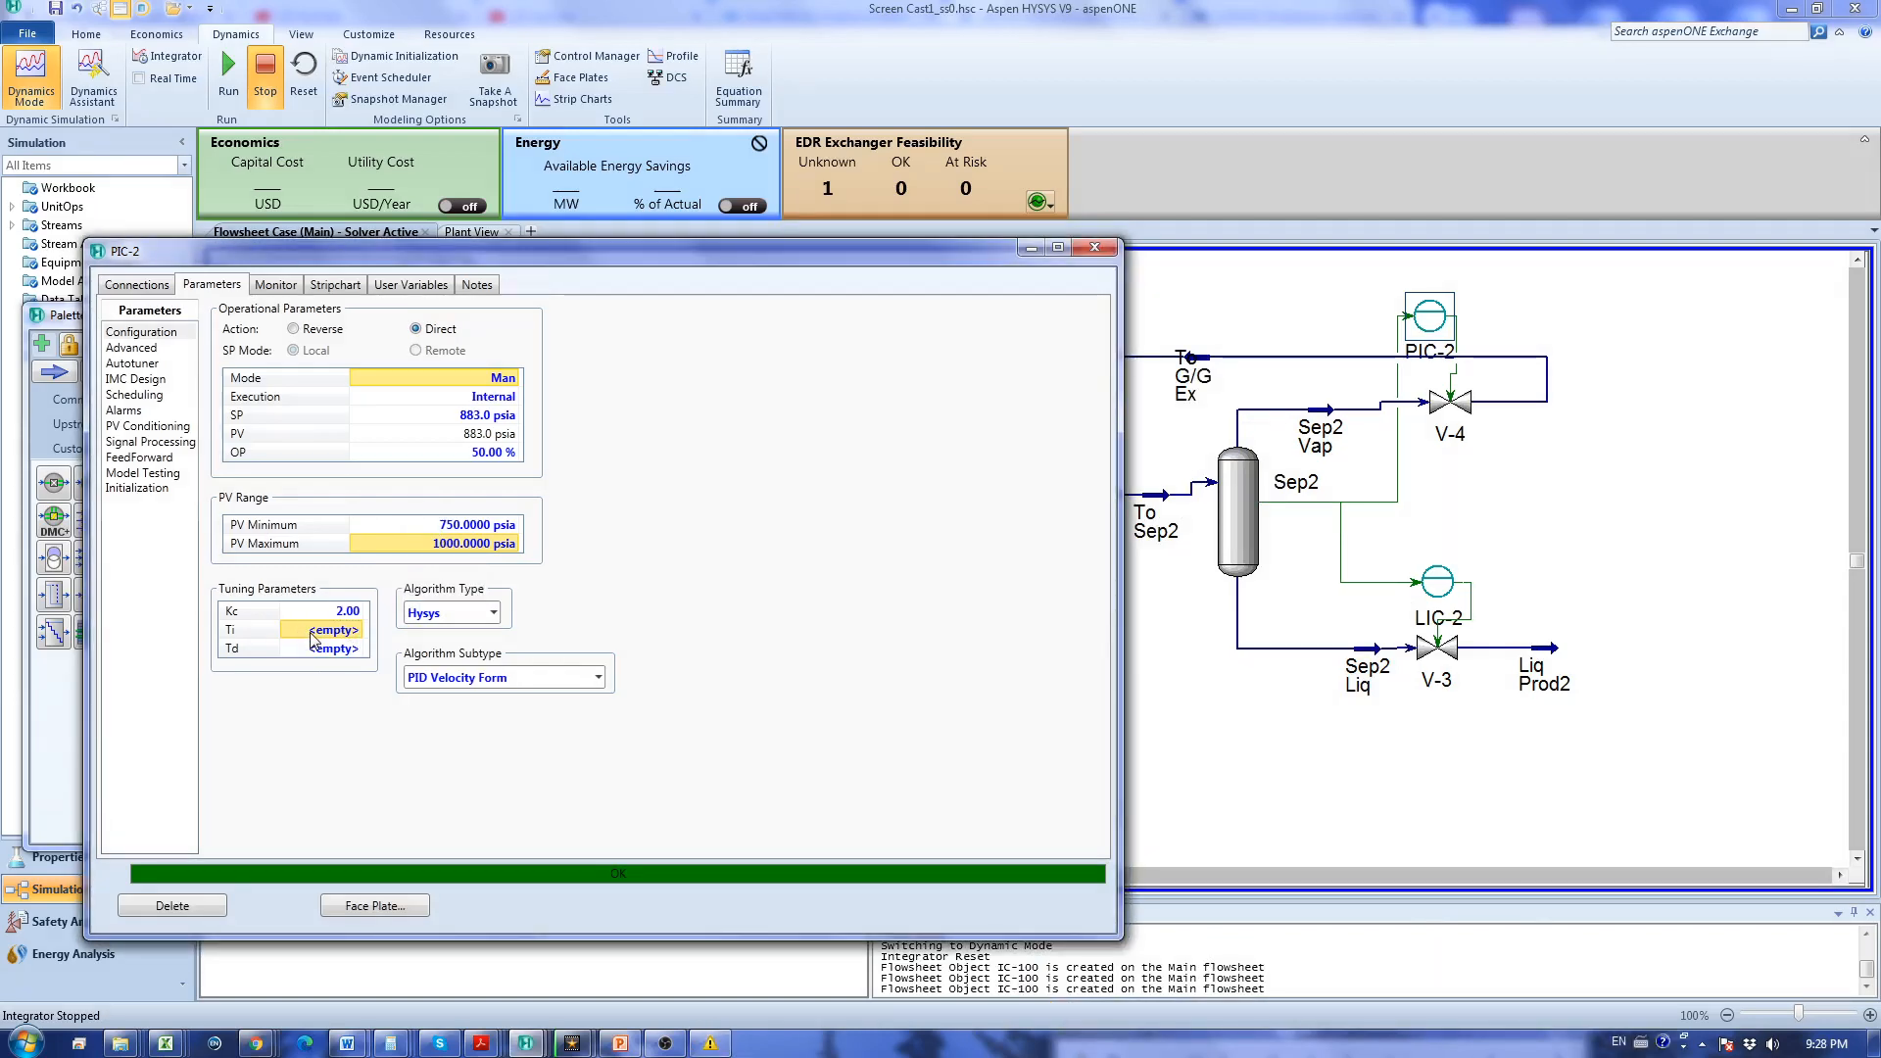
pyautogui.write('1.50')
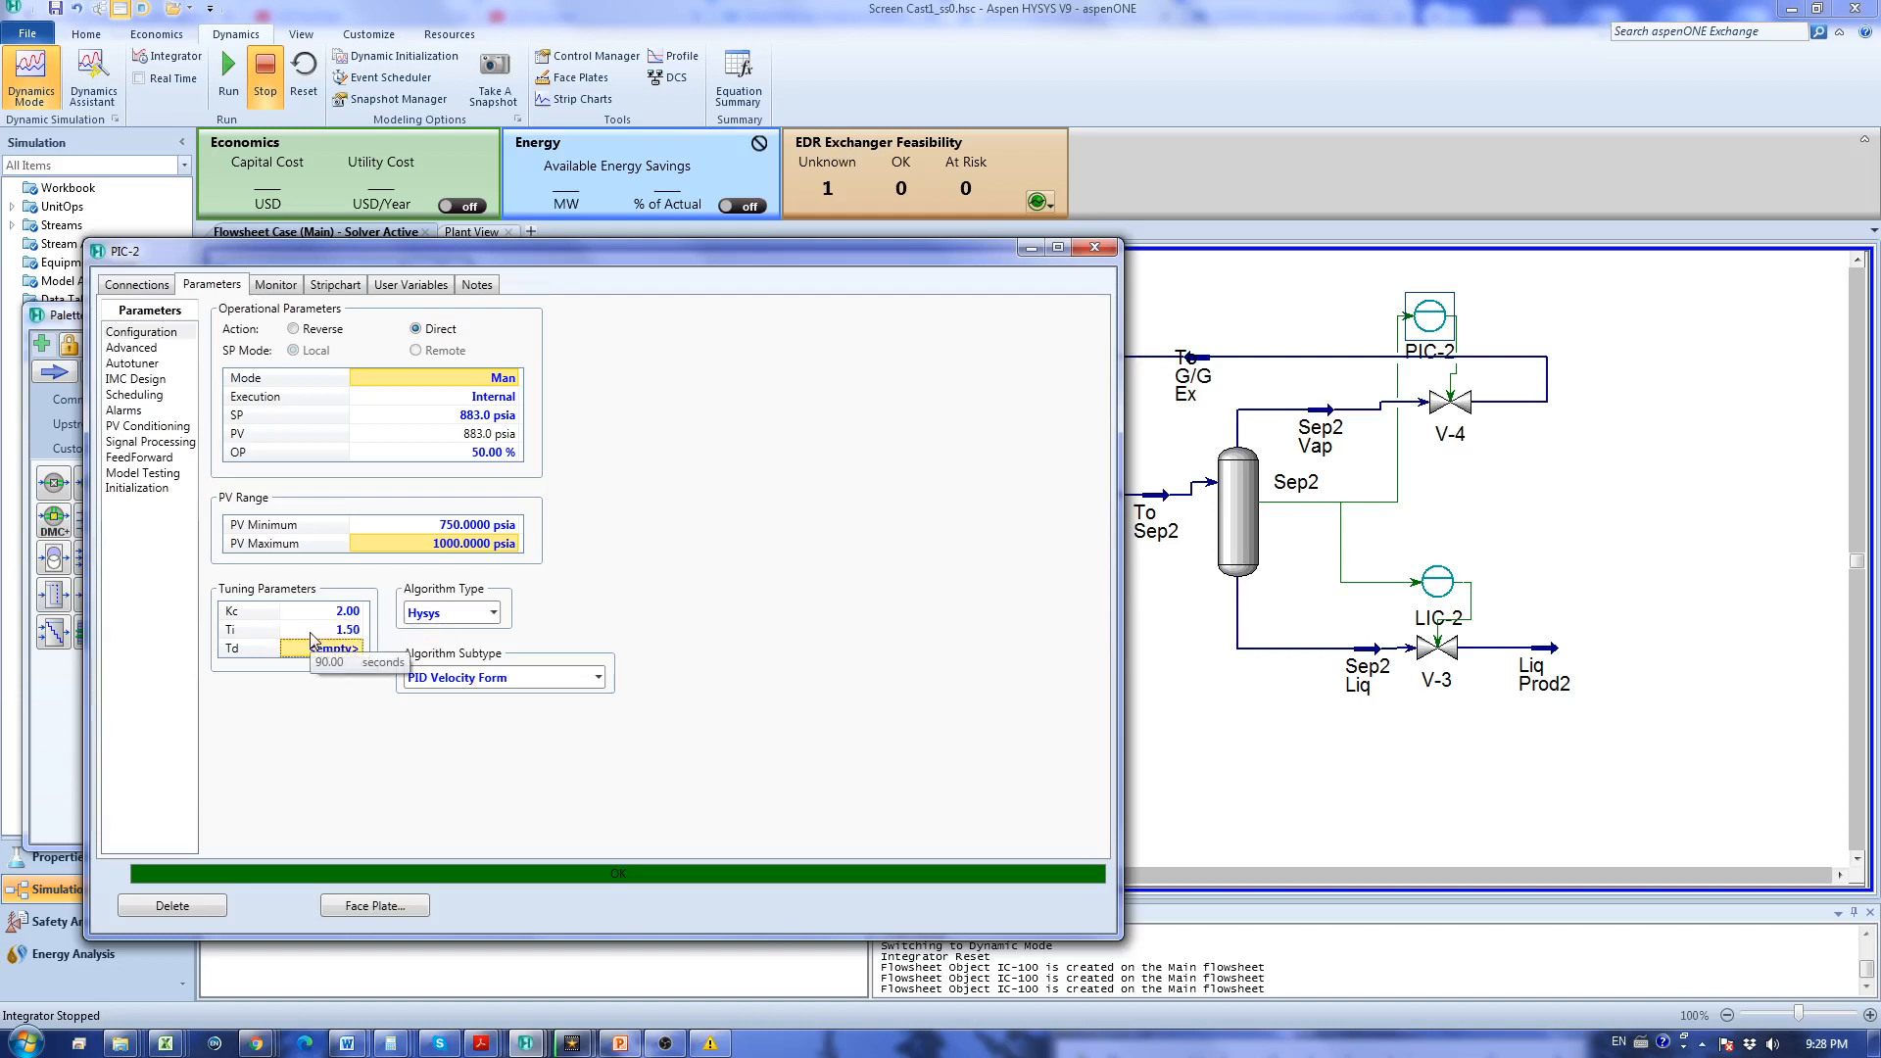
pyautogui.moveTo(321, 635)
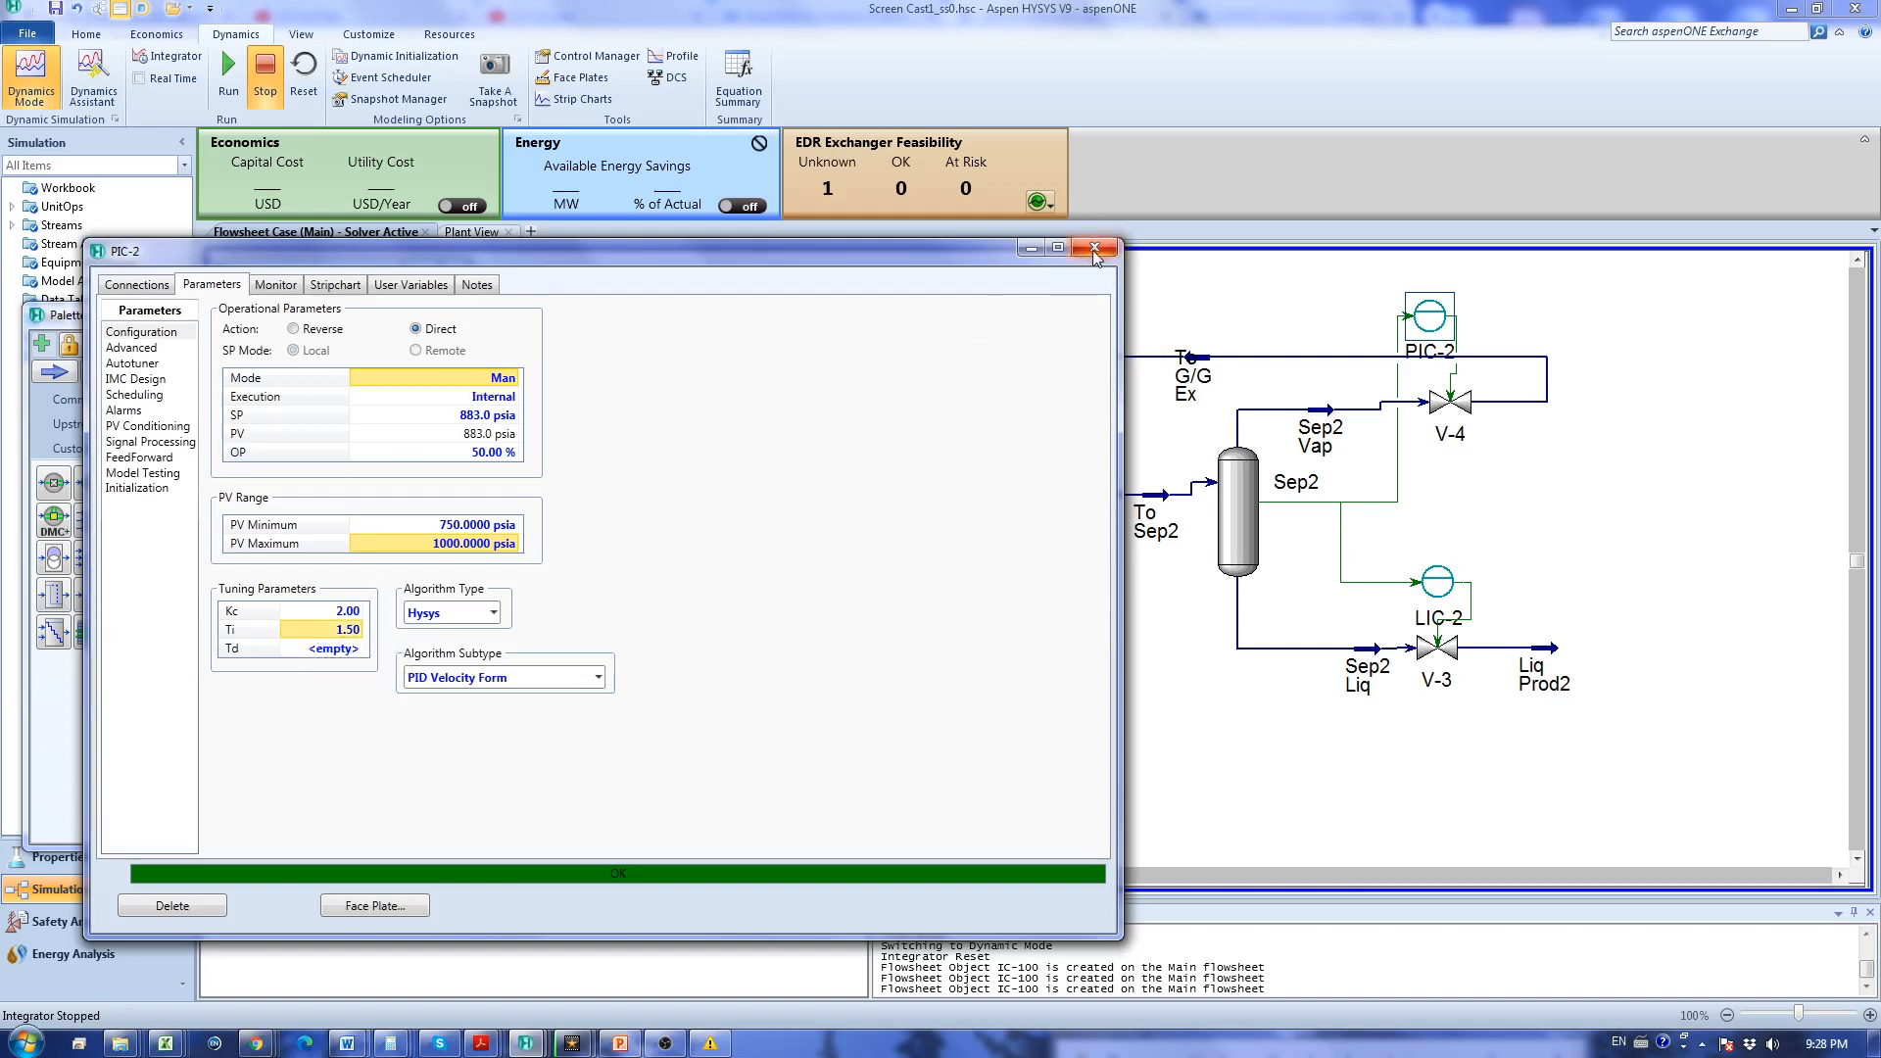
# Close PIC-2's settings and add LIC-2's face plate, manual at 50 % output, beside LIC-1's.
pyautogui.click(1096, 247)
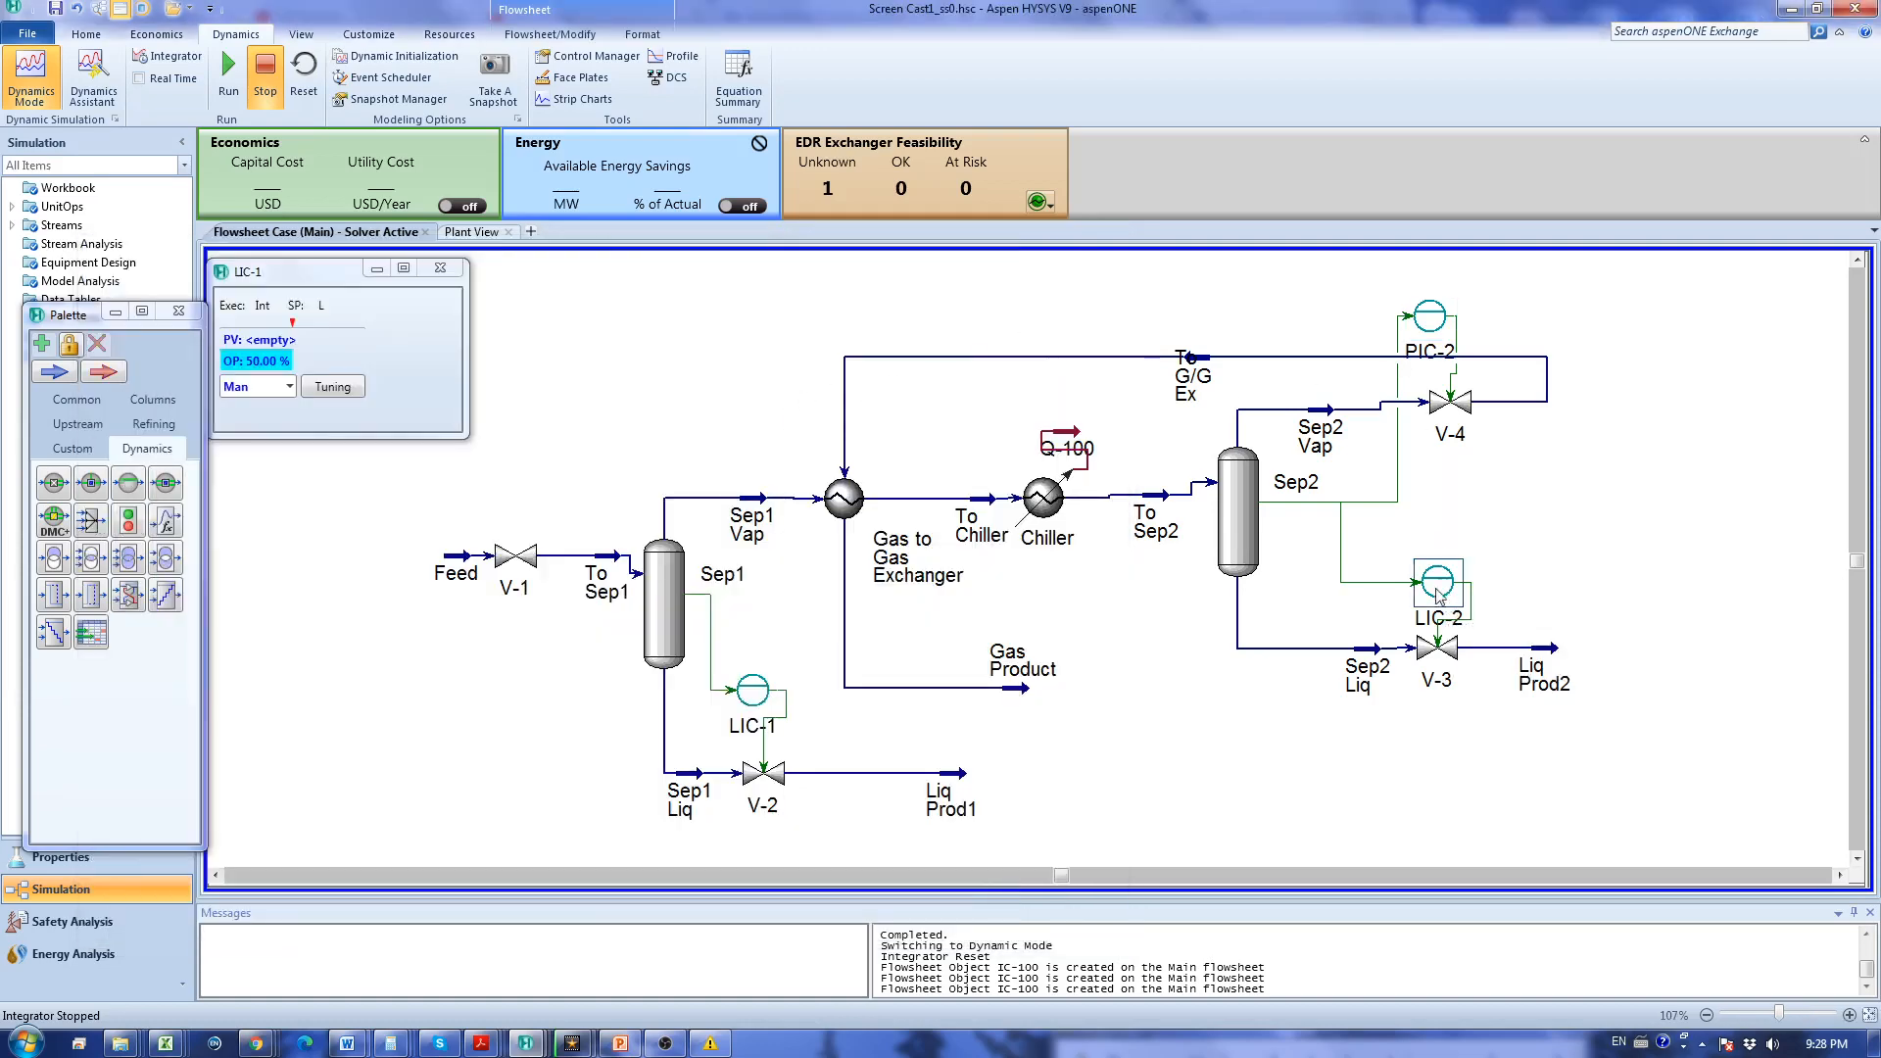
pyautogui.doubleClick(1437, 583)
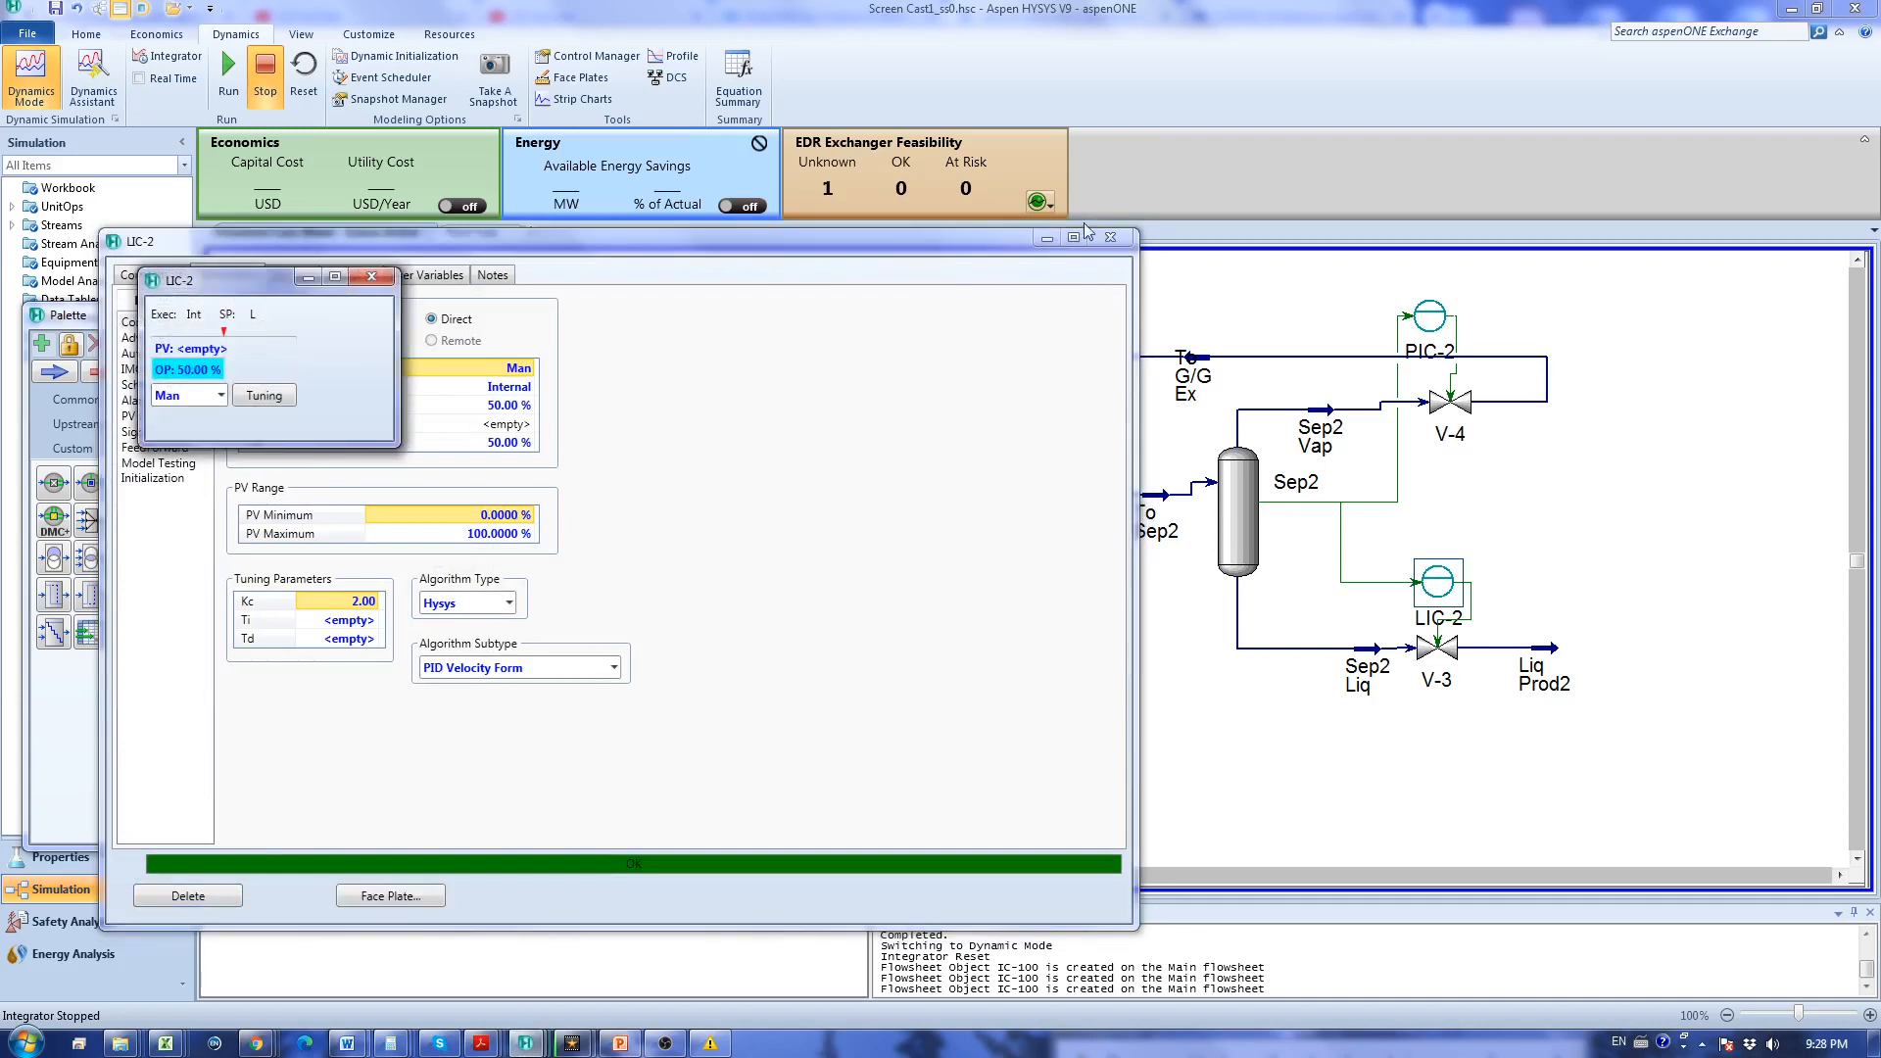
pyautogui.click(371, 276)
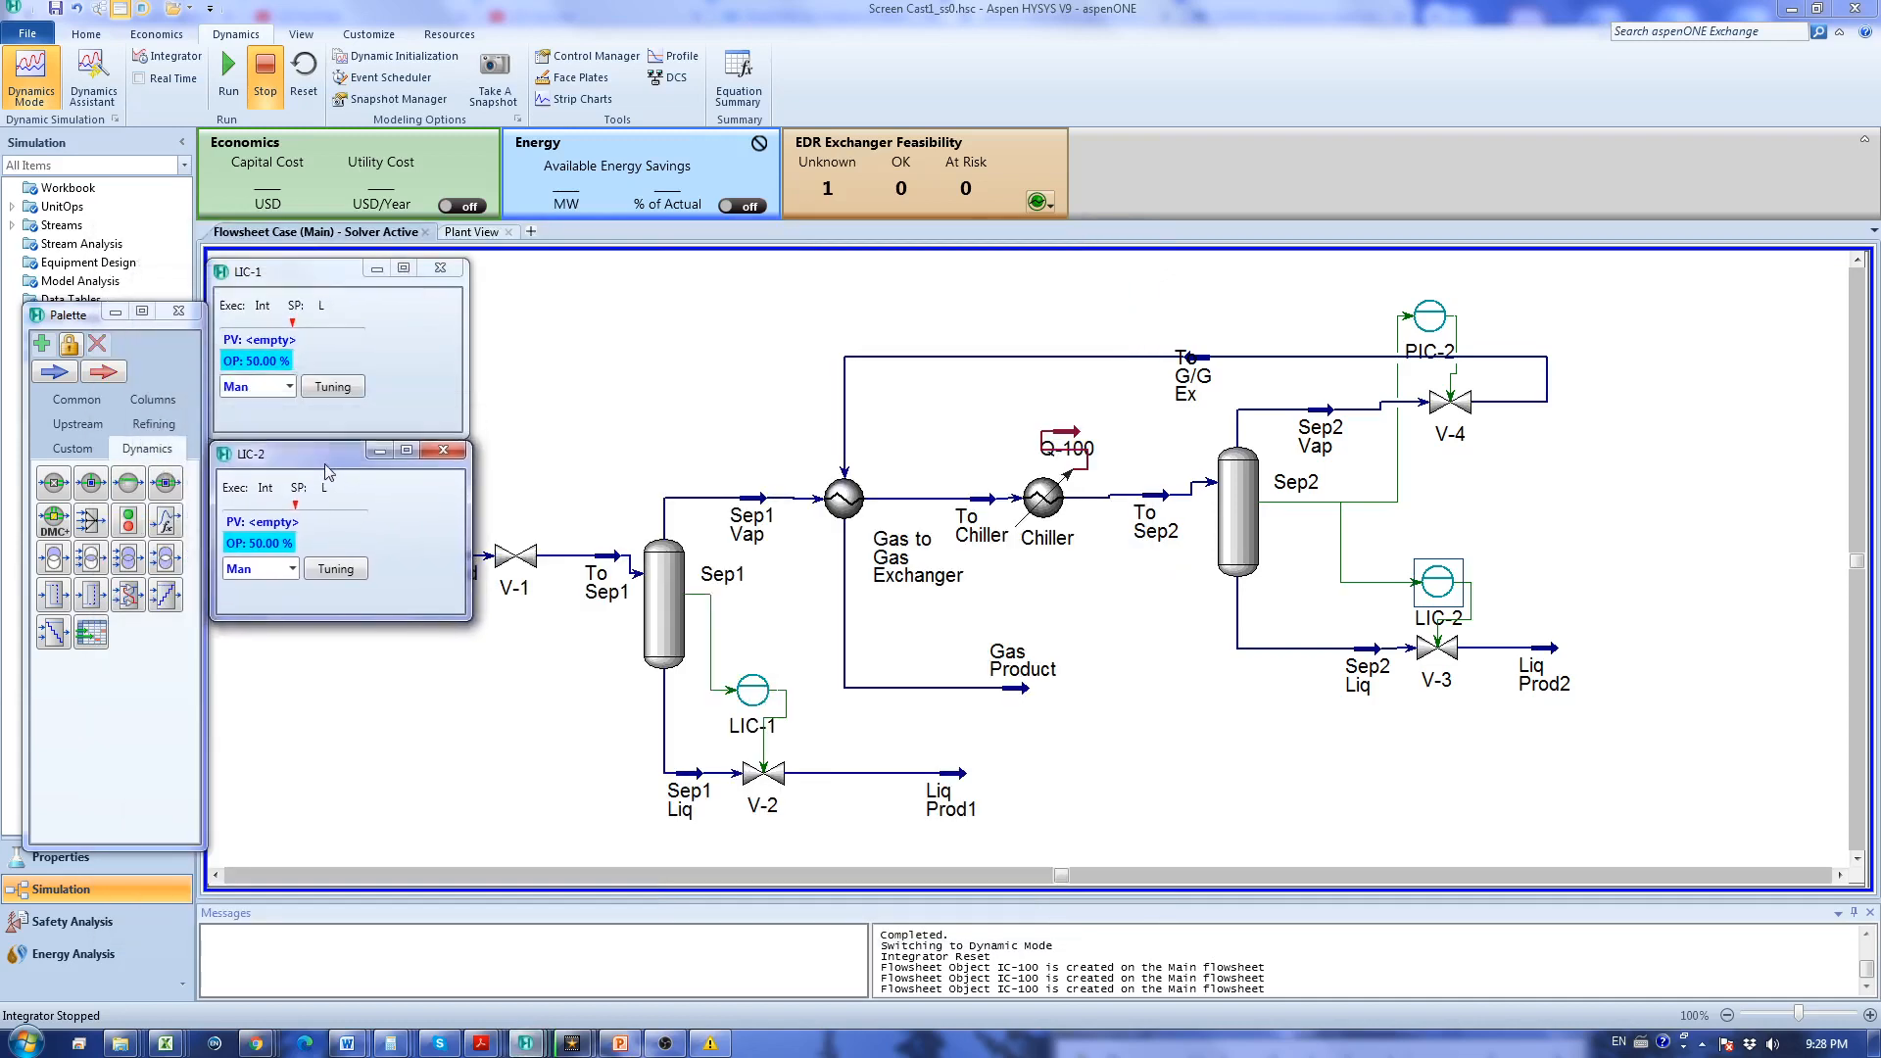